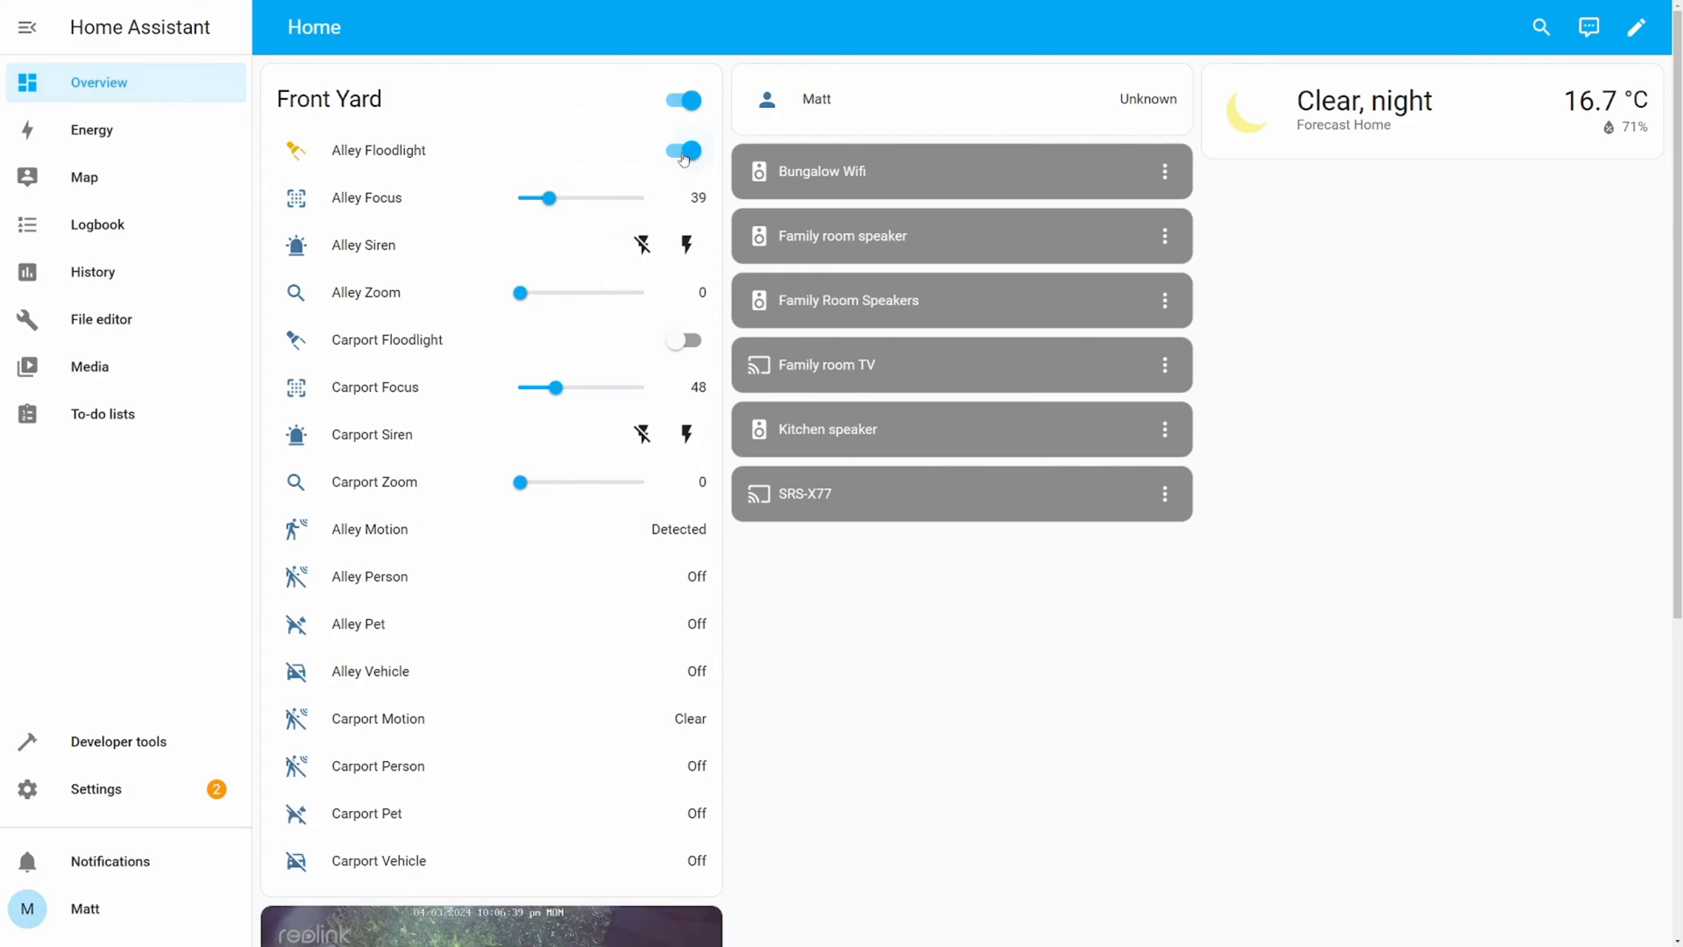
Step: Turn off the Alley Floodlight on the Front Yard card and watch the Alley Fluent feed
left_click(683, 151)
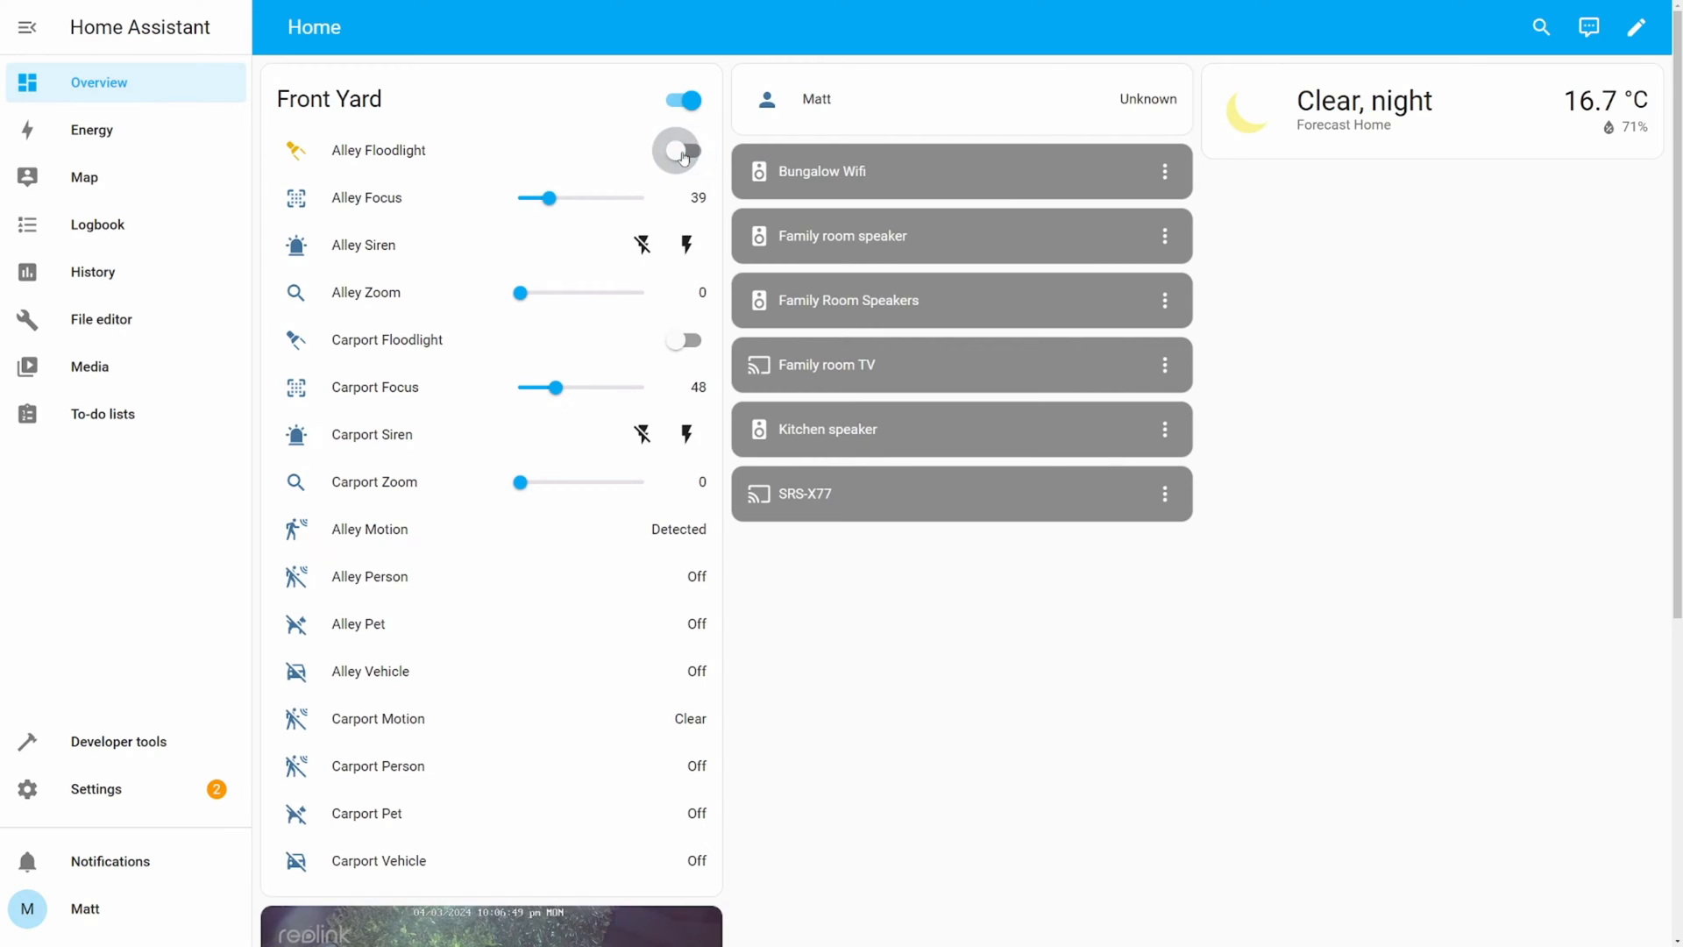
scroll("down", 3)
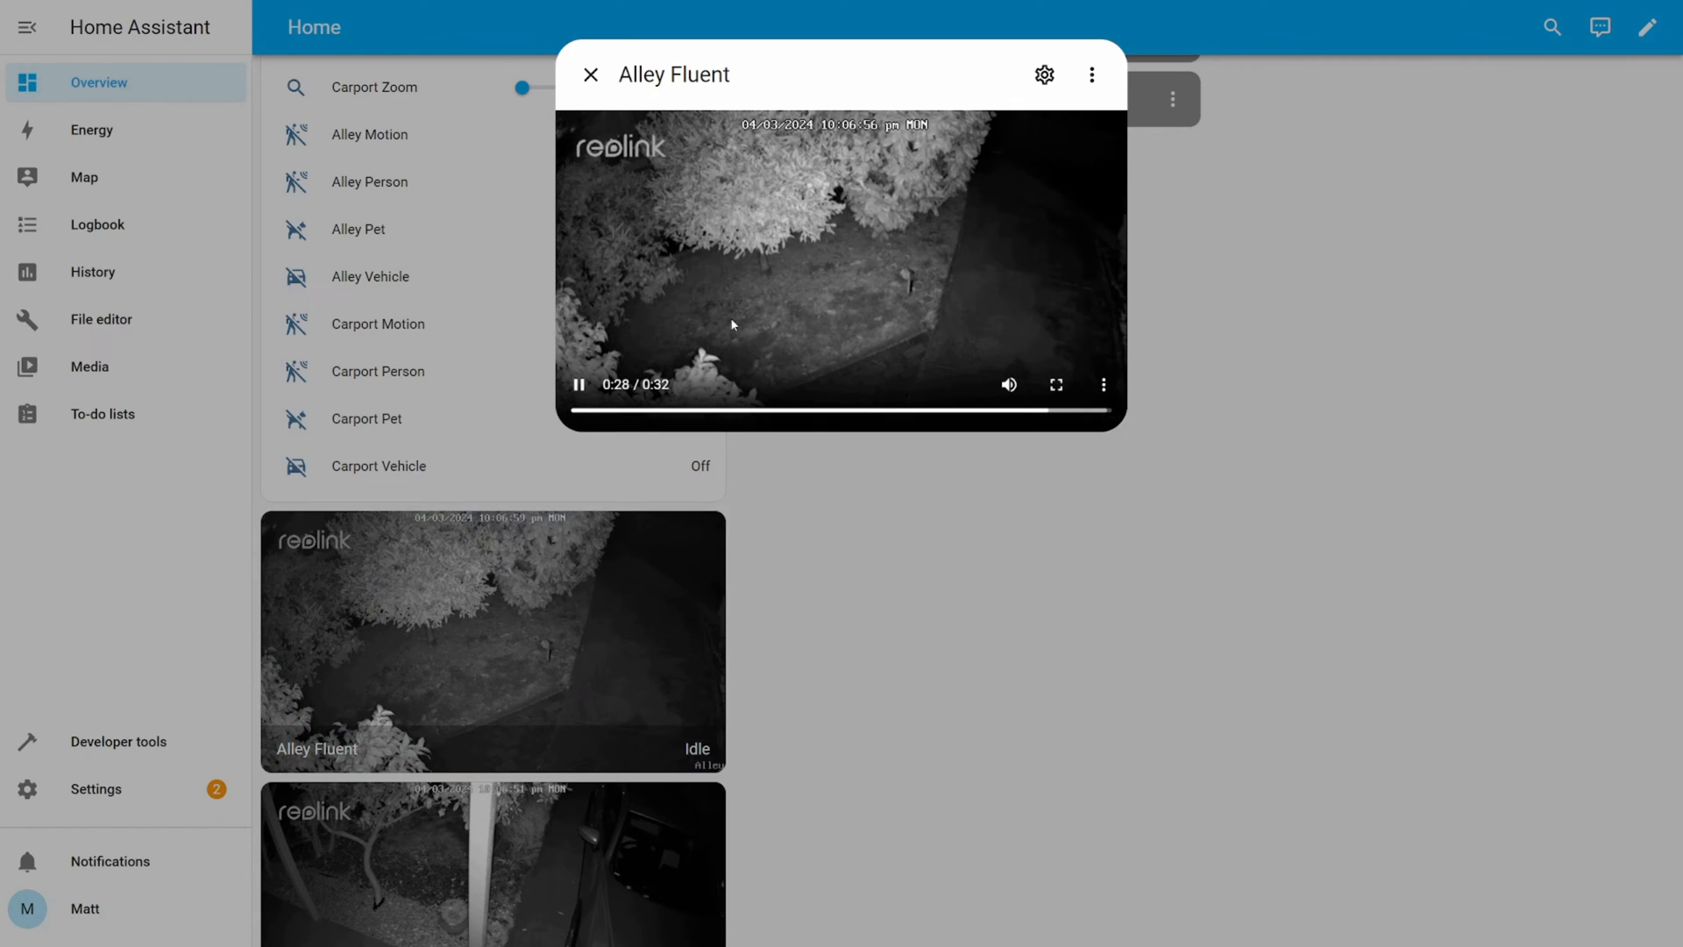
mouse_move(925, 478)
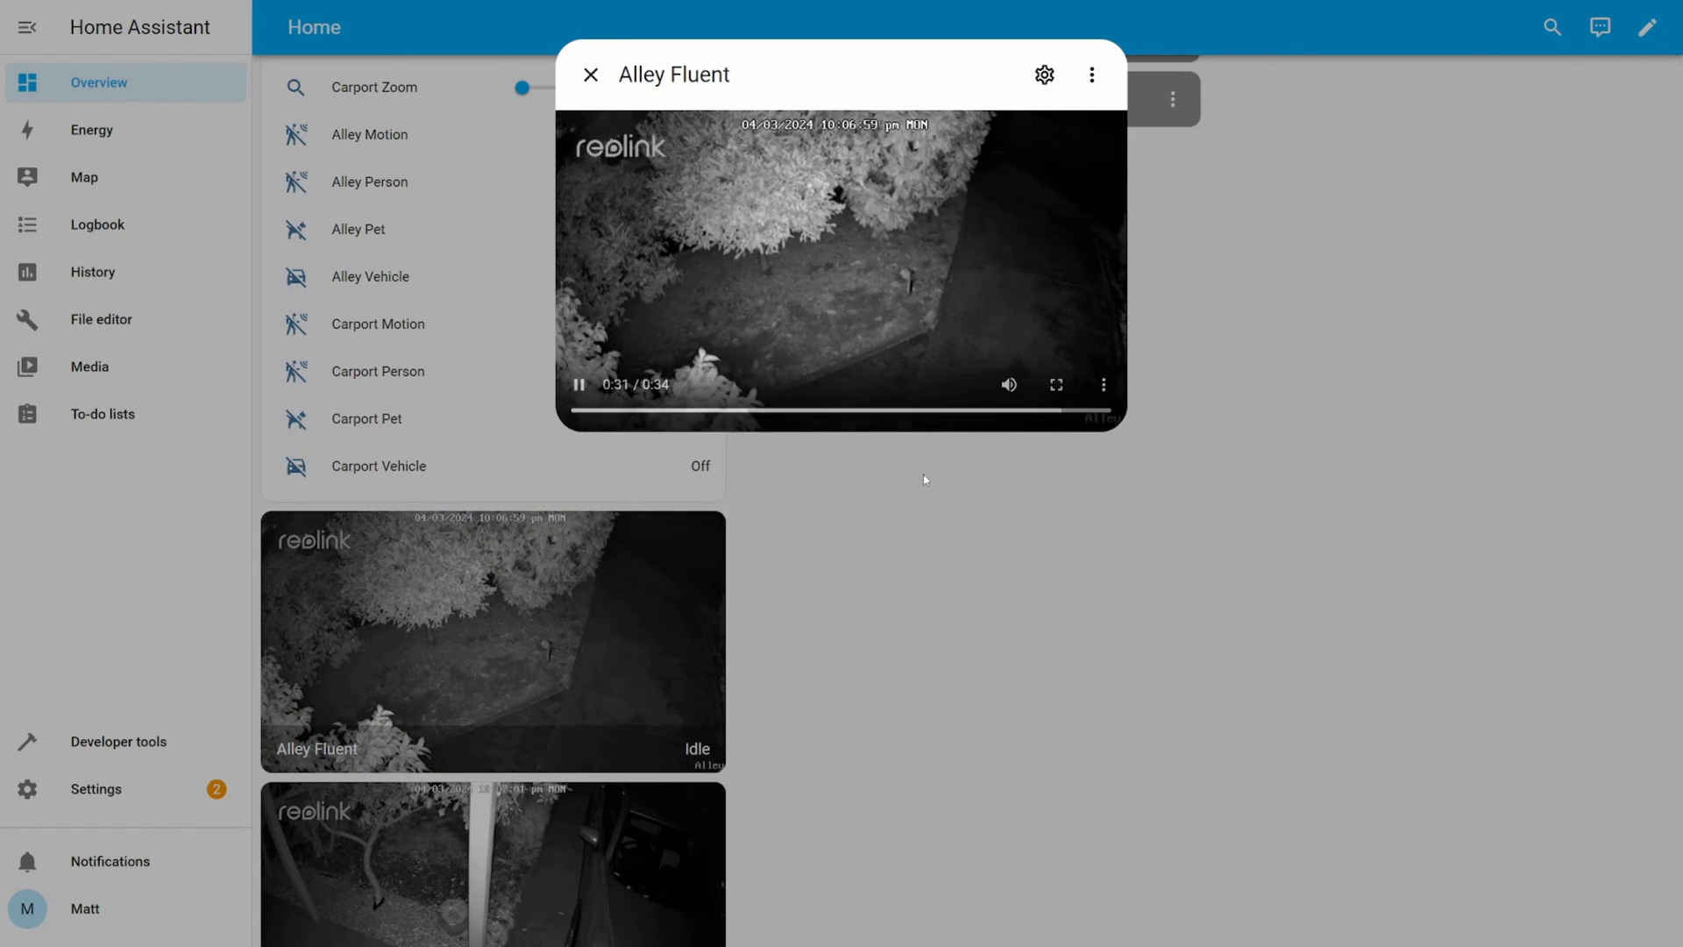
left_click(593, 71)
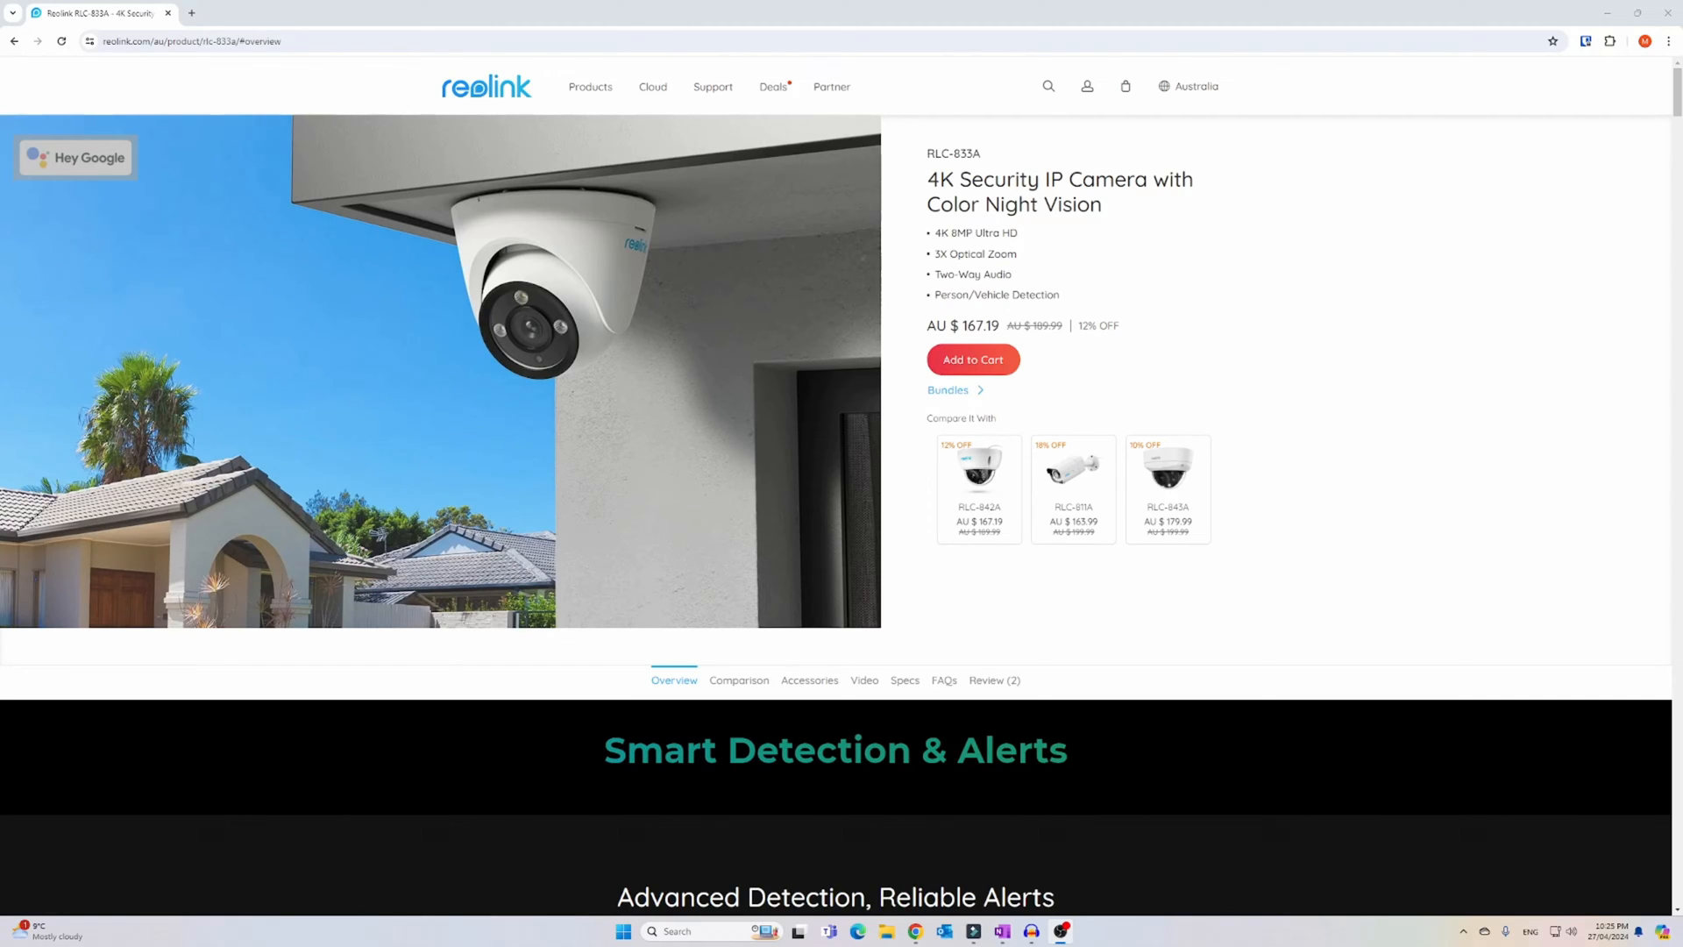
mouse_move(659, 616)
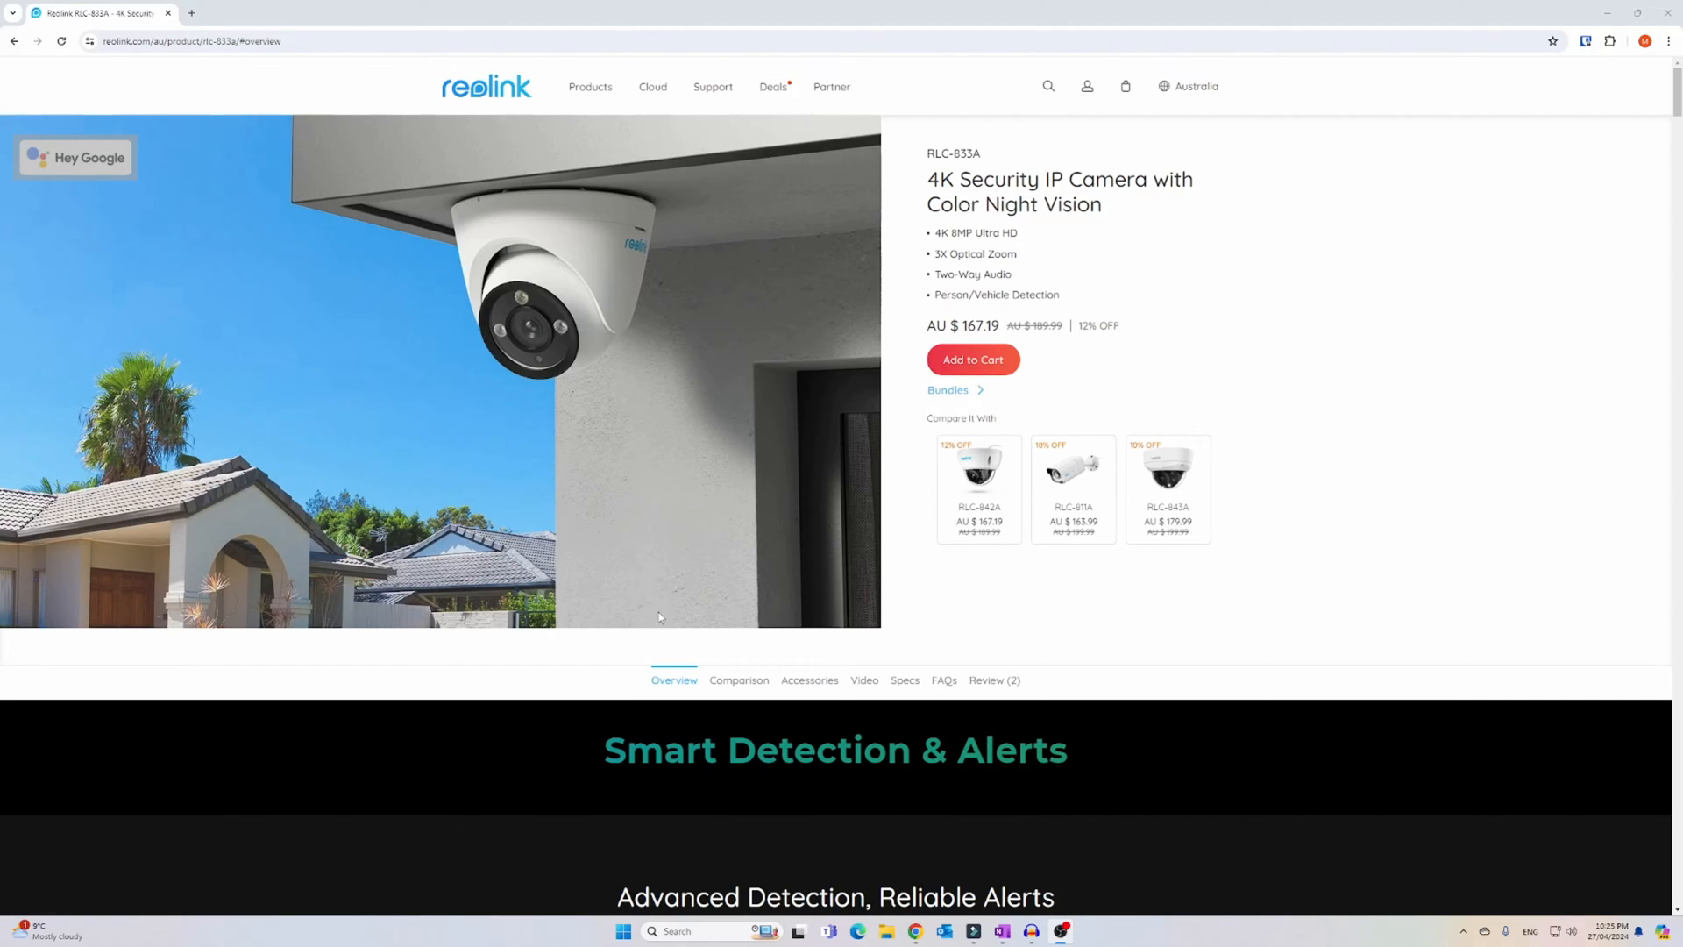
mouse_move(905, 680)
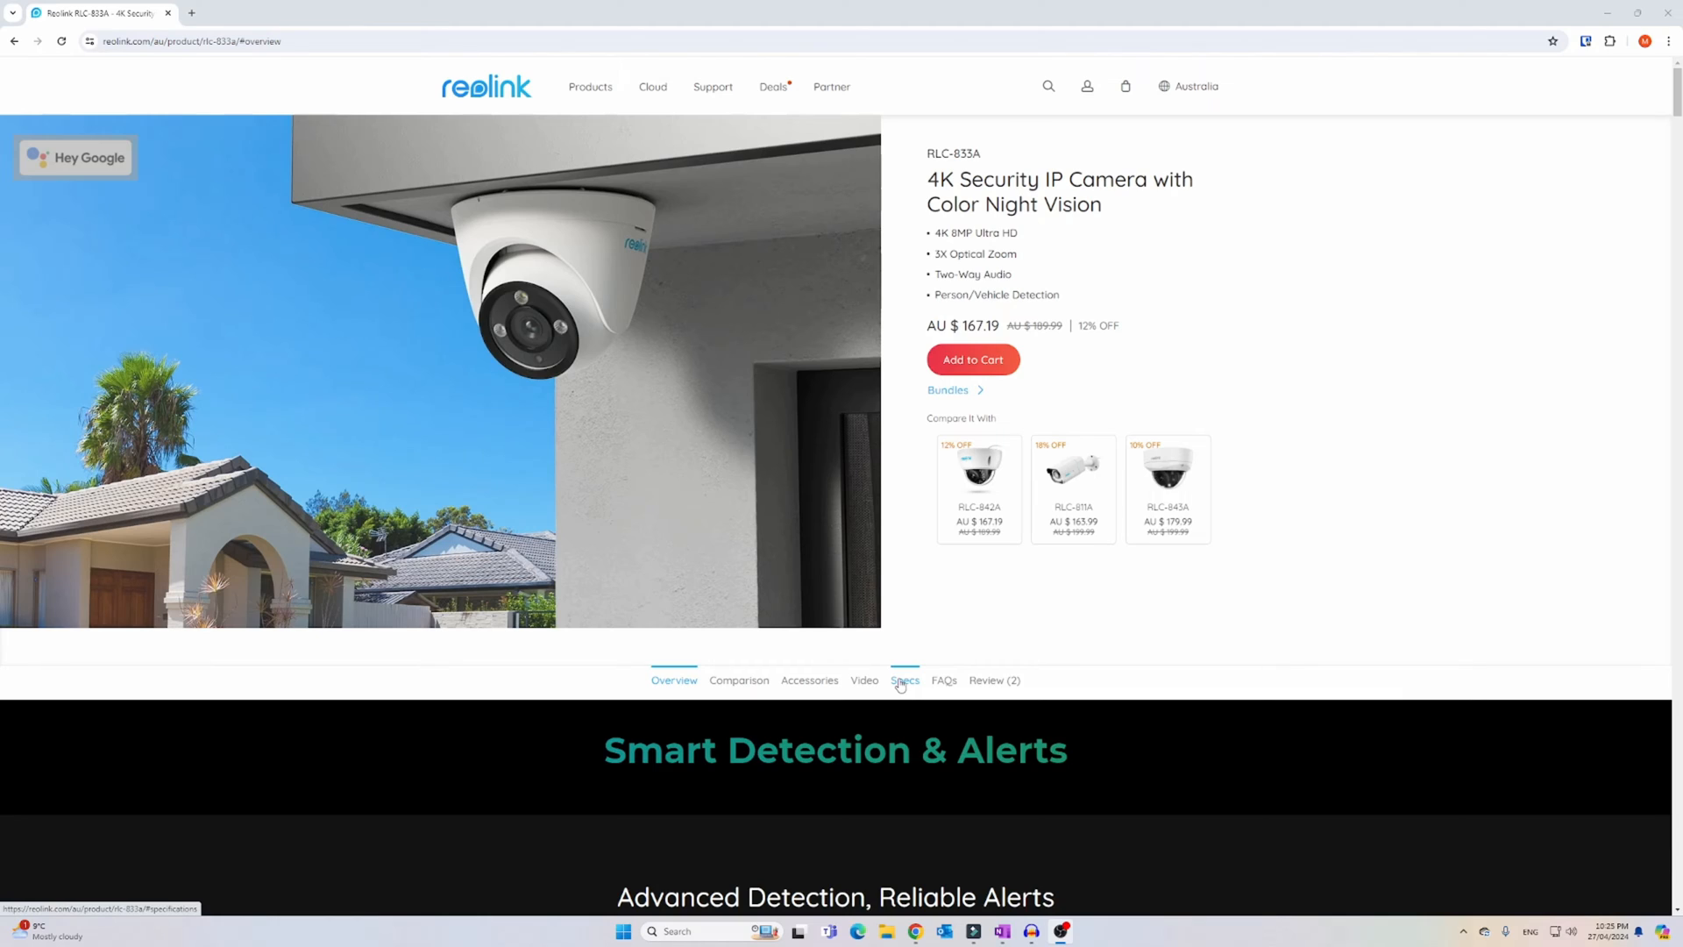
Step: Show the RLC-833A specs and view the rotation-angle, microSD slot and final gallery images
left_click(905, 680)
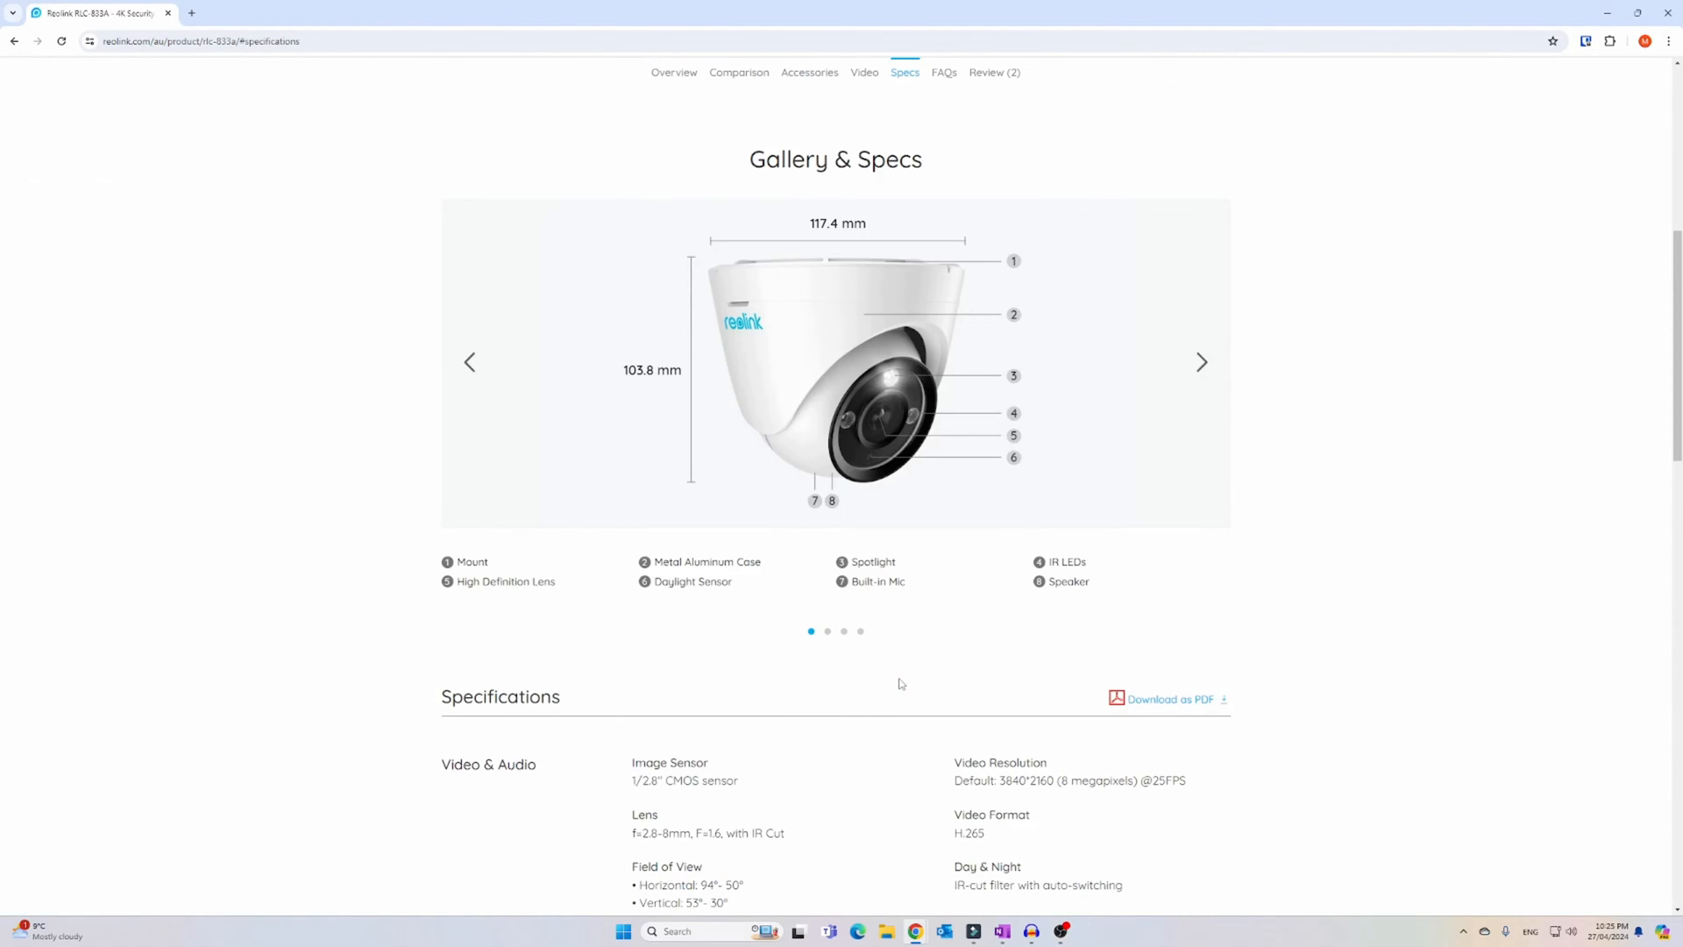
left_click(827, 631)
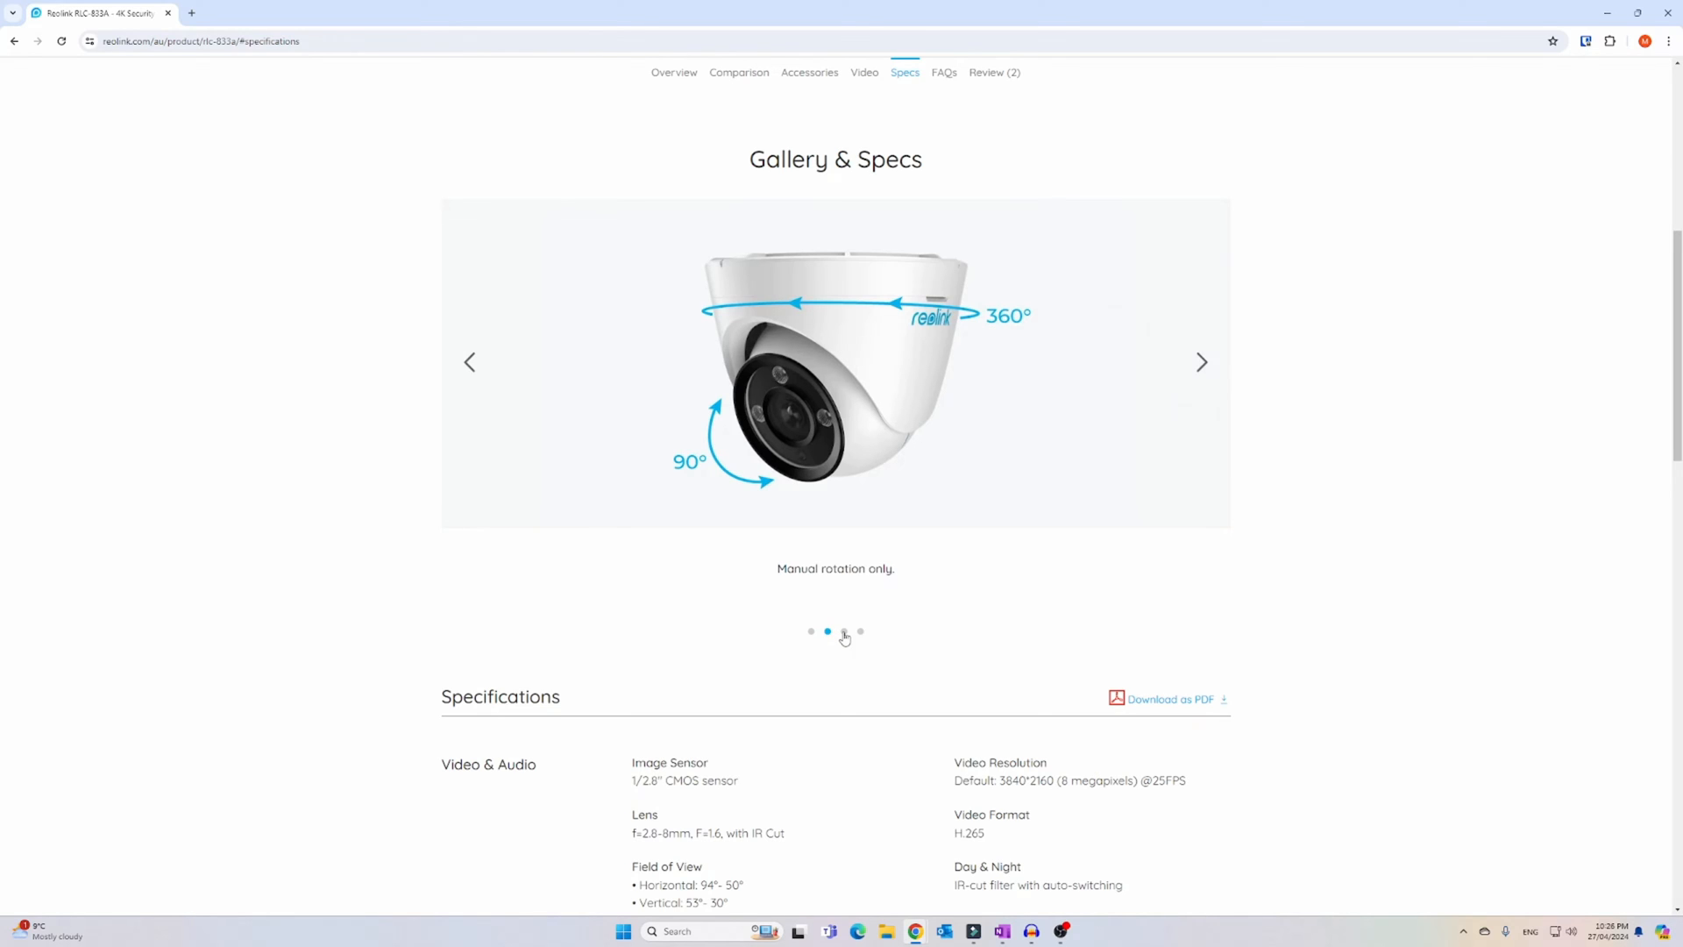
left_click(844, 631)
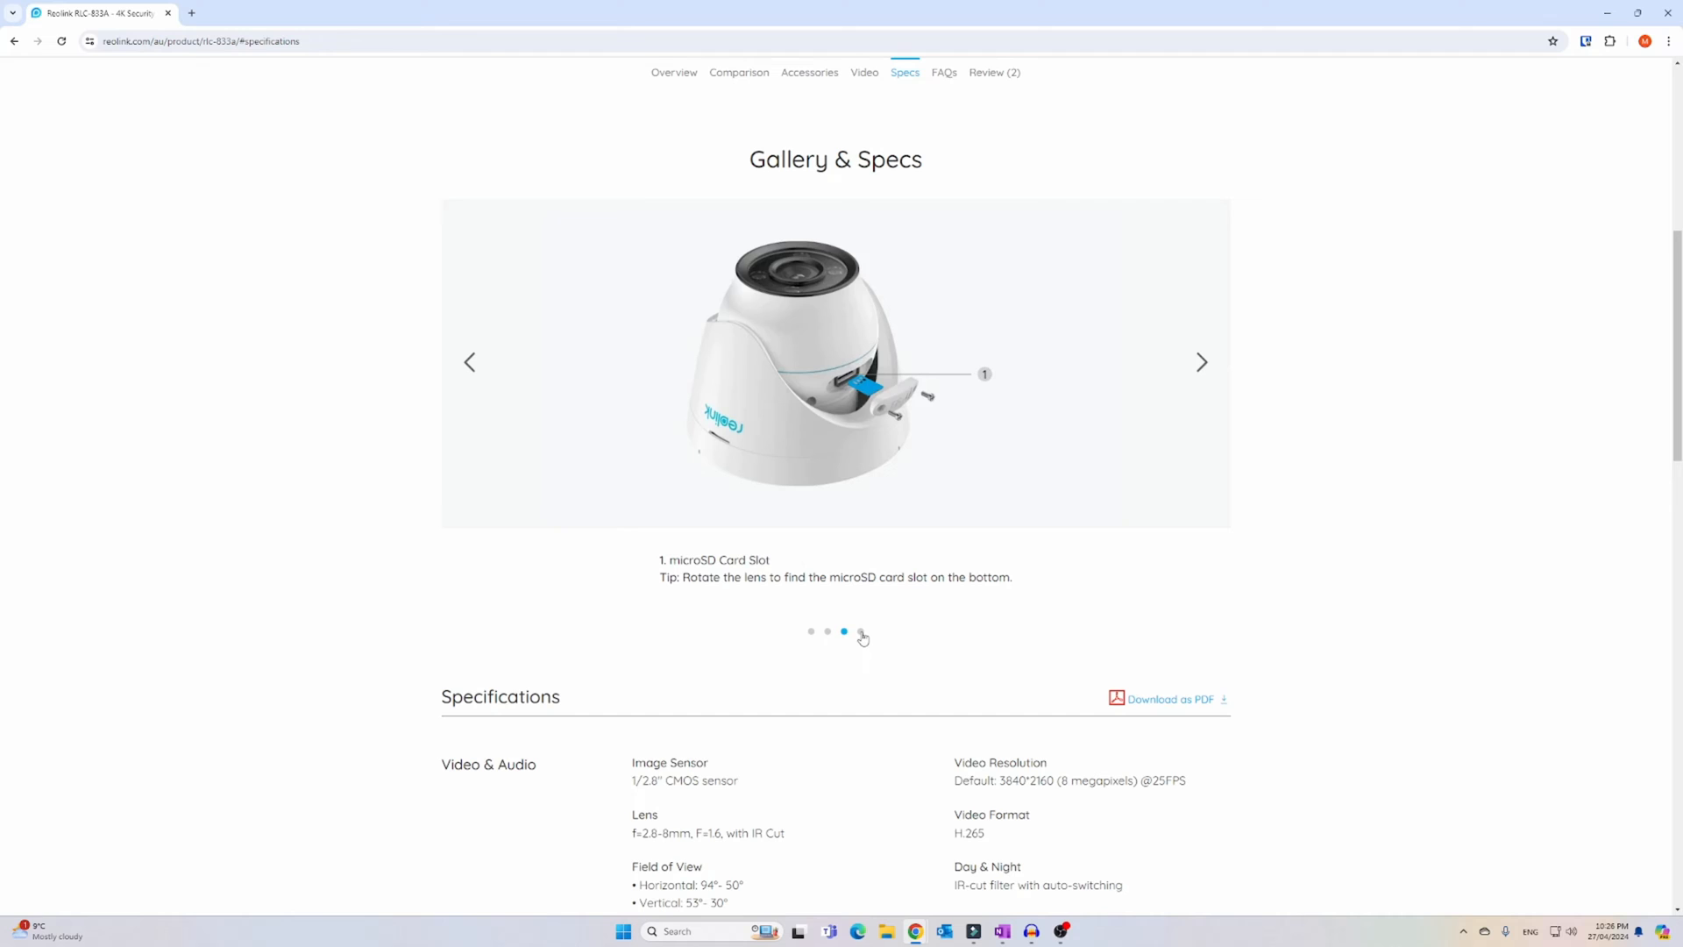
left_click(860, 631)
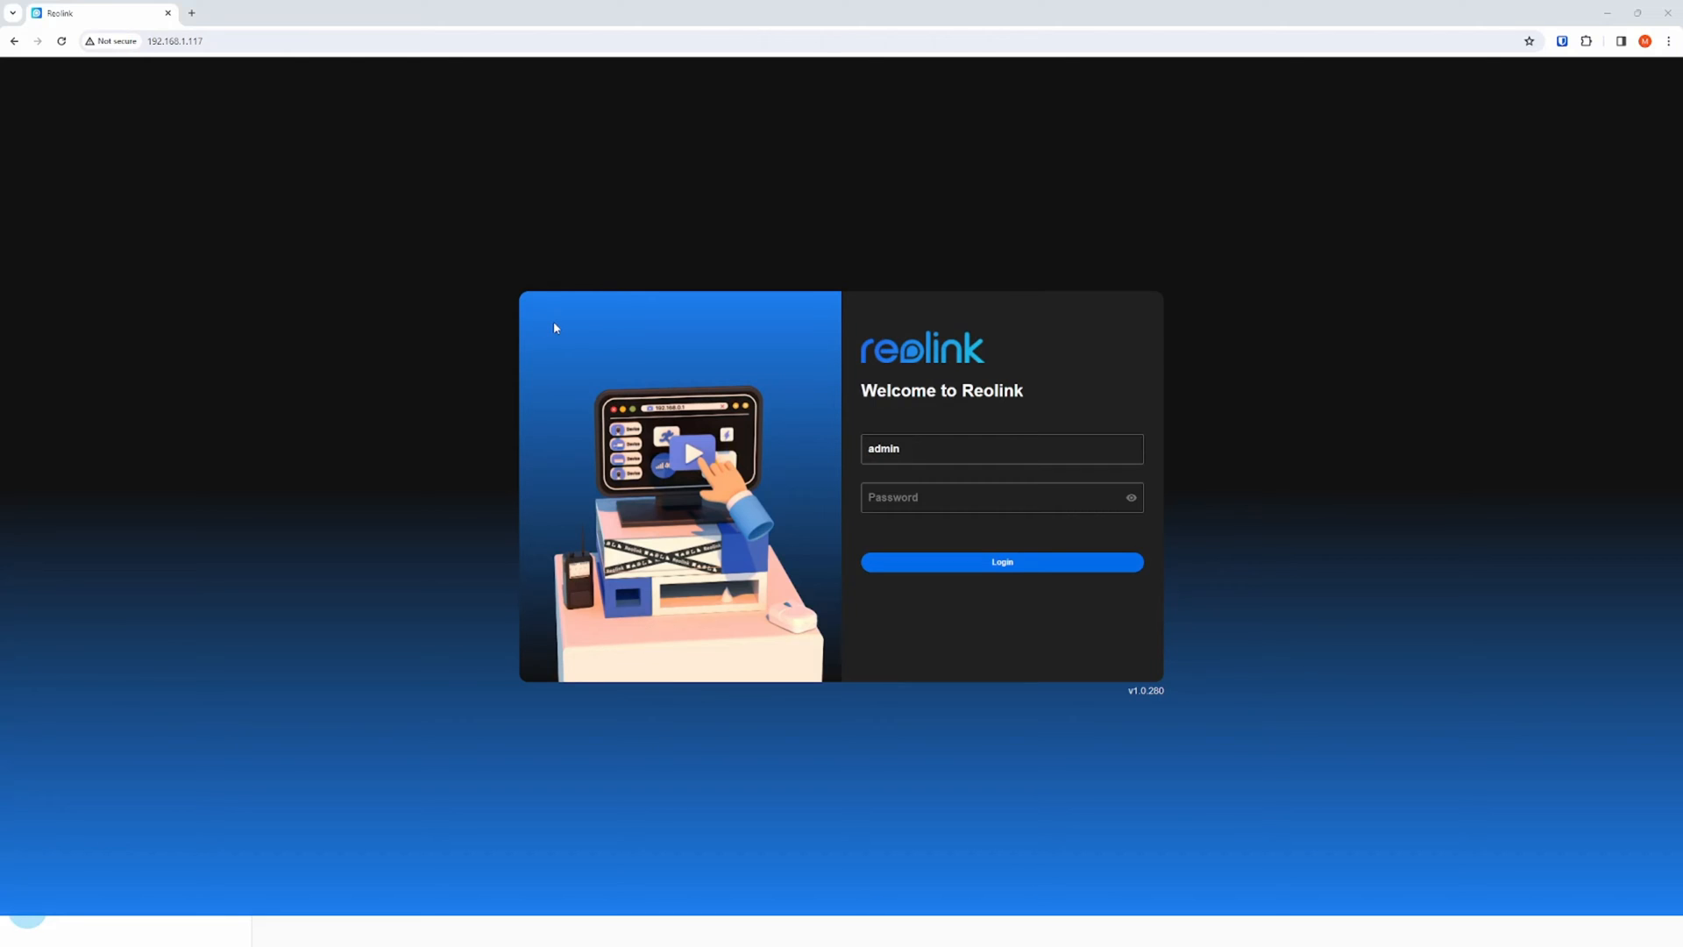
mouse_move(851, 411)
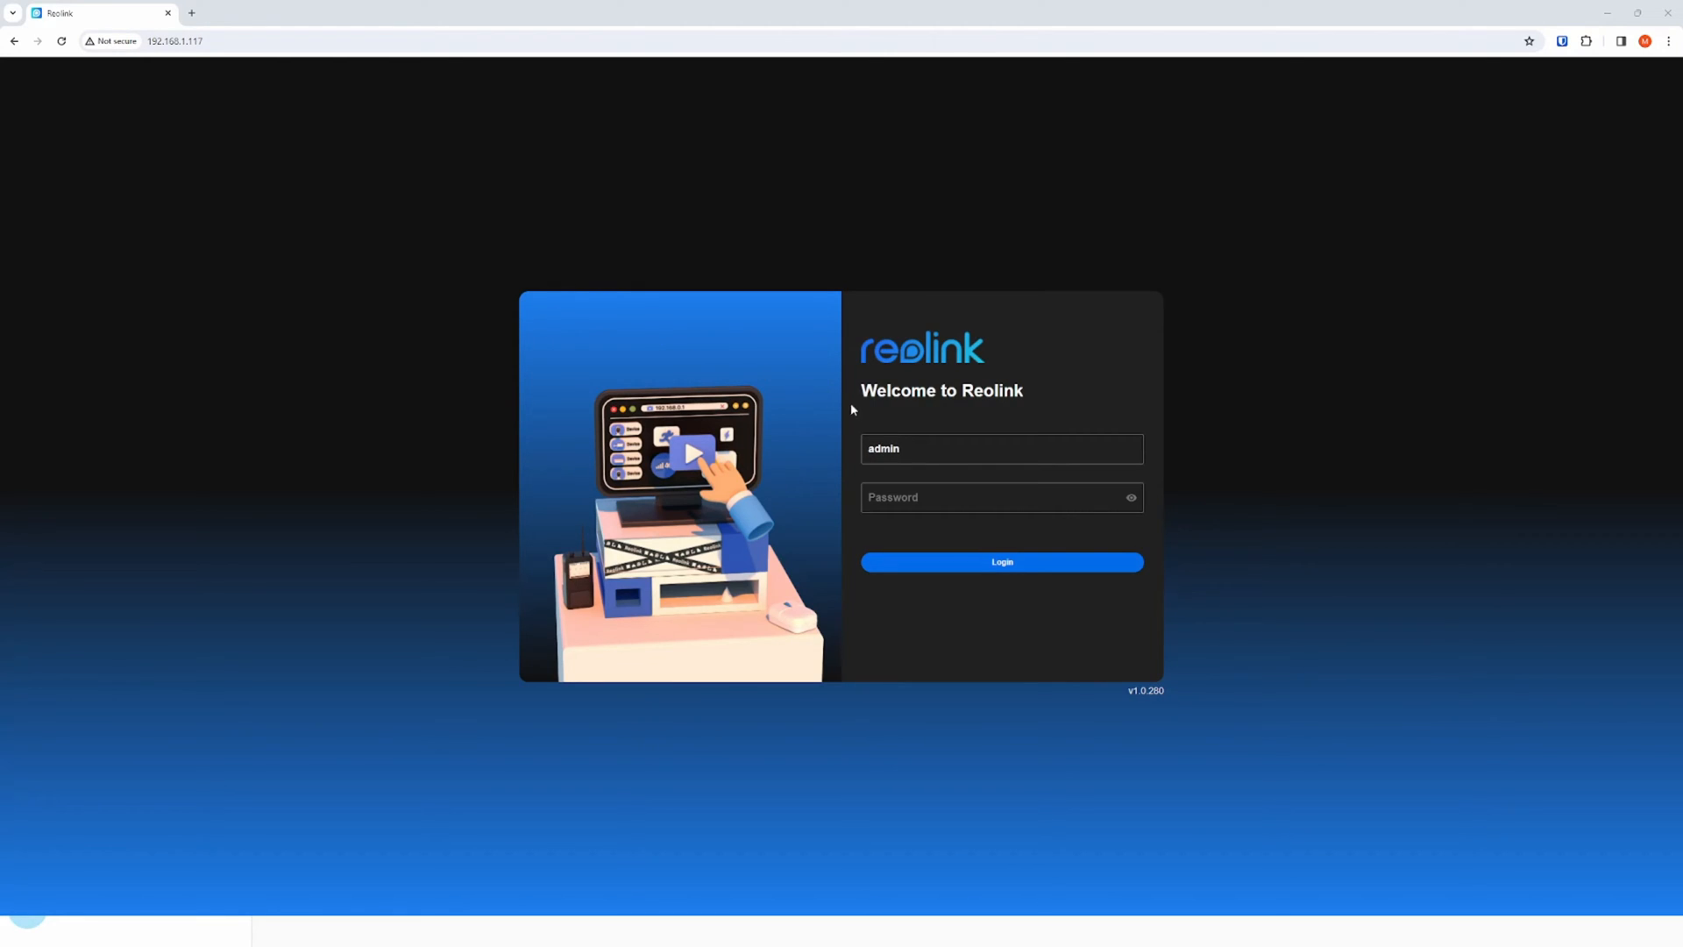
Step: Log in to the Reolink camera web interface with the password
left_click(988, 498)
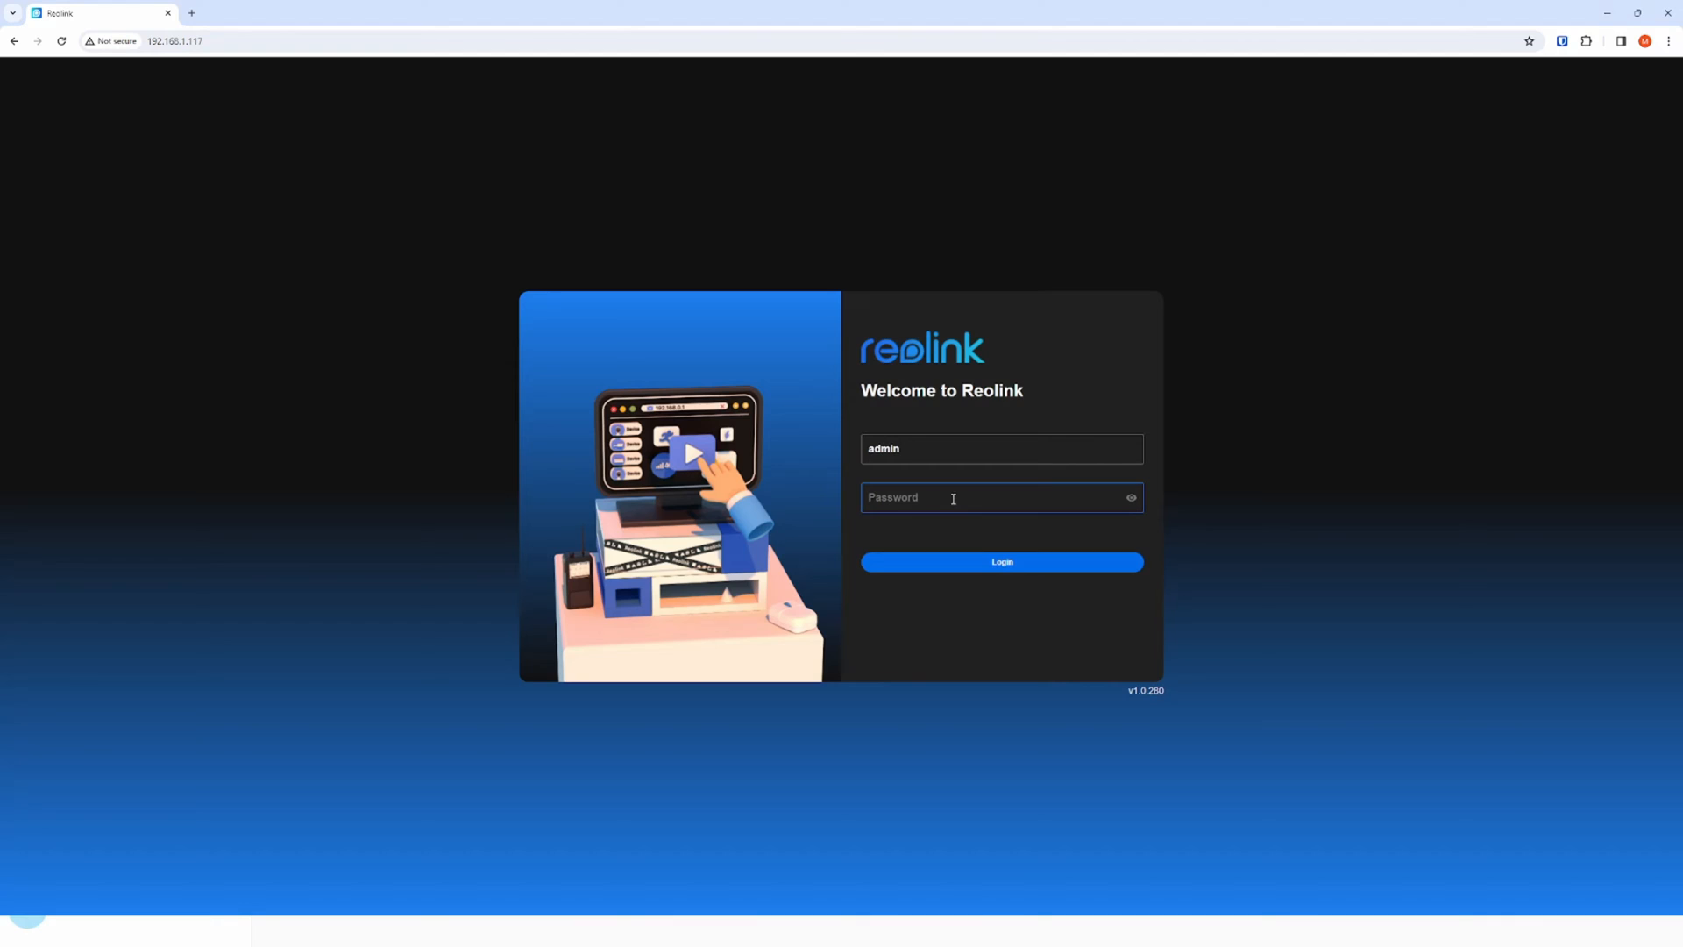
left_click(1002, 562)
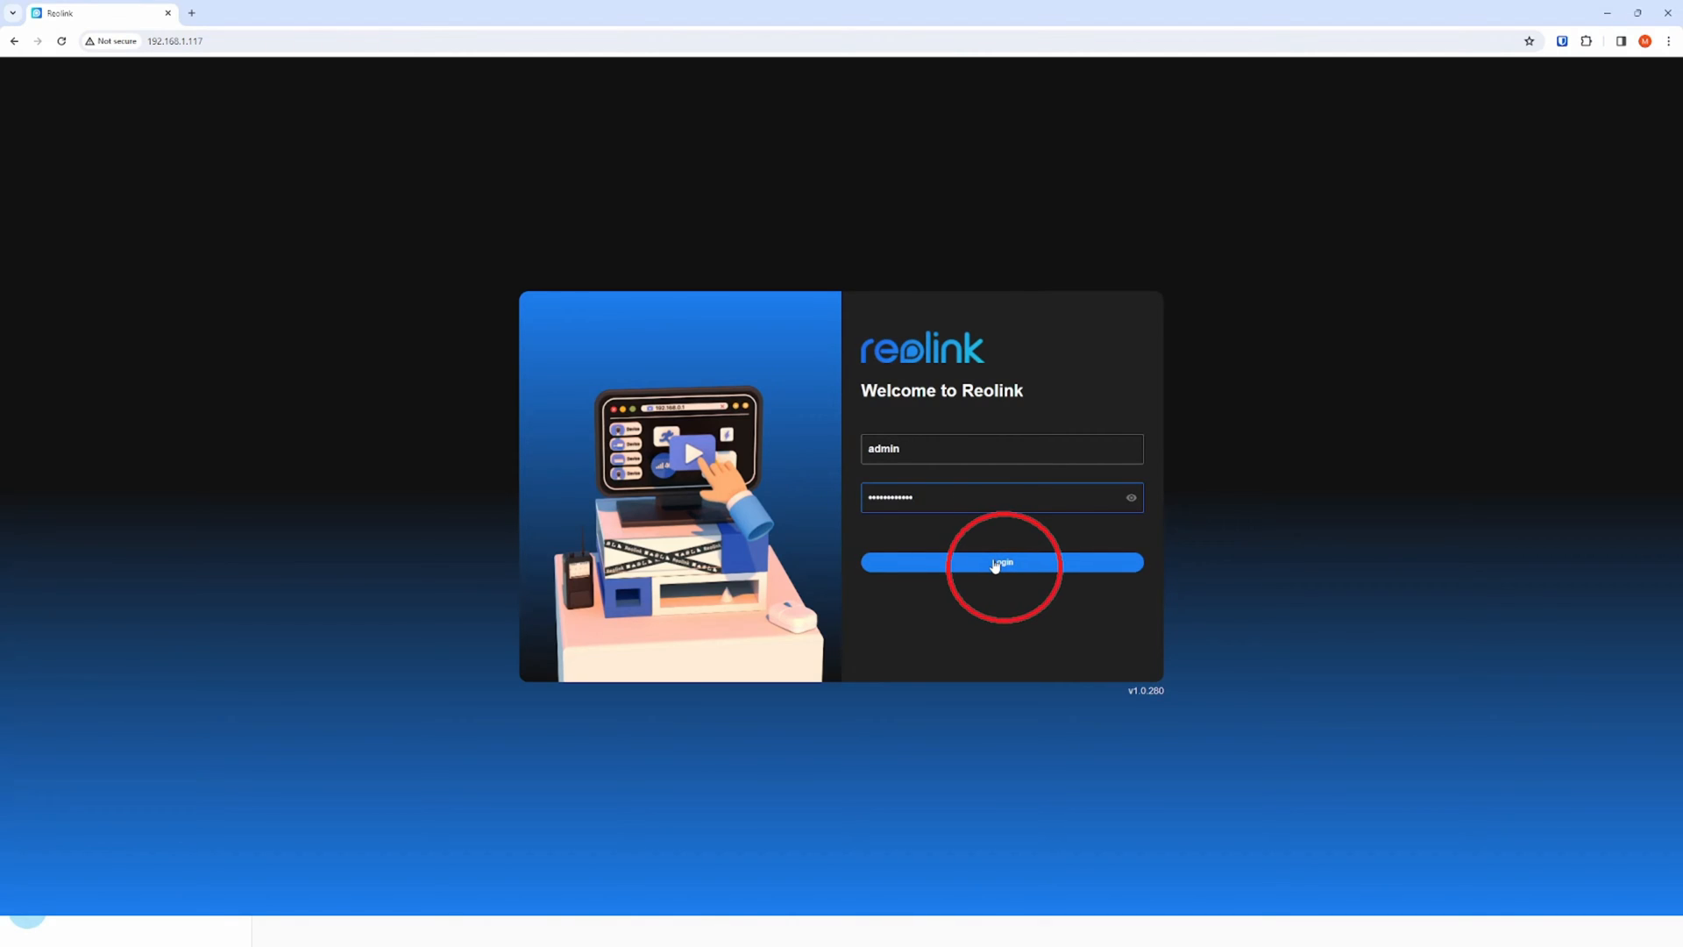
left_click(1000, 562)
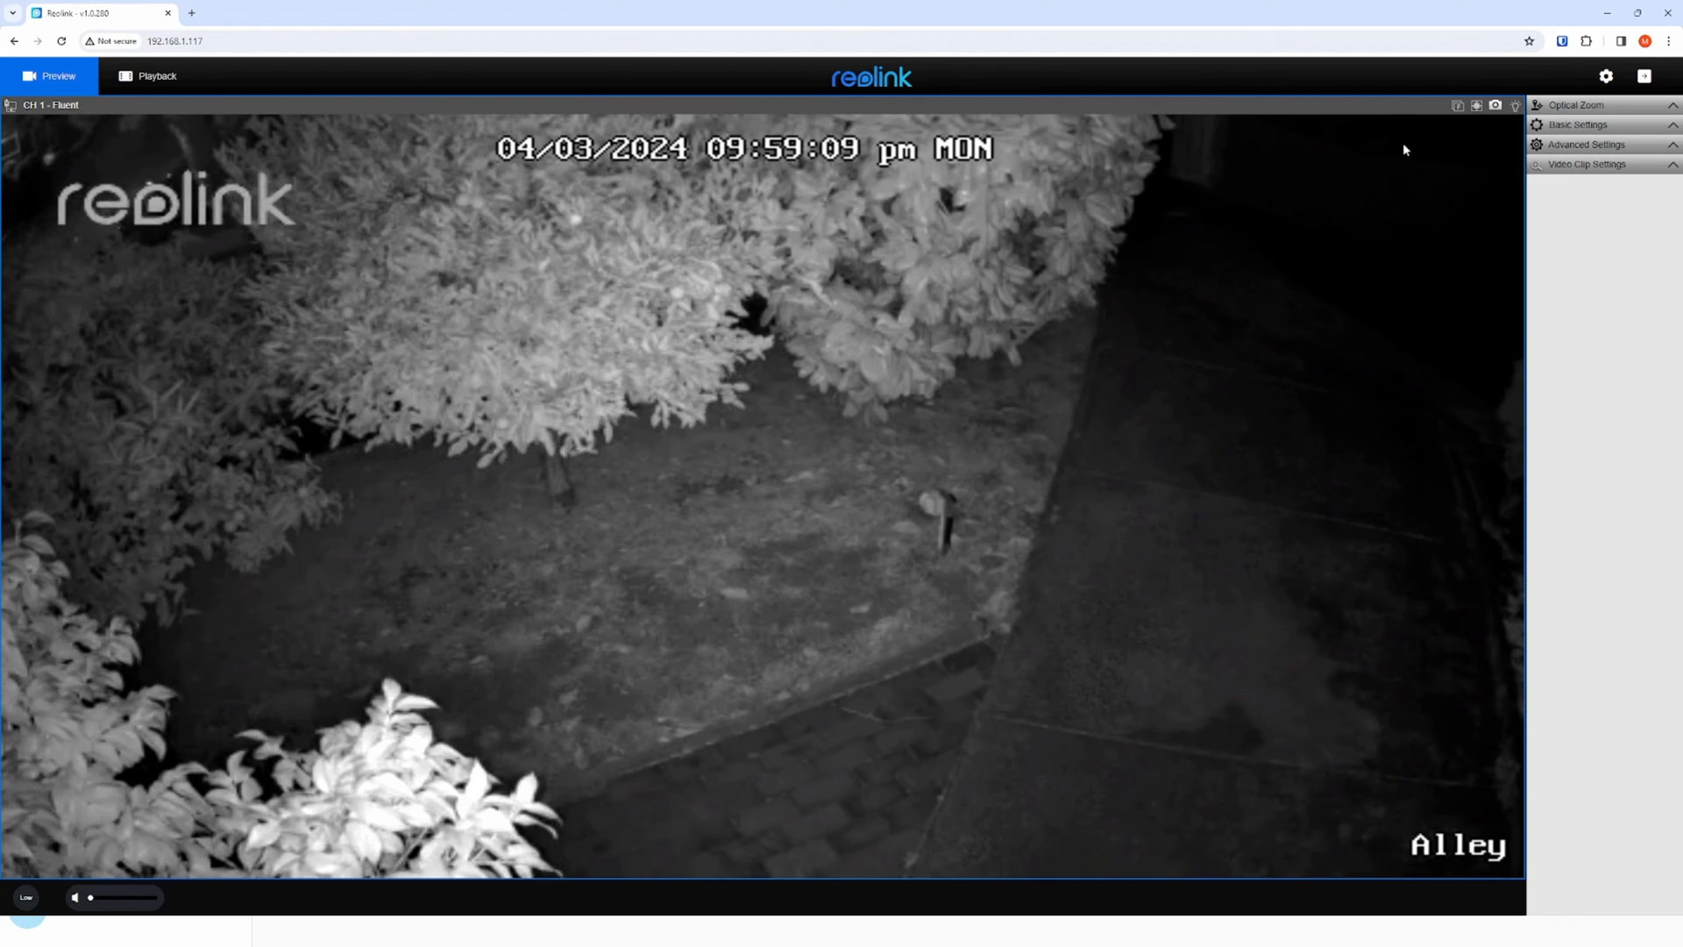
mouse_move(1609, 74)
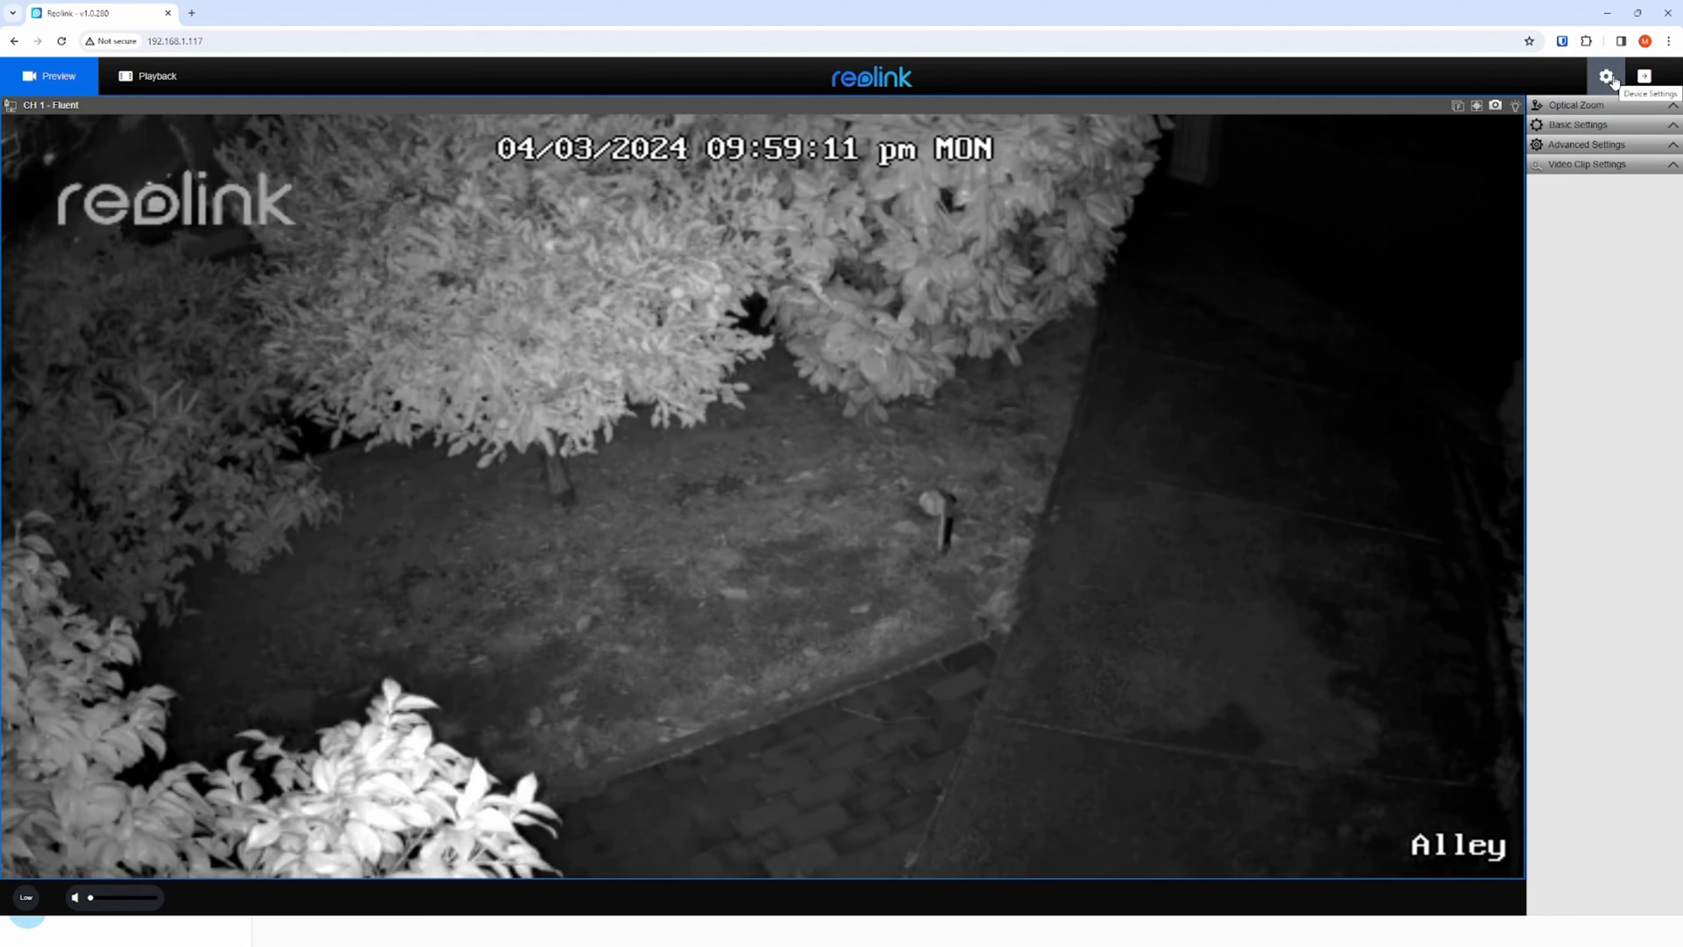
Step: Open Device Settings > System > User Management to view the admin account
left_click(1607, 77)
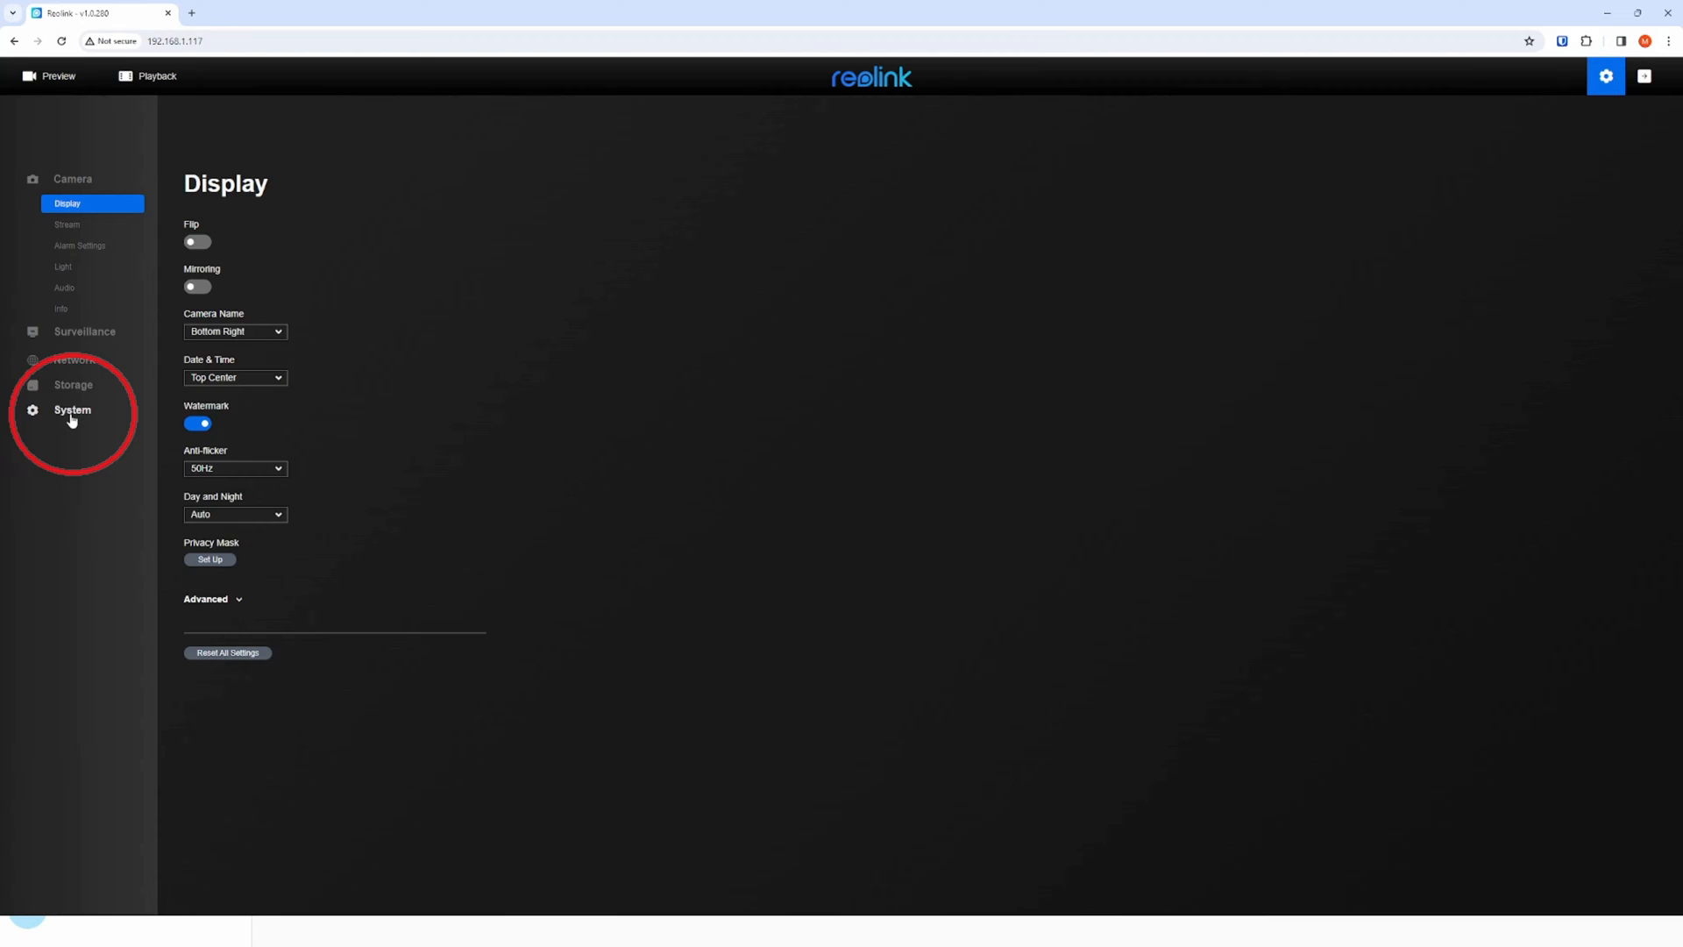
left_click(71, 410)
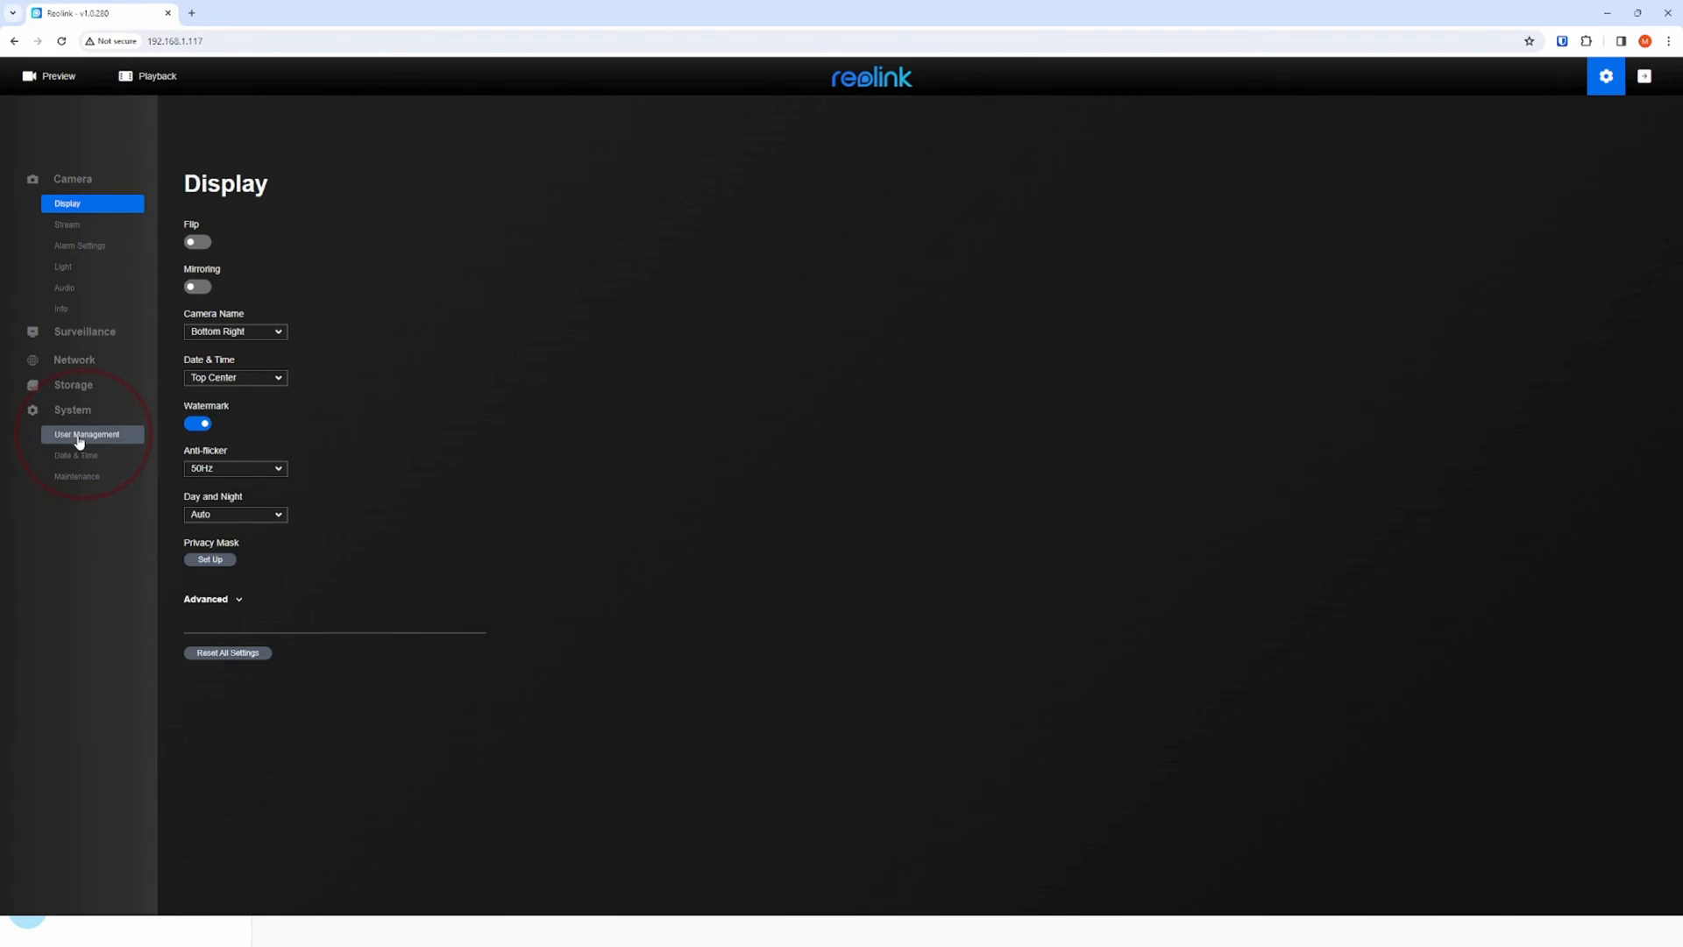
left_click(92, 434)
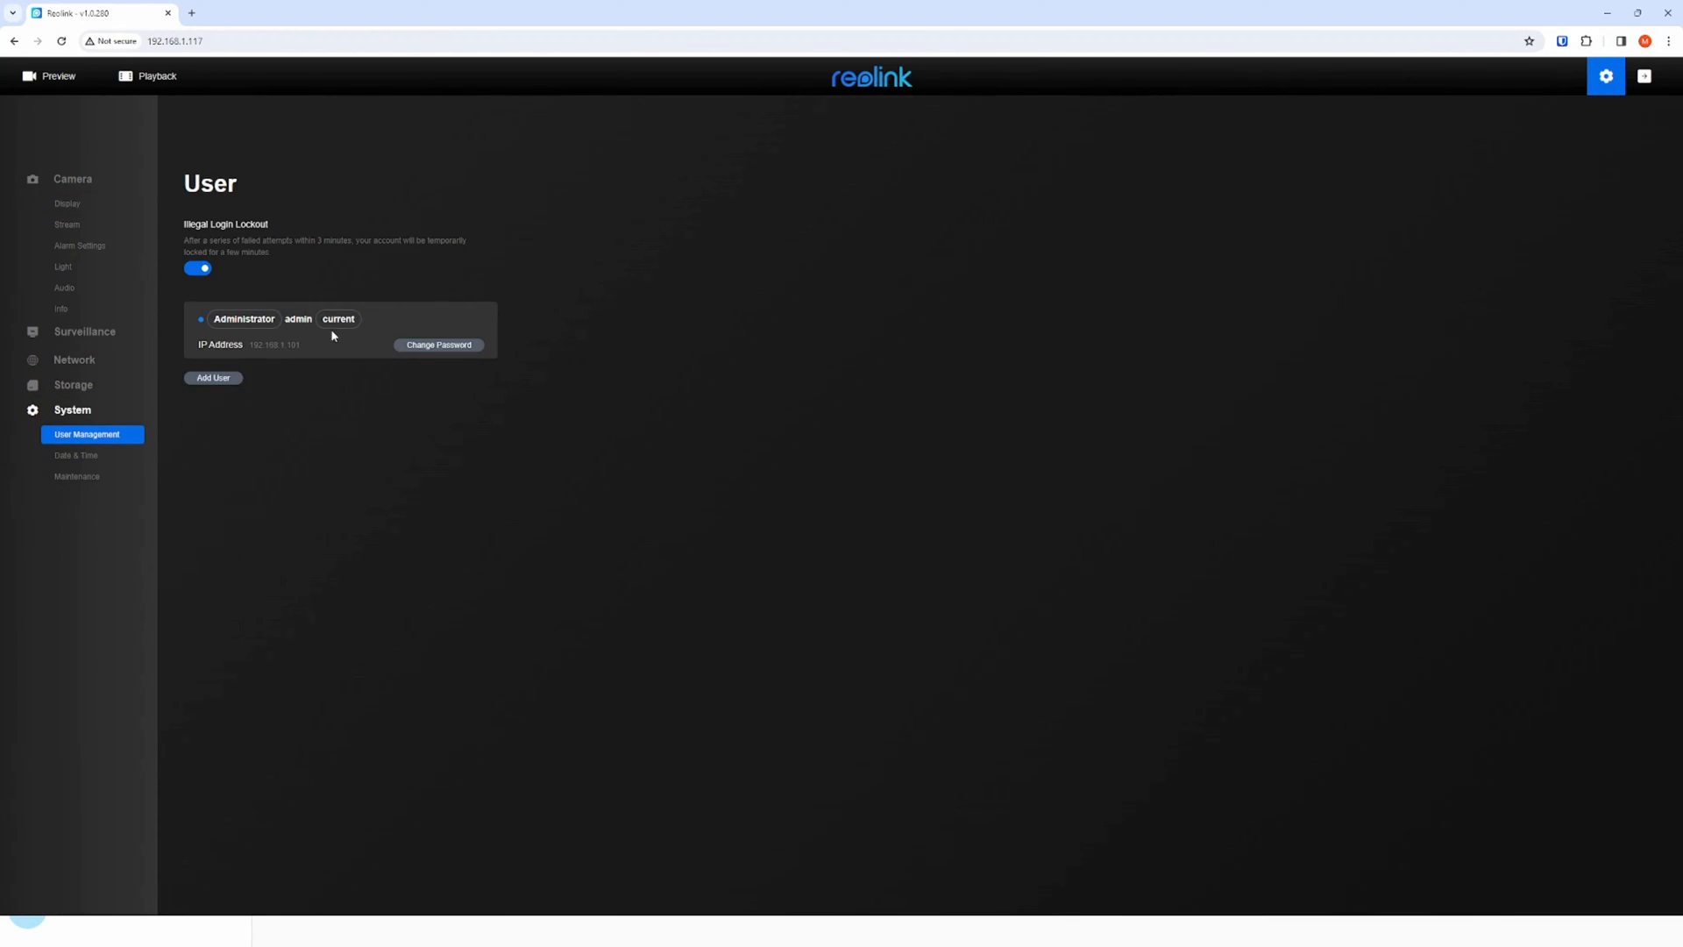
mouse_move(437, 345)
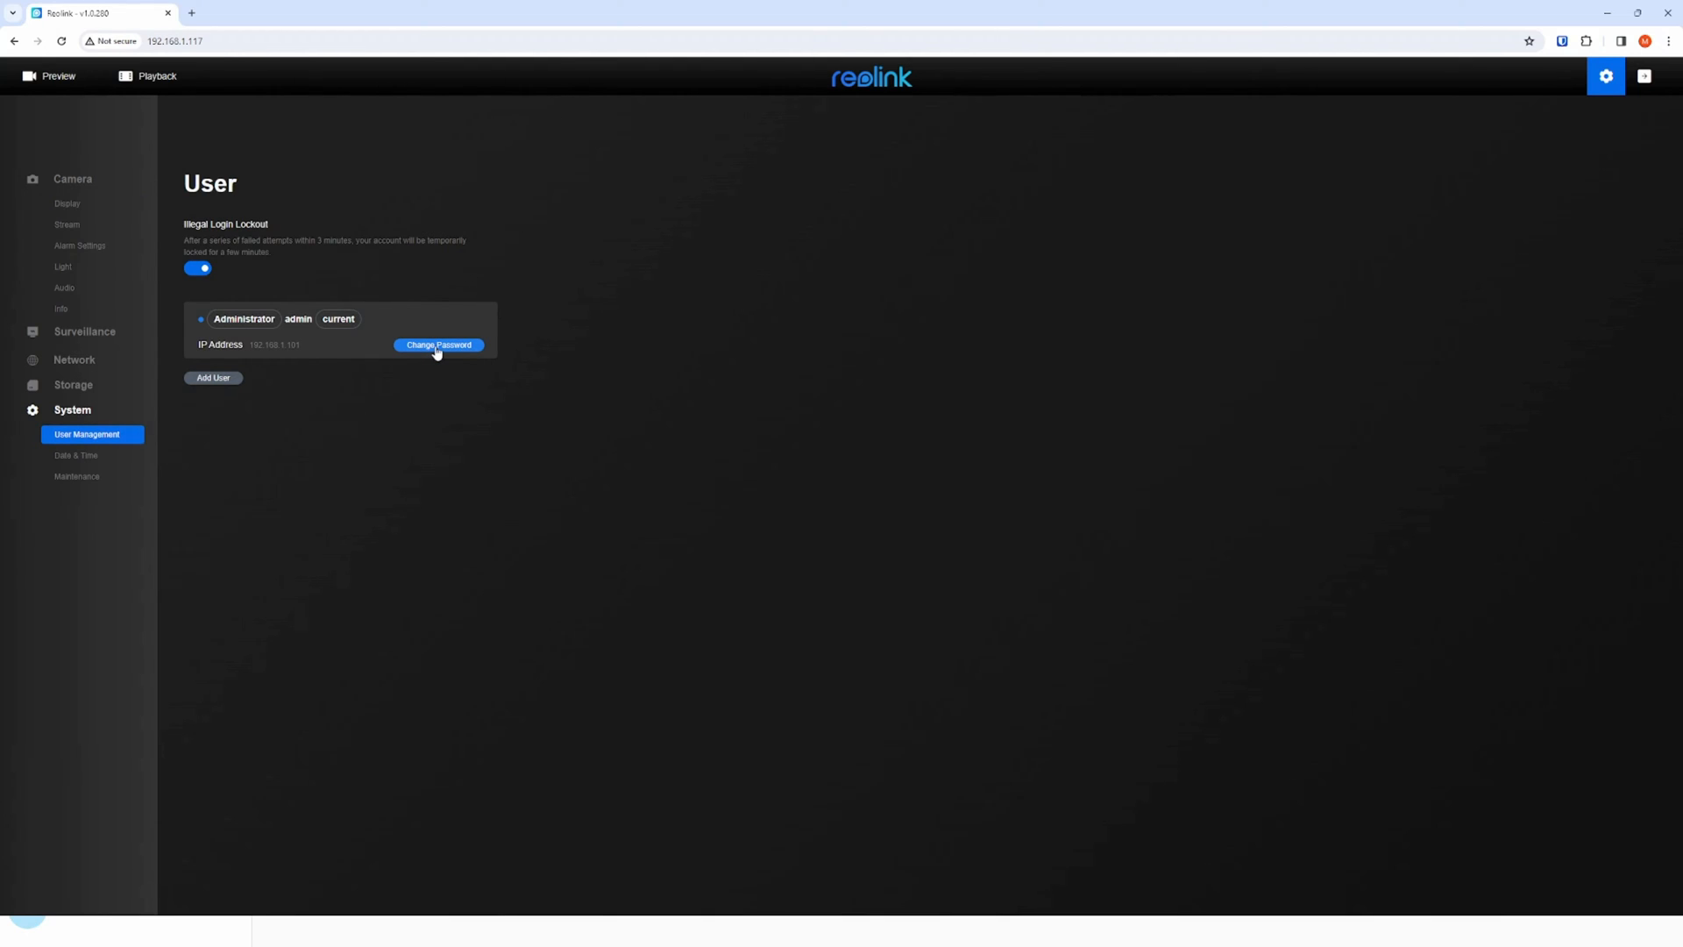
mouse_move(74, 360)
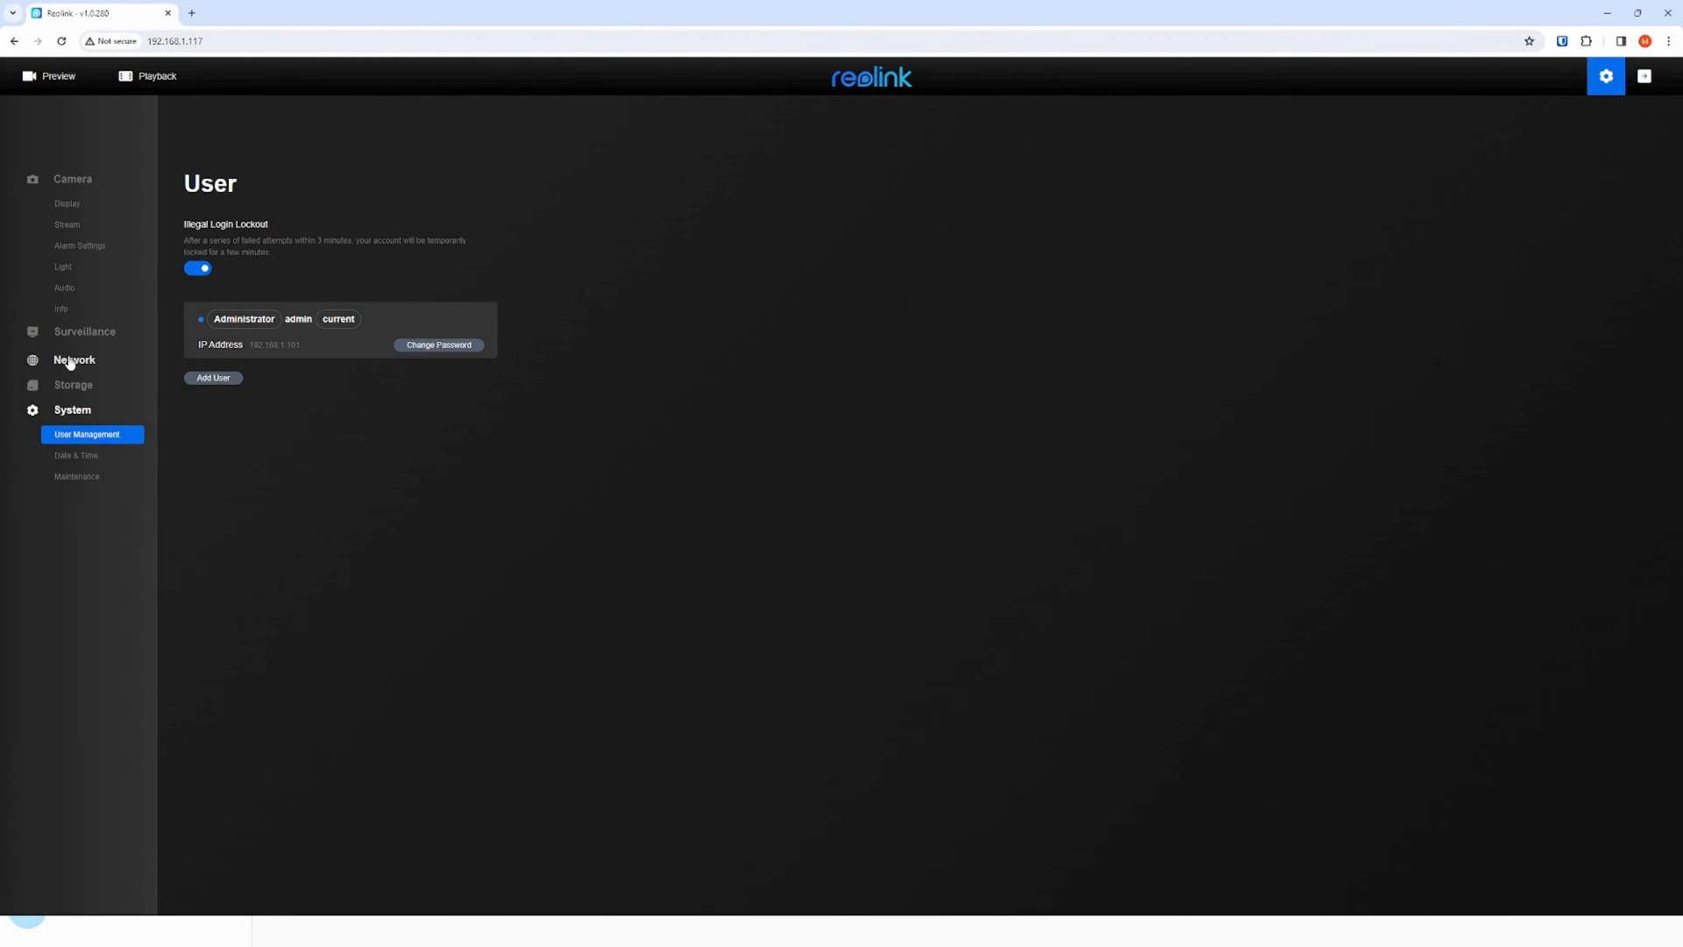
Step: Review HTTPS, RTSP and ONVIF under Network > Advanced > Port Settings, then close the dialog
left_click(74, 360)
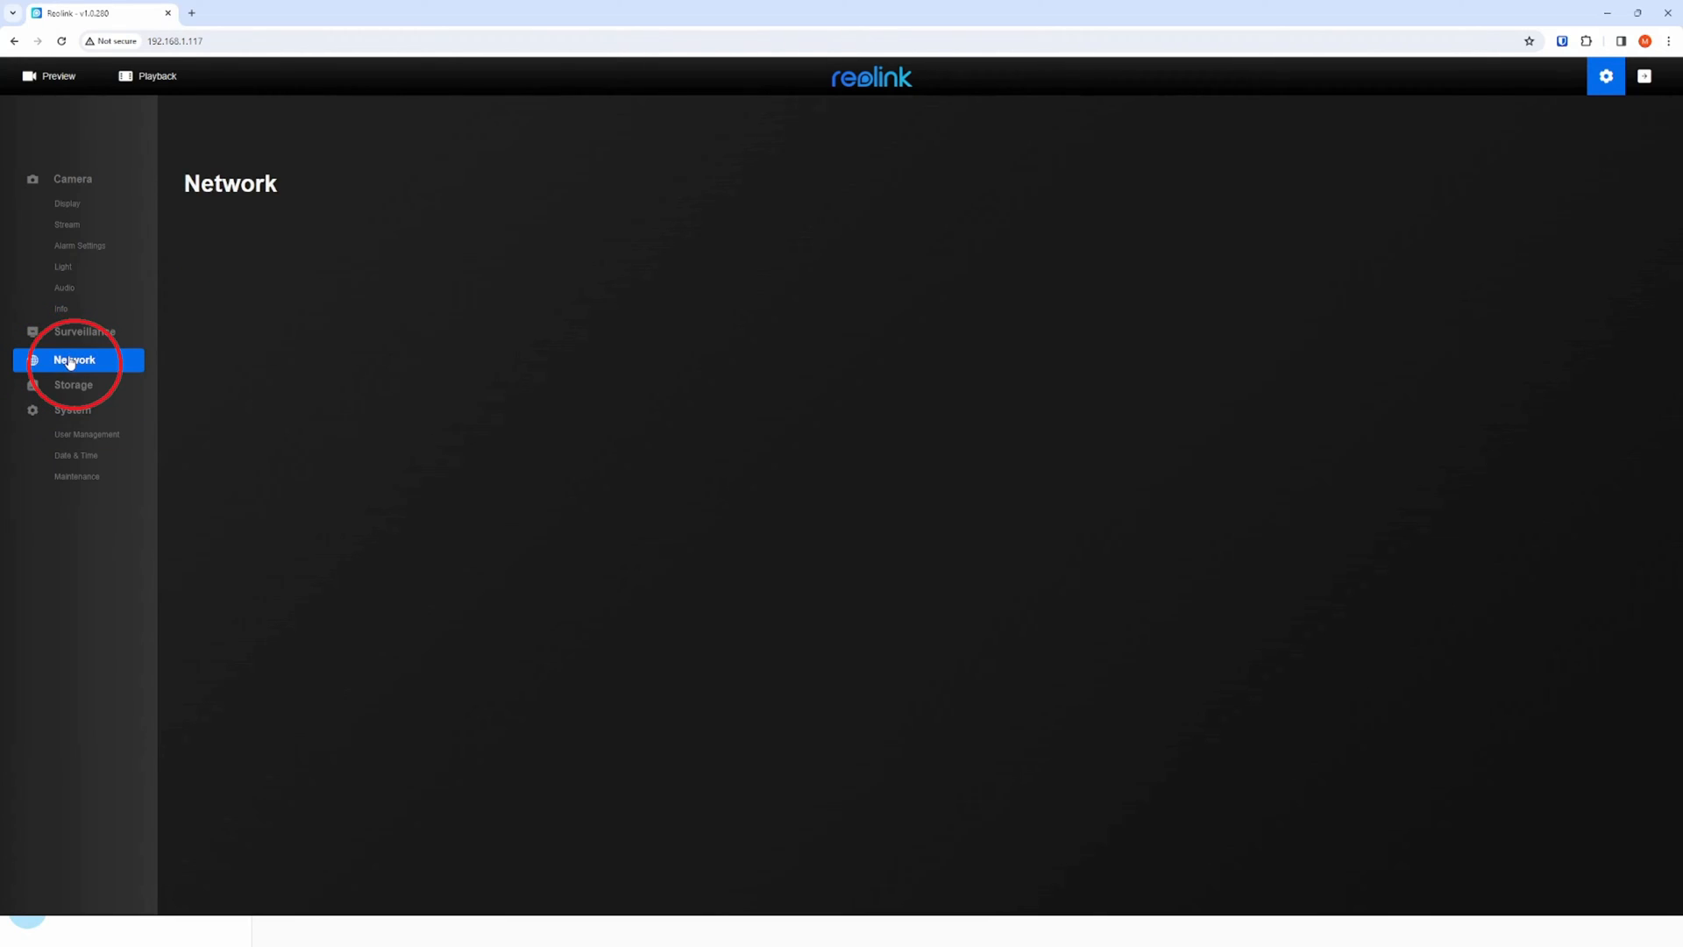
left_click(75, 359)
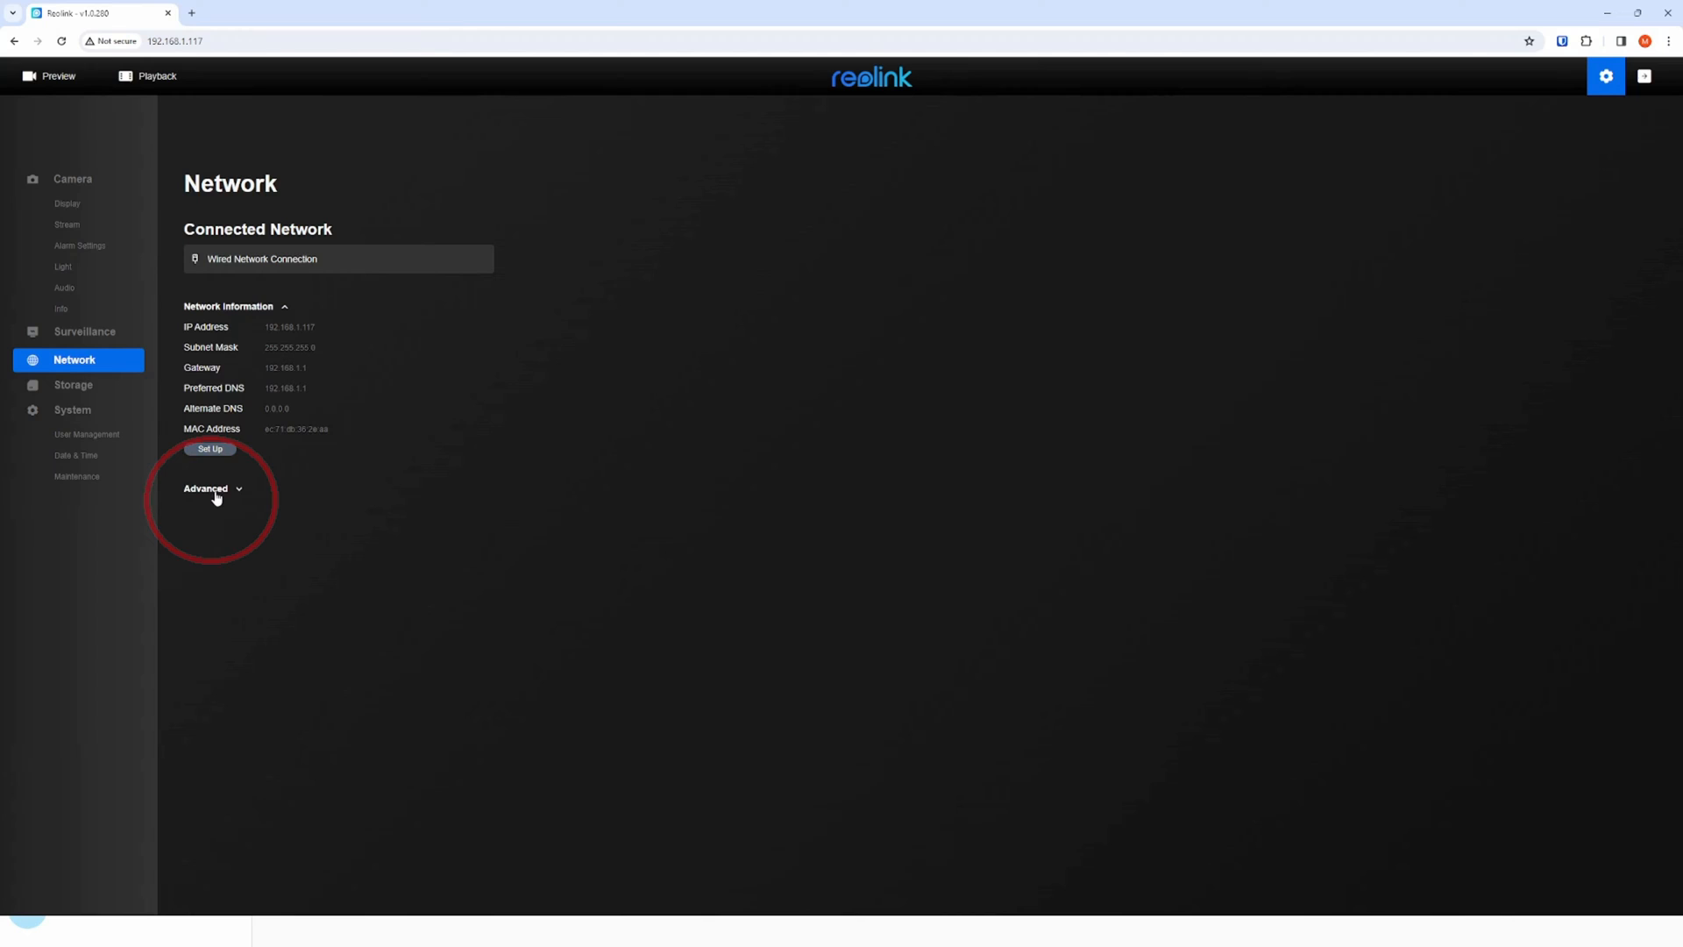
left_click(209, 489)
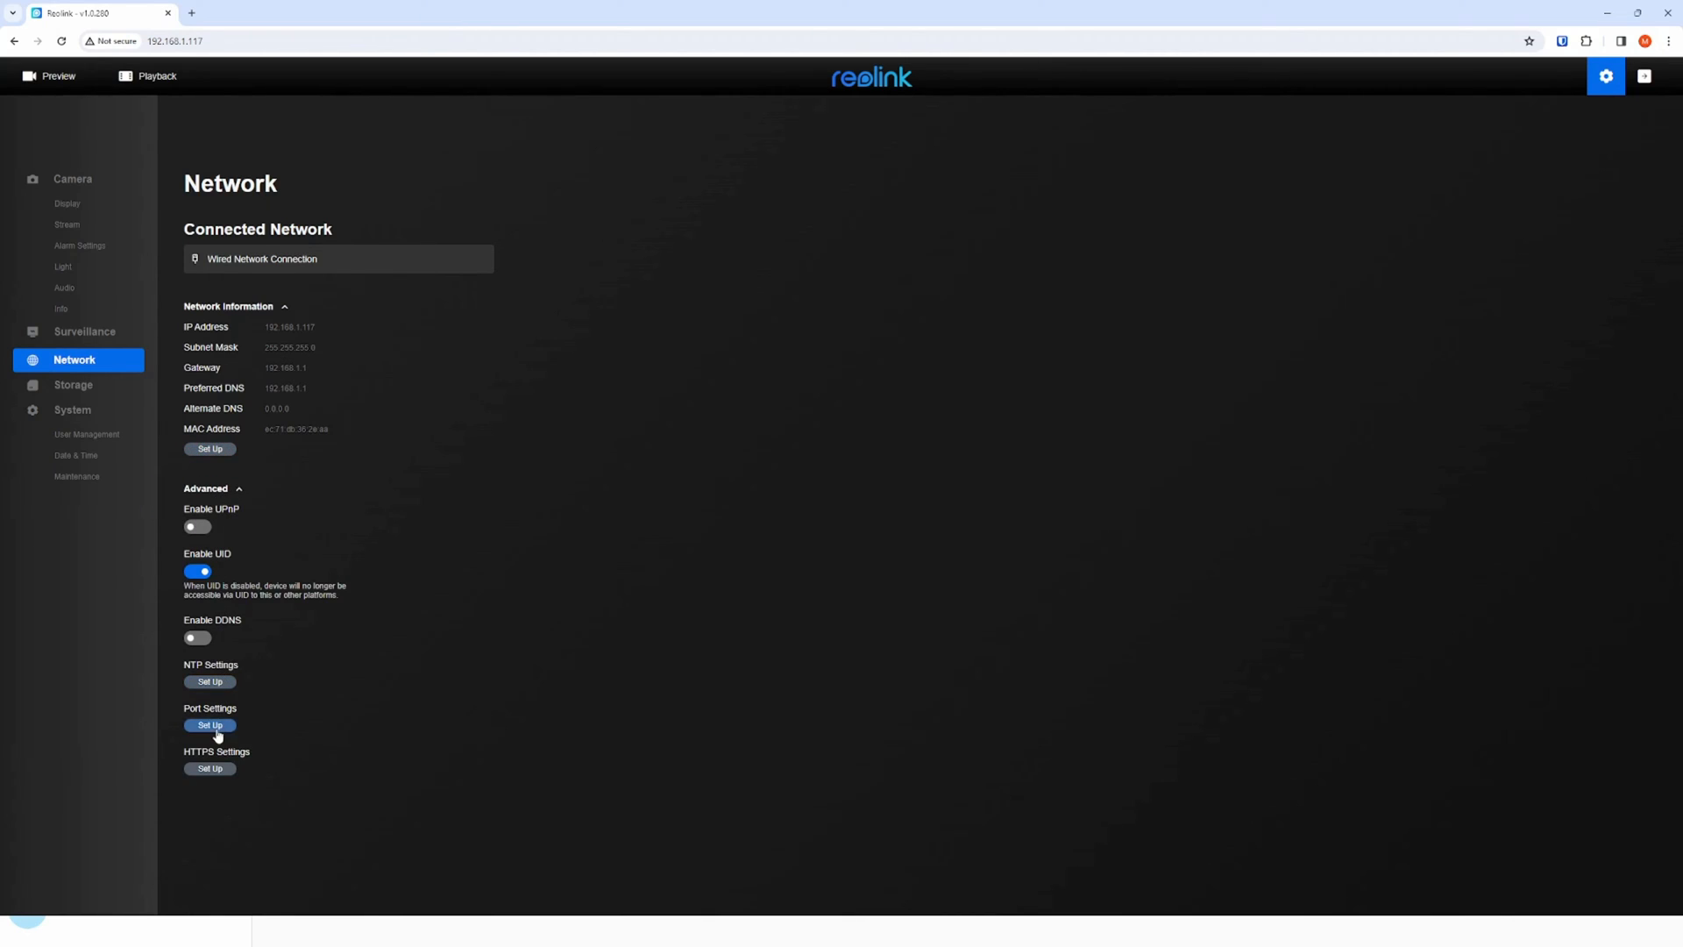
left_click(209, 724)
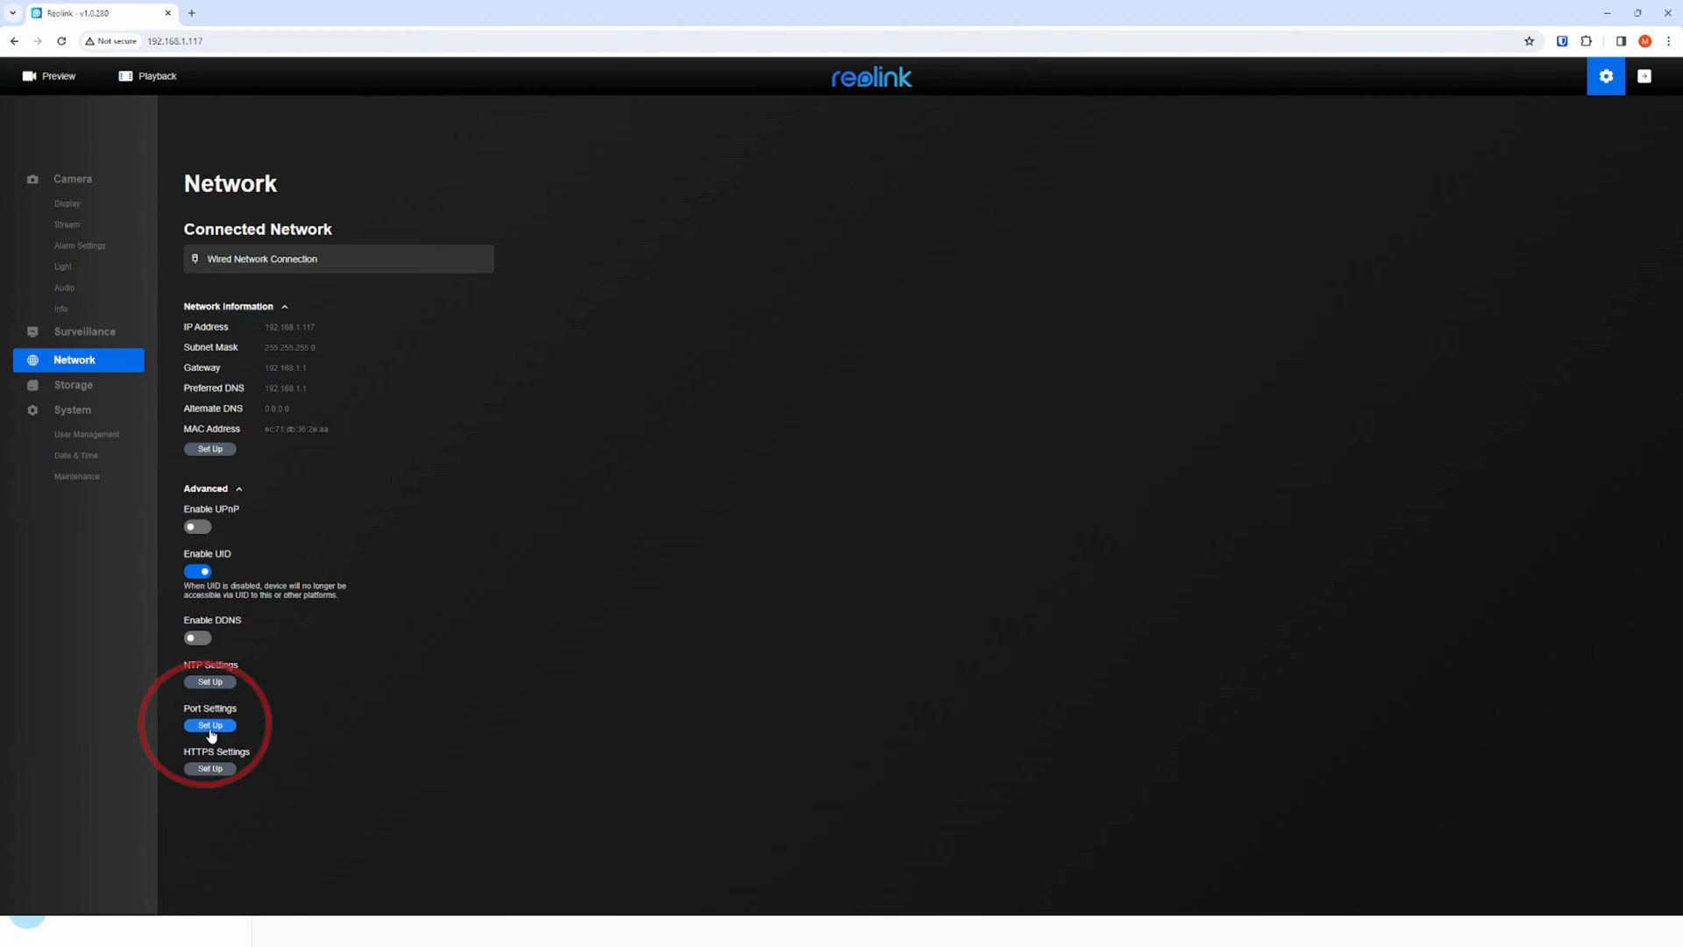
left_click(210, 725)
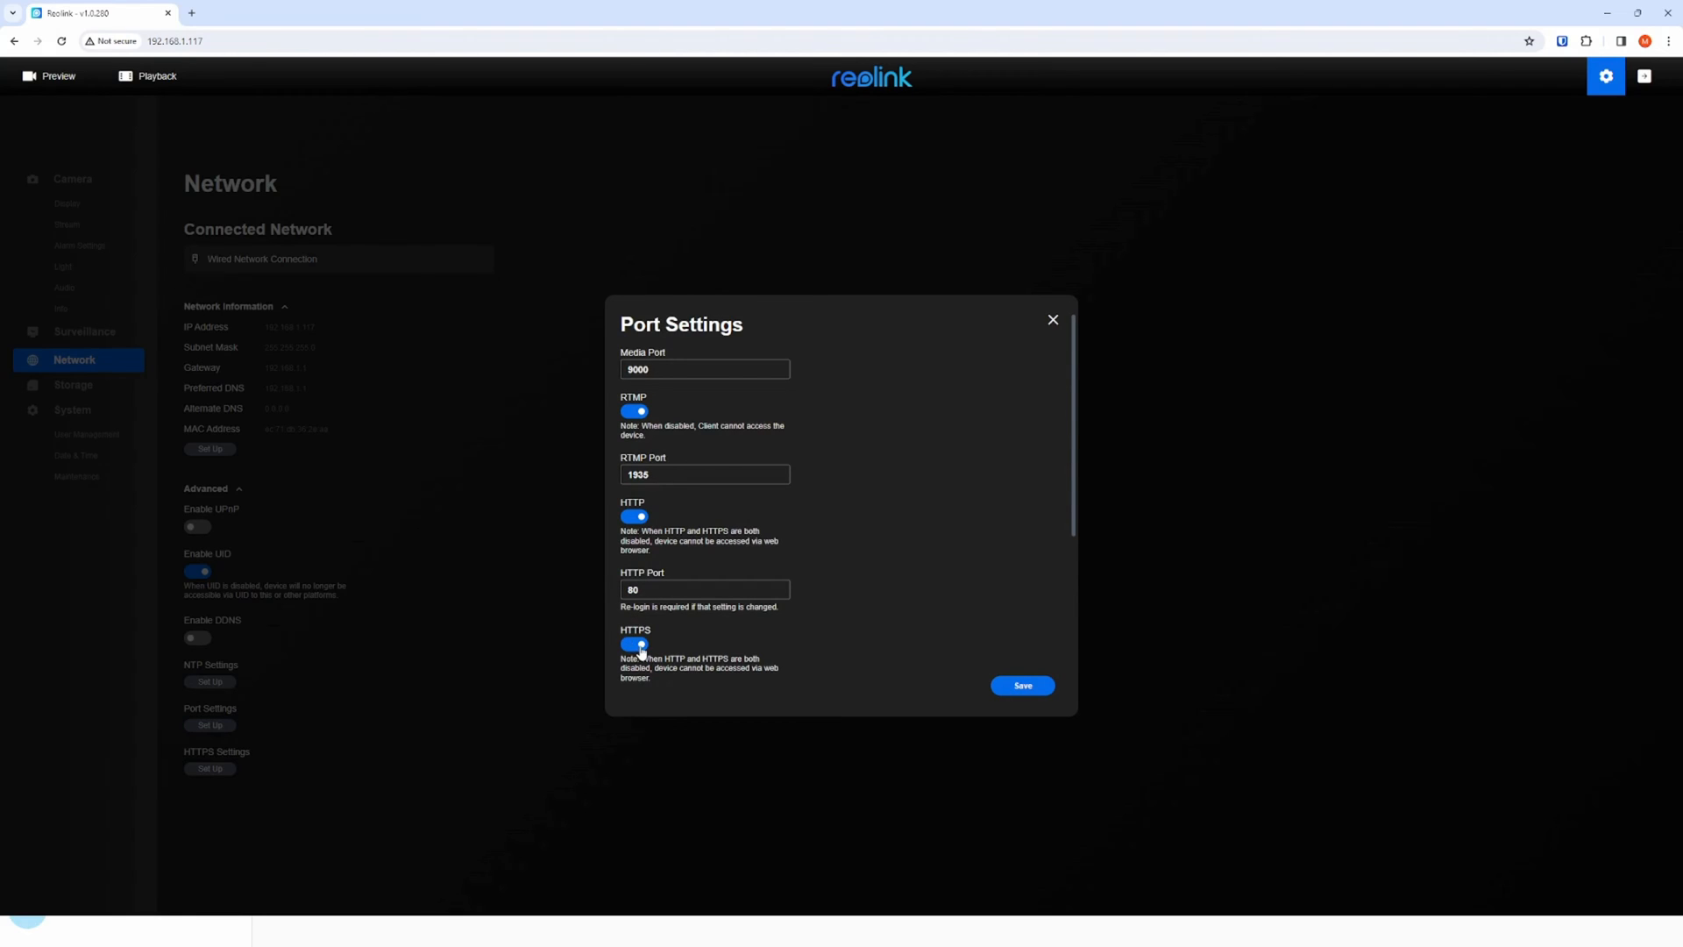
scroll("down", 3)
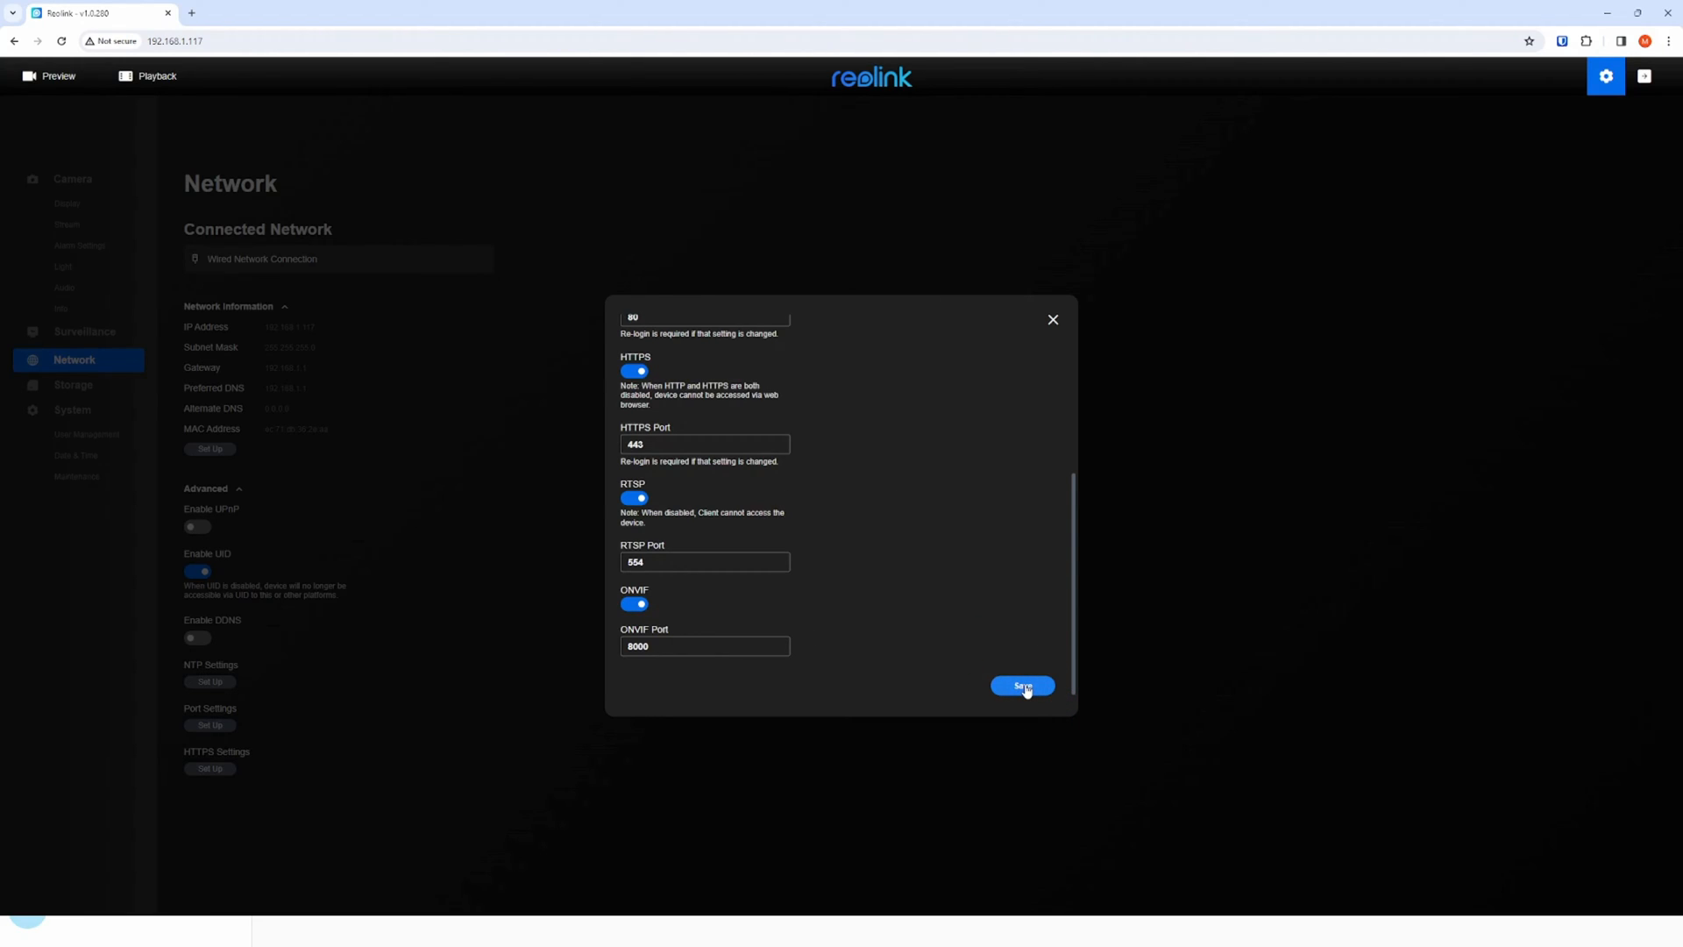
mouse_move(1051, 363)
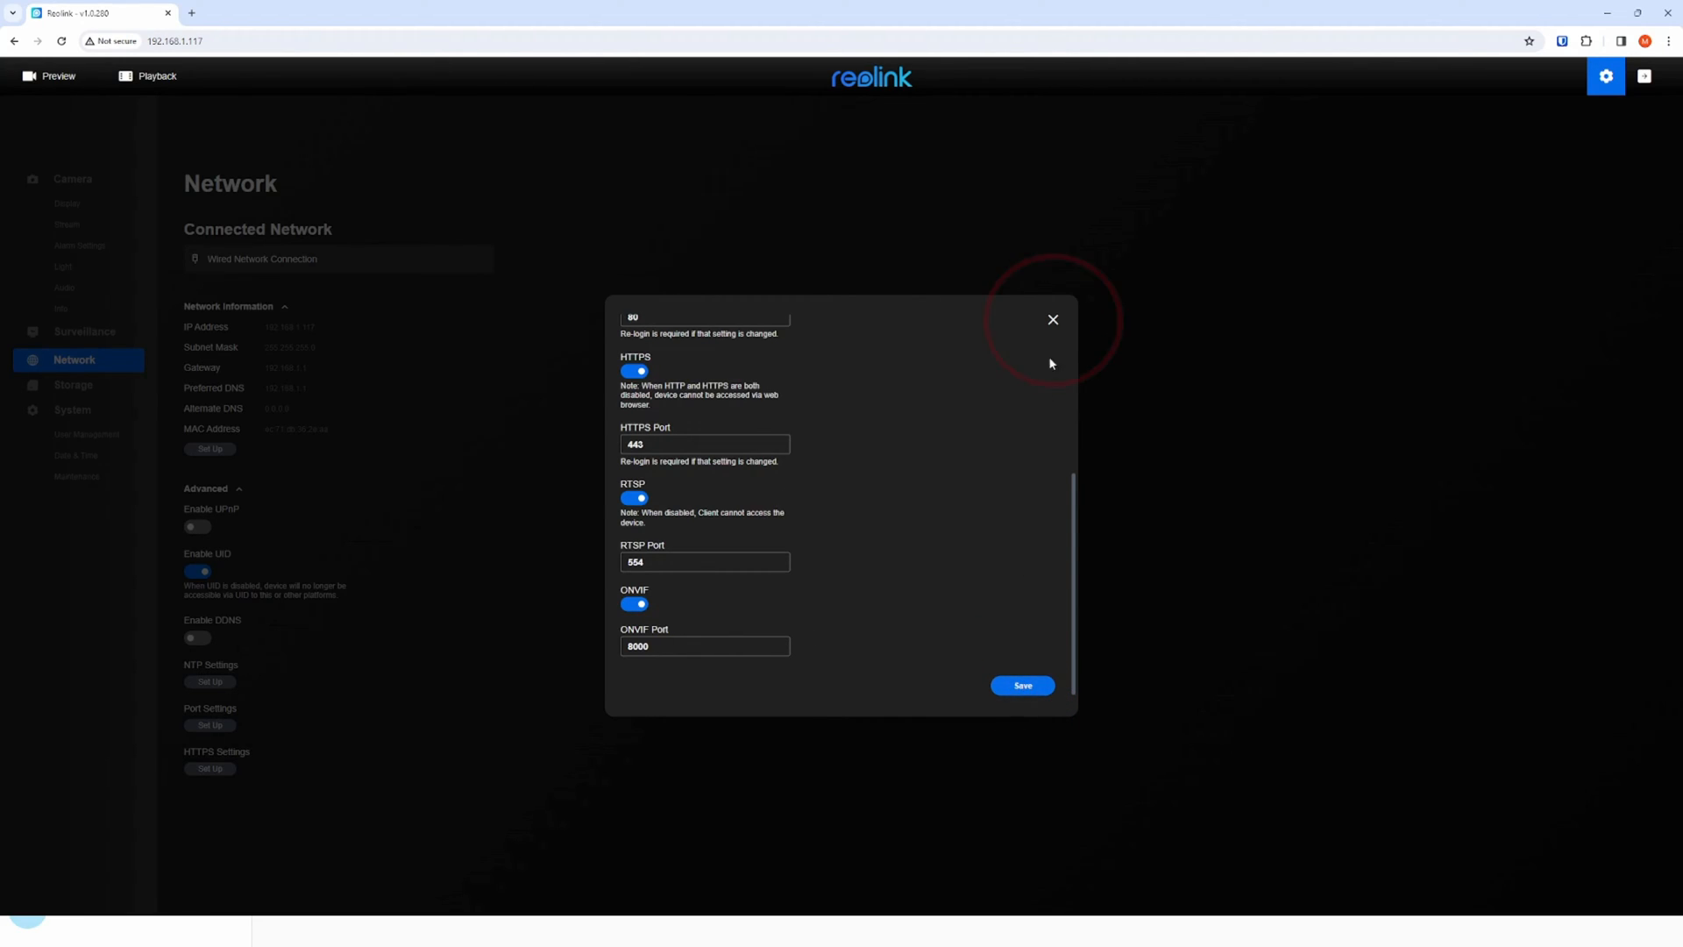
left_click(1053, 319)
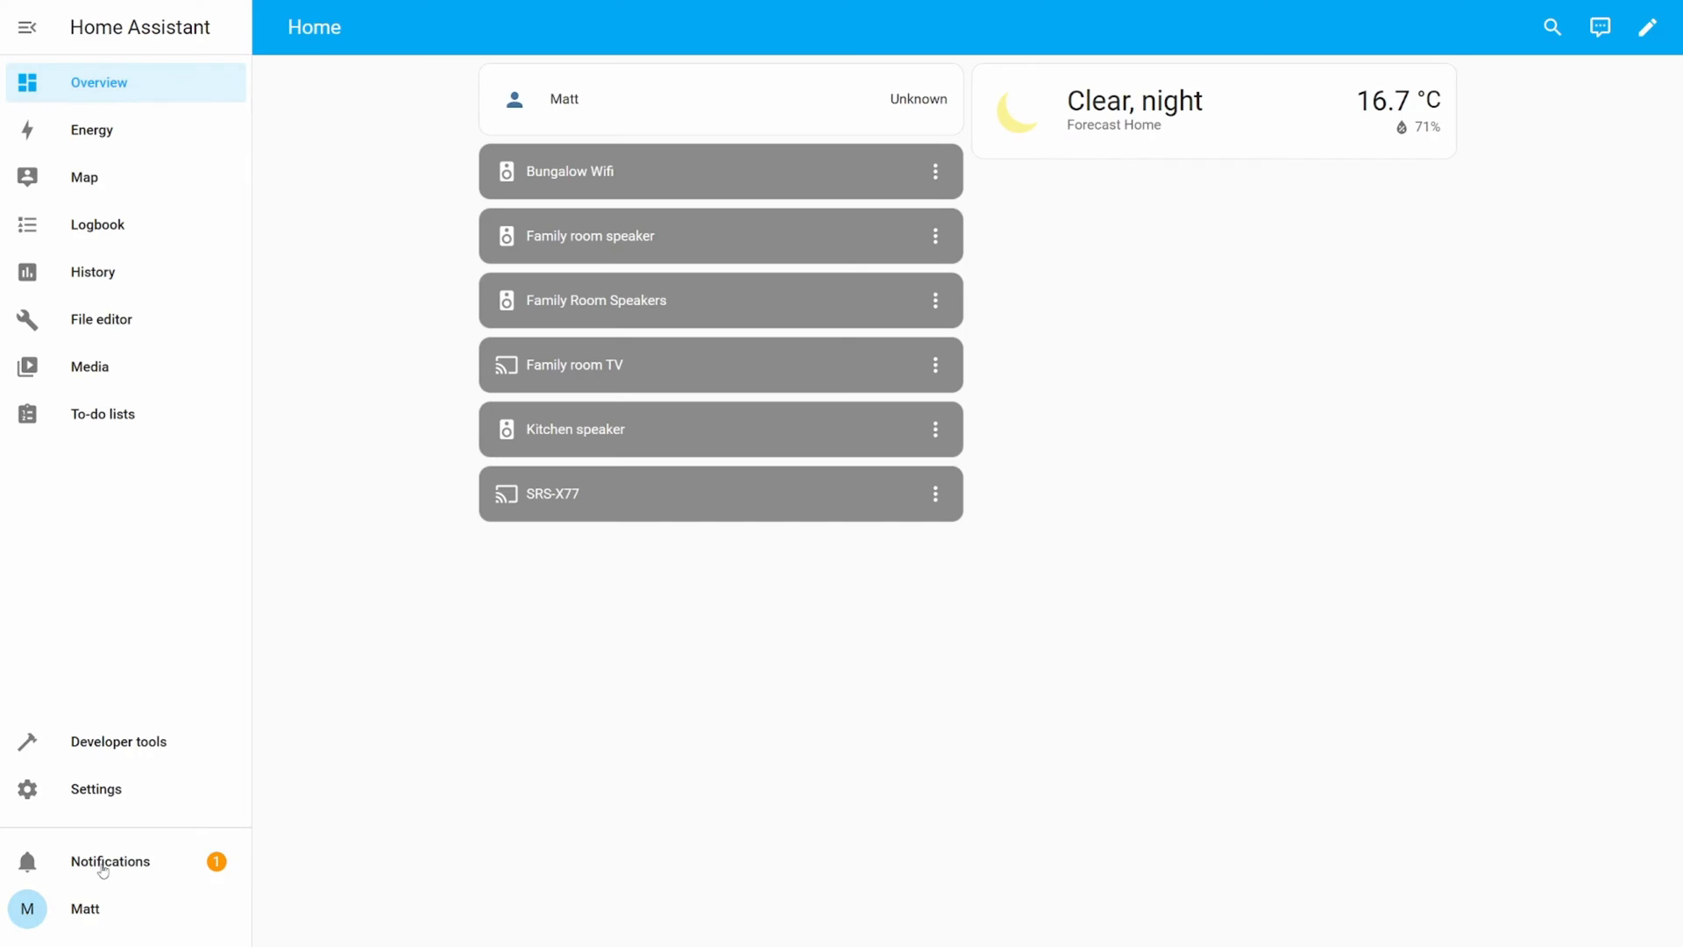
Step: Configure the discovered alley camera from Notifications with the admin credentials
left_click(110, 862)
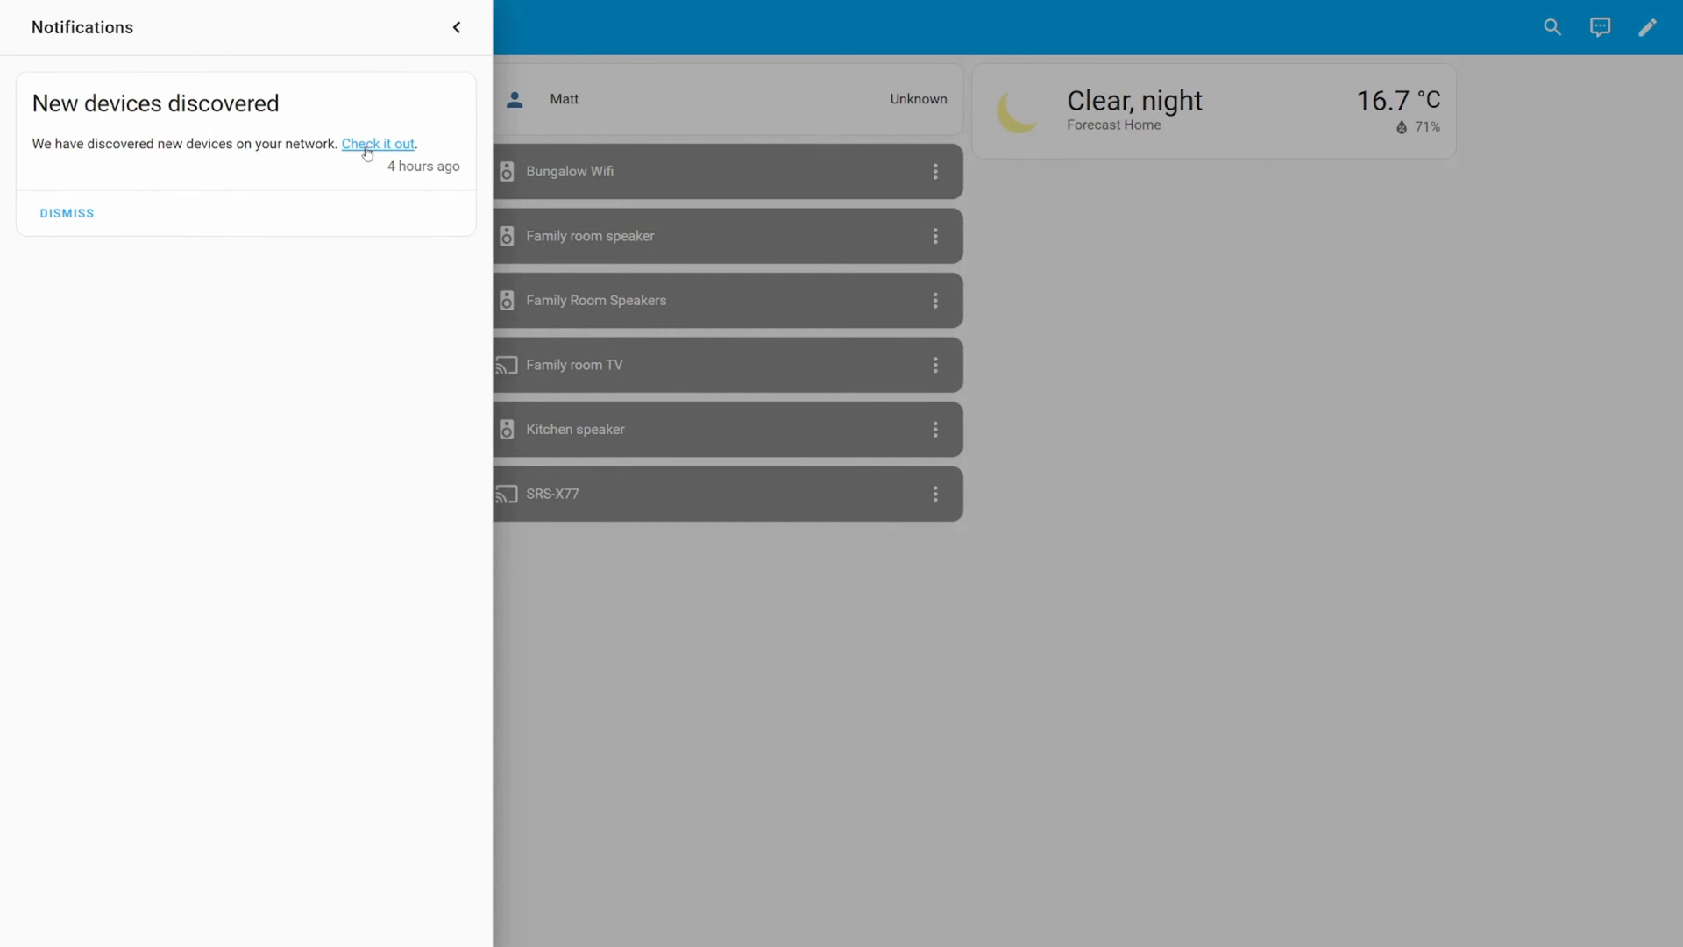
mouse_move(368, 151)
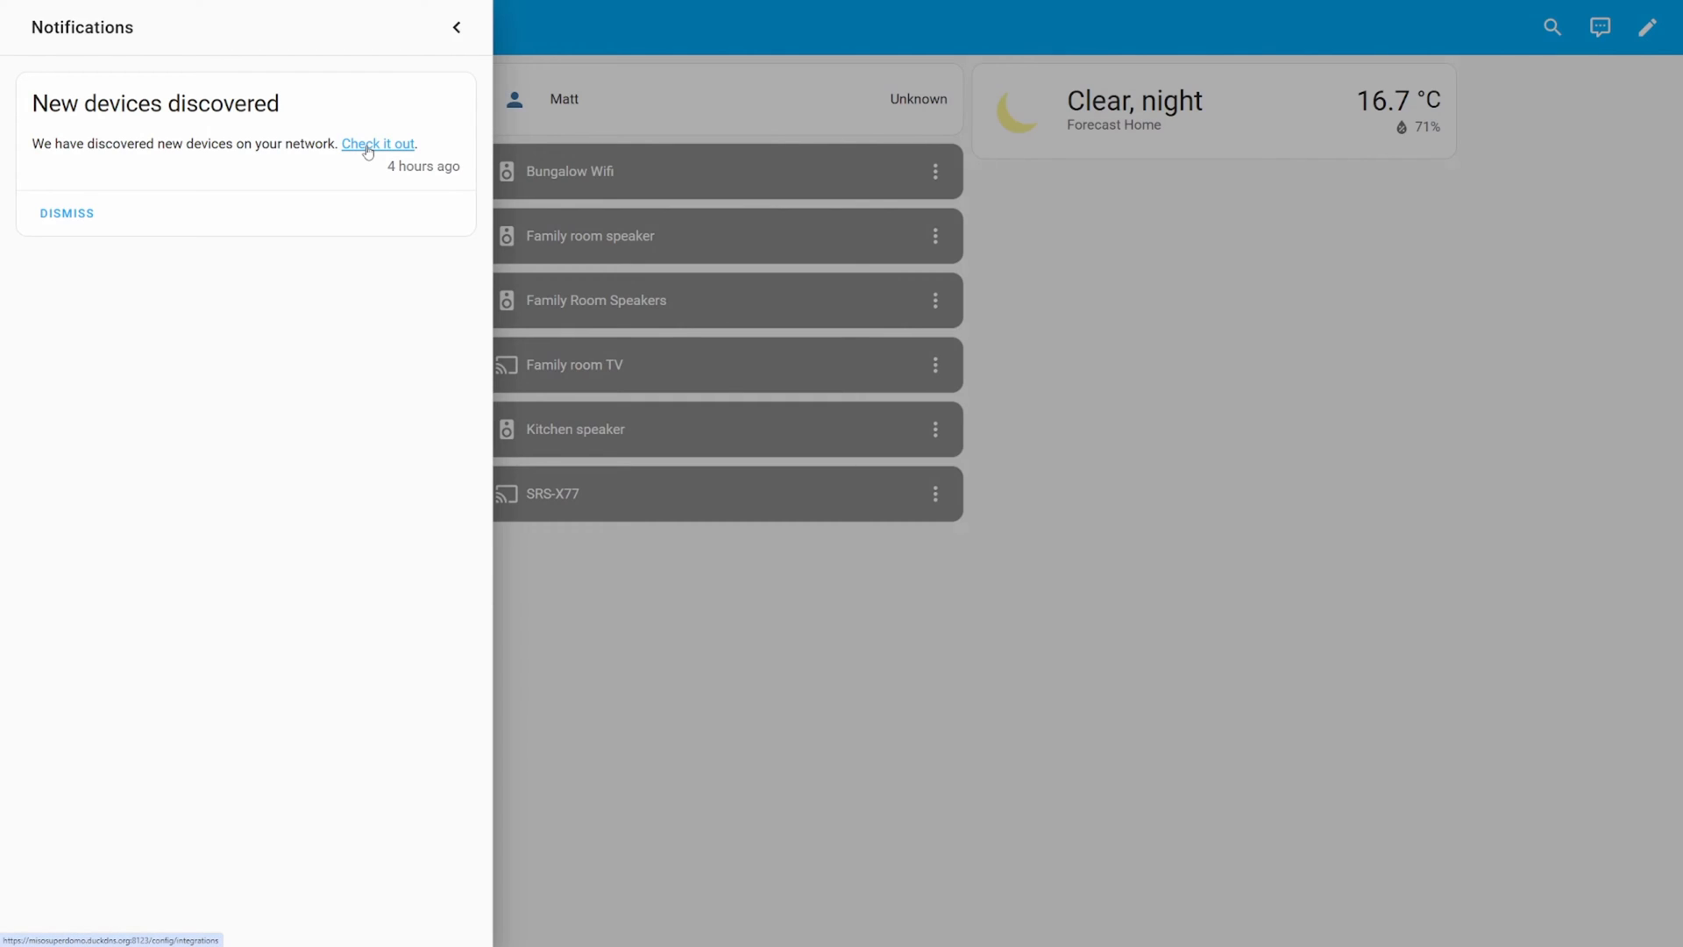
left_click(377, 144)
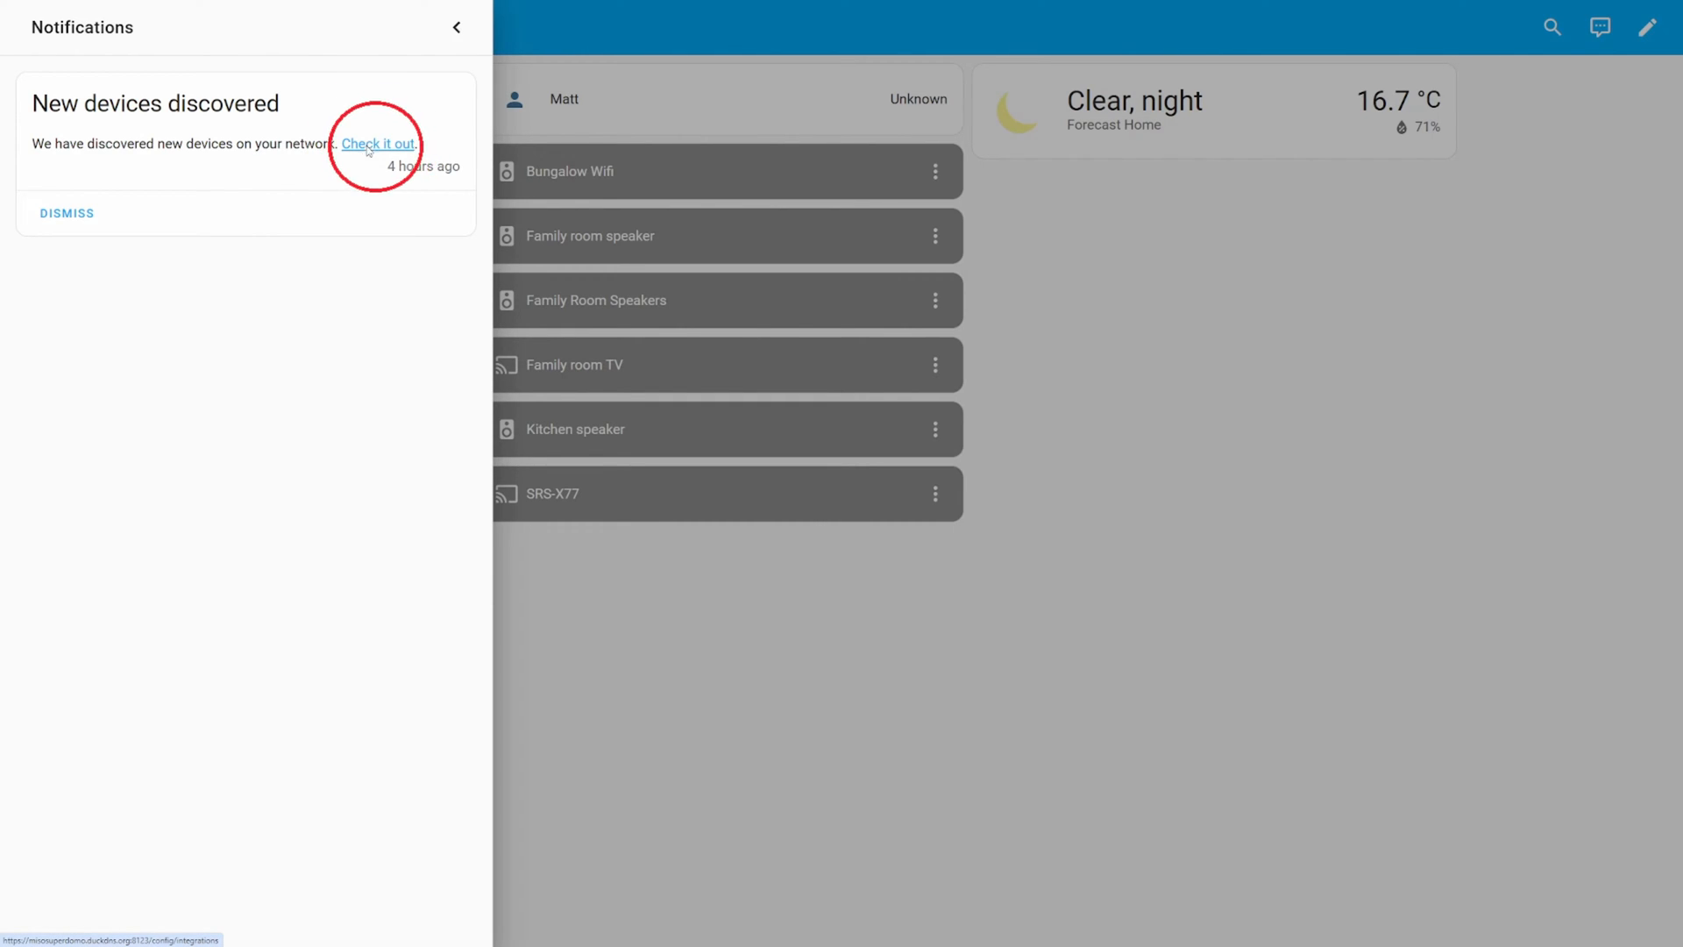
left_click(378, 144)
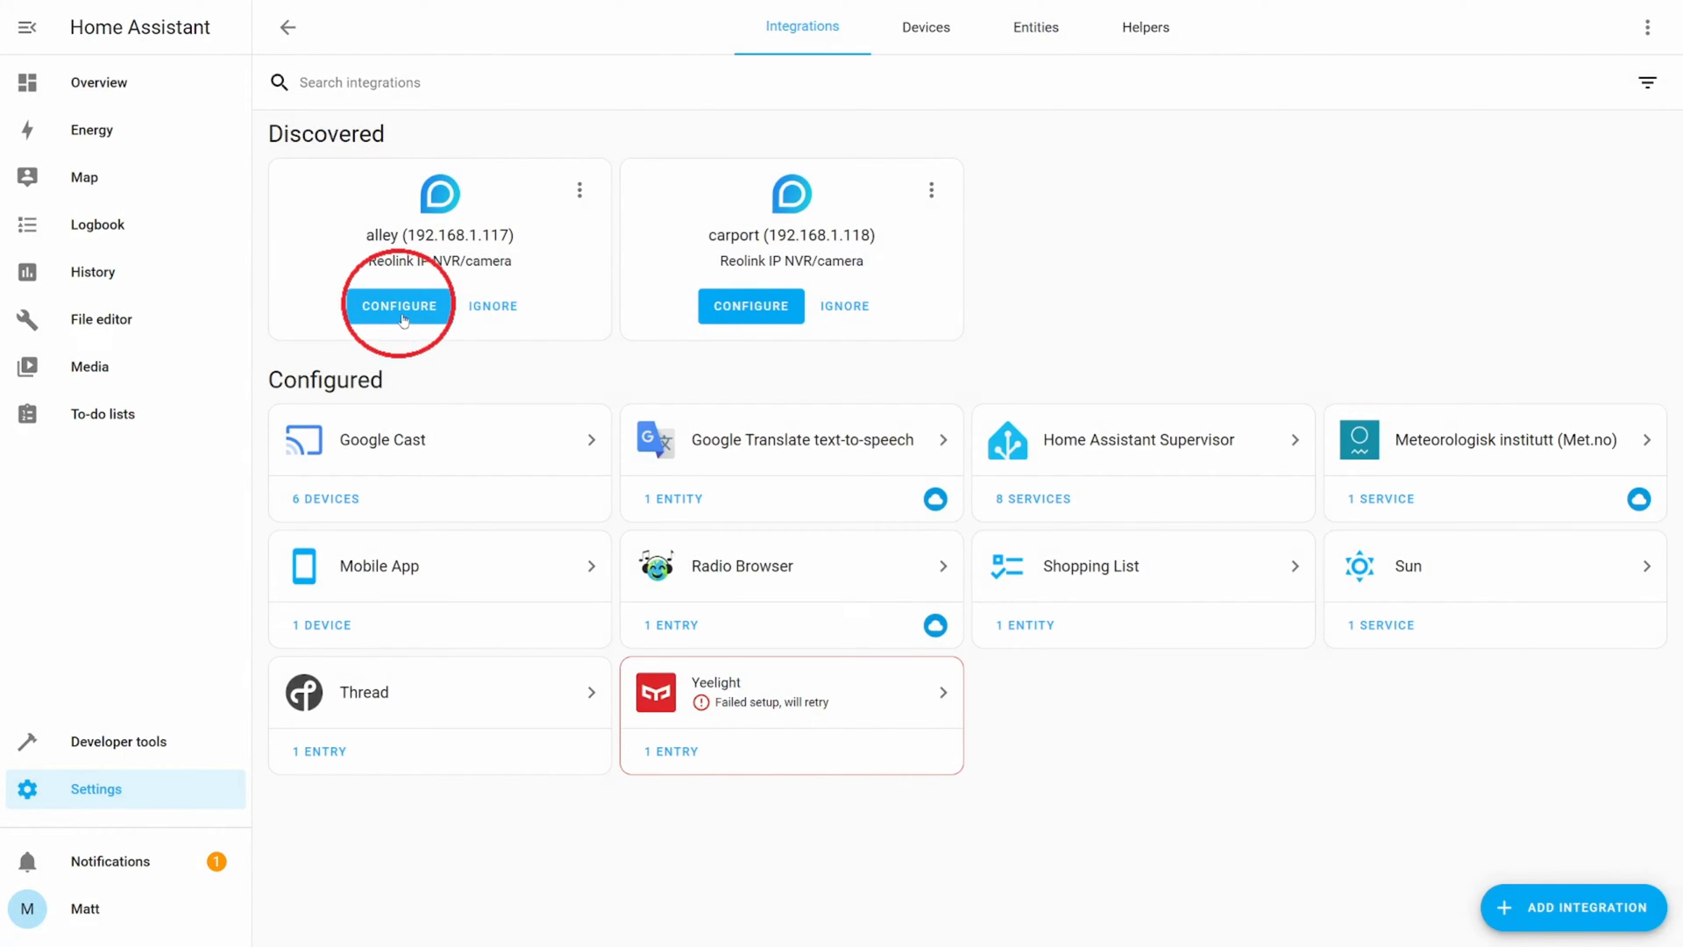
left_click(398, 306)
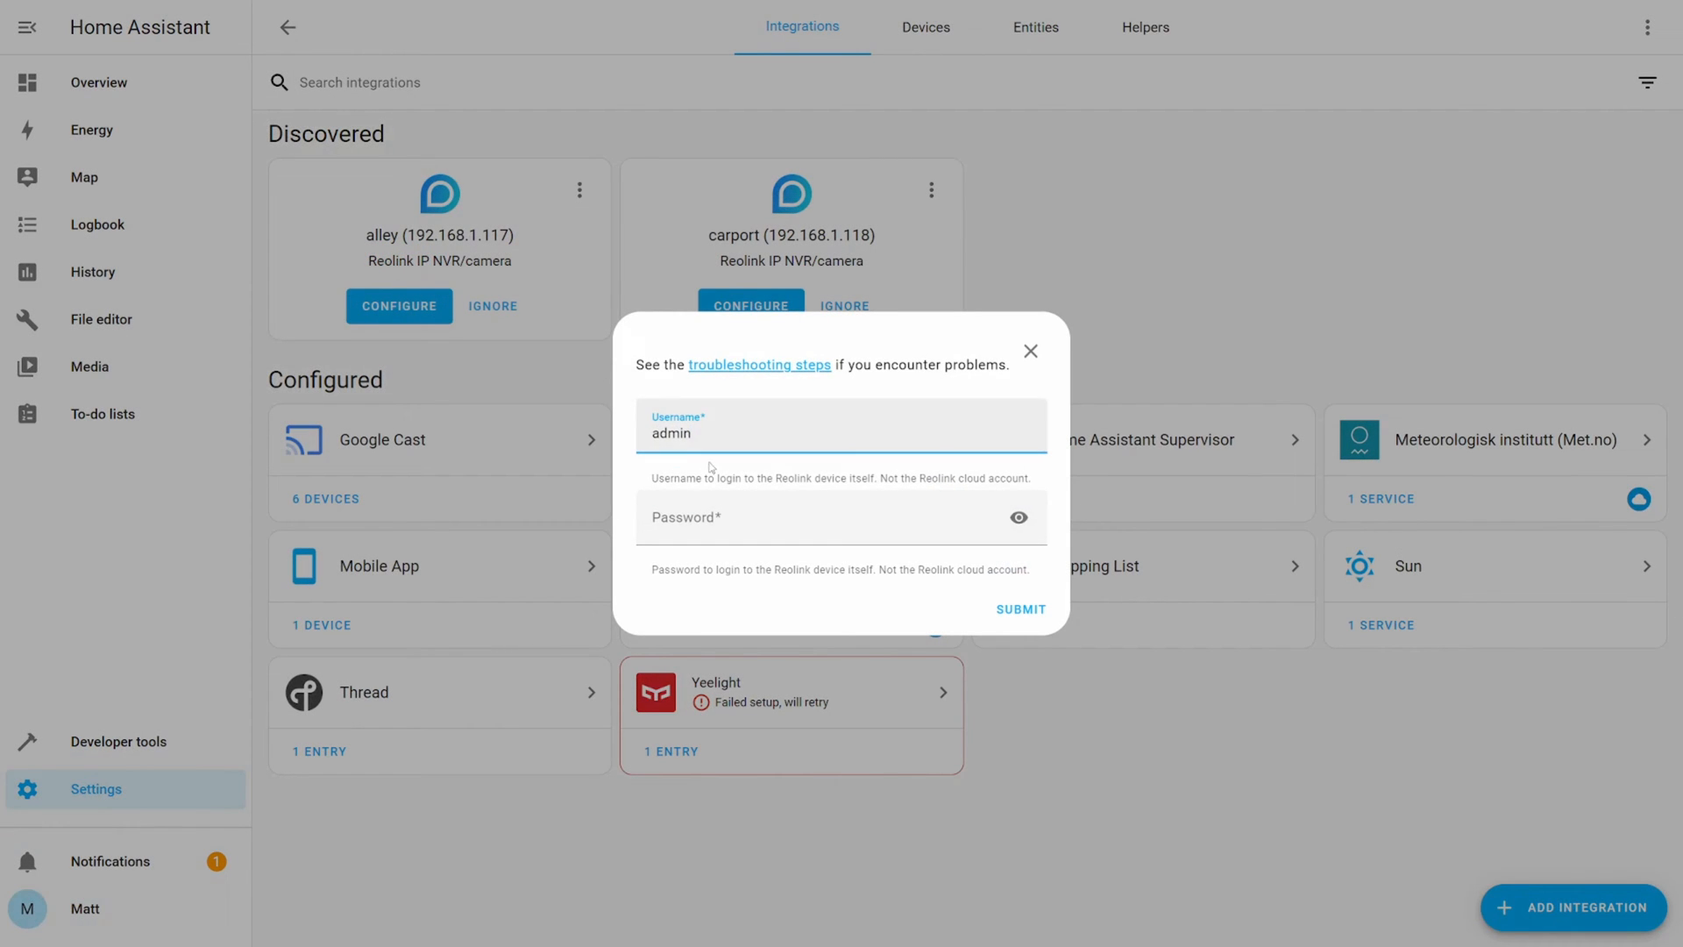
type("password")
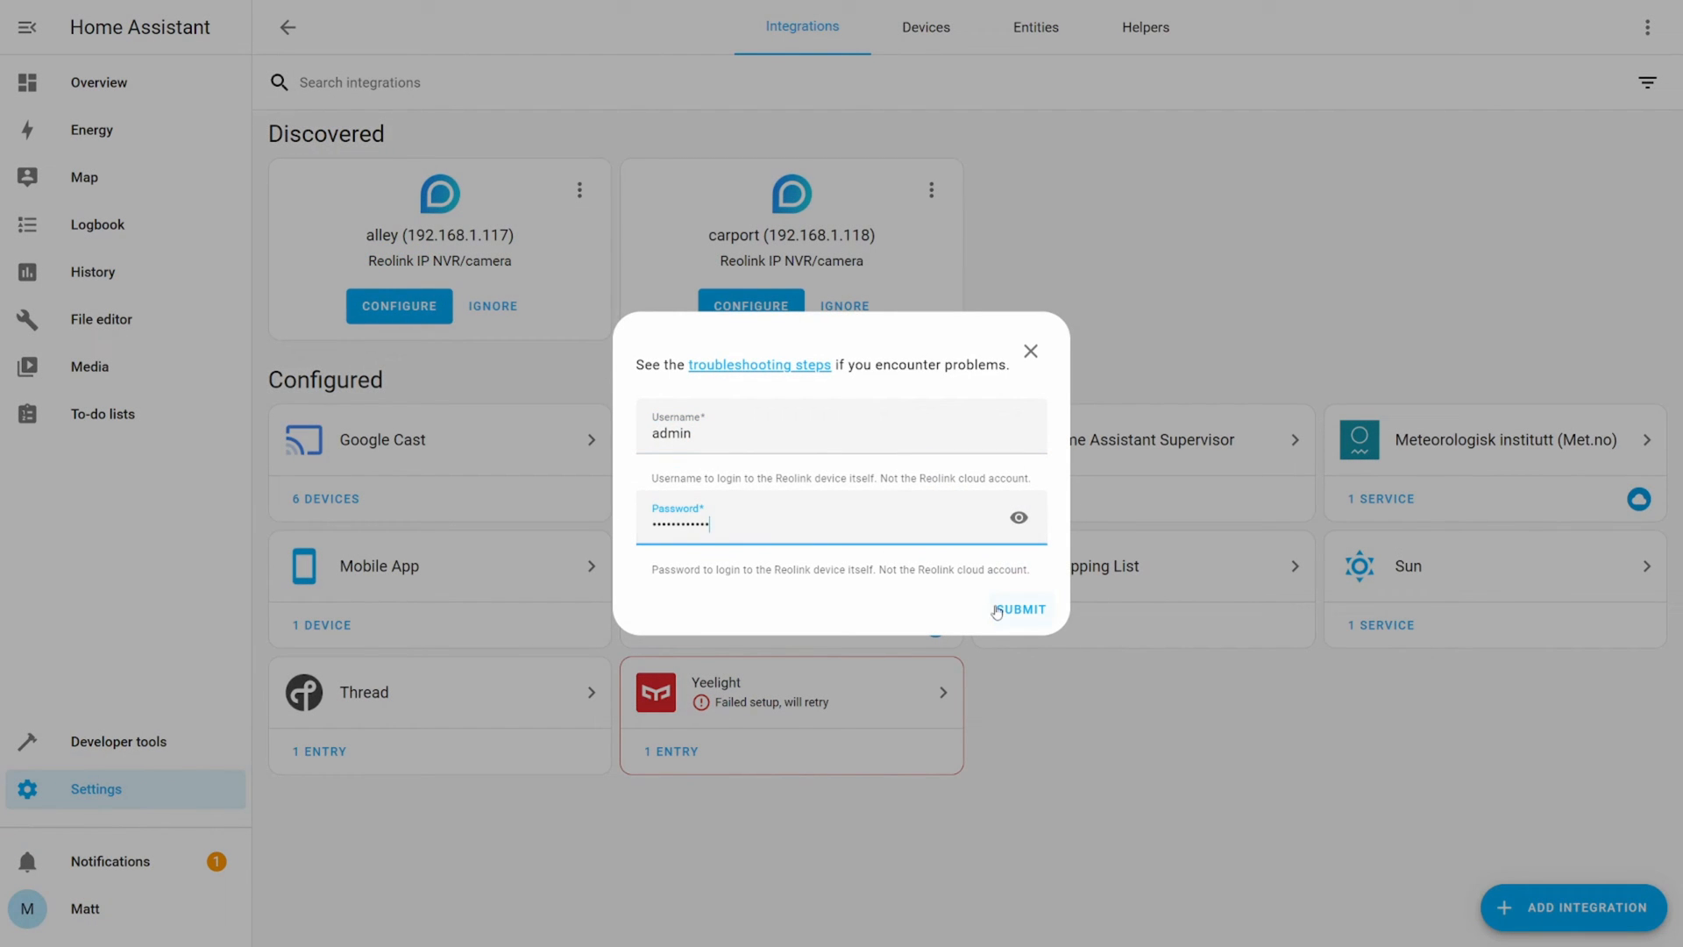
left_click(1022, 609)
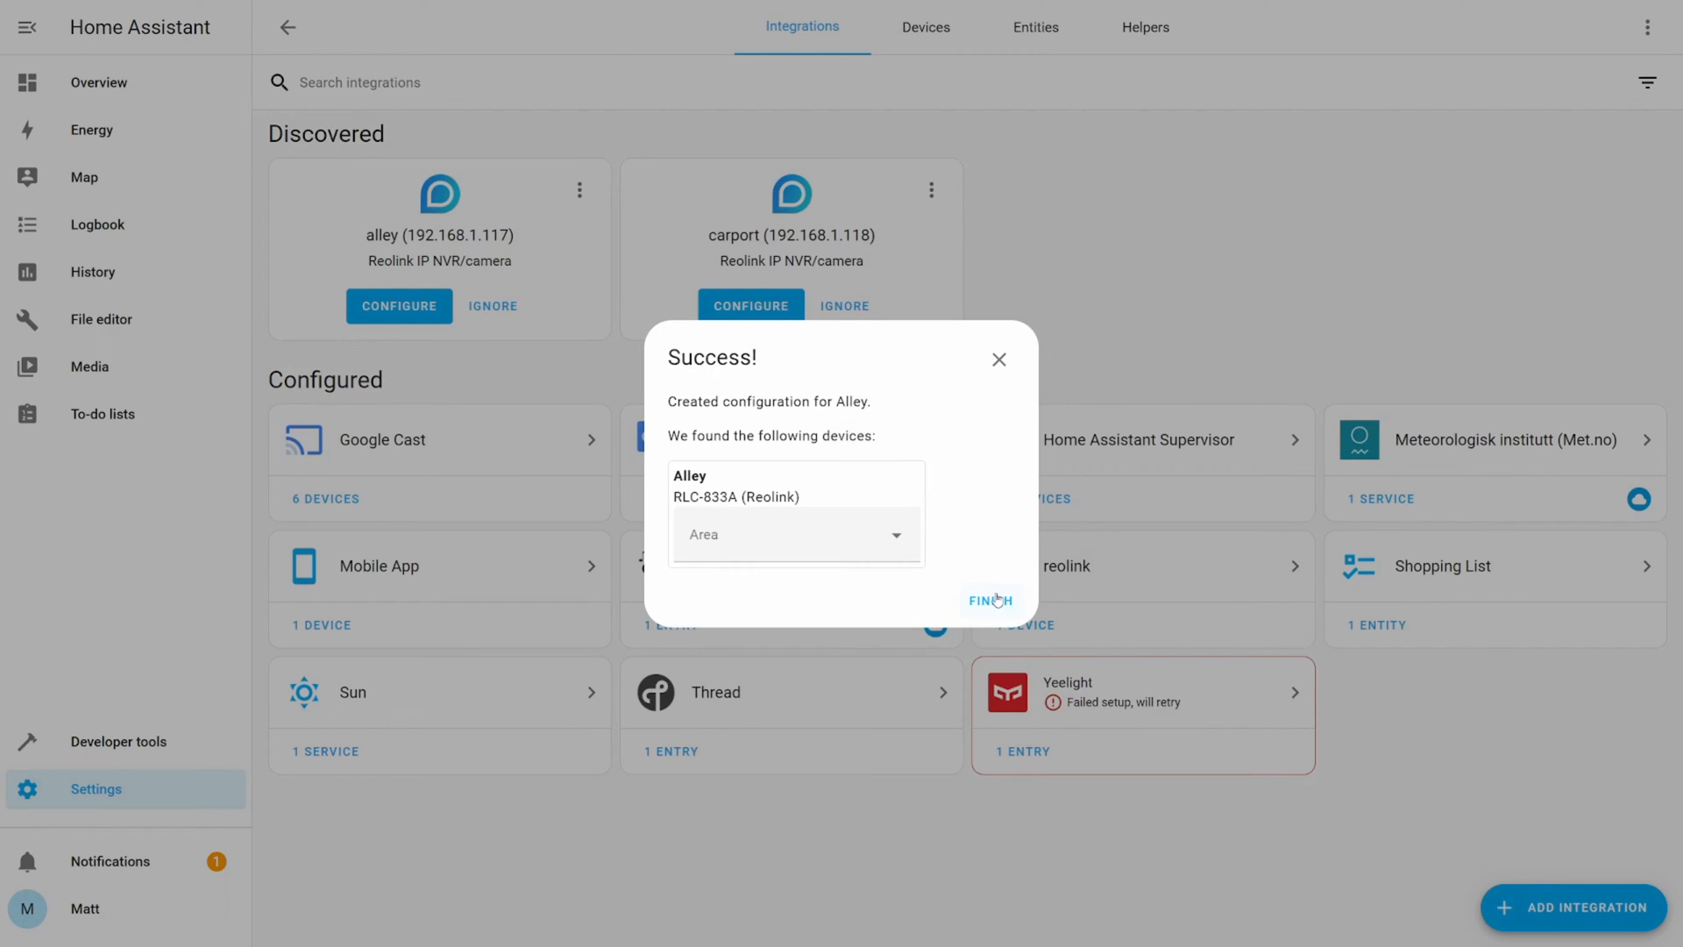
Step: Put the Alley camera in a new 'Front Yard' area, then submit the carport camera's login
left_click(794, 534)
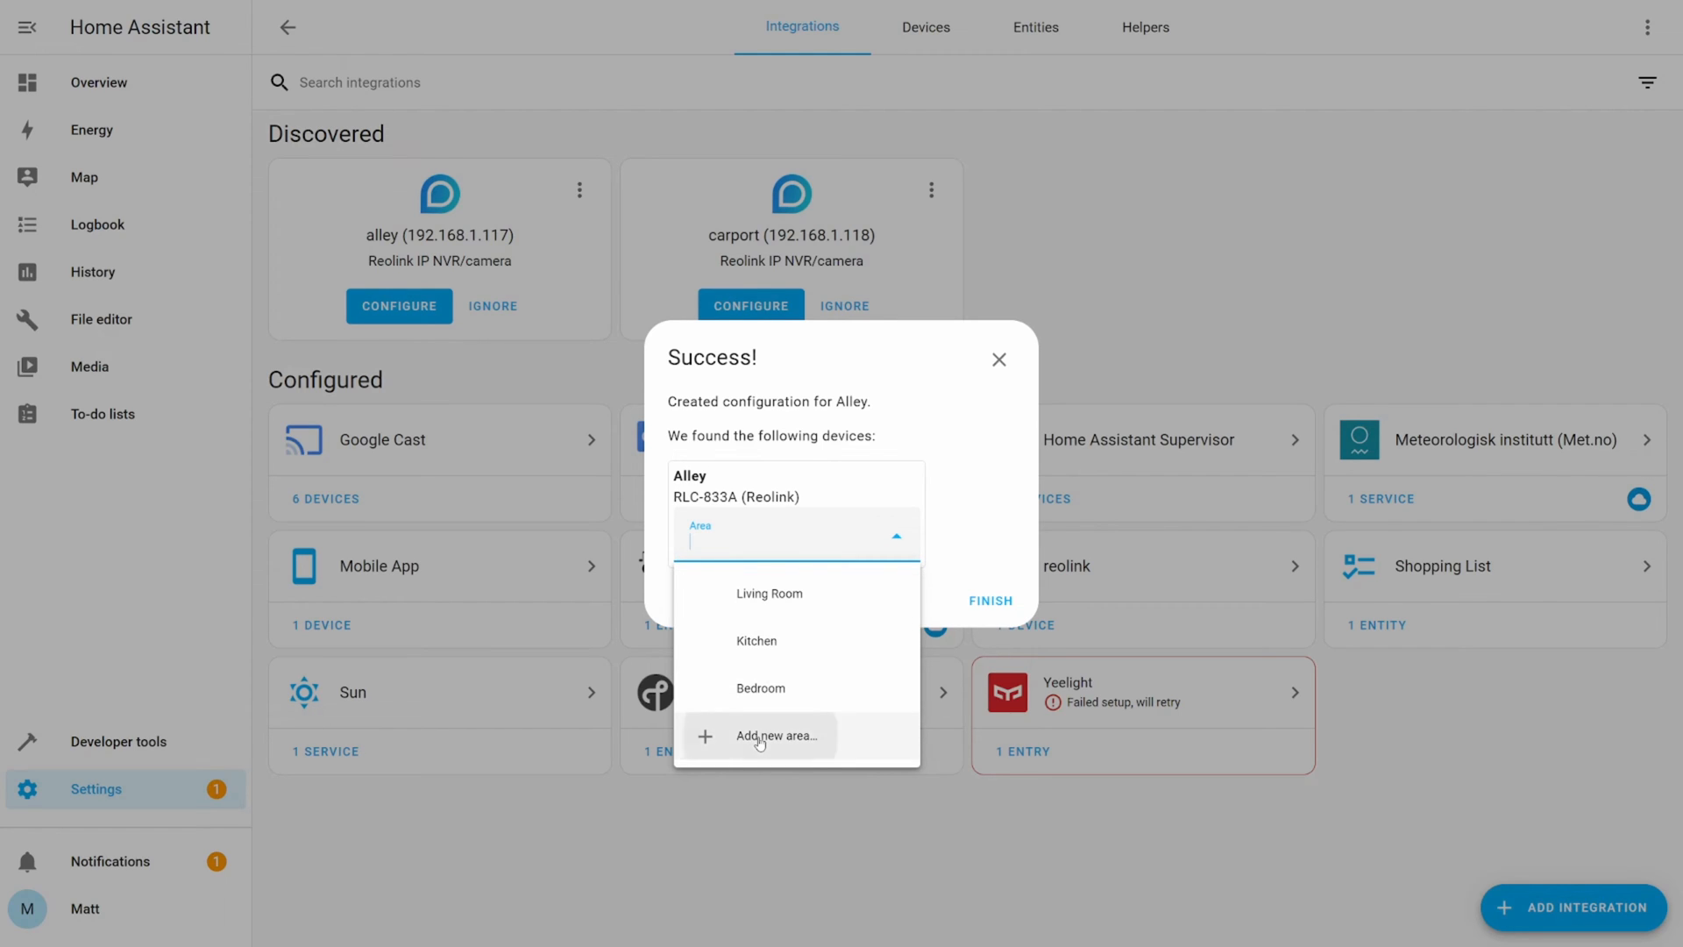
left_click(777, 736)
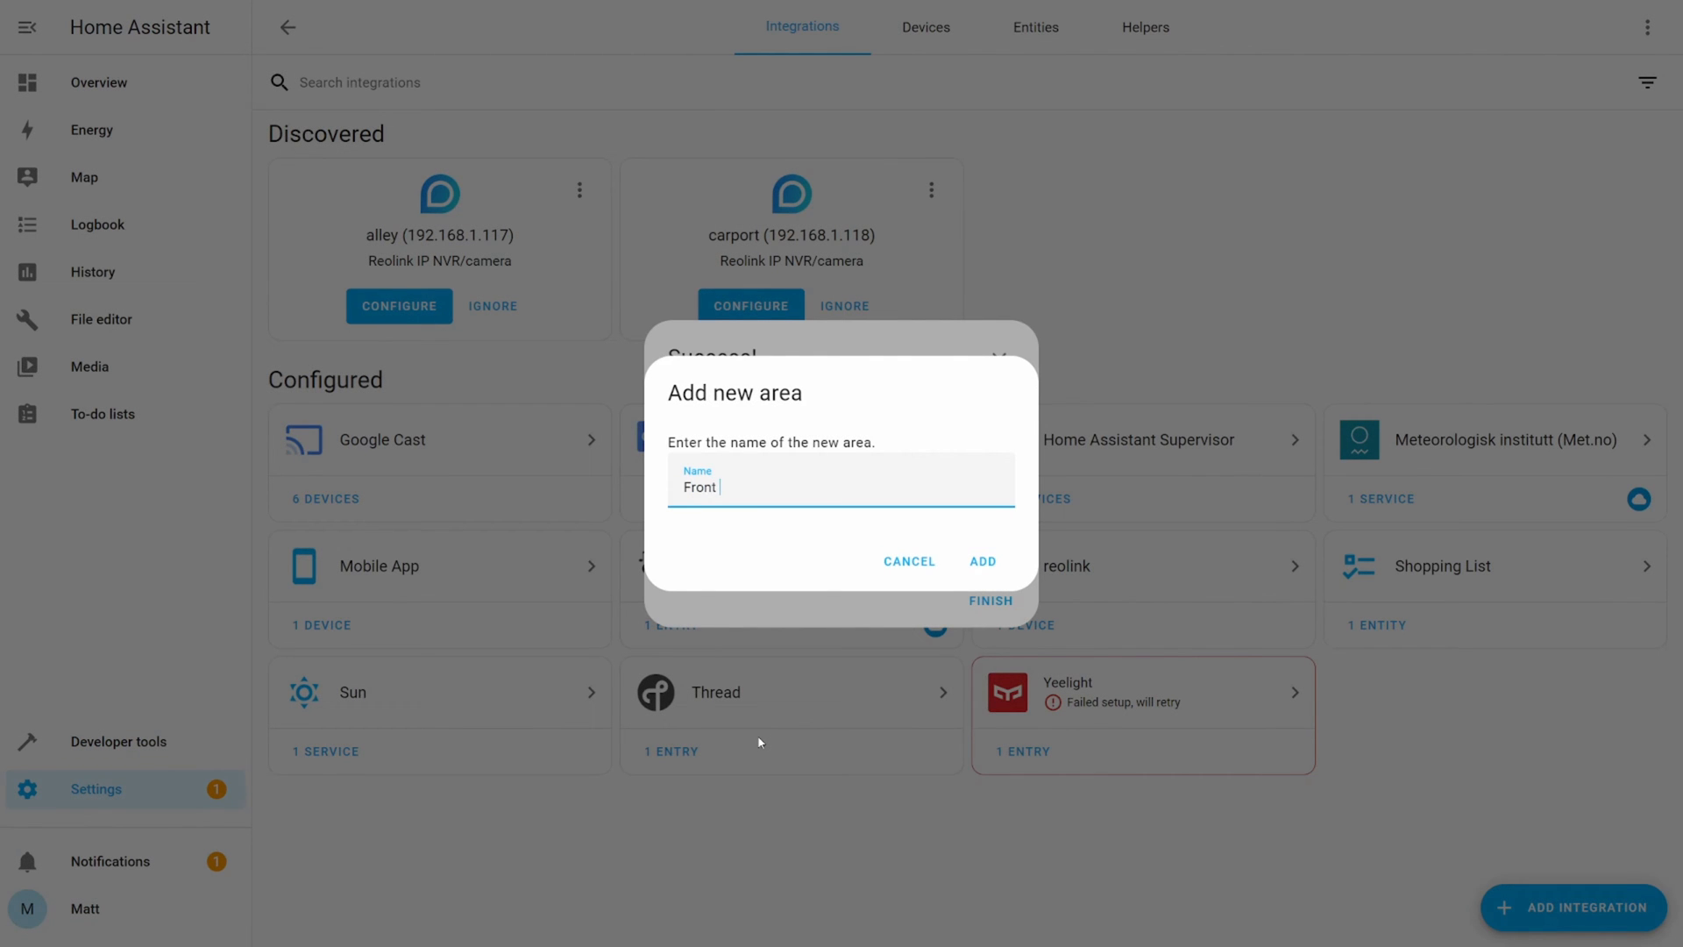
type("Yard")
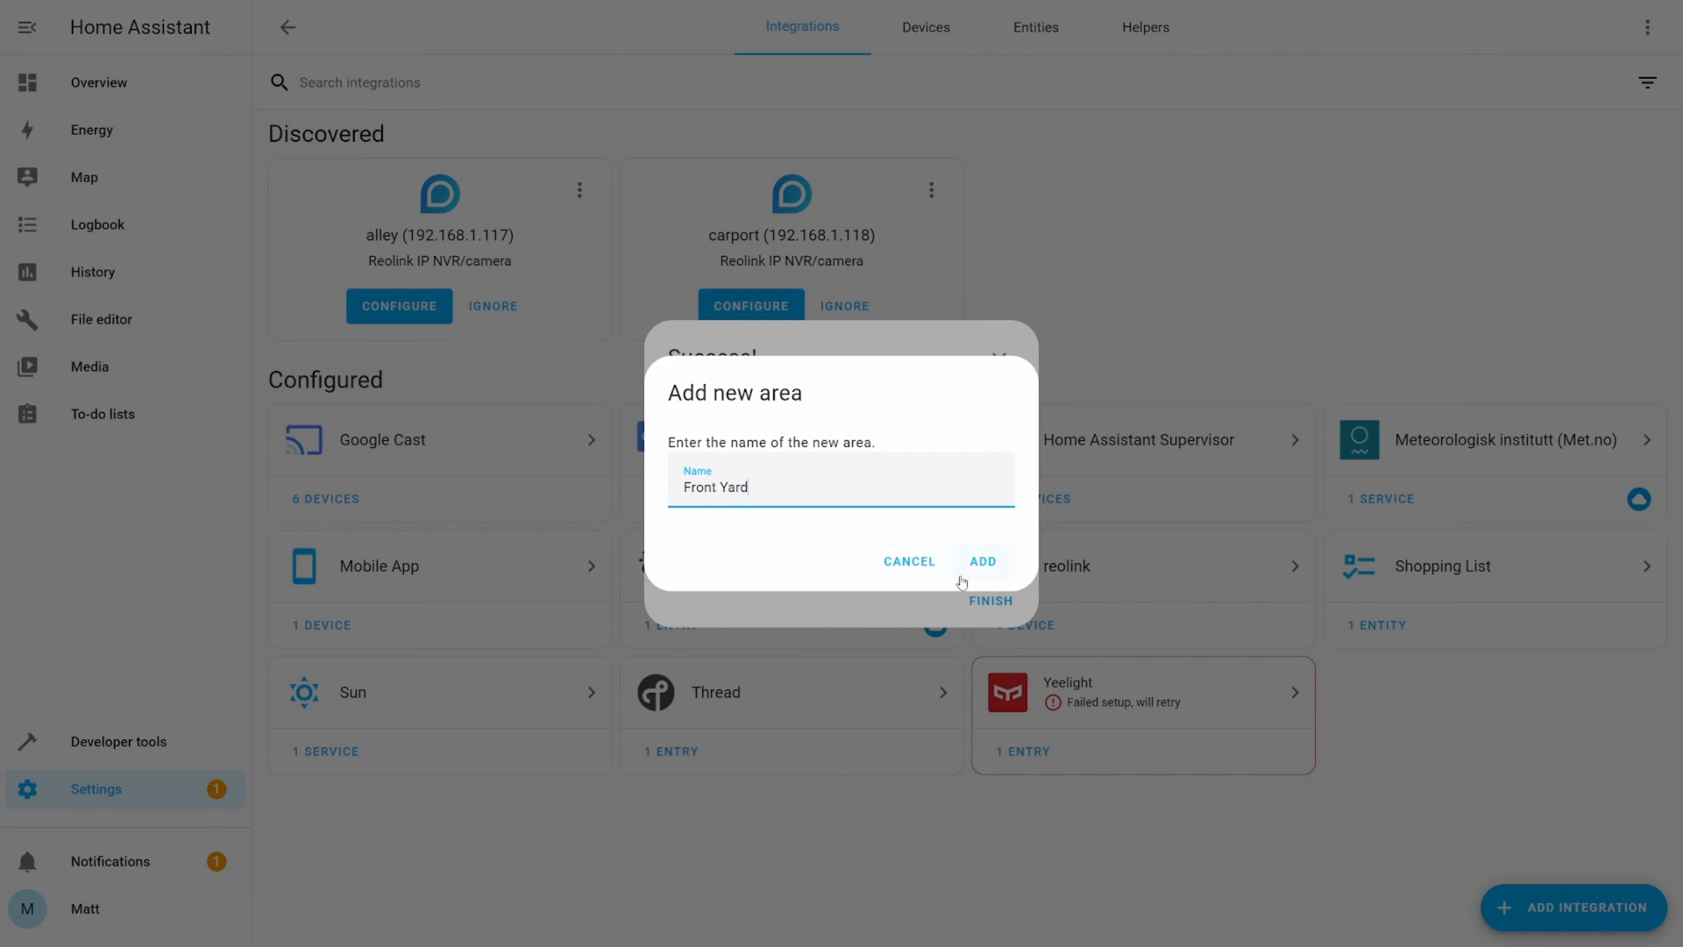
left_click(983, 561)
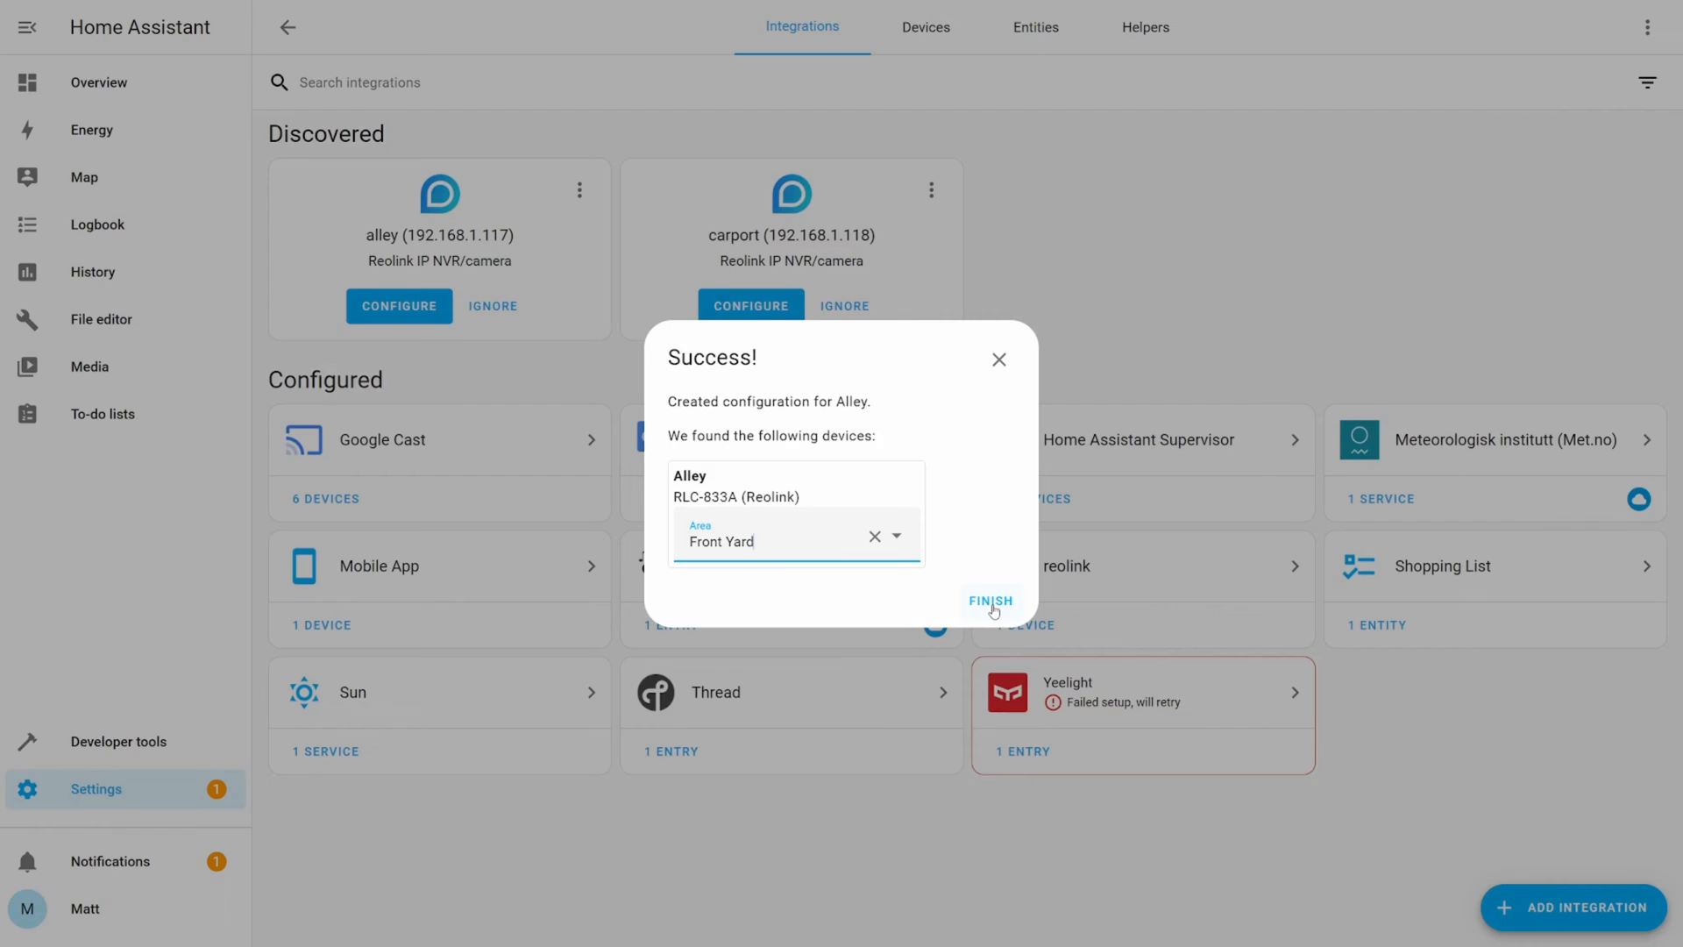
left_click(991, 600)
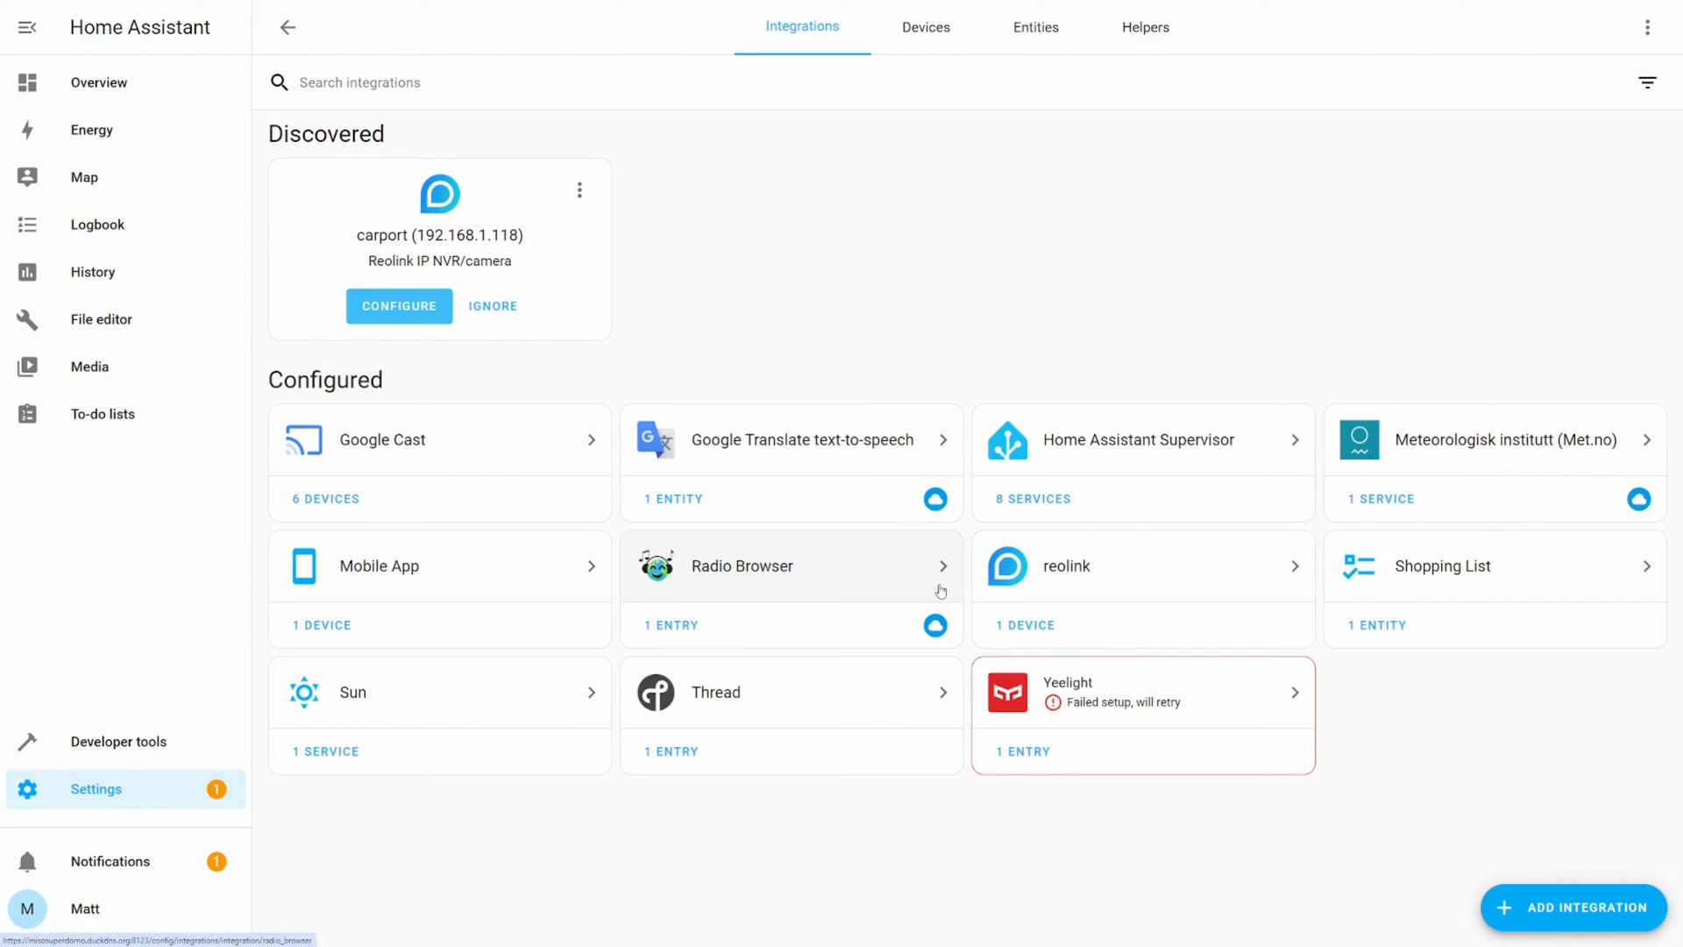
left_click(399, 306)
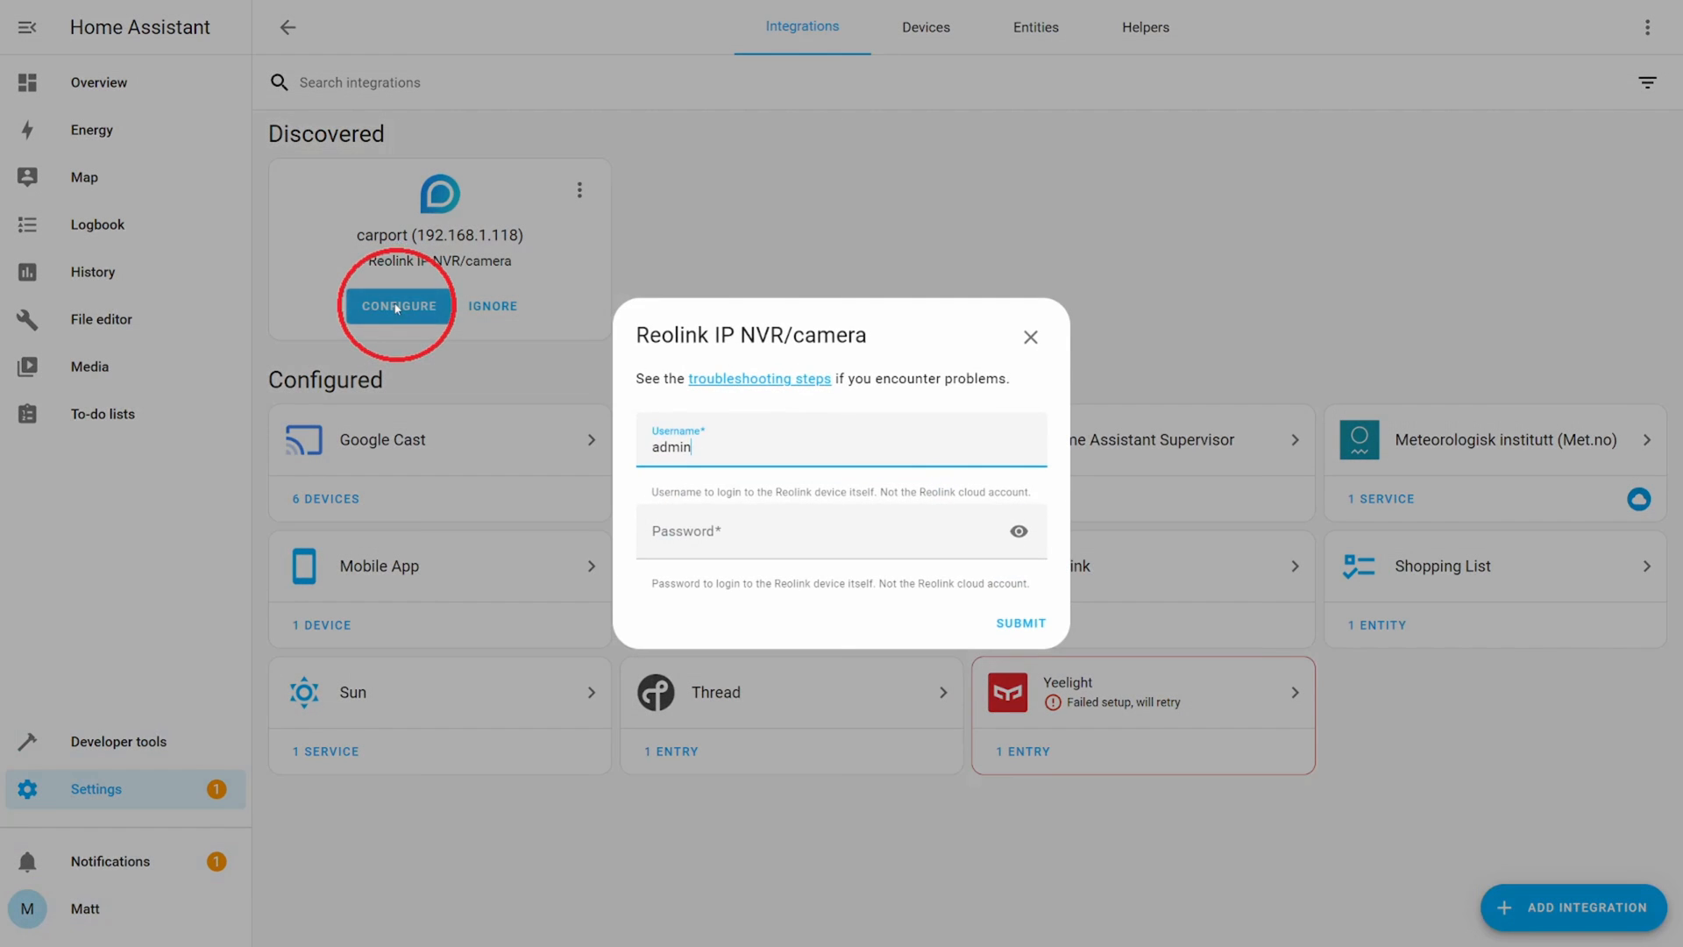
left_click(1020, 622)
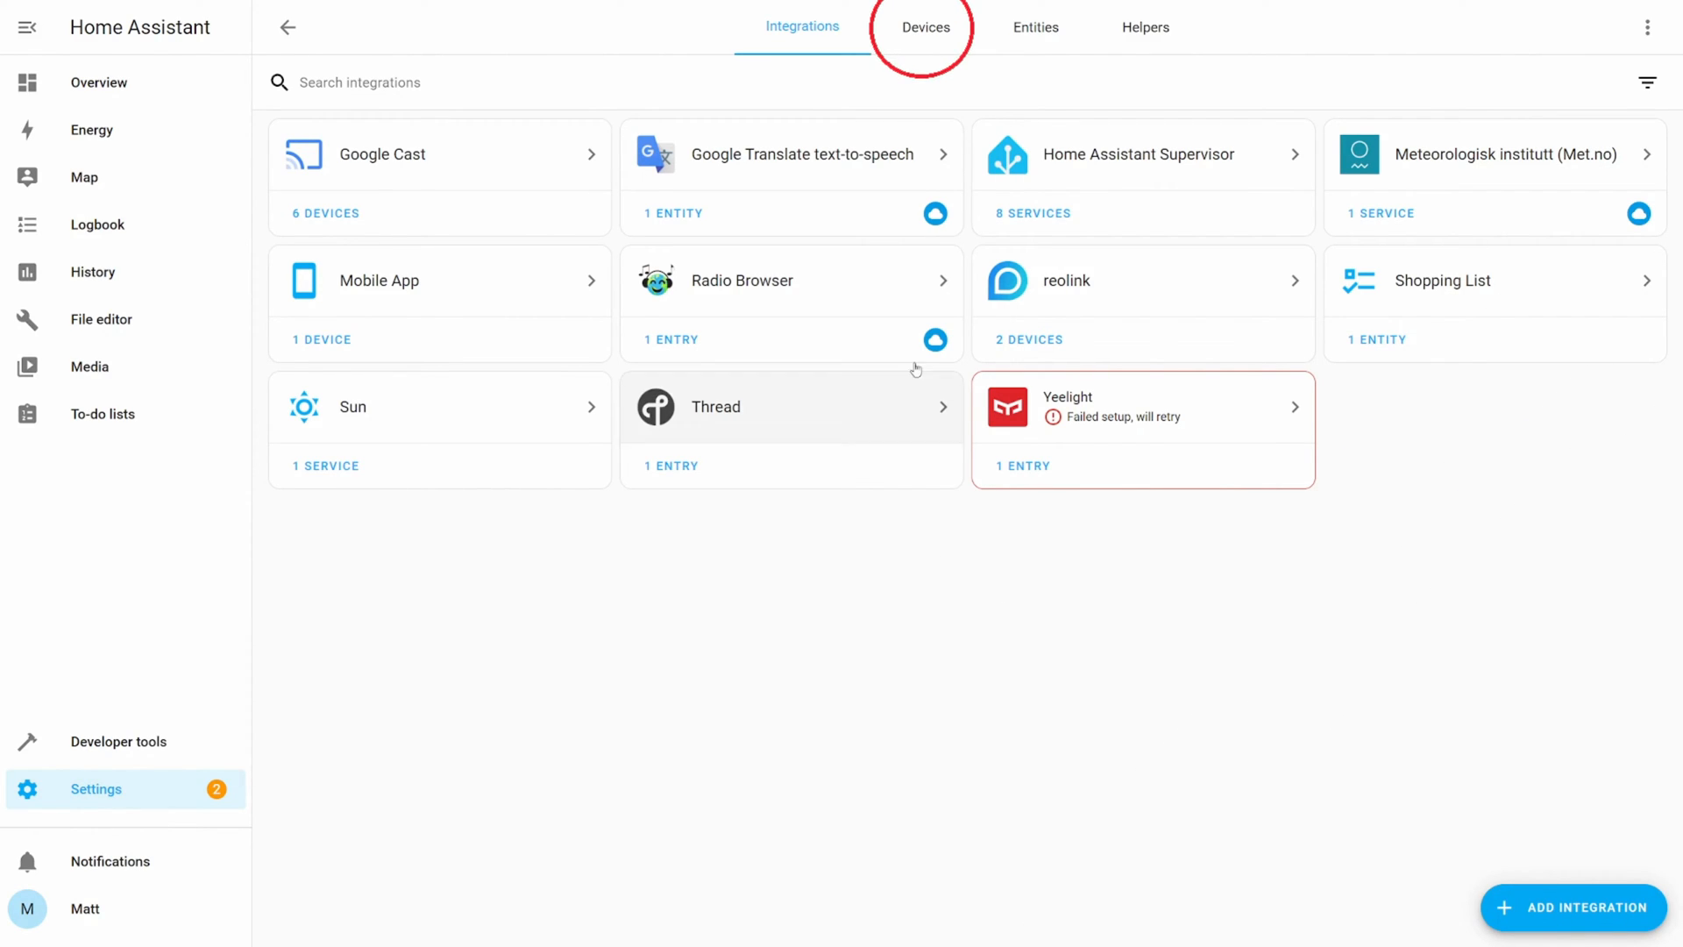
Step: Open the Alley device page, try the Zoom slider, and preview the Fluent stream
left_click(925, 28)
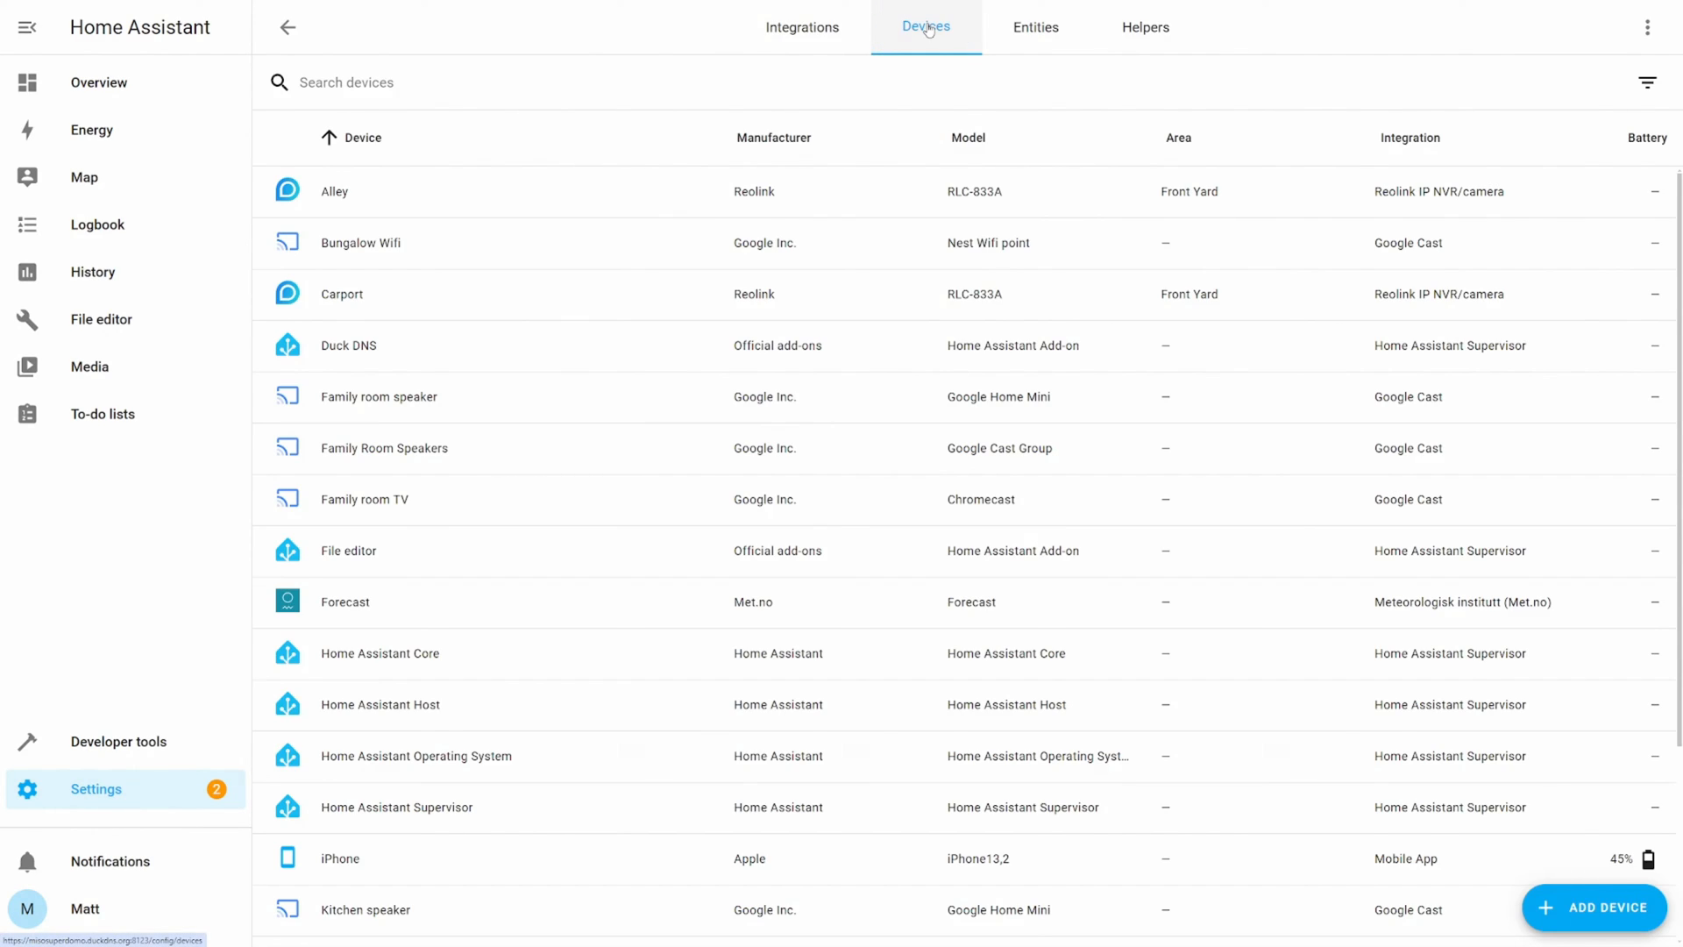
left_click(334, 191)
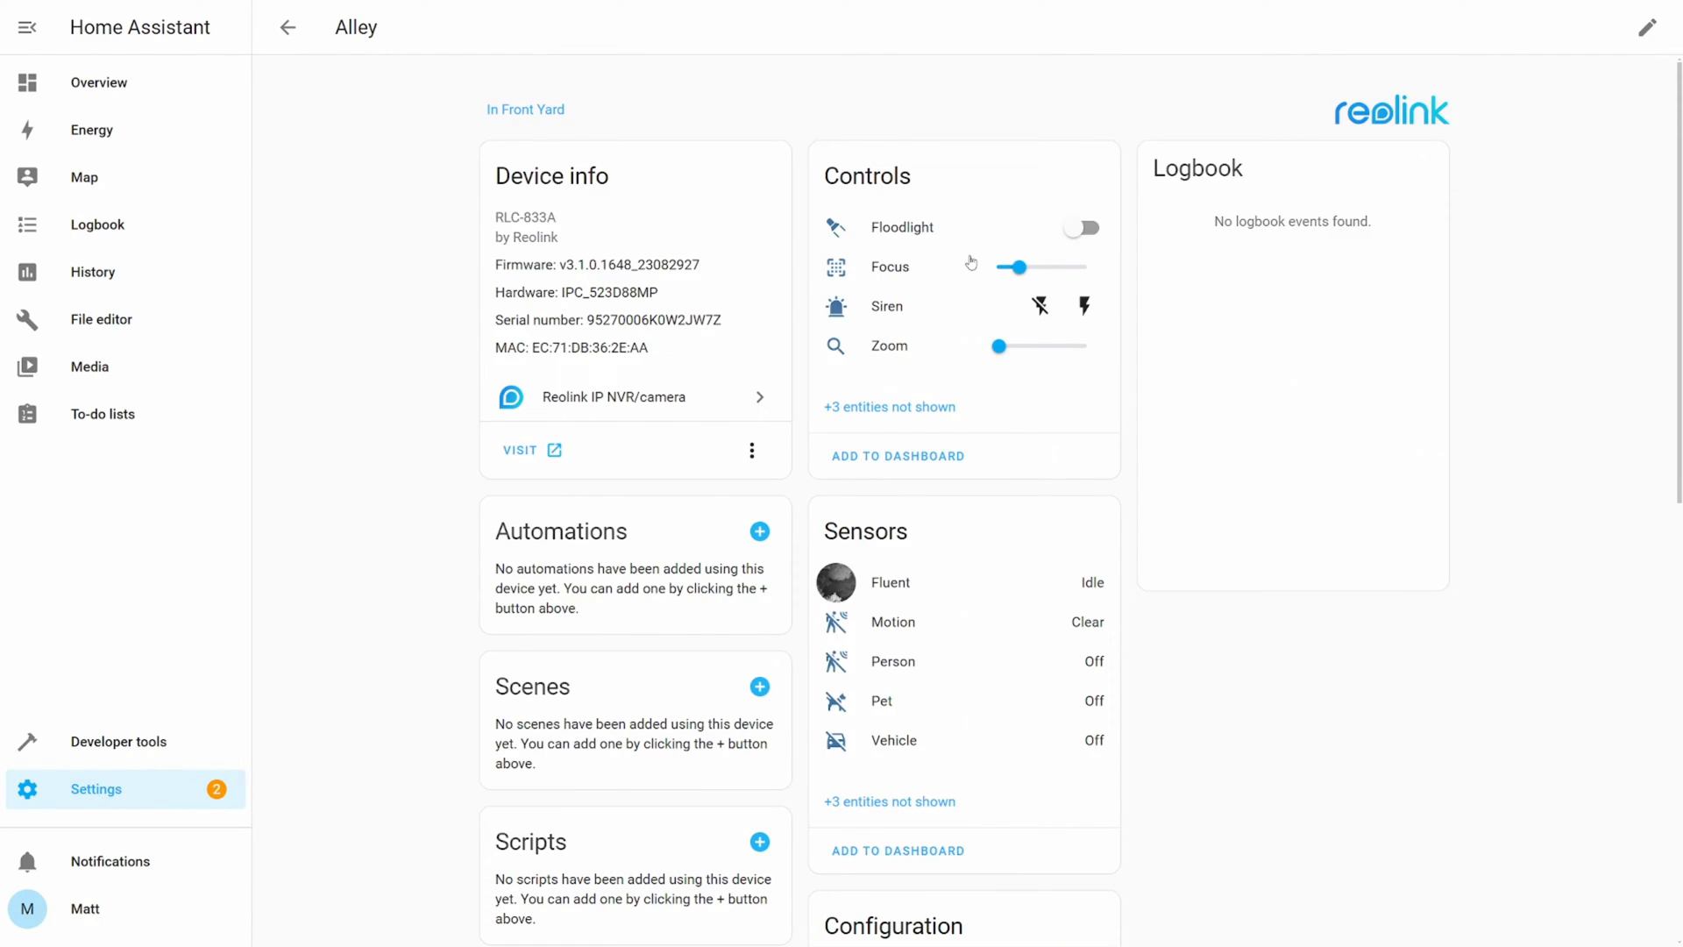
left_click(1081, 228)
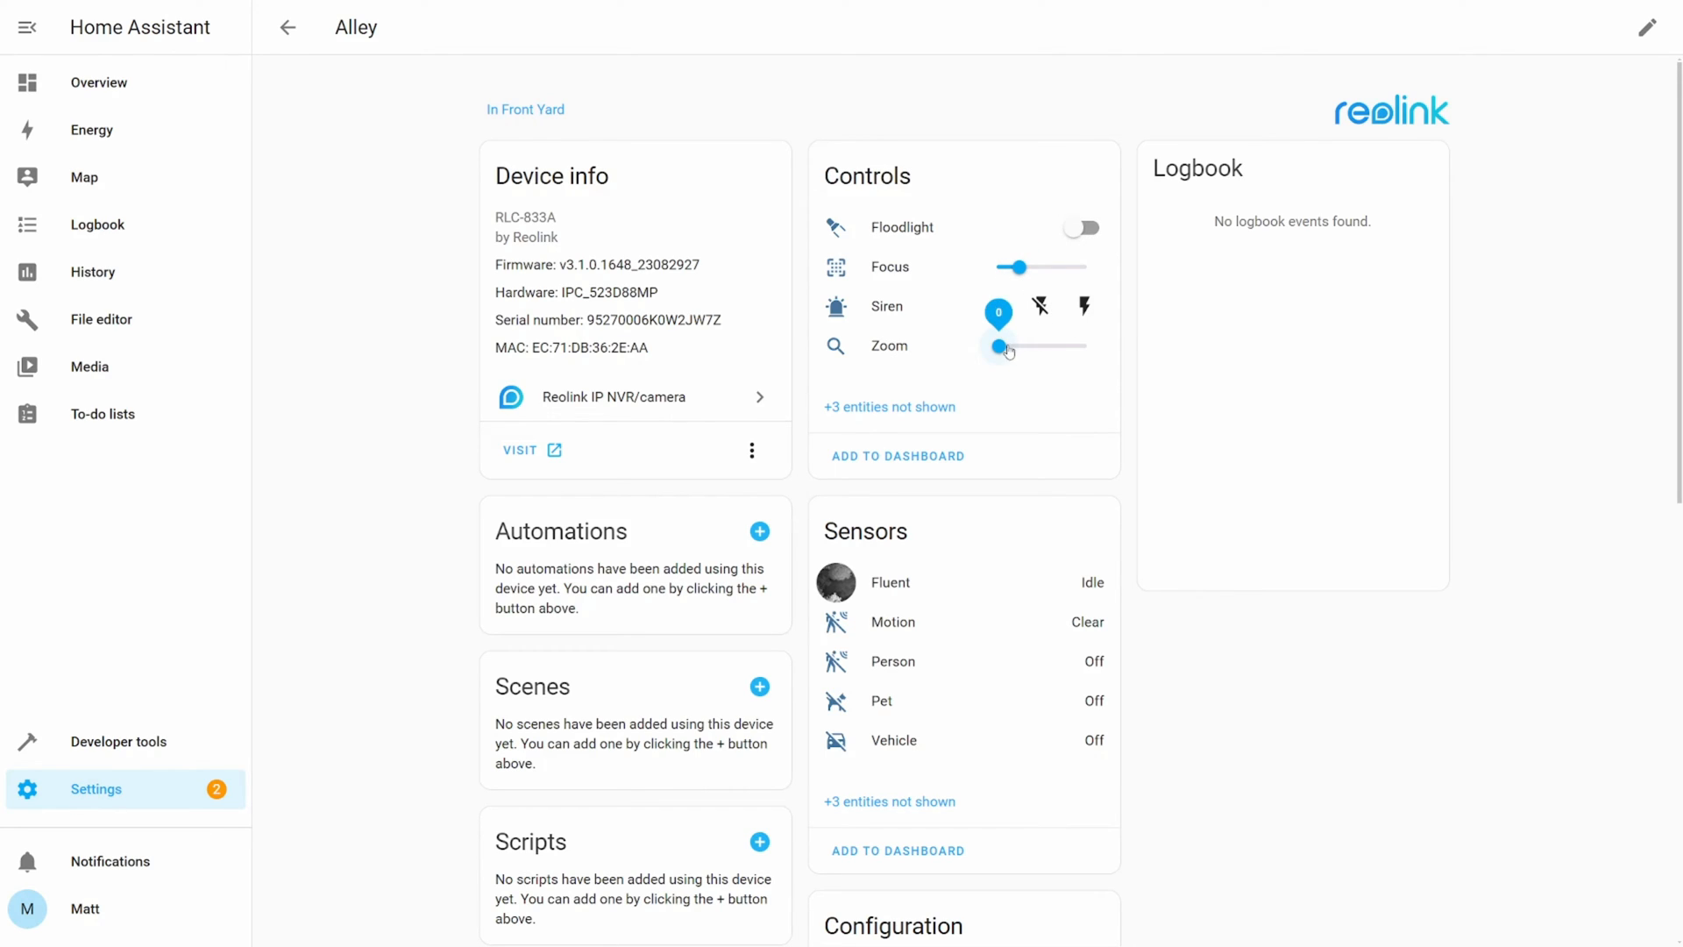
scroll("down", 3)
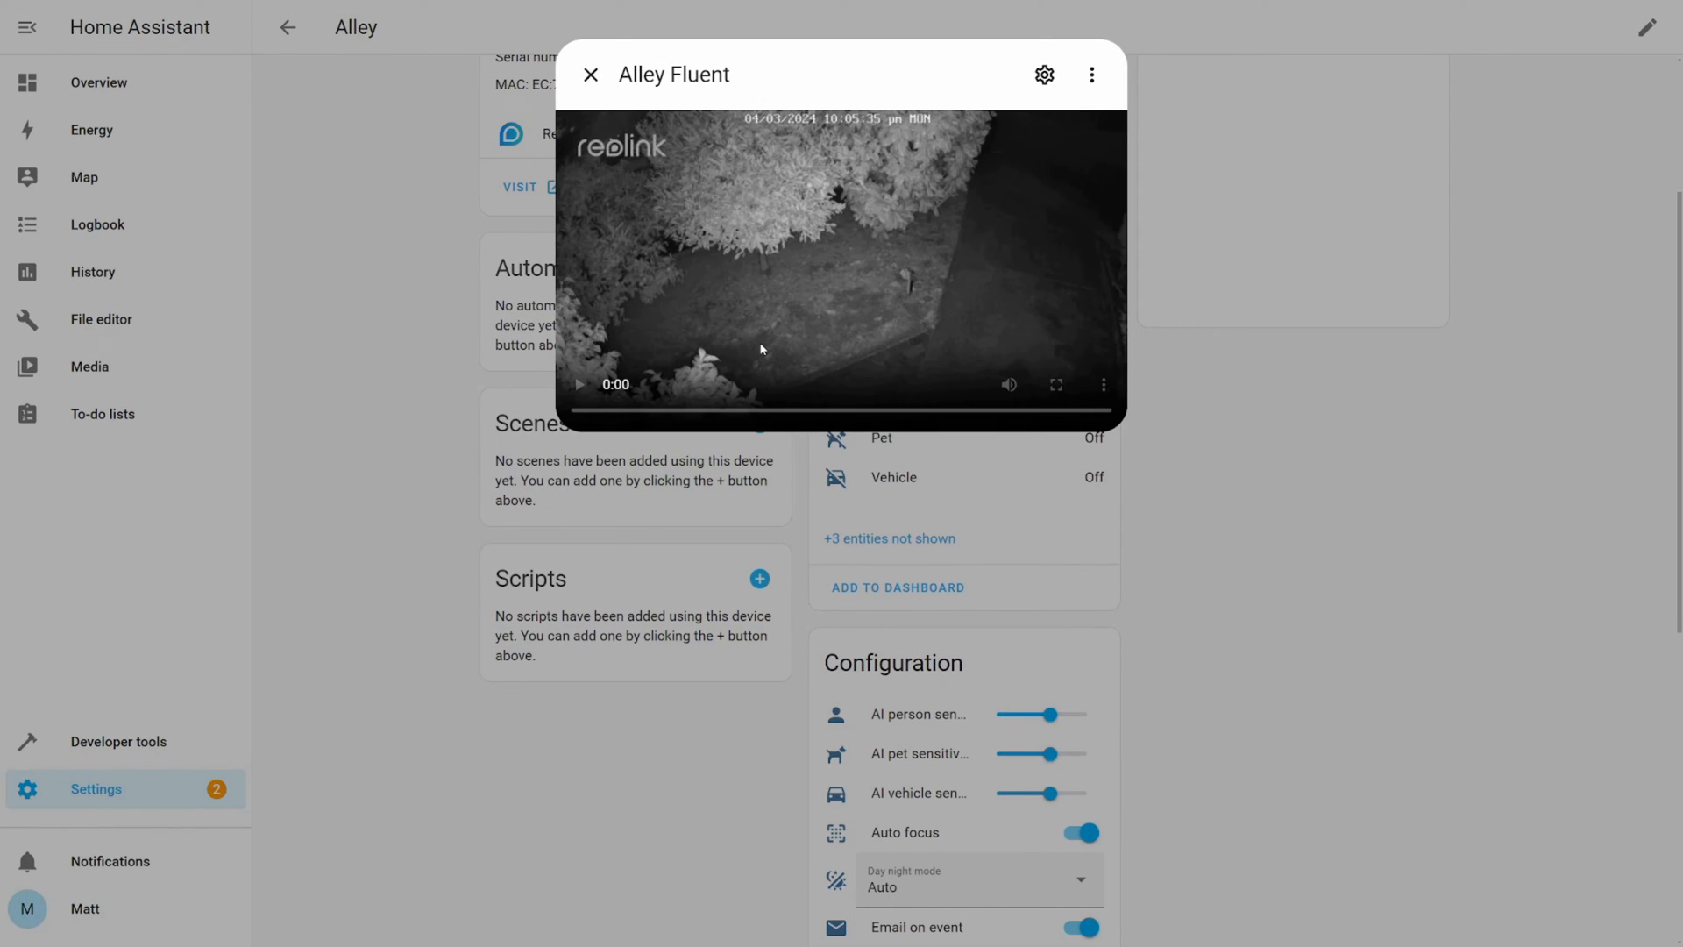
mouse_move(1091, 74)
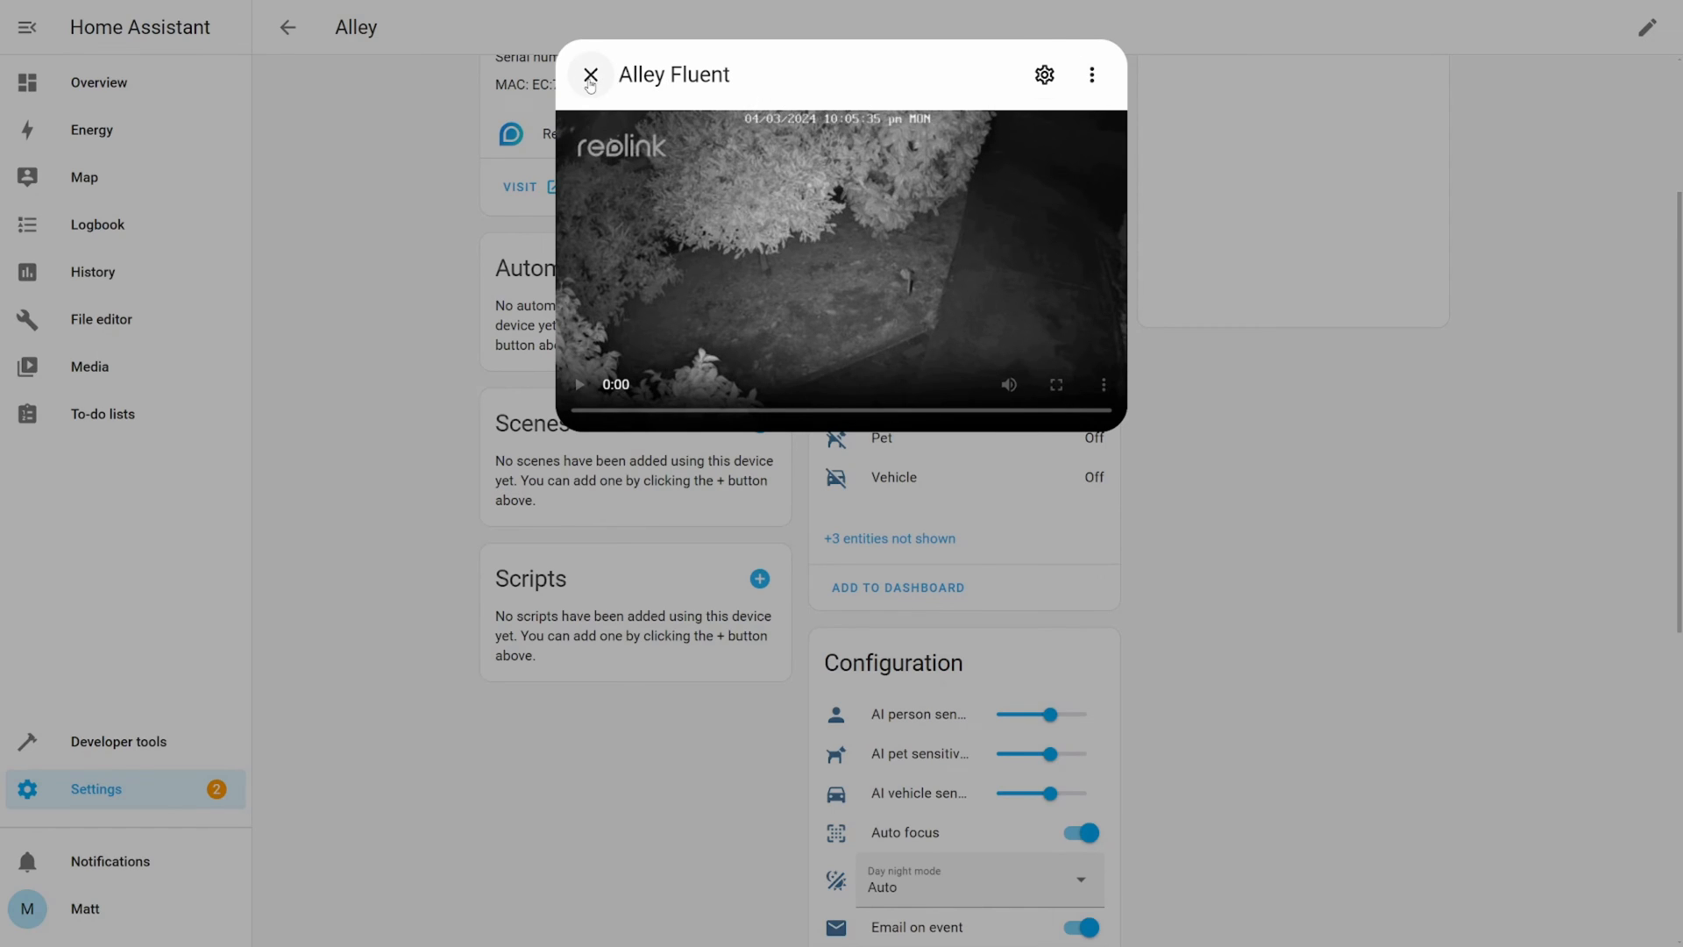
left_click(594, 74)
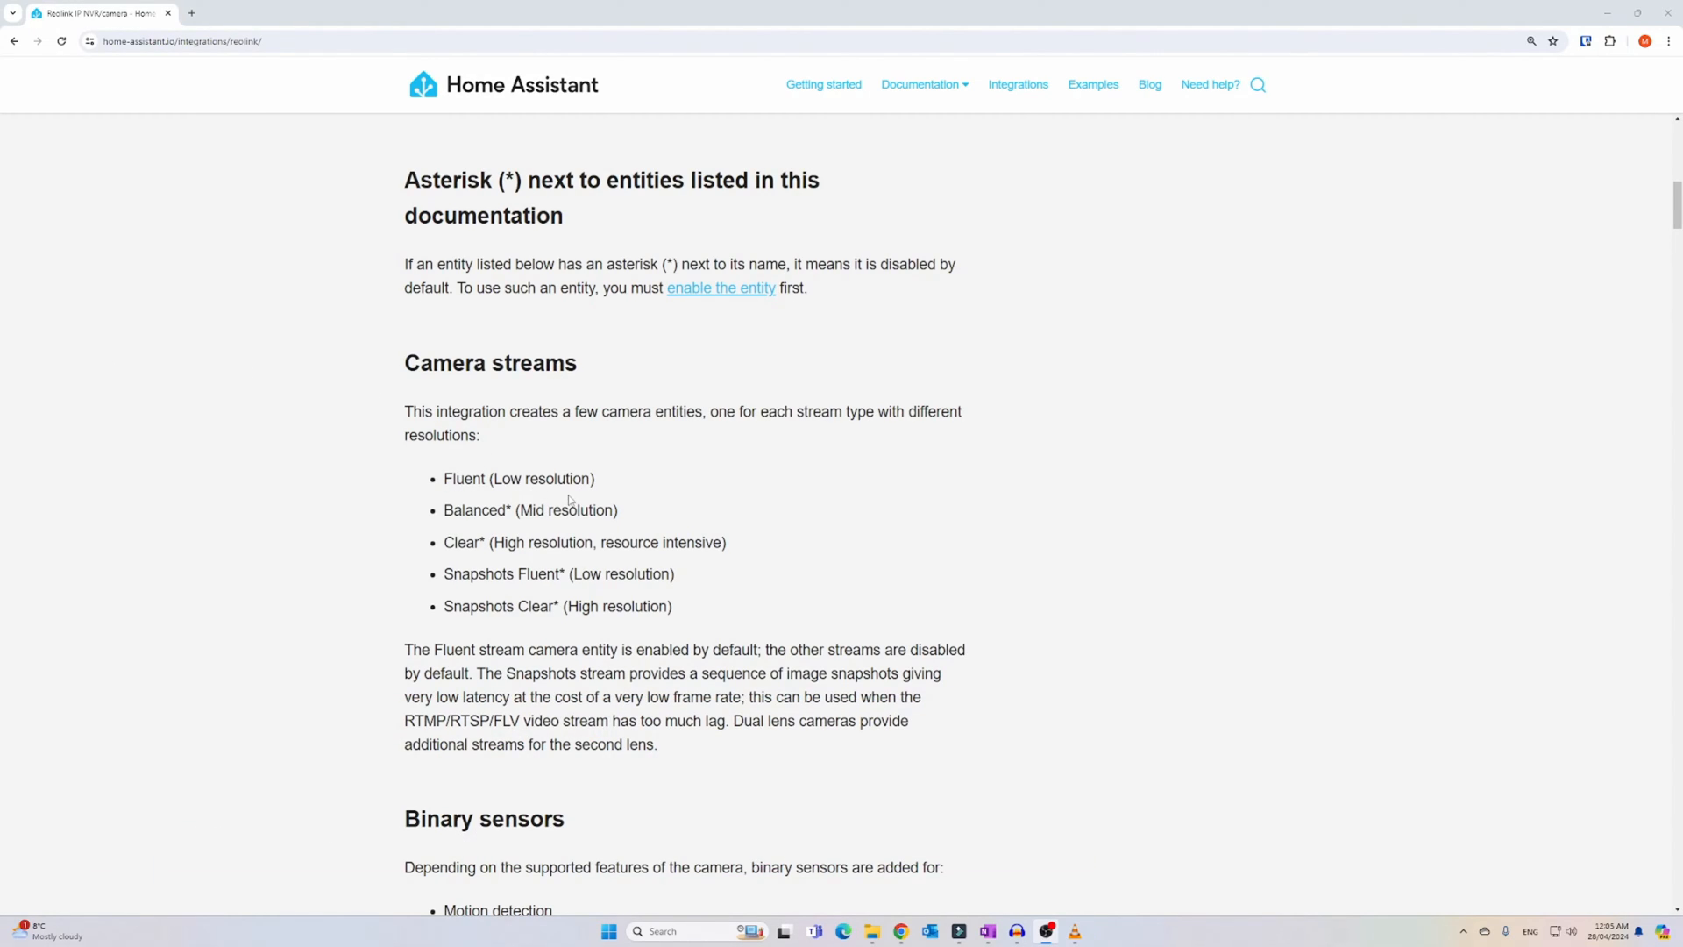
mouse_move(614, 543)
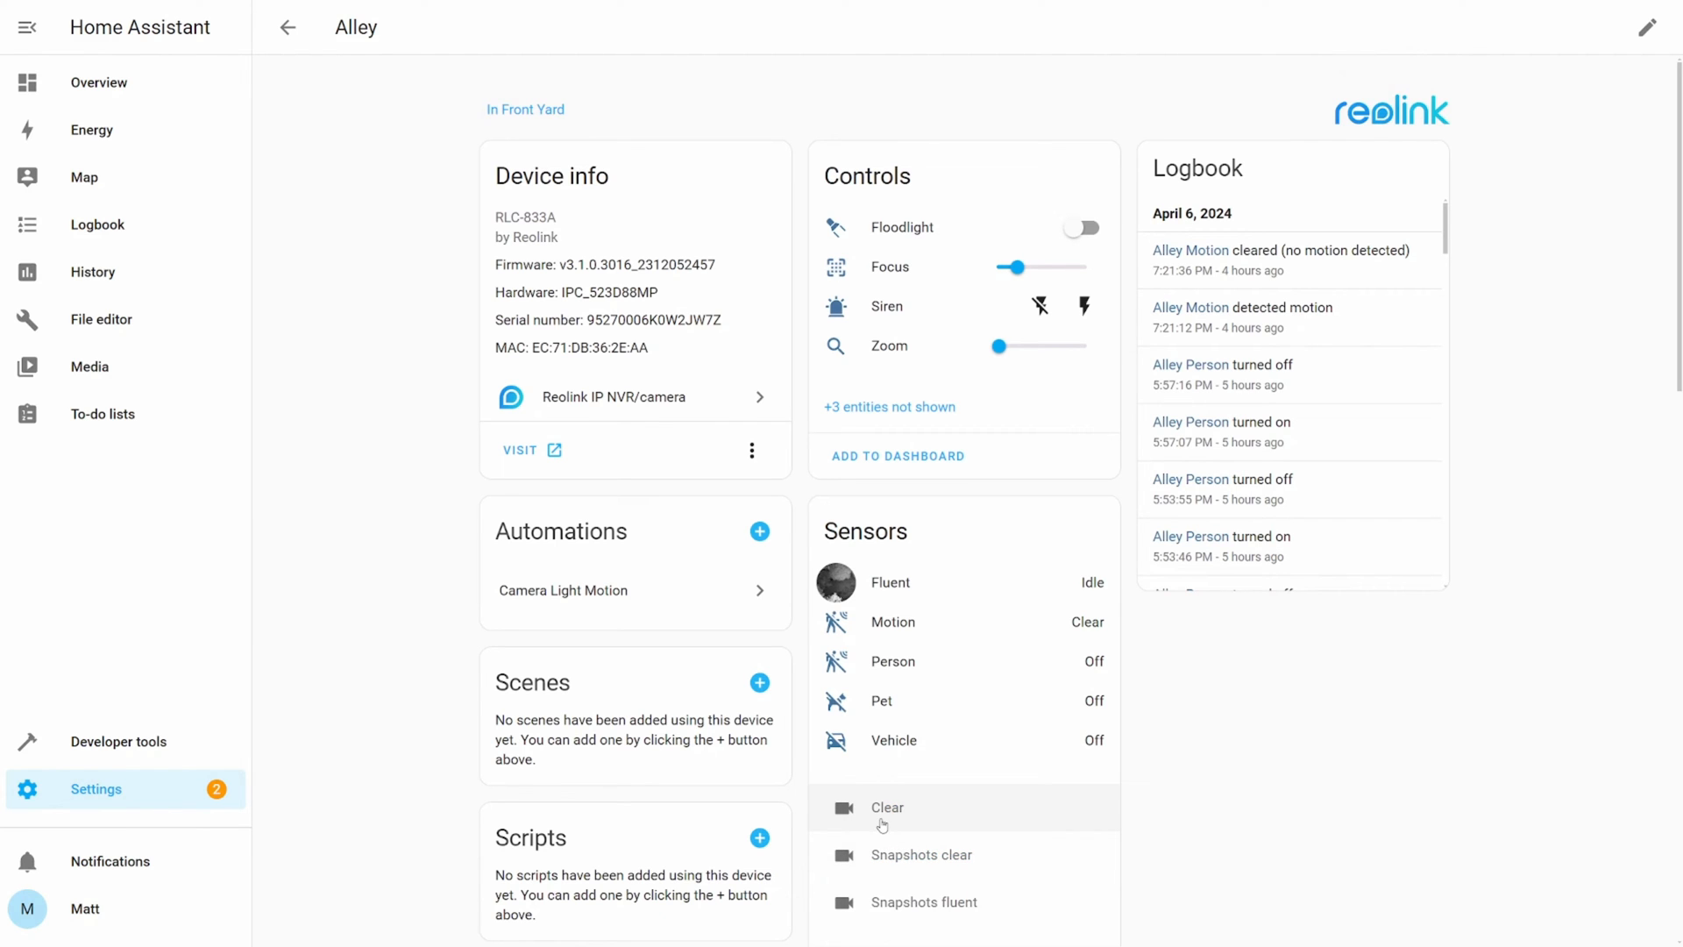
Step: Enable the Alley camera's disabled Clear stream entity from its settings
left_click(887, 807)
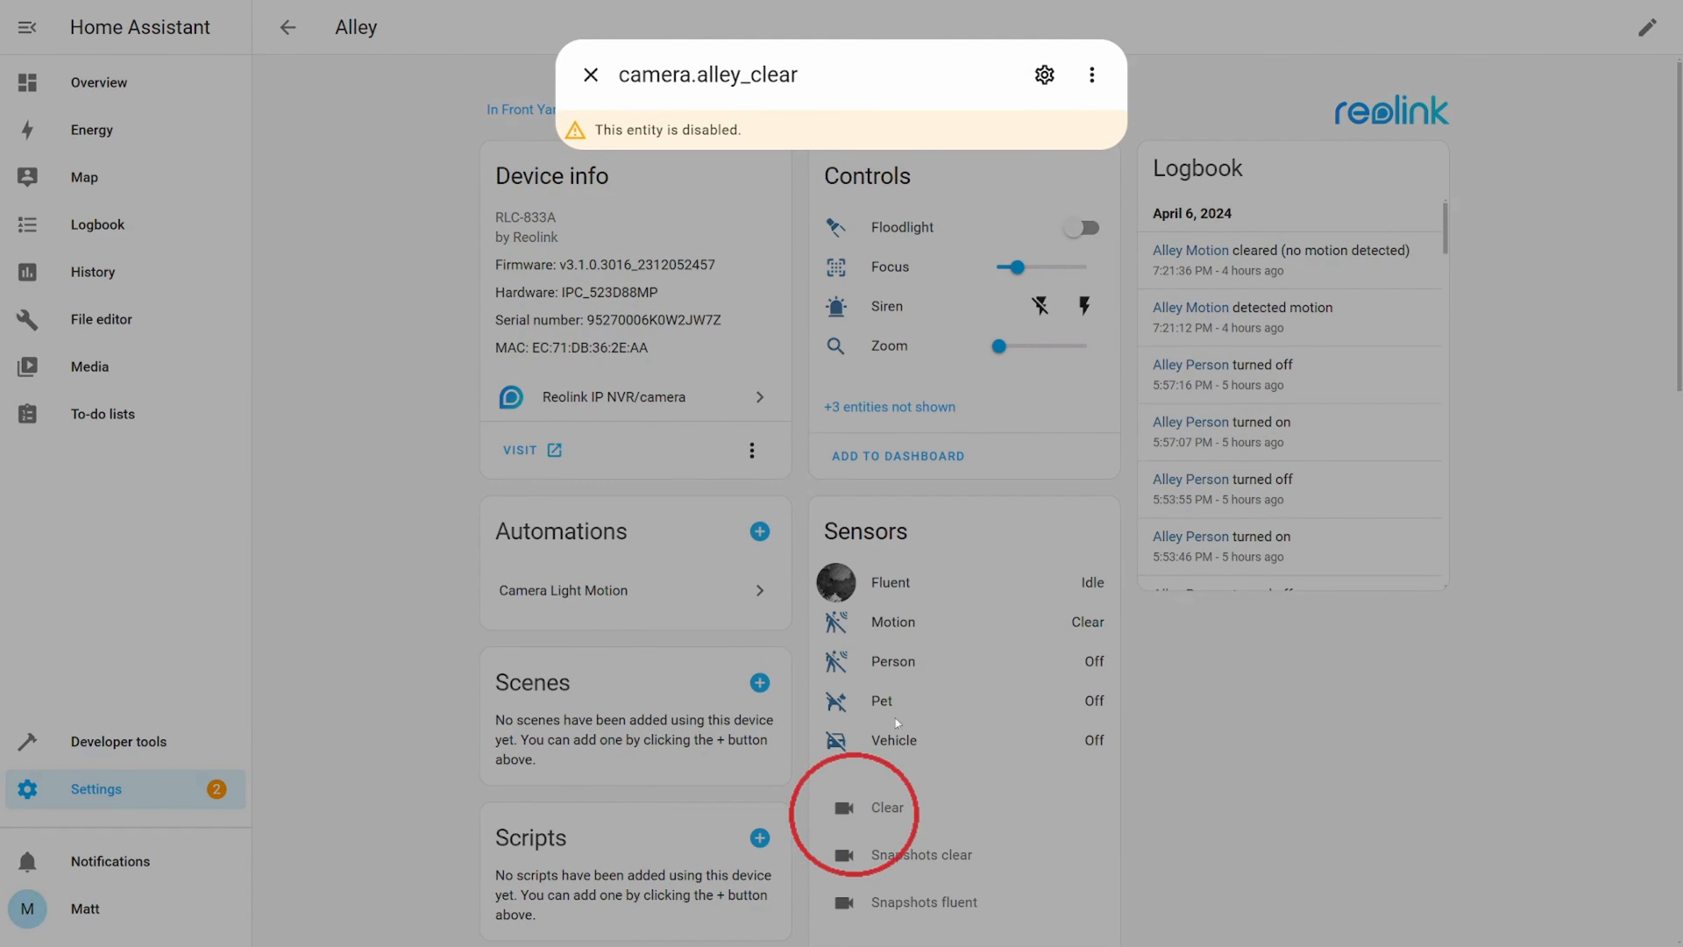
mouse_move(1044, 75)
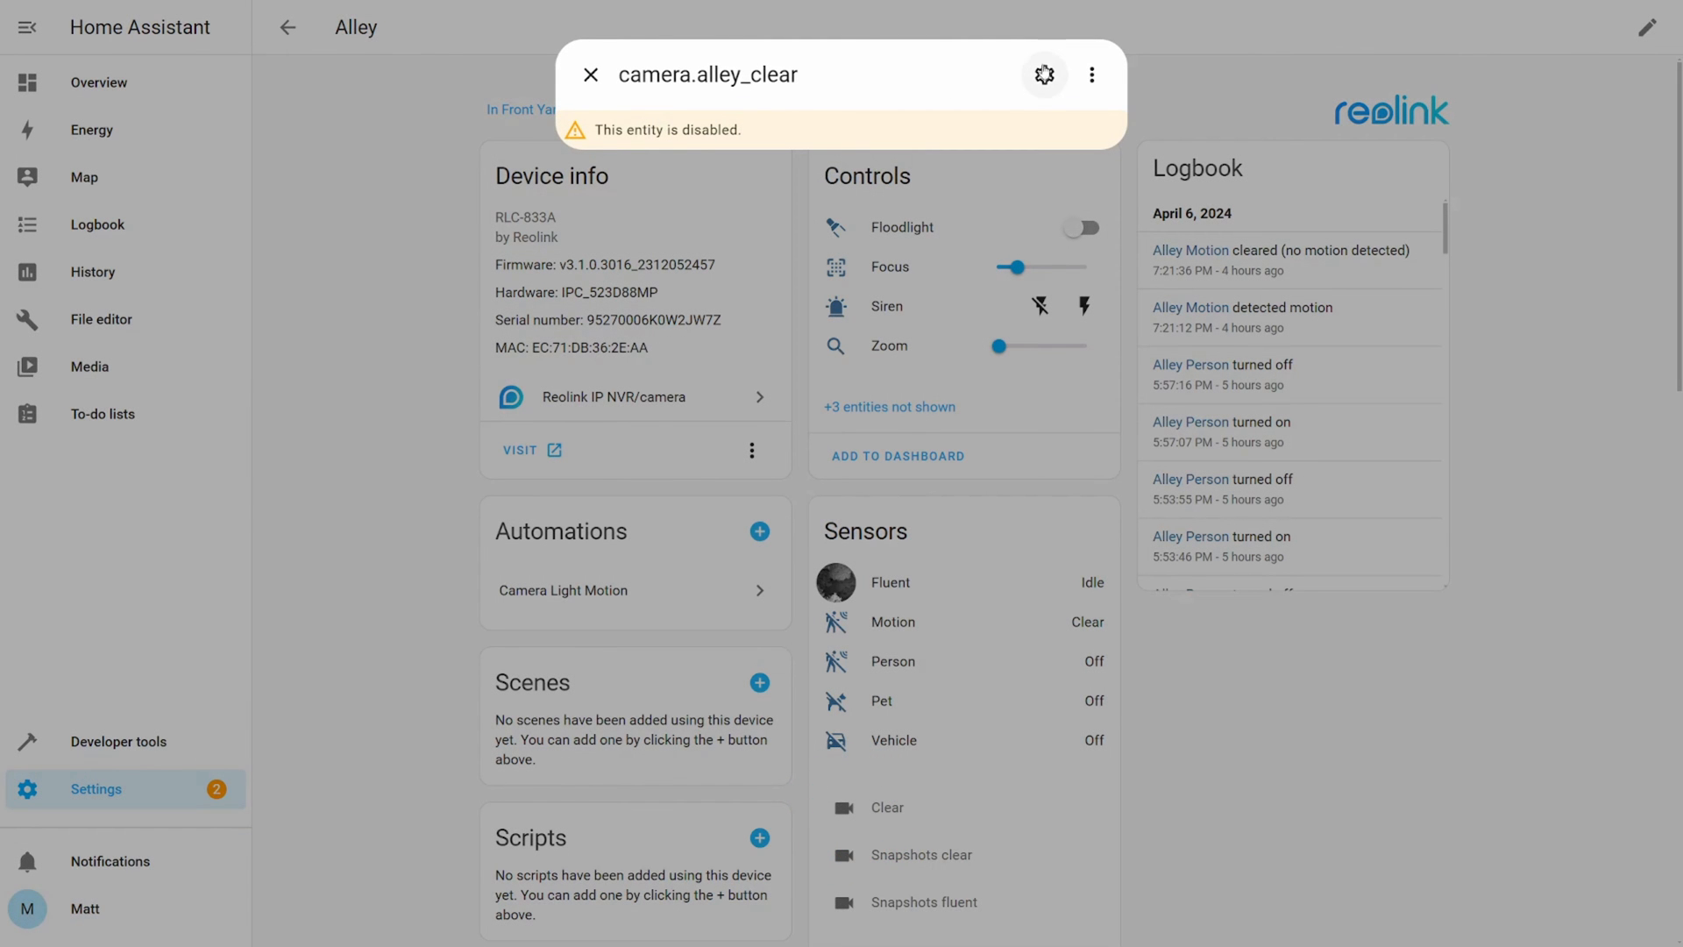
left_click(1044, 75)
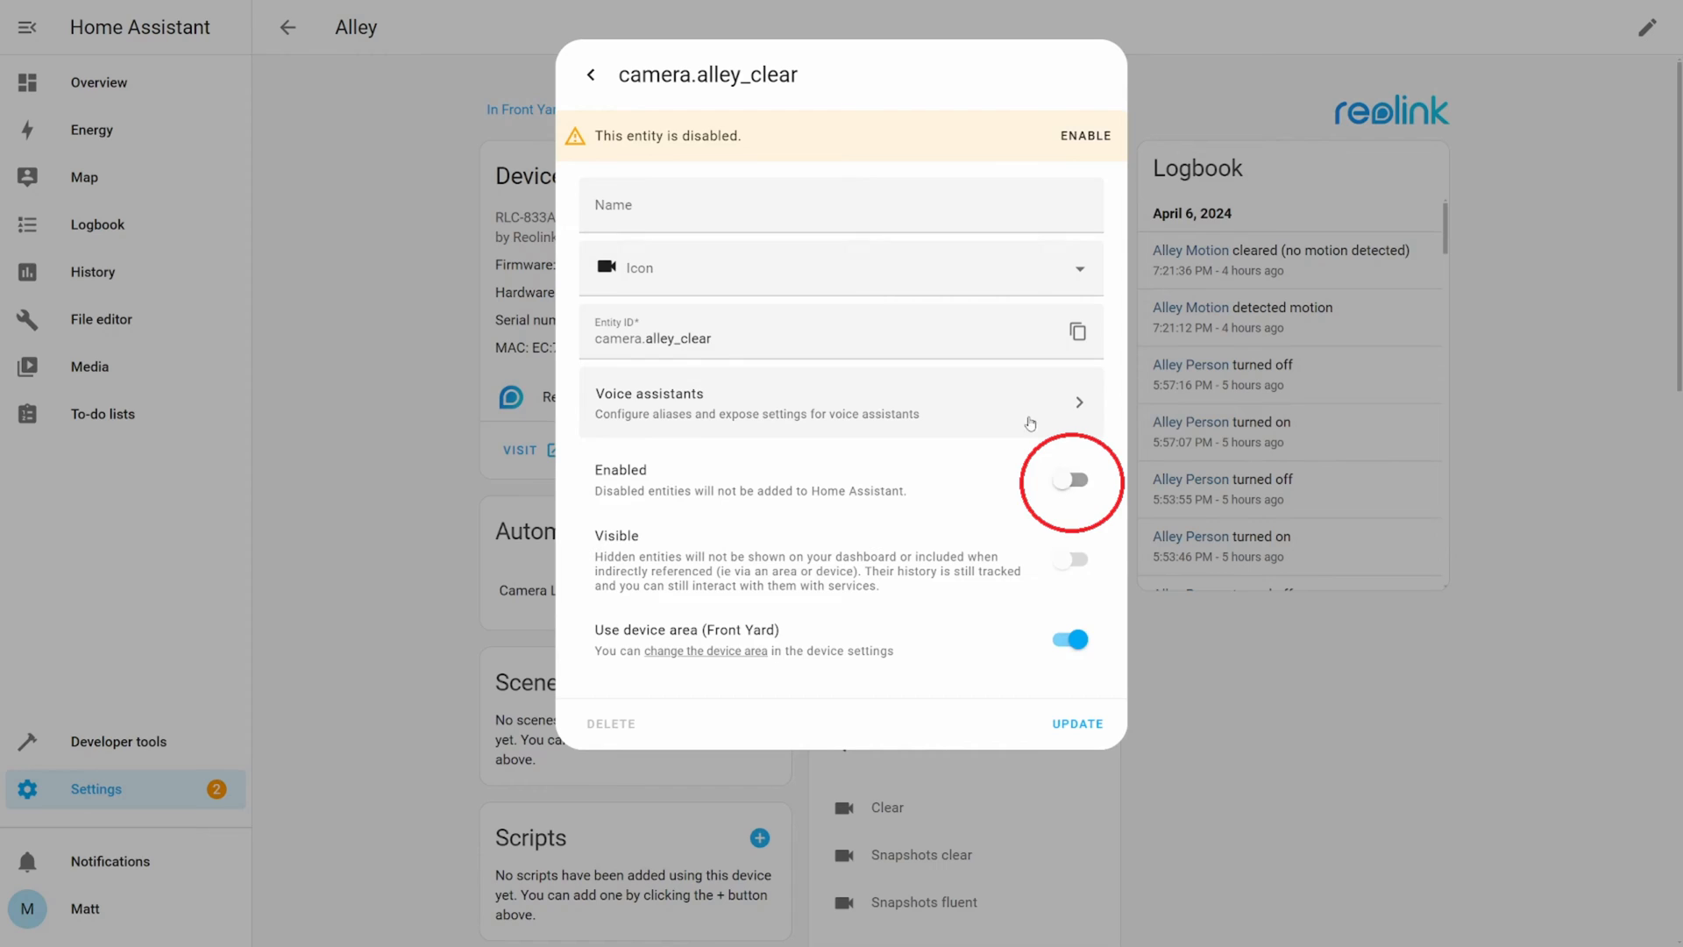
left_click(1071, 480)
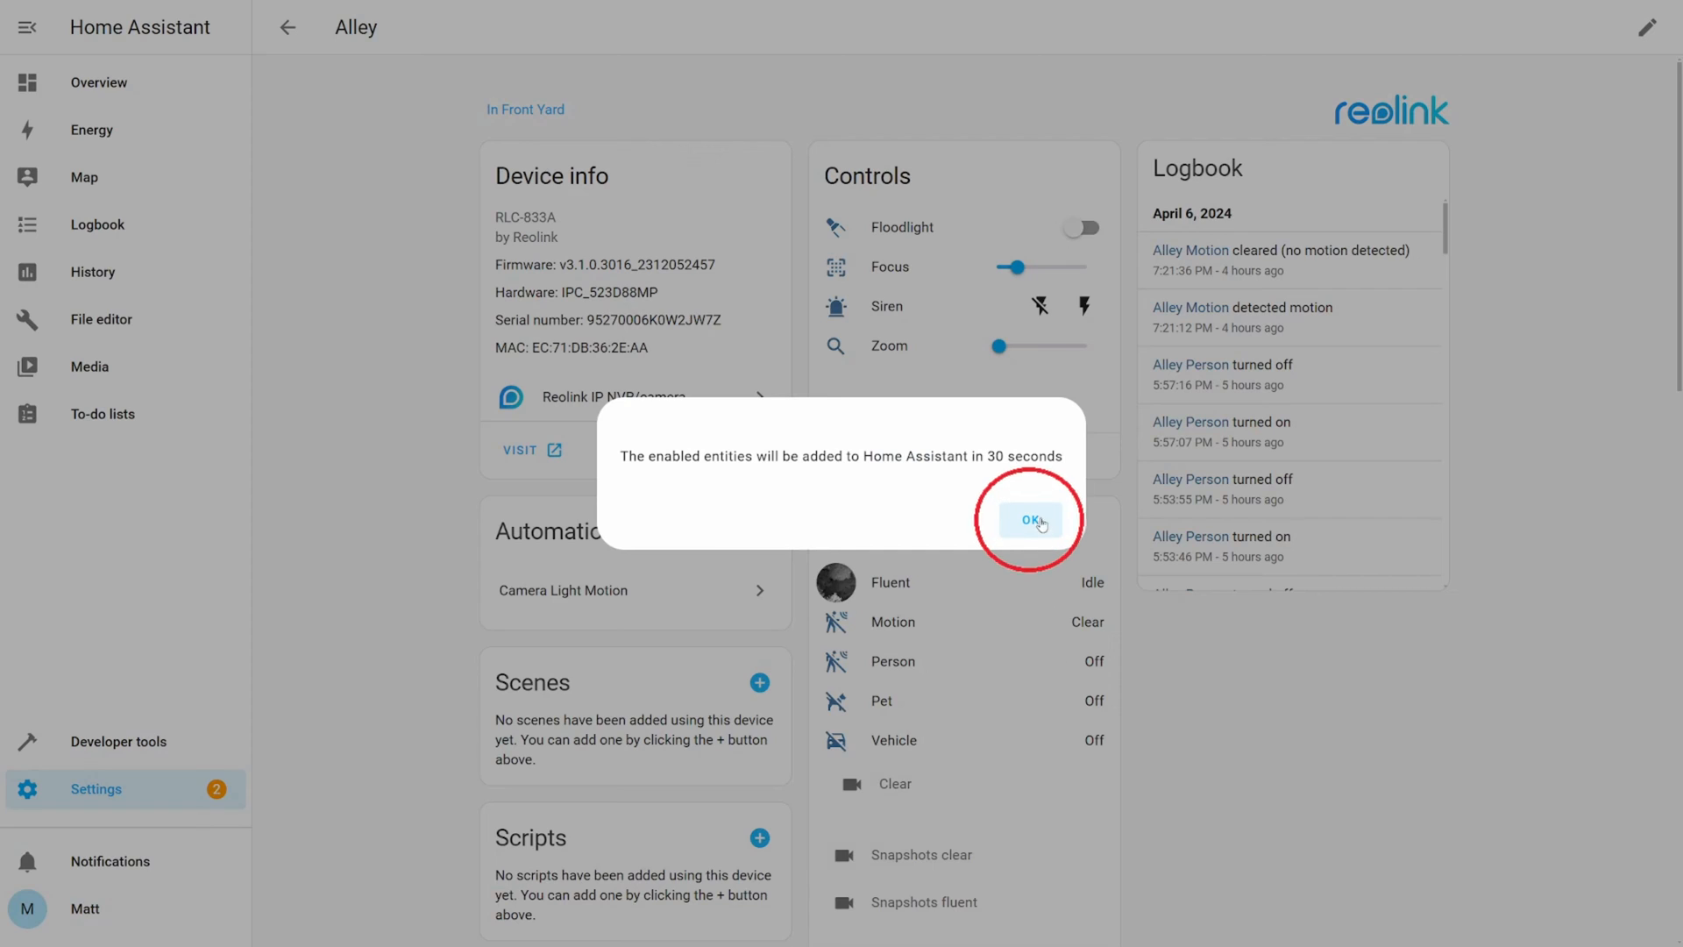
left_click(1030, 520)
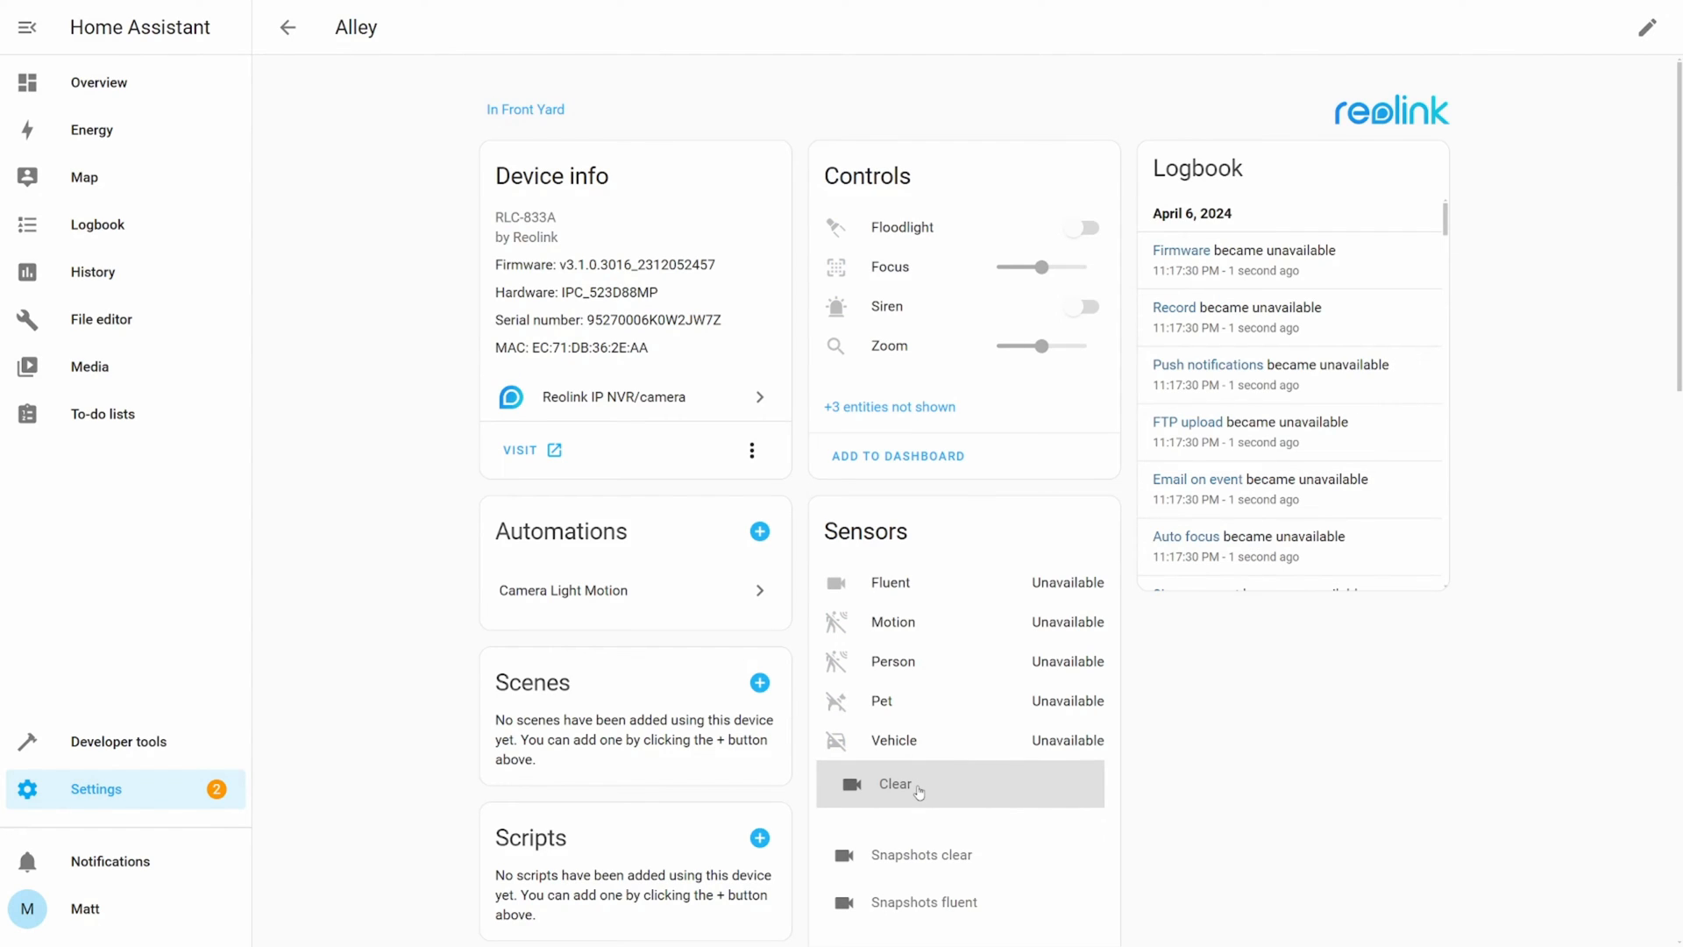
Step: Watch the Alley Clear live stream, then open the Fluent stream
left_click(895, 783)
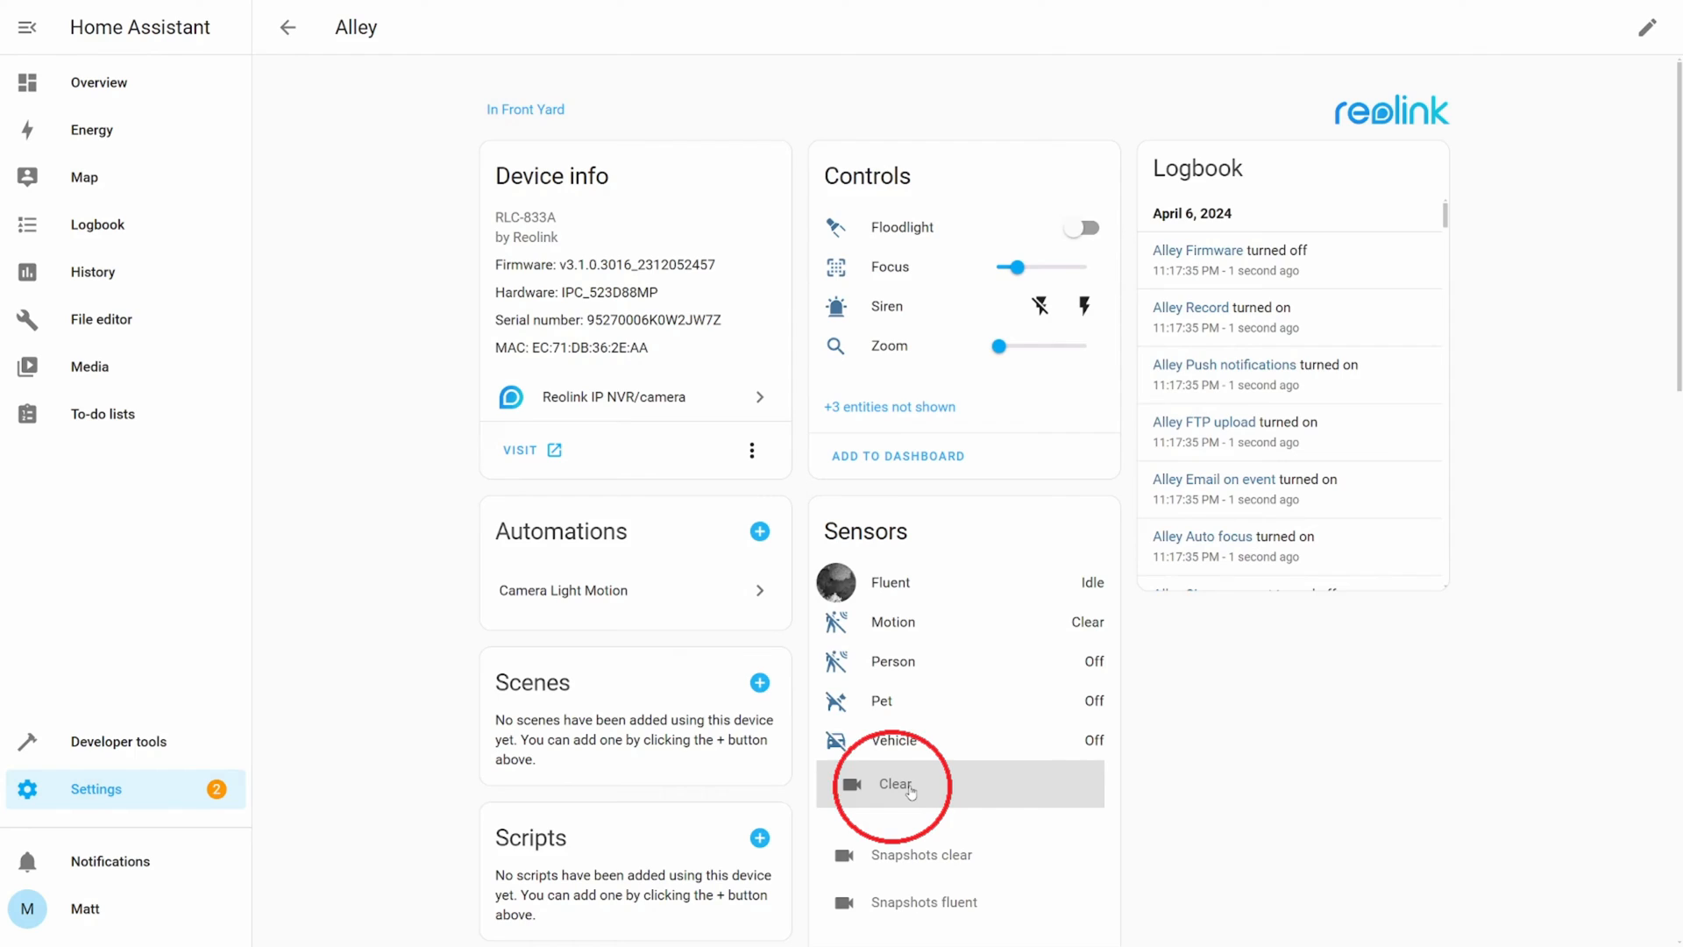
left_click(895, 783)
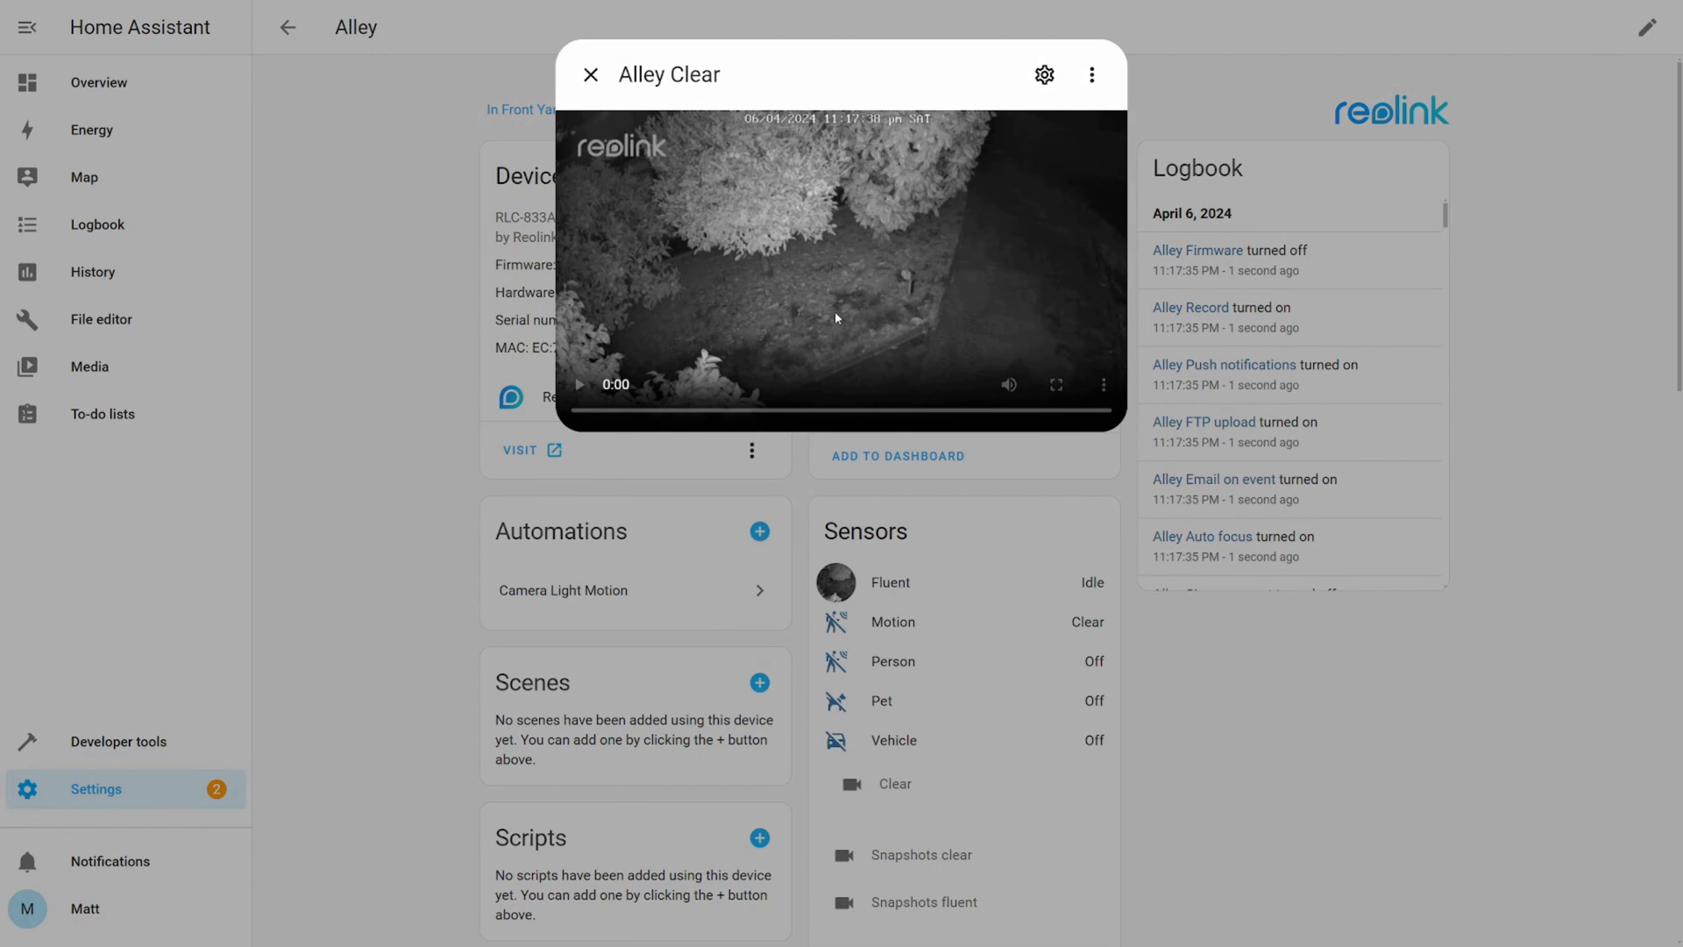
mouse_move(854, 297)
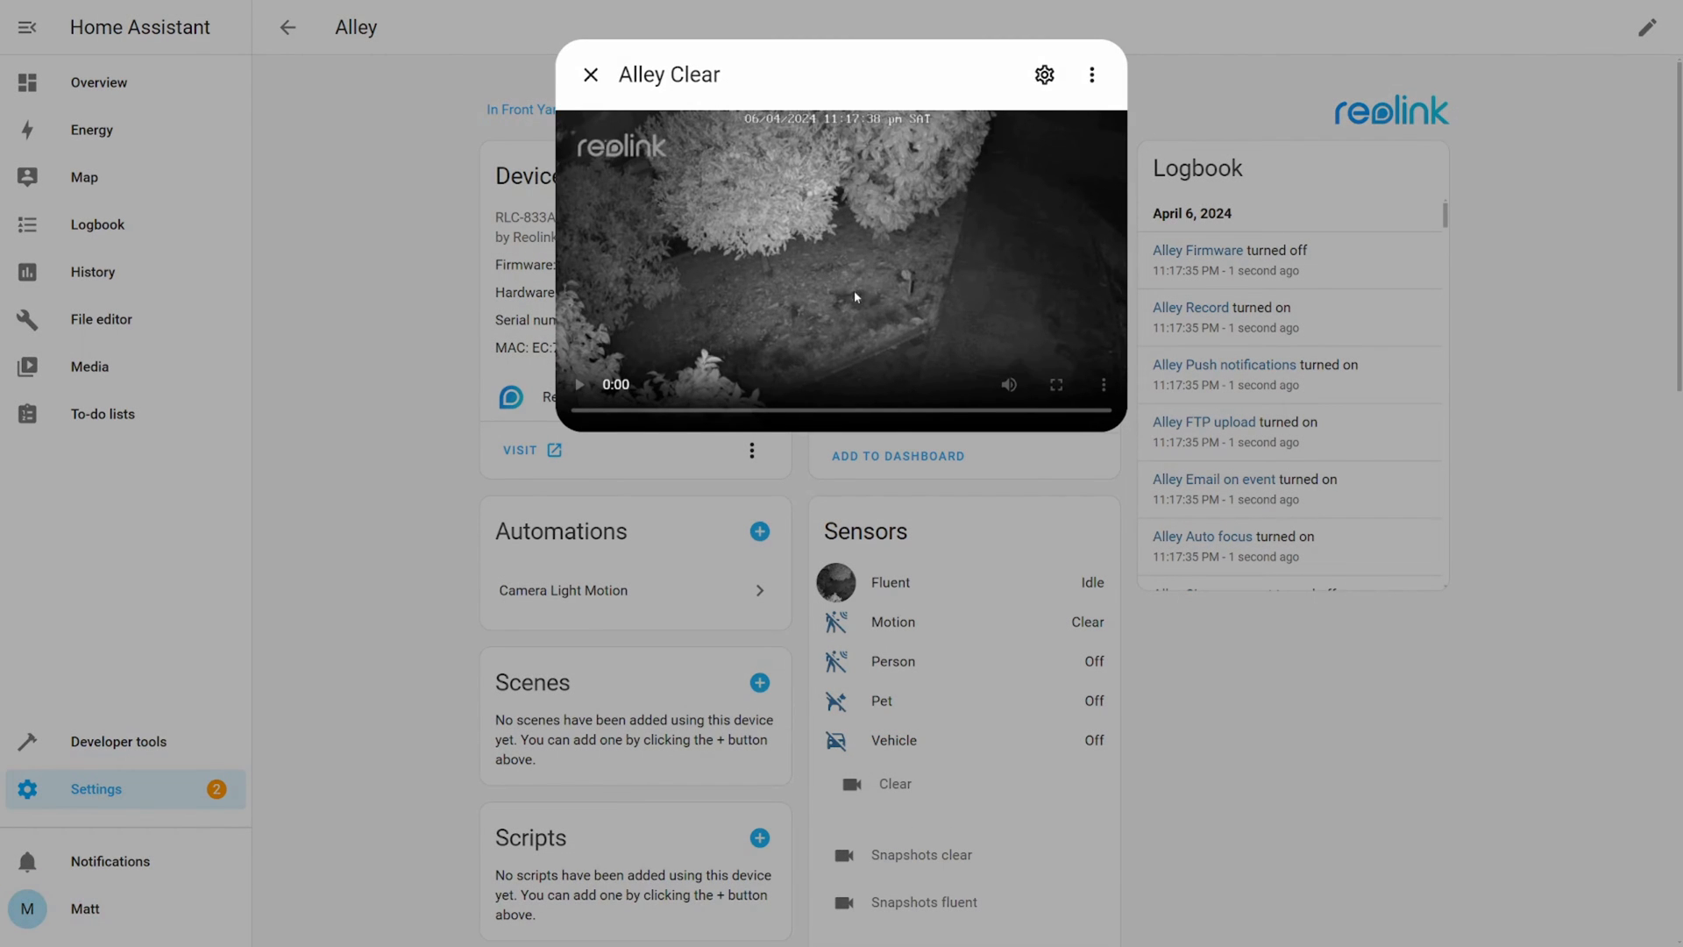
left_click(890, 582)
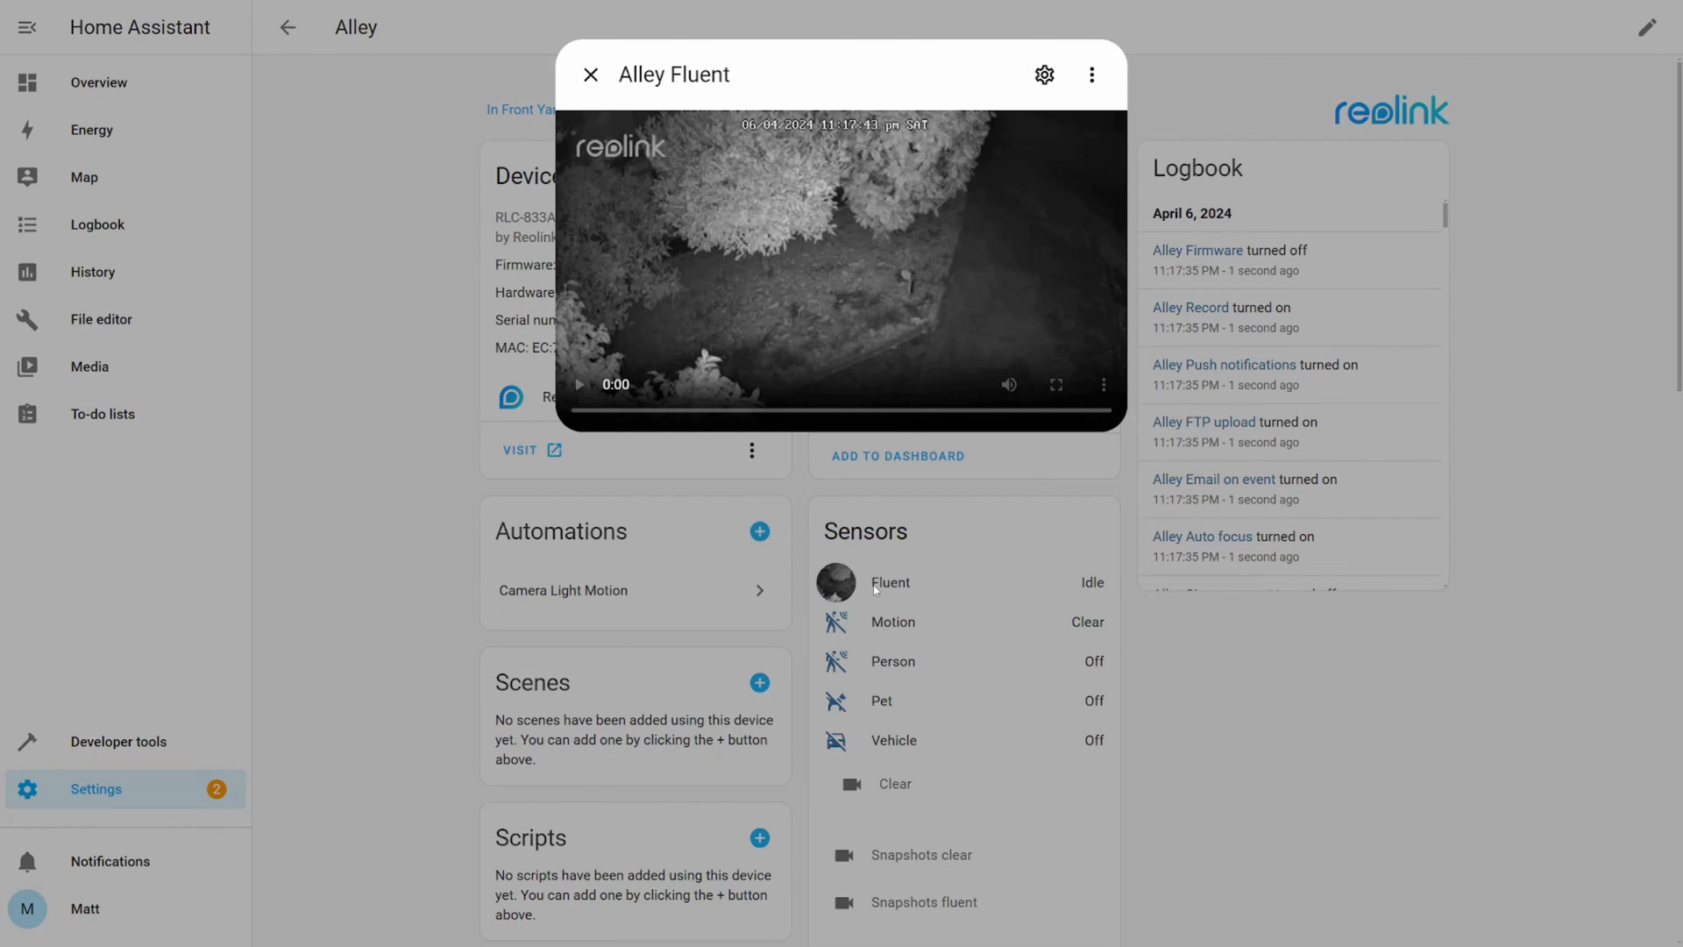
mouse_move(901, 783)
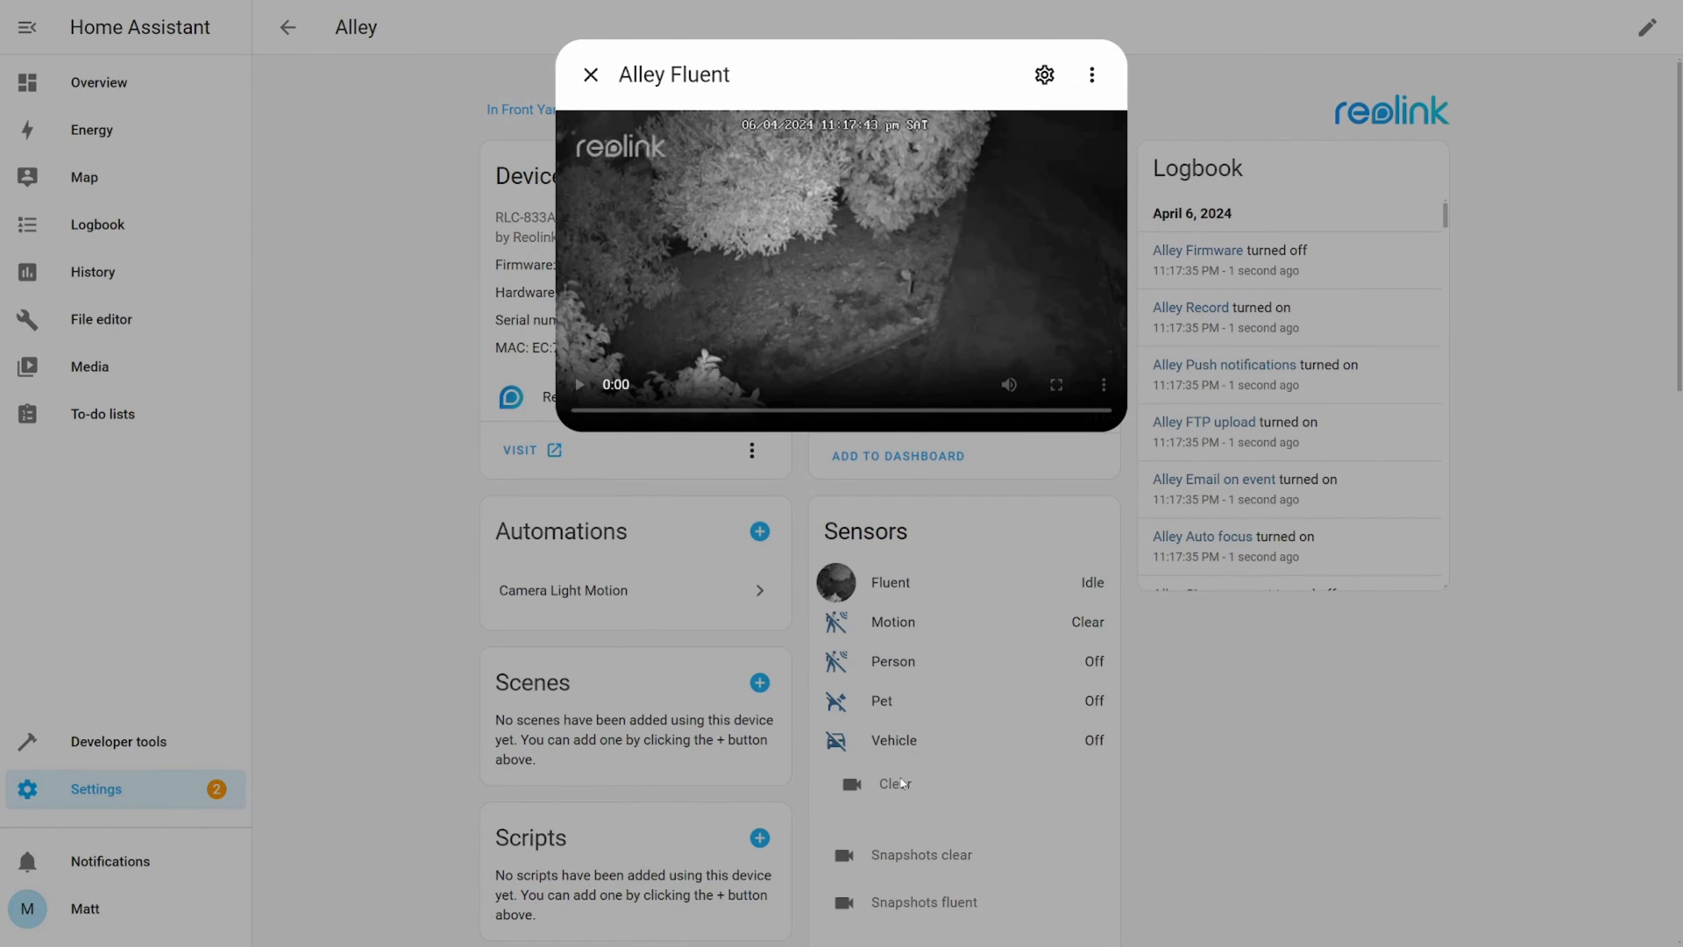
Step: Toggle Enabled and Update for the Snapshots fluent and Snapshots clear entities
left_click(924, 902)
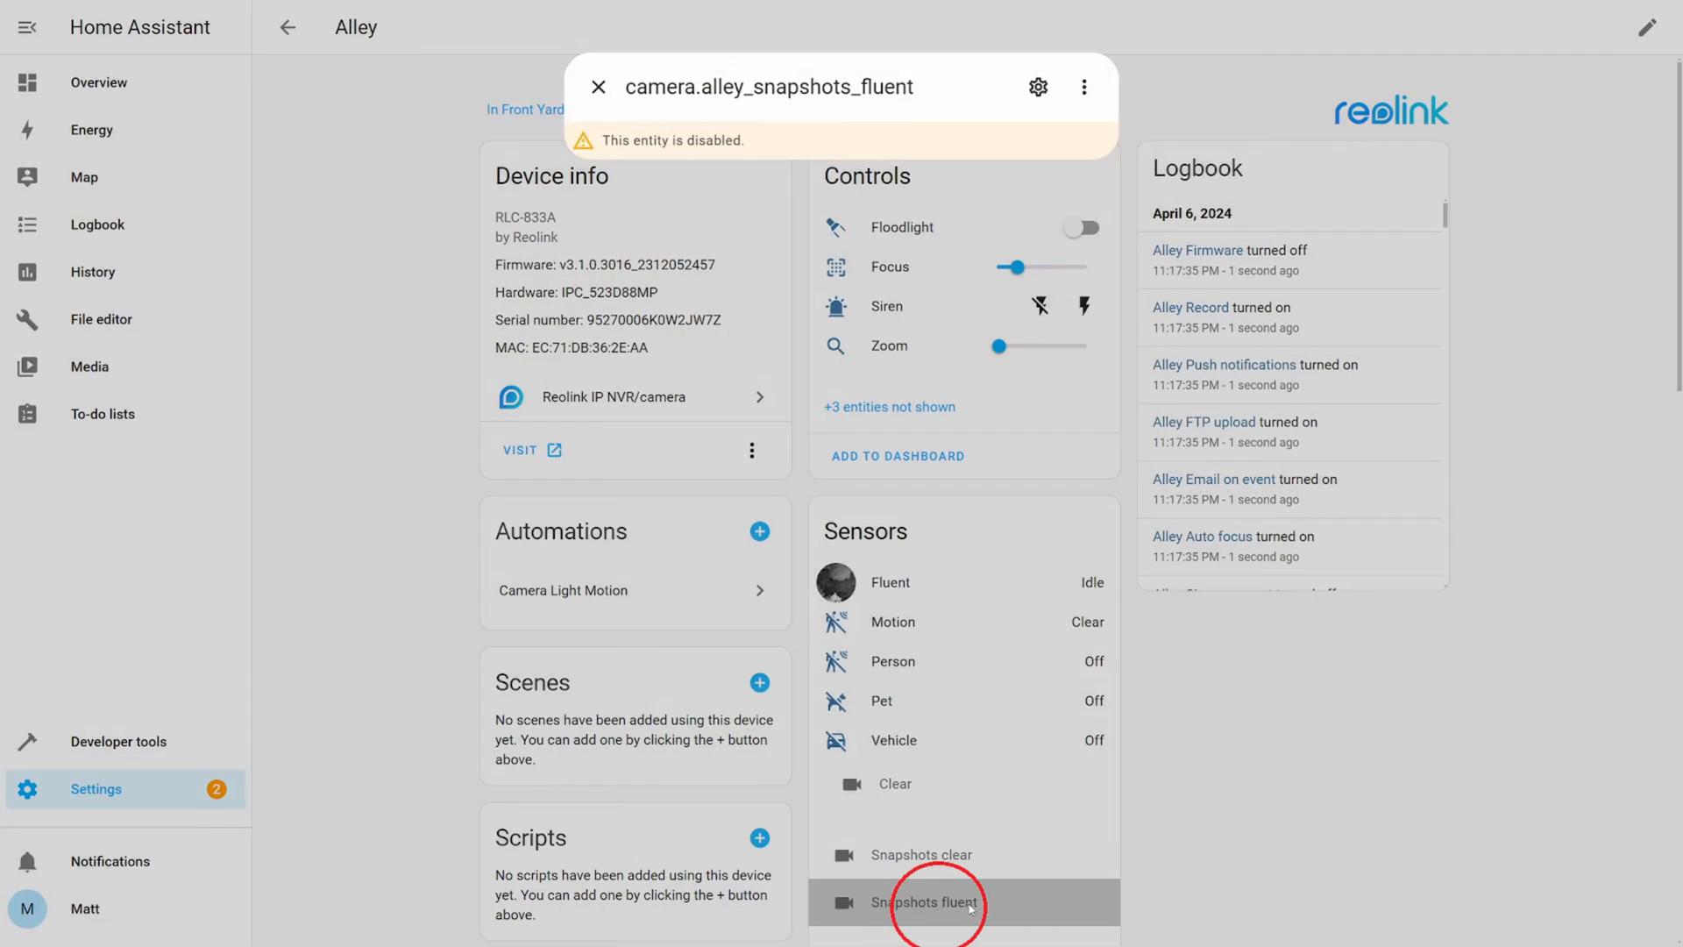
left_click(1038, 87)
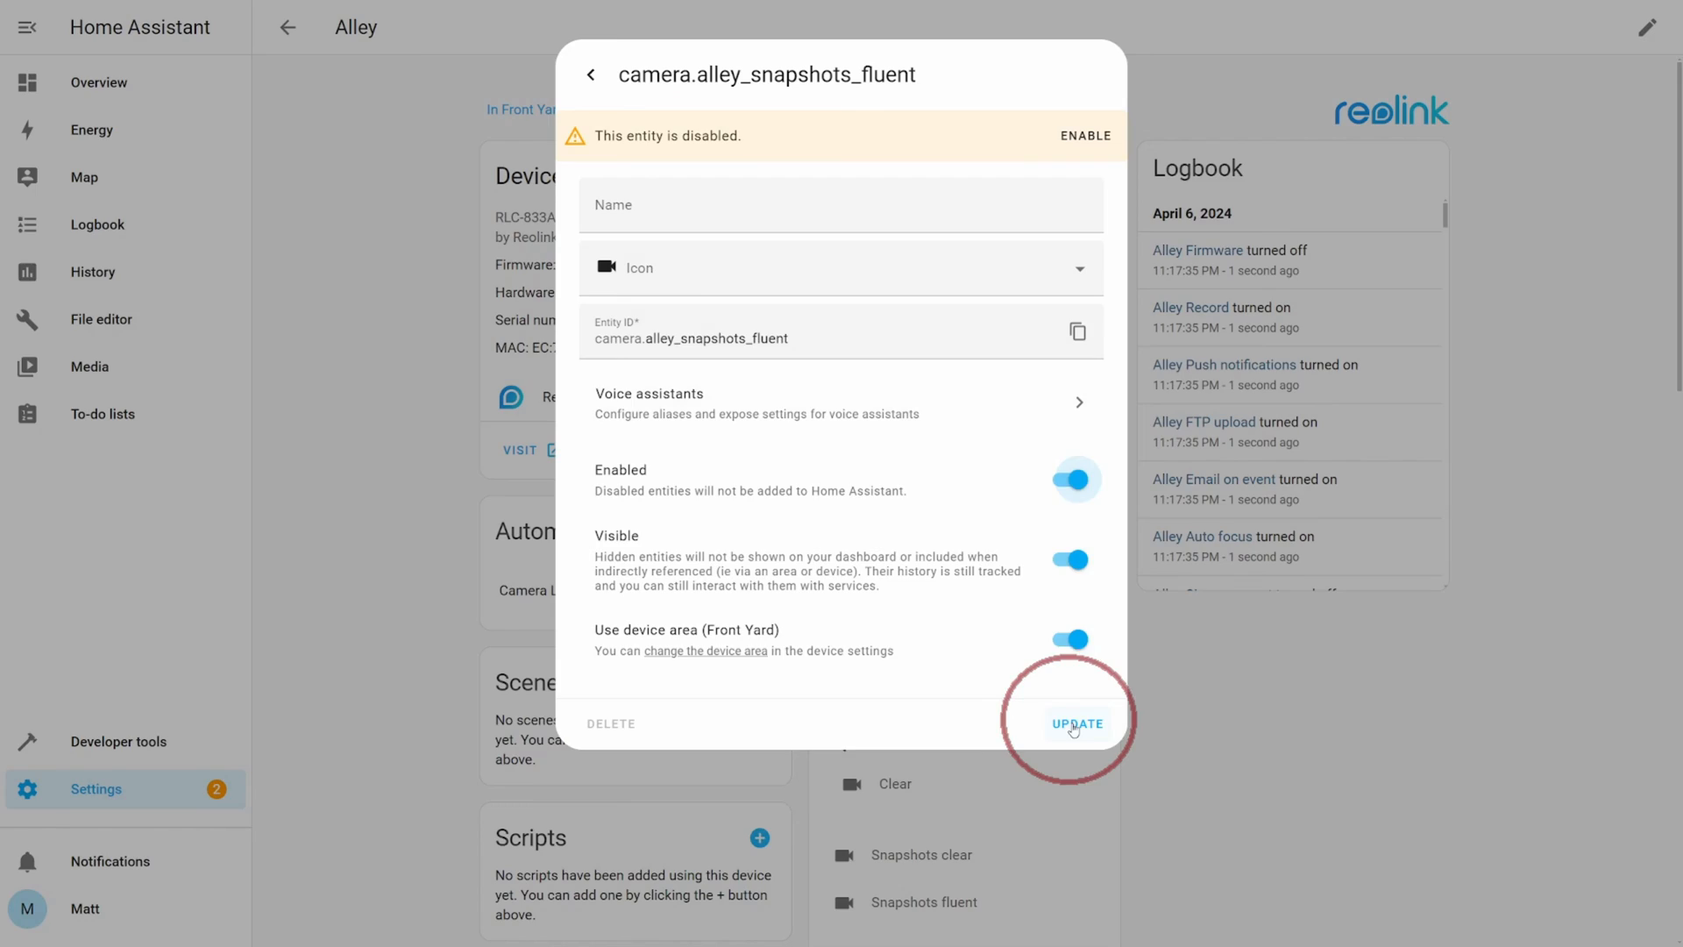
left_click(1077, 724)
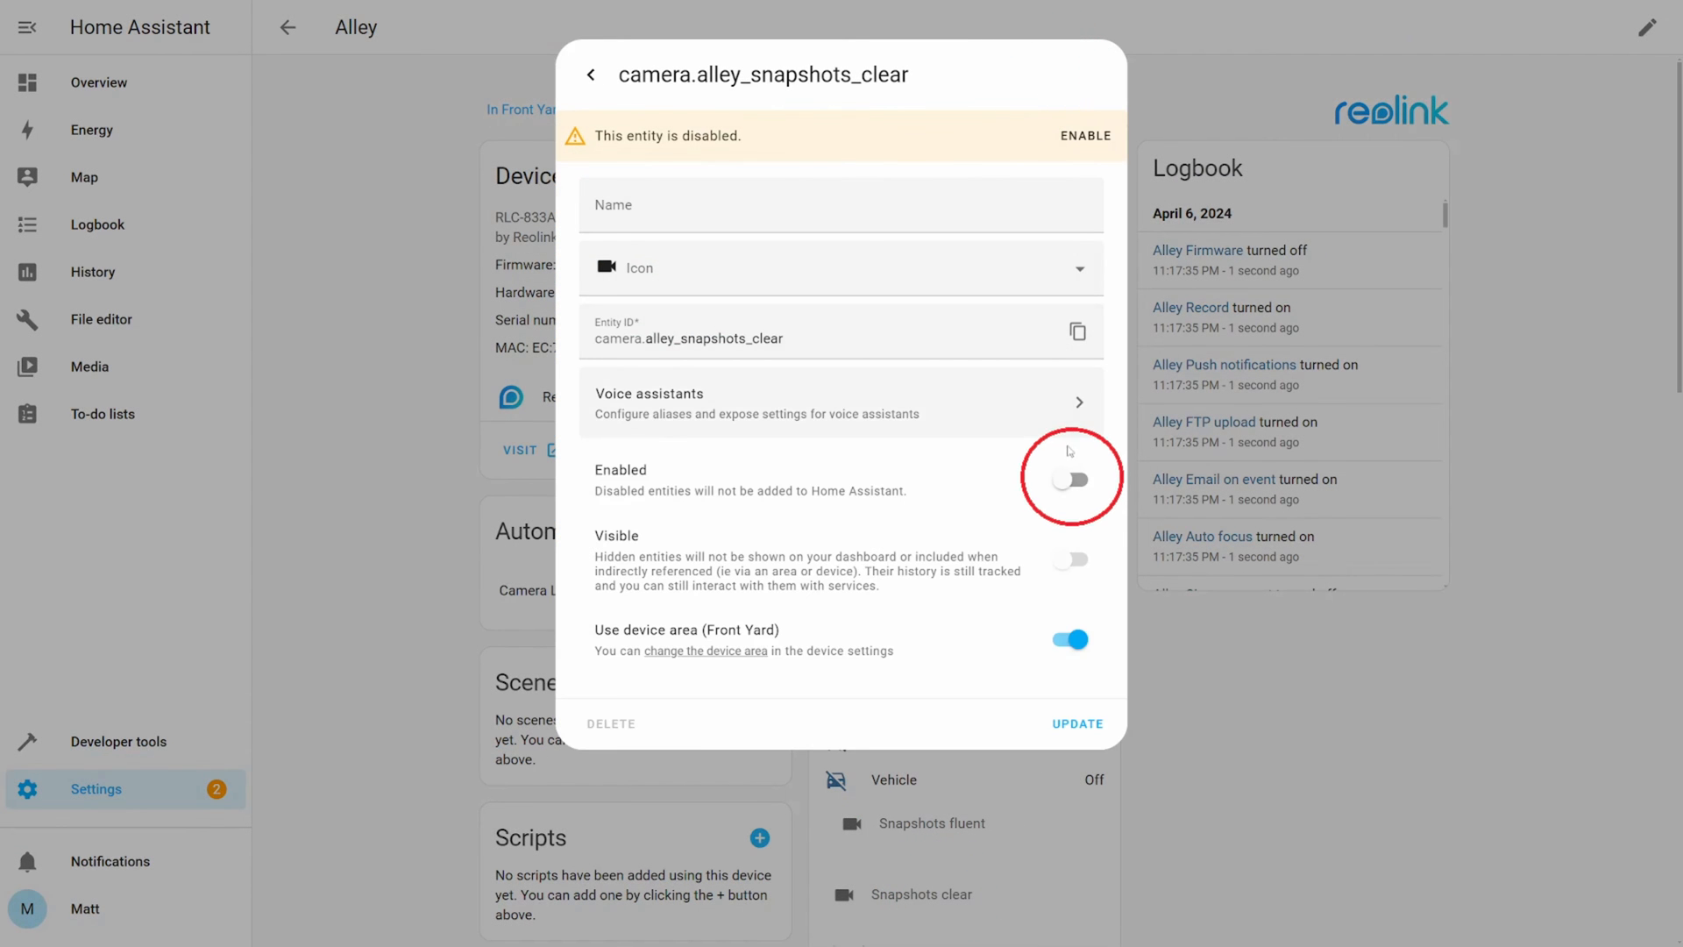
left_click(1070, 478)
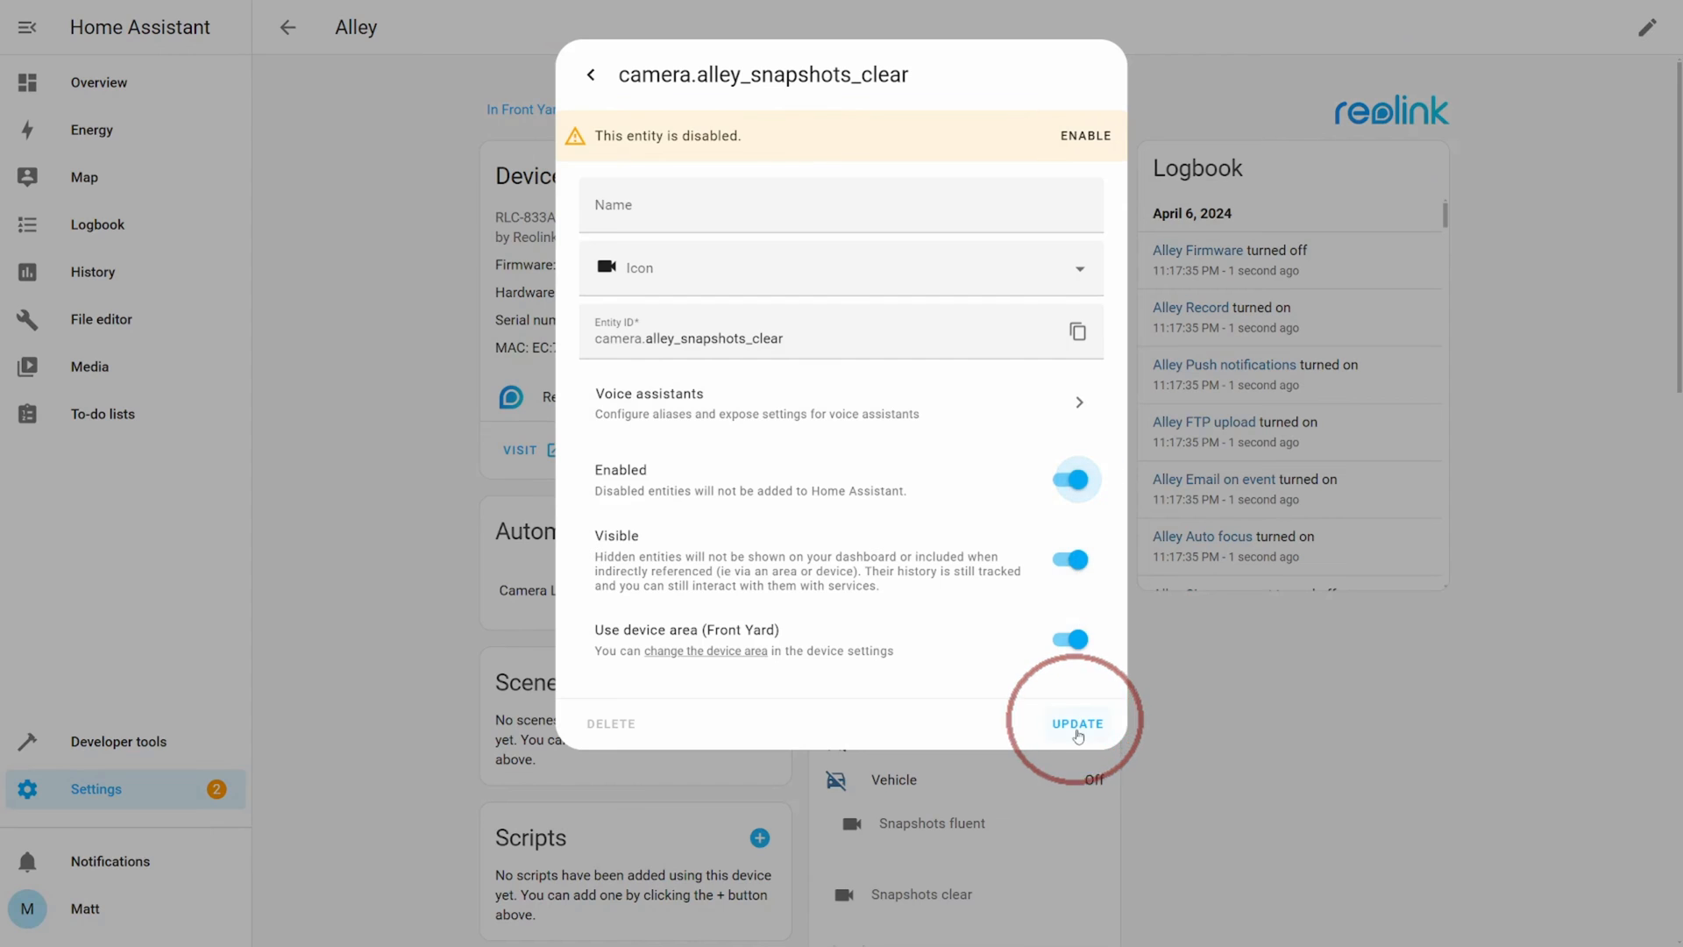
left_click(1077, 723)
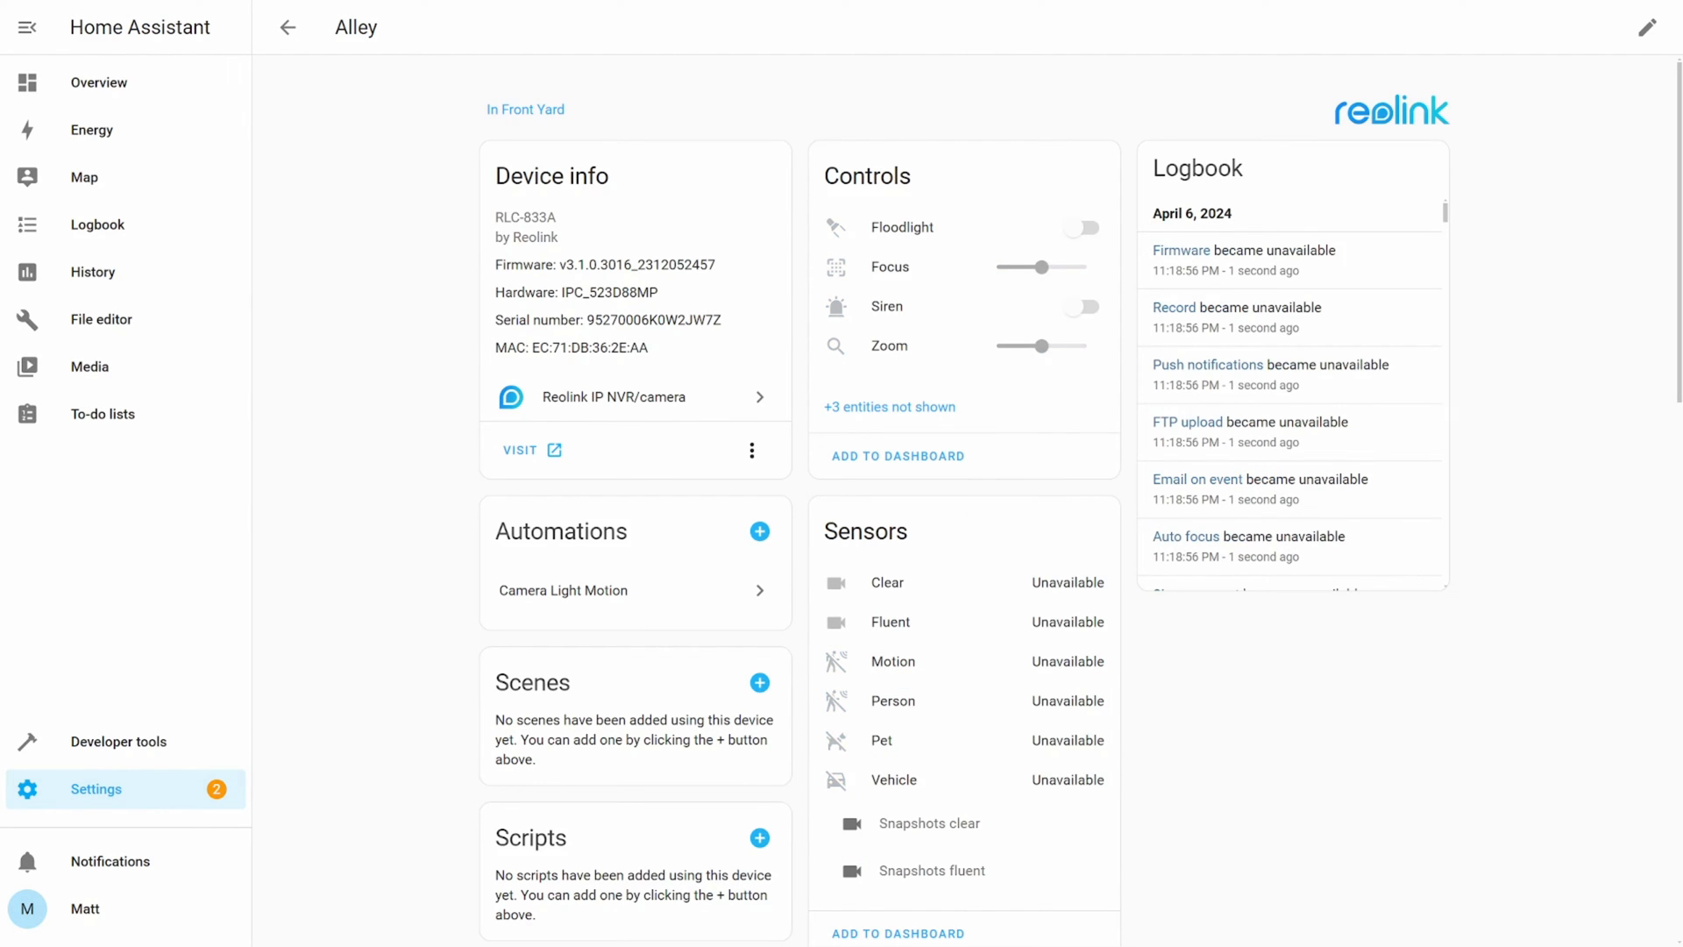
mouse_move(863, 639)
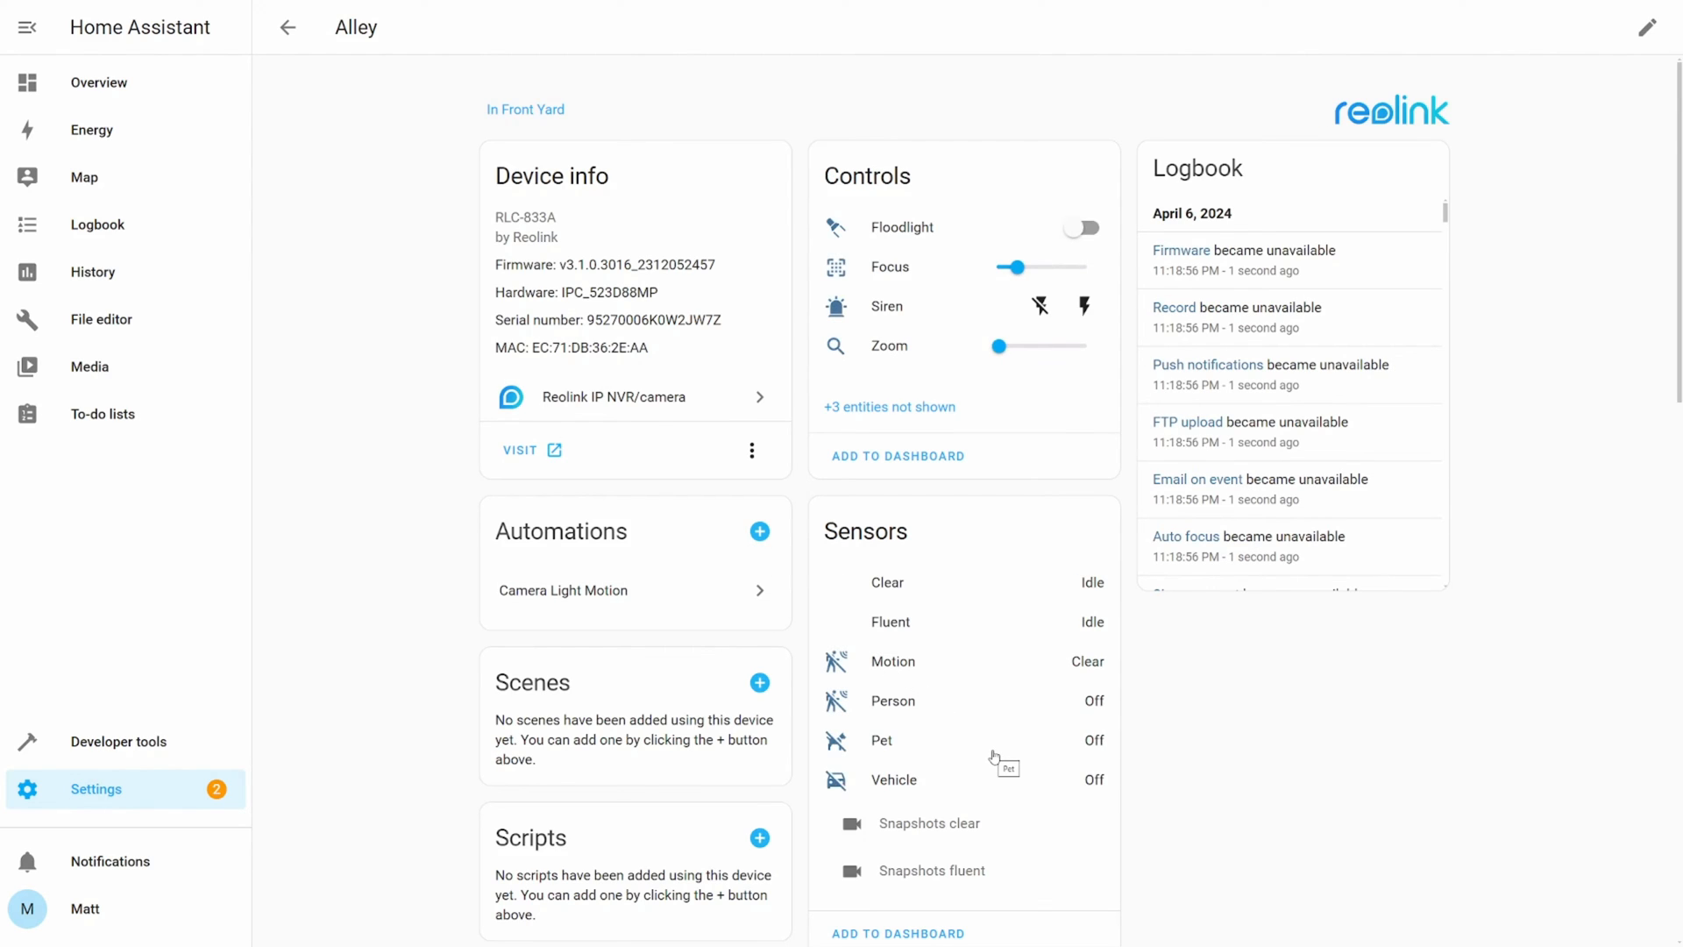
Step: Preview the Alley Snapshots clear and Snapshots fluent views
left_click(930, 823)
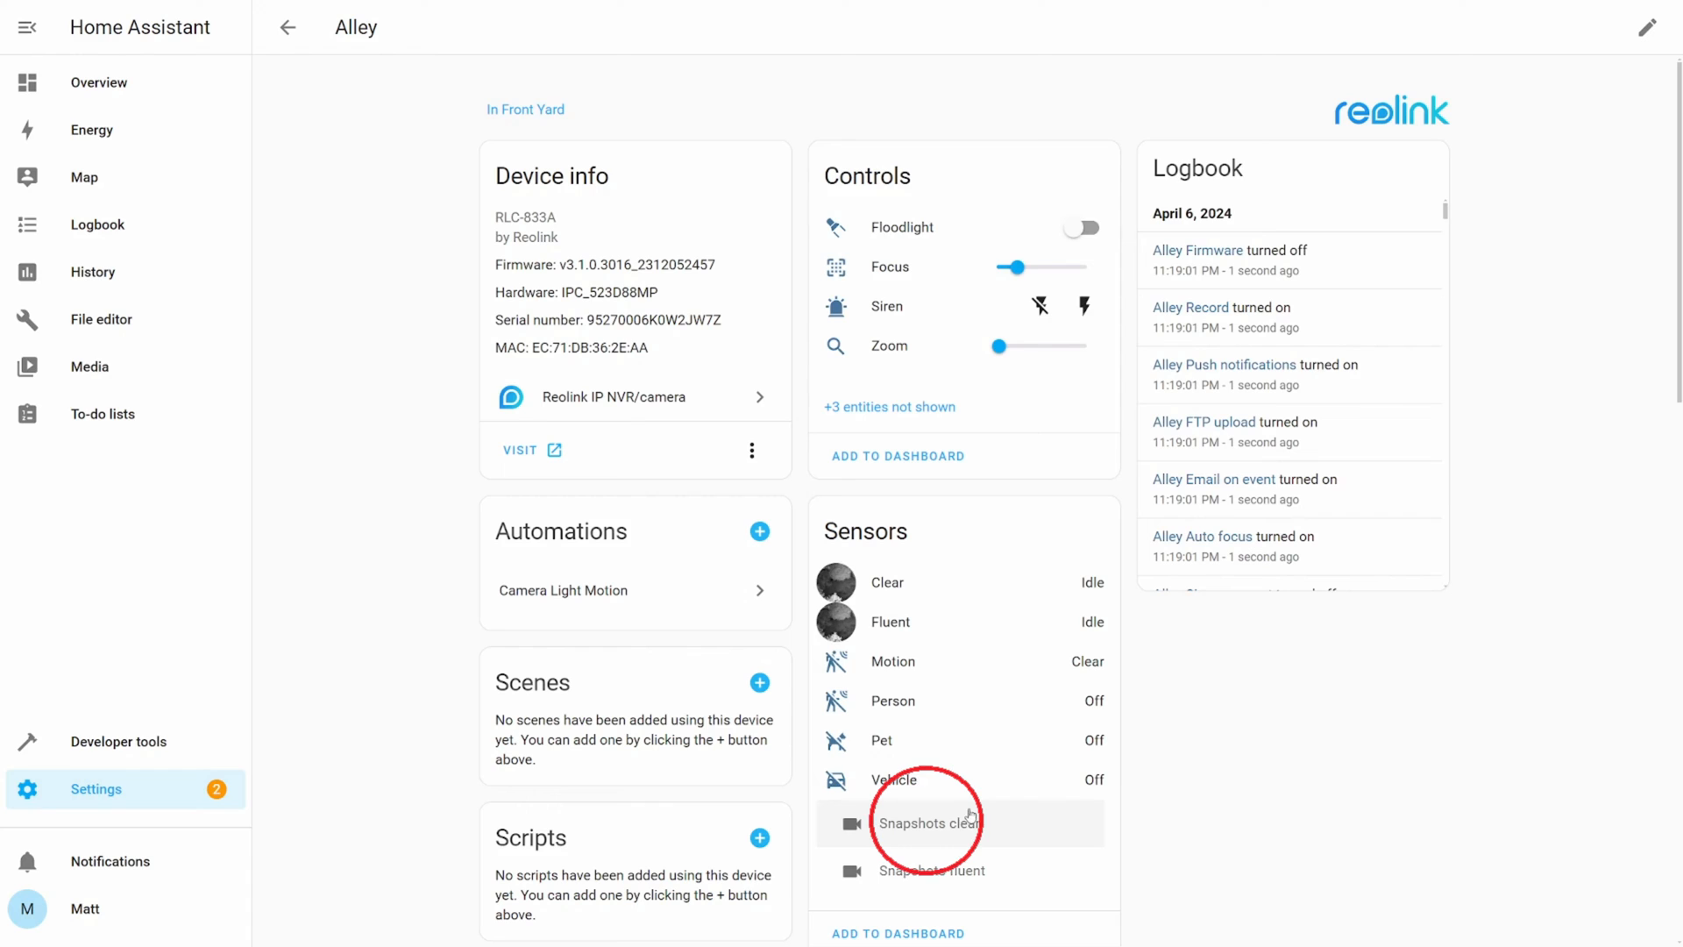
left_click(929, 823)
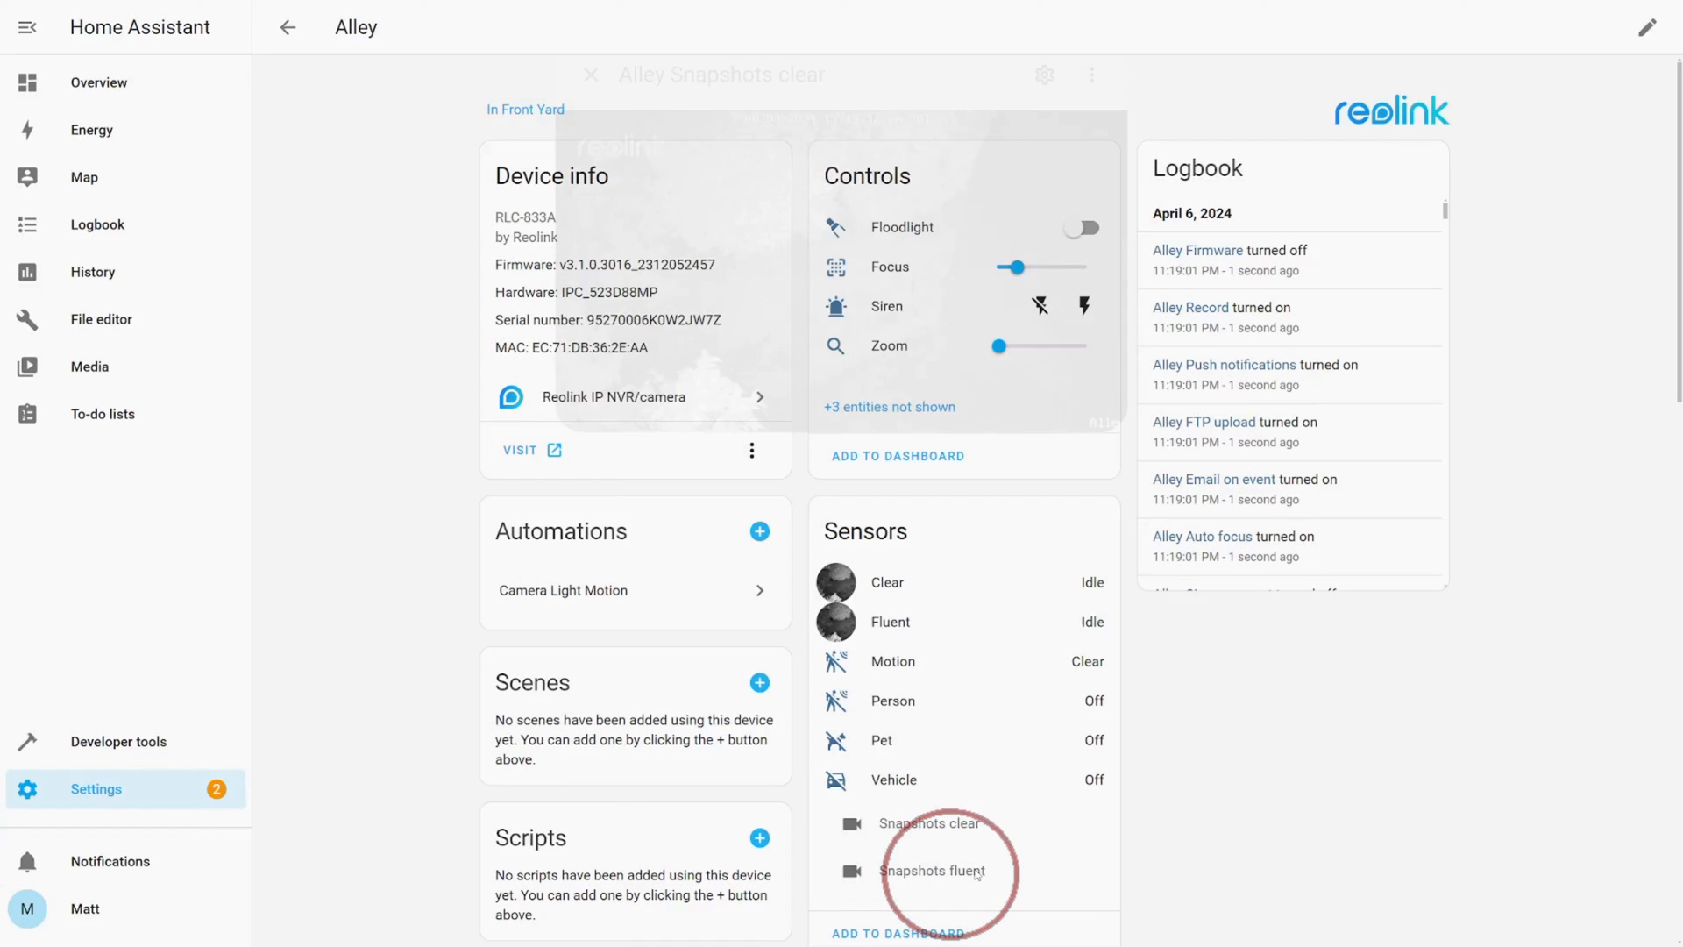
left_click(932, 872)
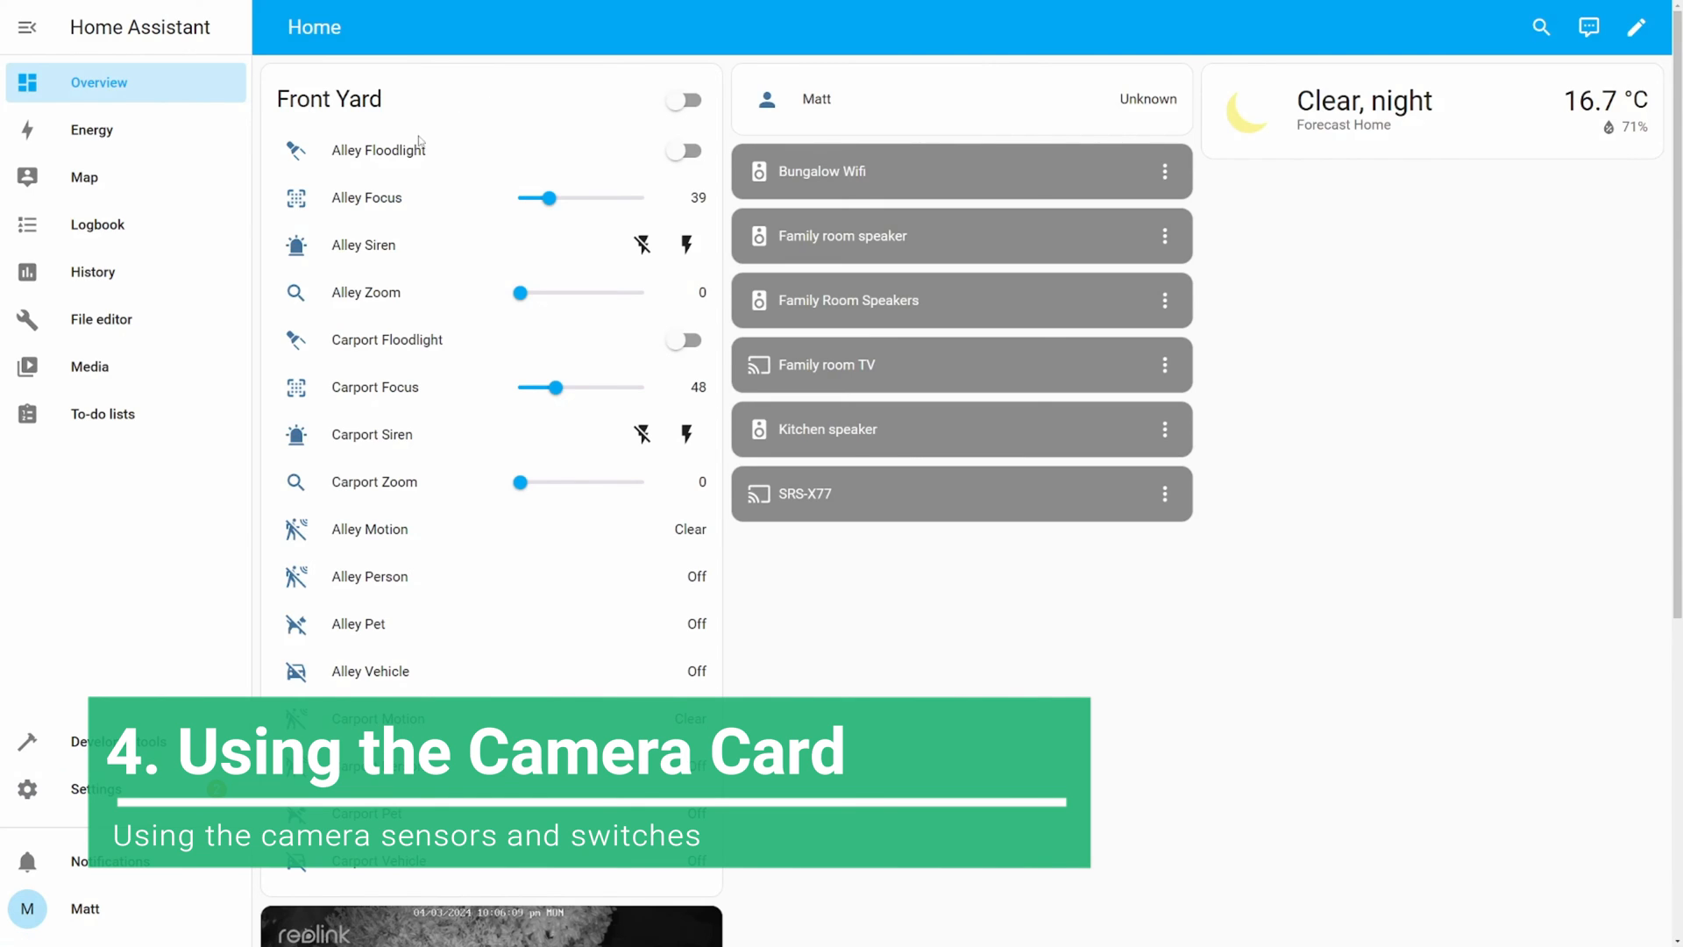
Step: Switch the Alley Floodlight on and watch the lit Alley Fluent feed
scroll("down", 3)
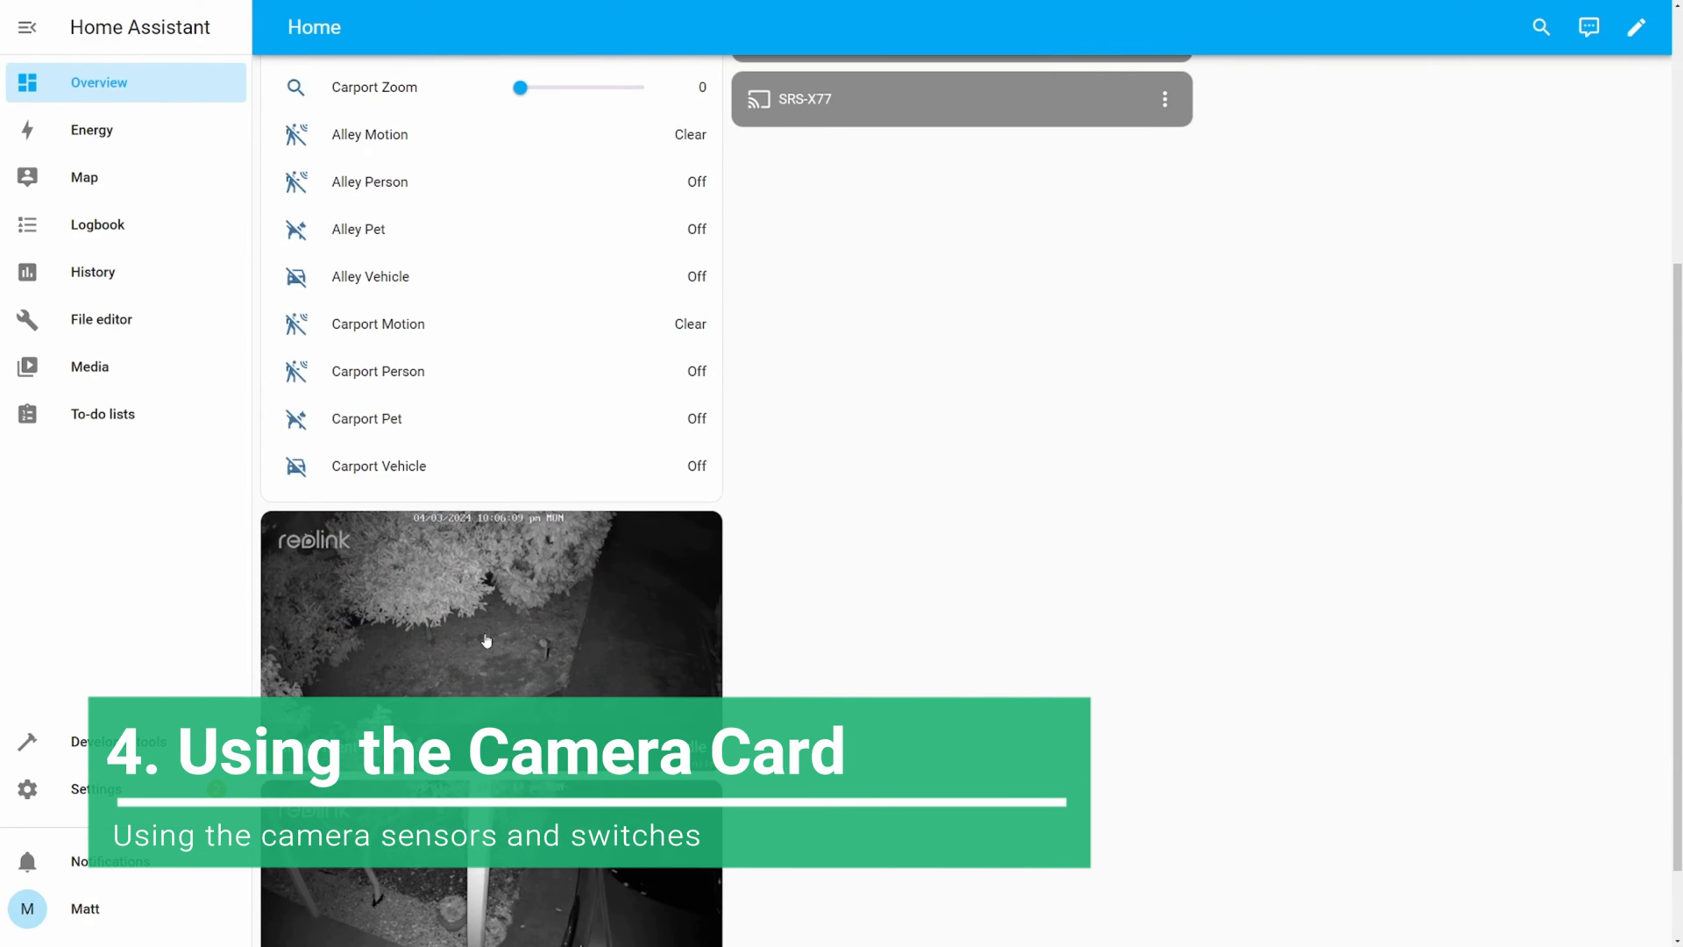
scroll("down", 3)
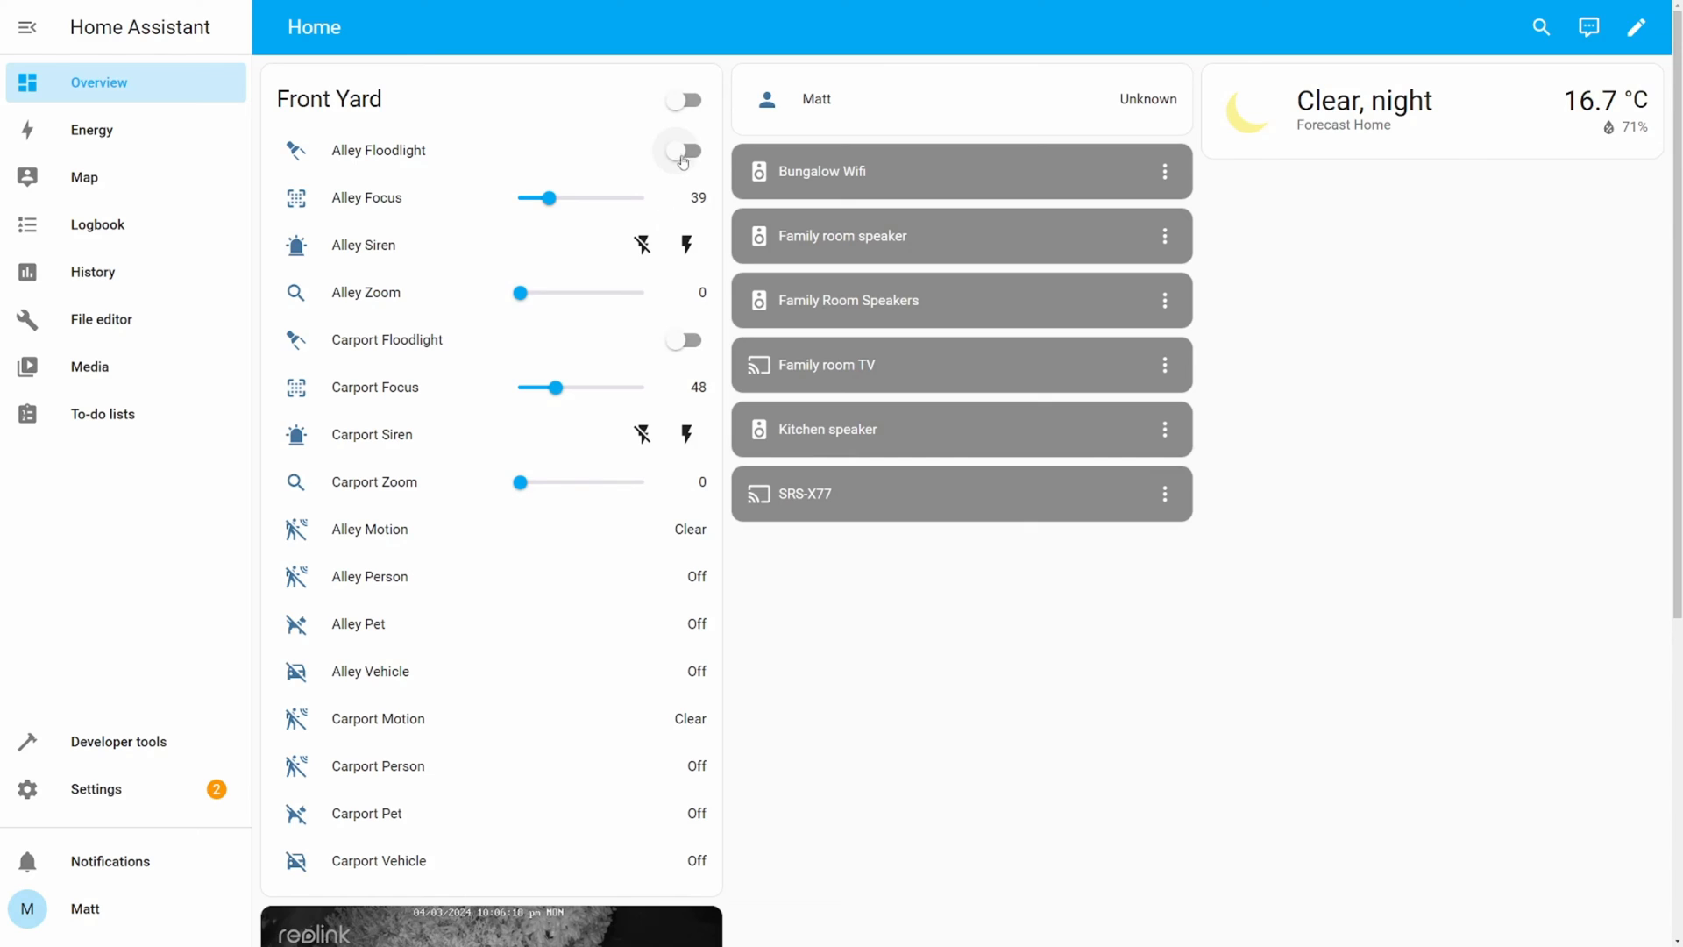
left_click(687, 152)
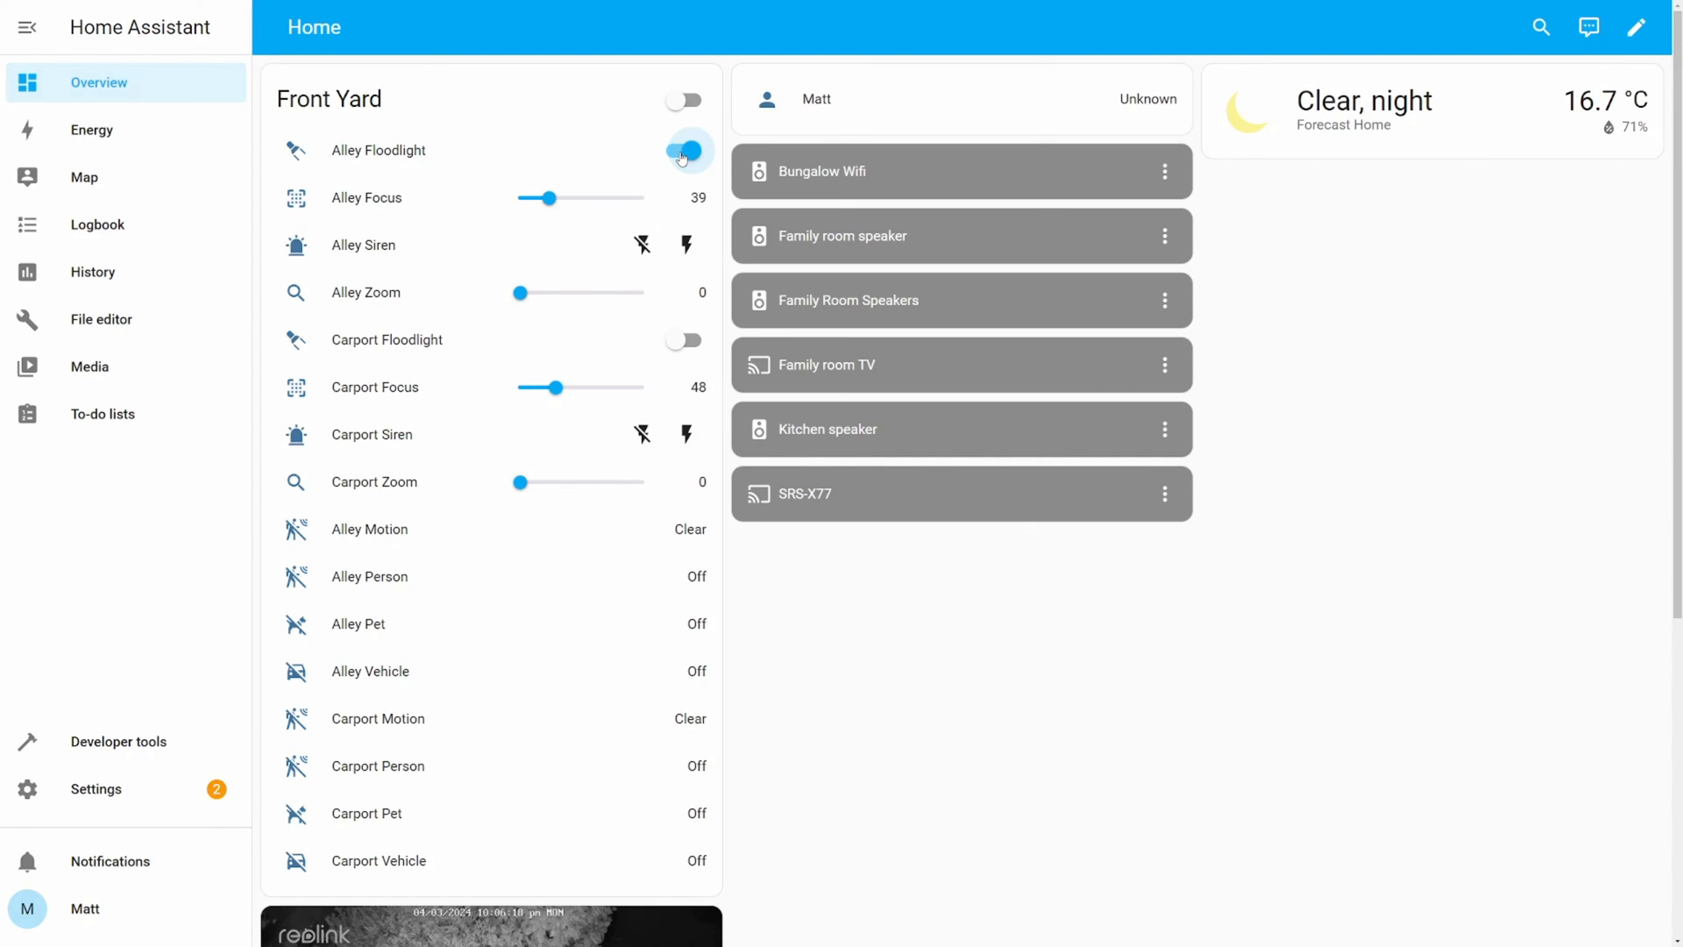
scroll("down", 3)
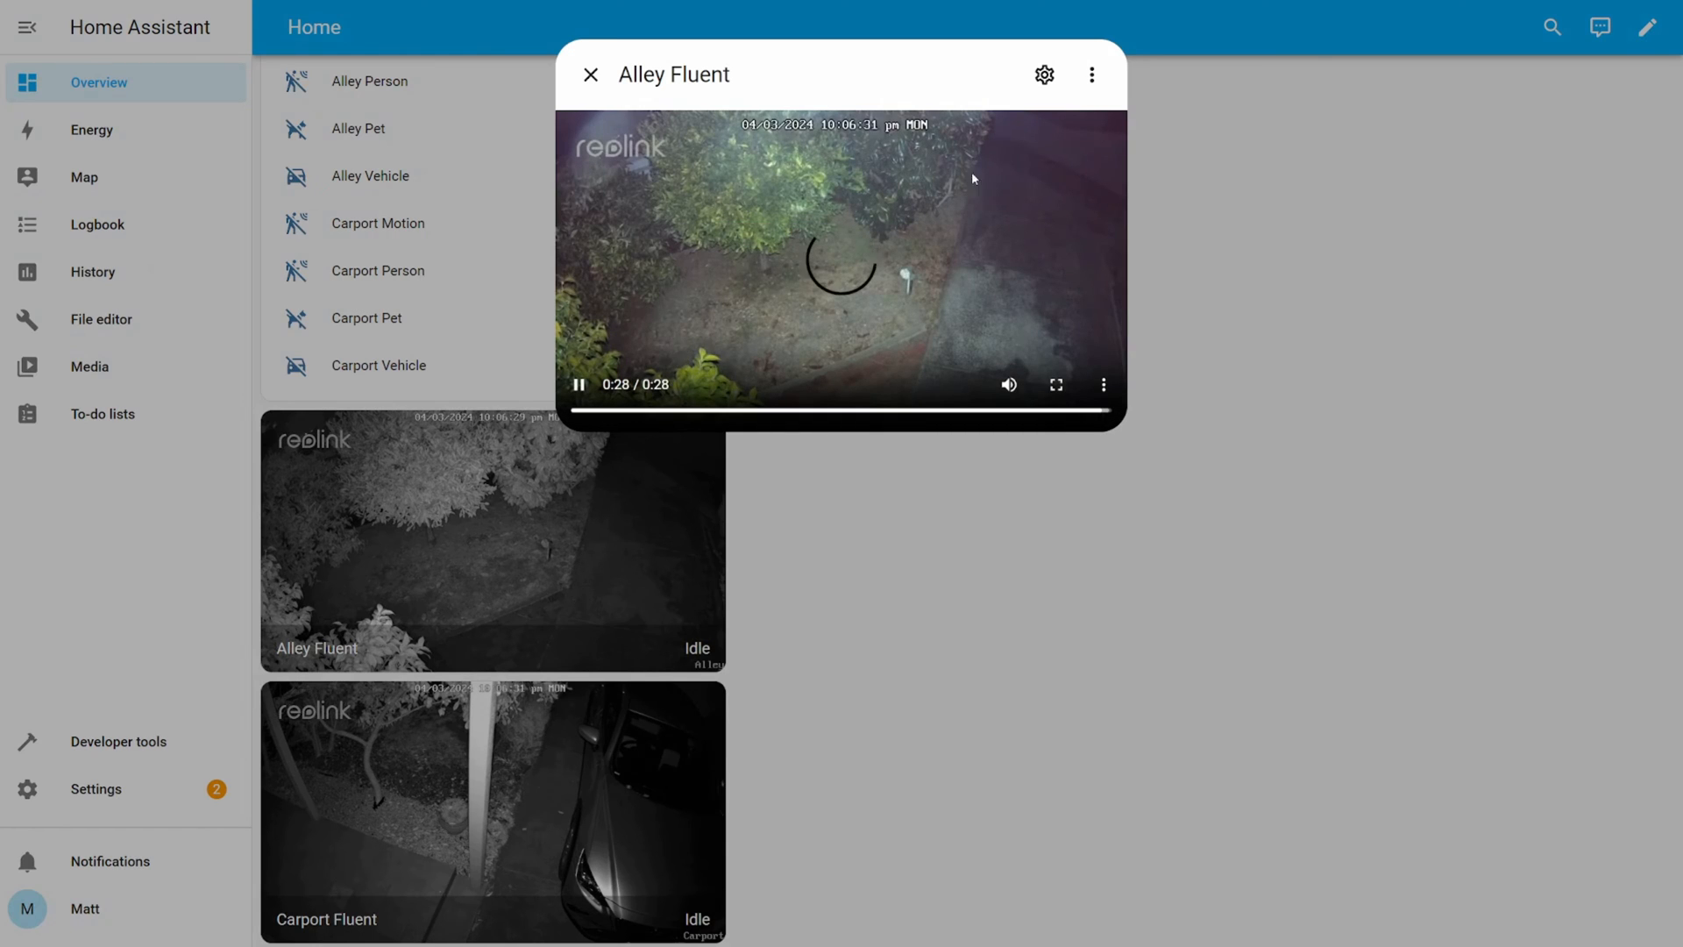
left_click(592, 73)
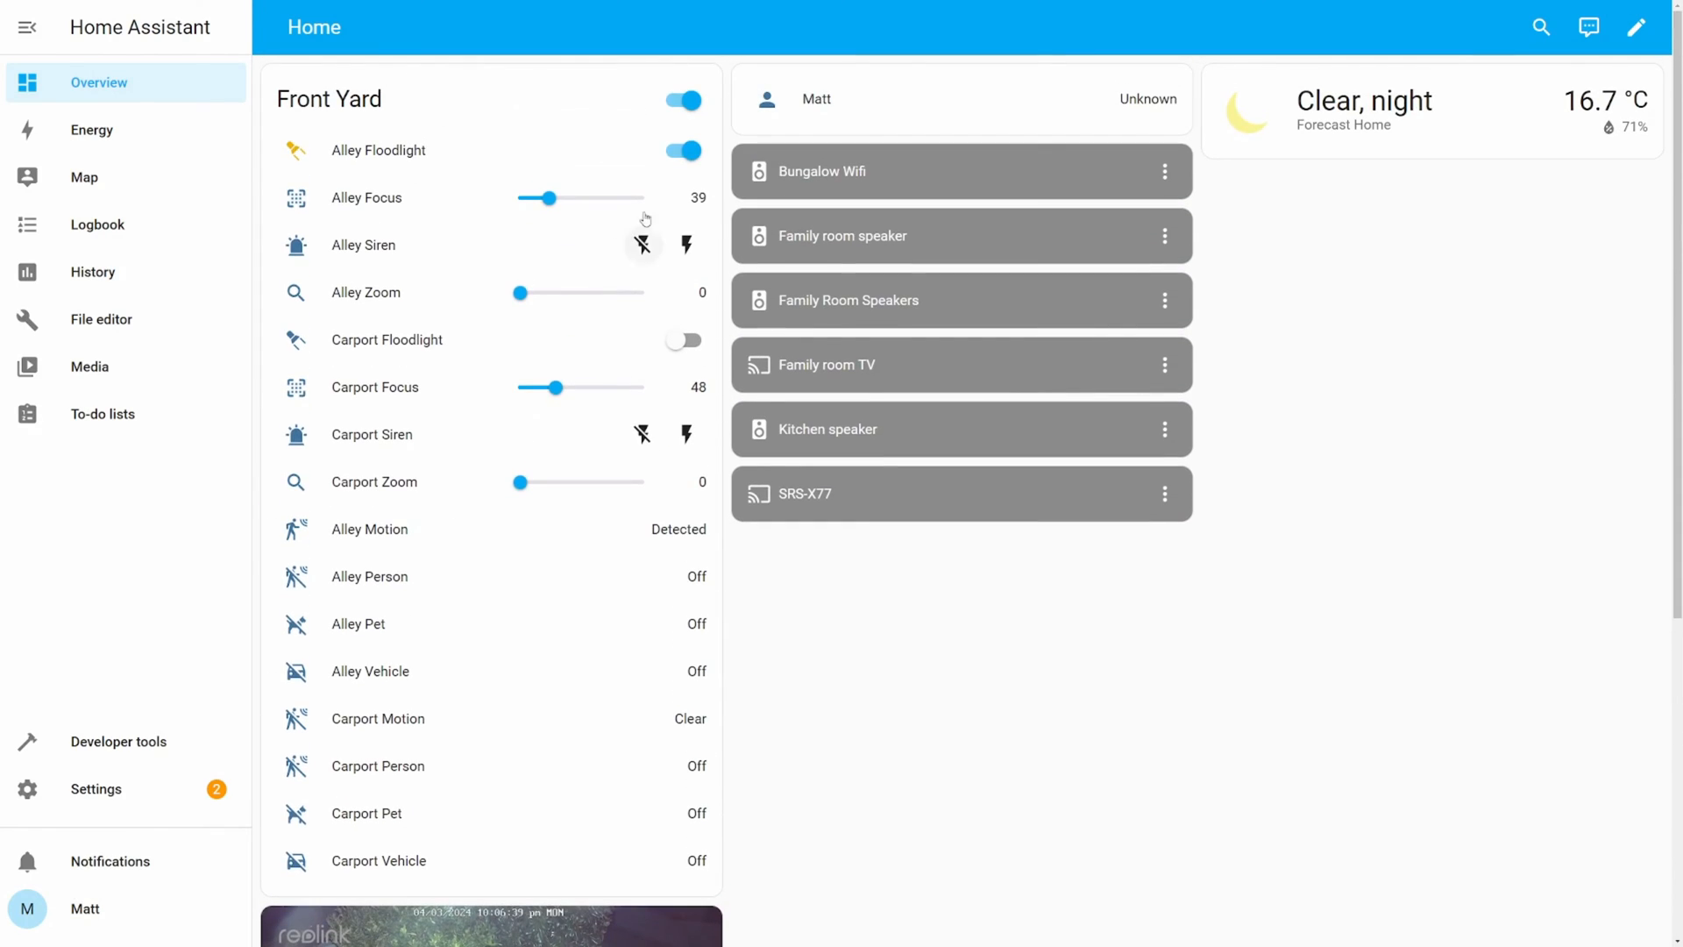
Step: Switch the Alley Floodlight off and reopen the Alley Fluent feed to check
left_click(678, 150)
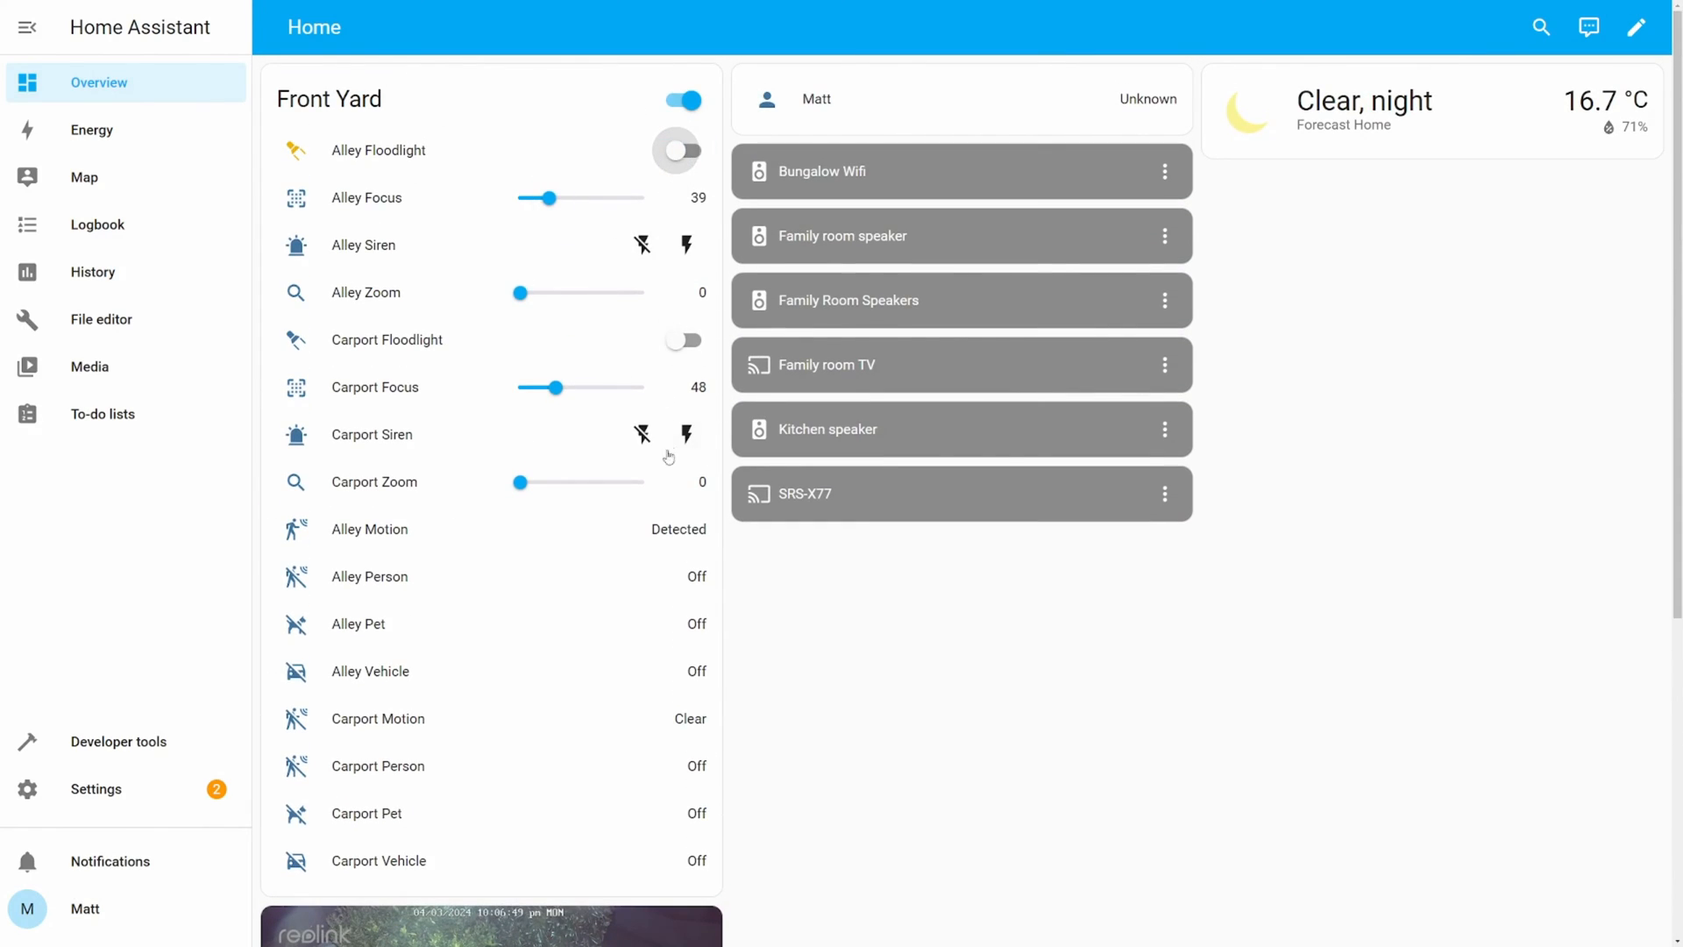
scroll("down", 3)
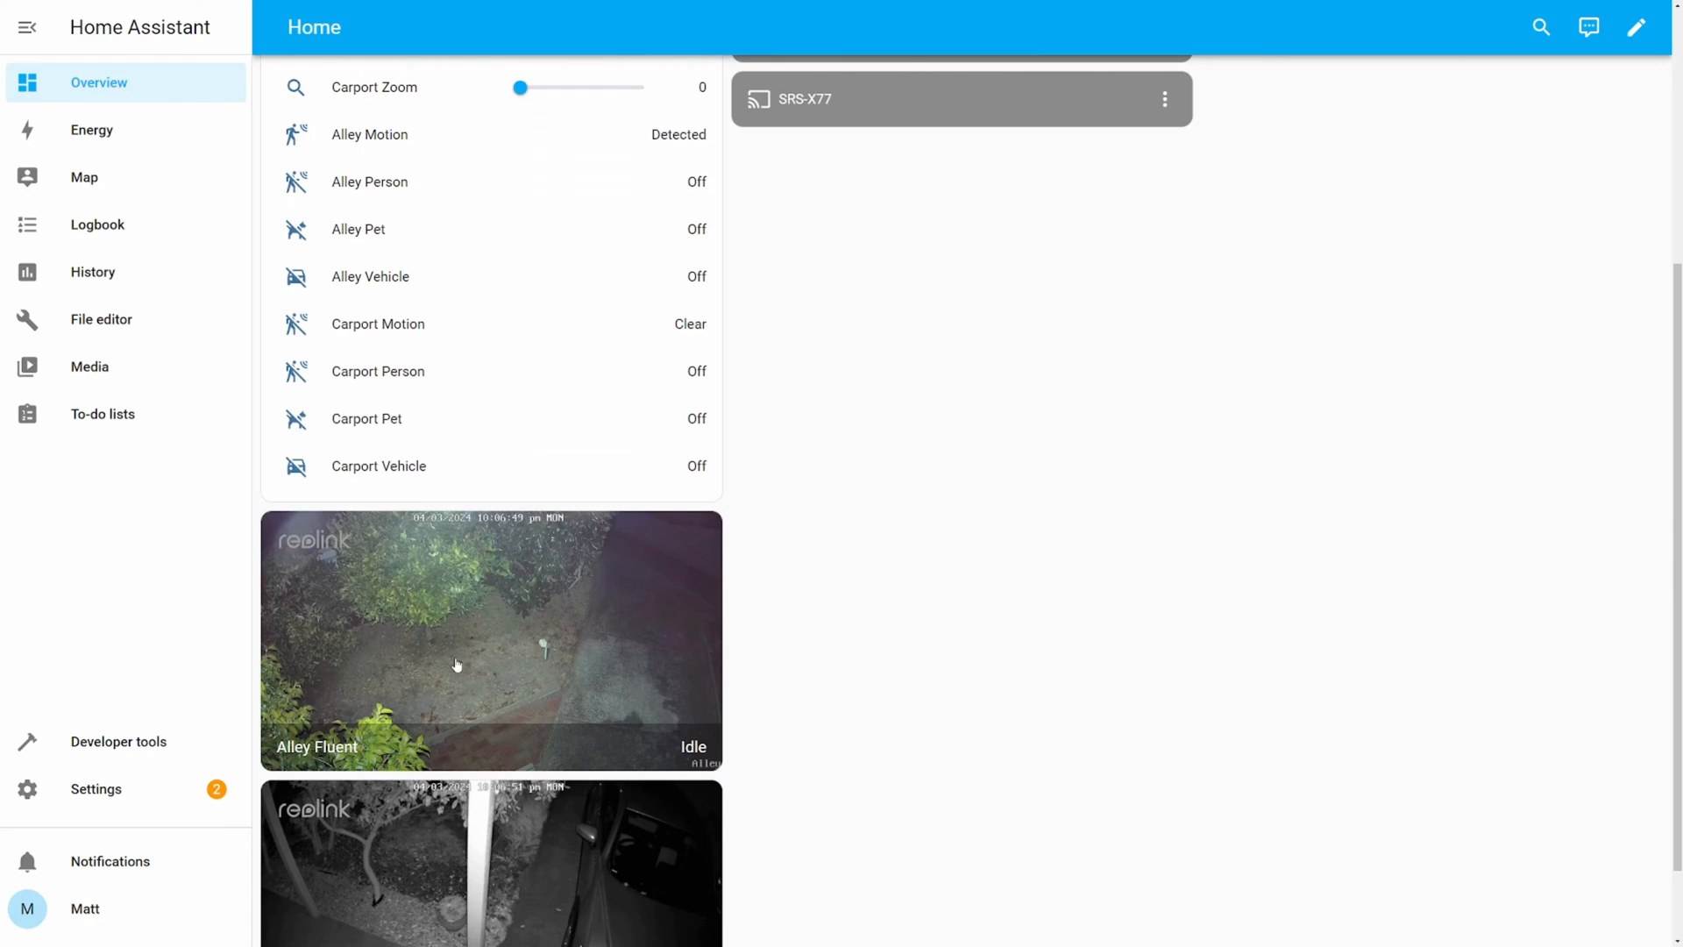
left_click(456, 665)
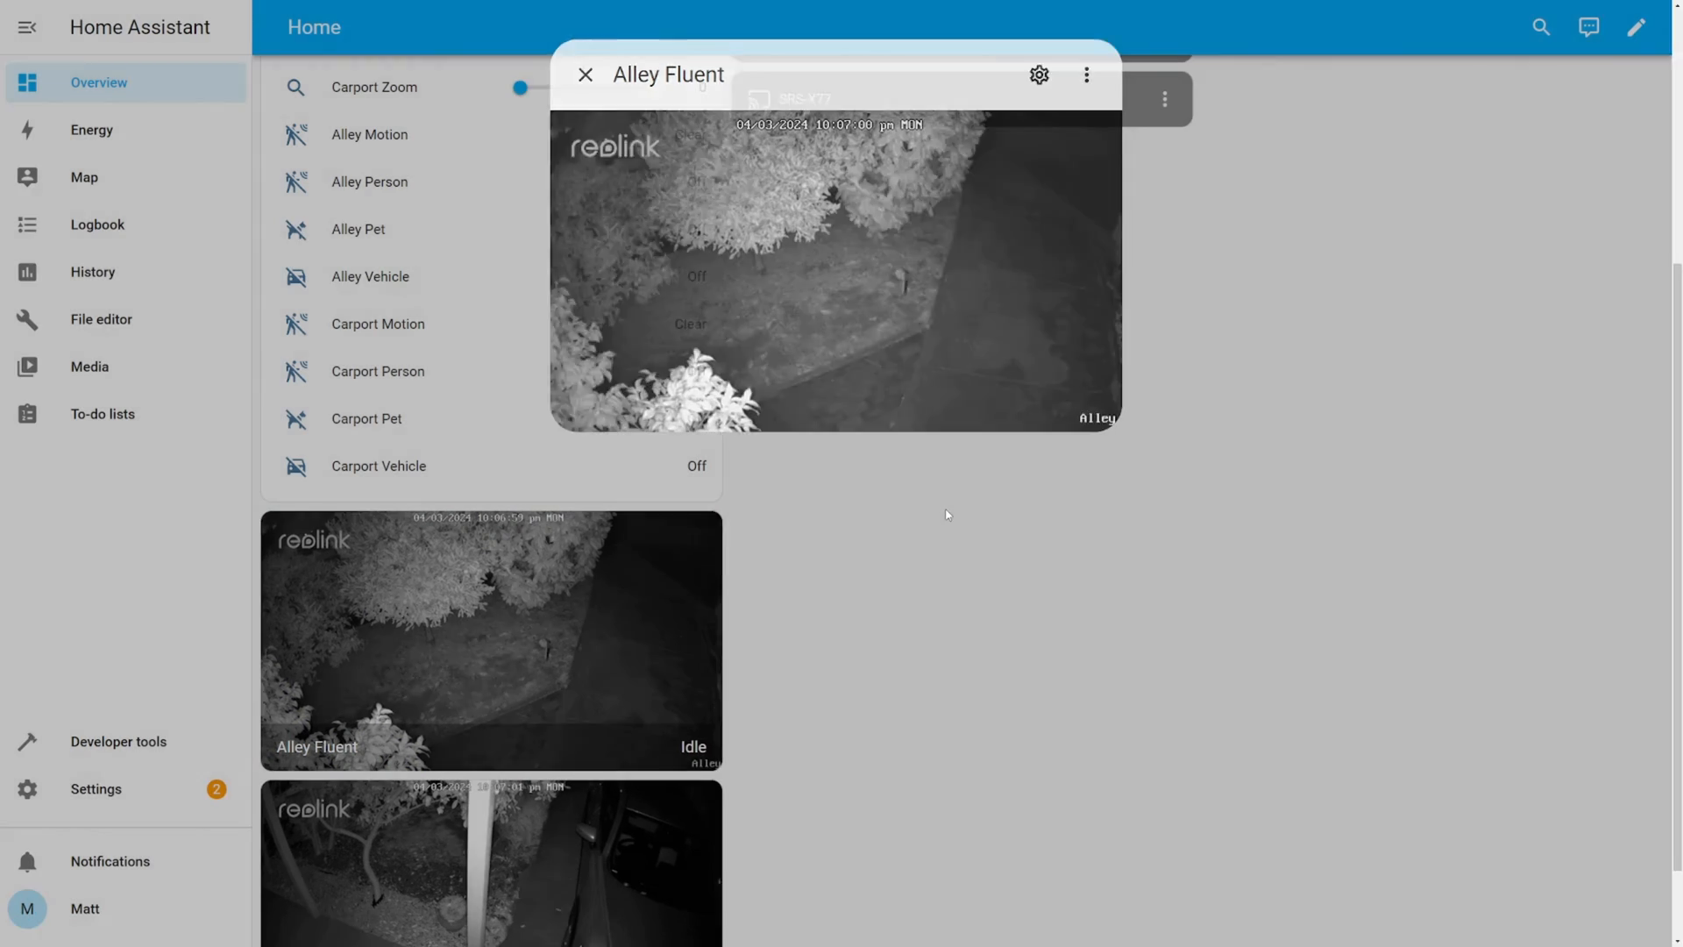
left_click(587, 73)
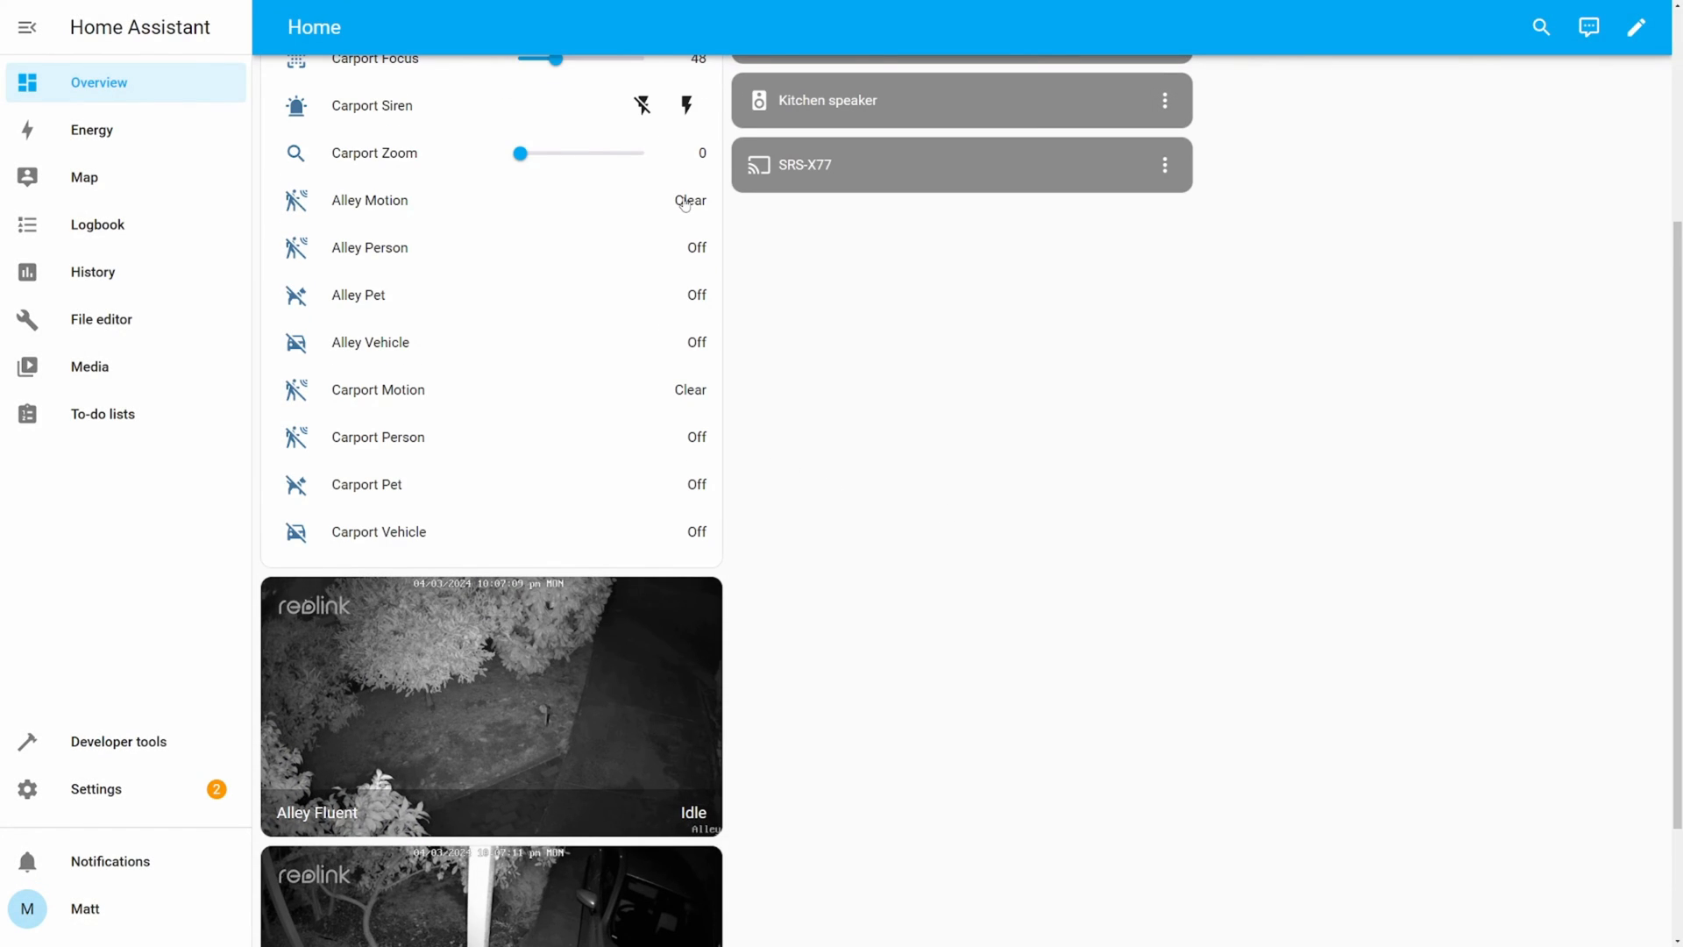
left_click(369, 199)
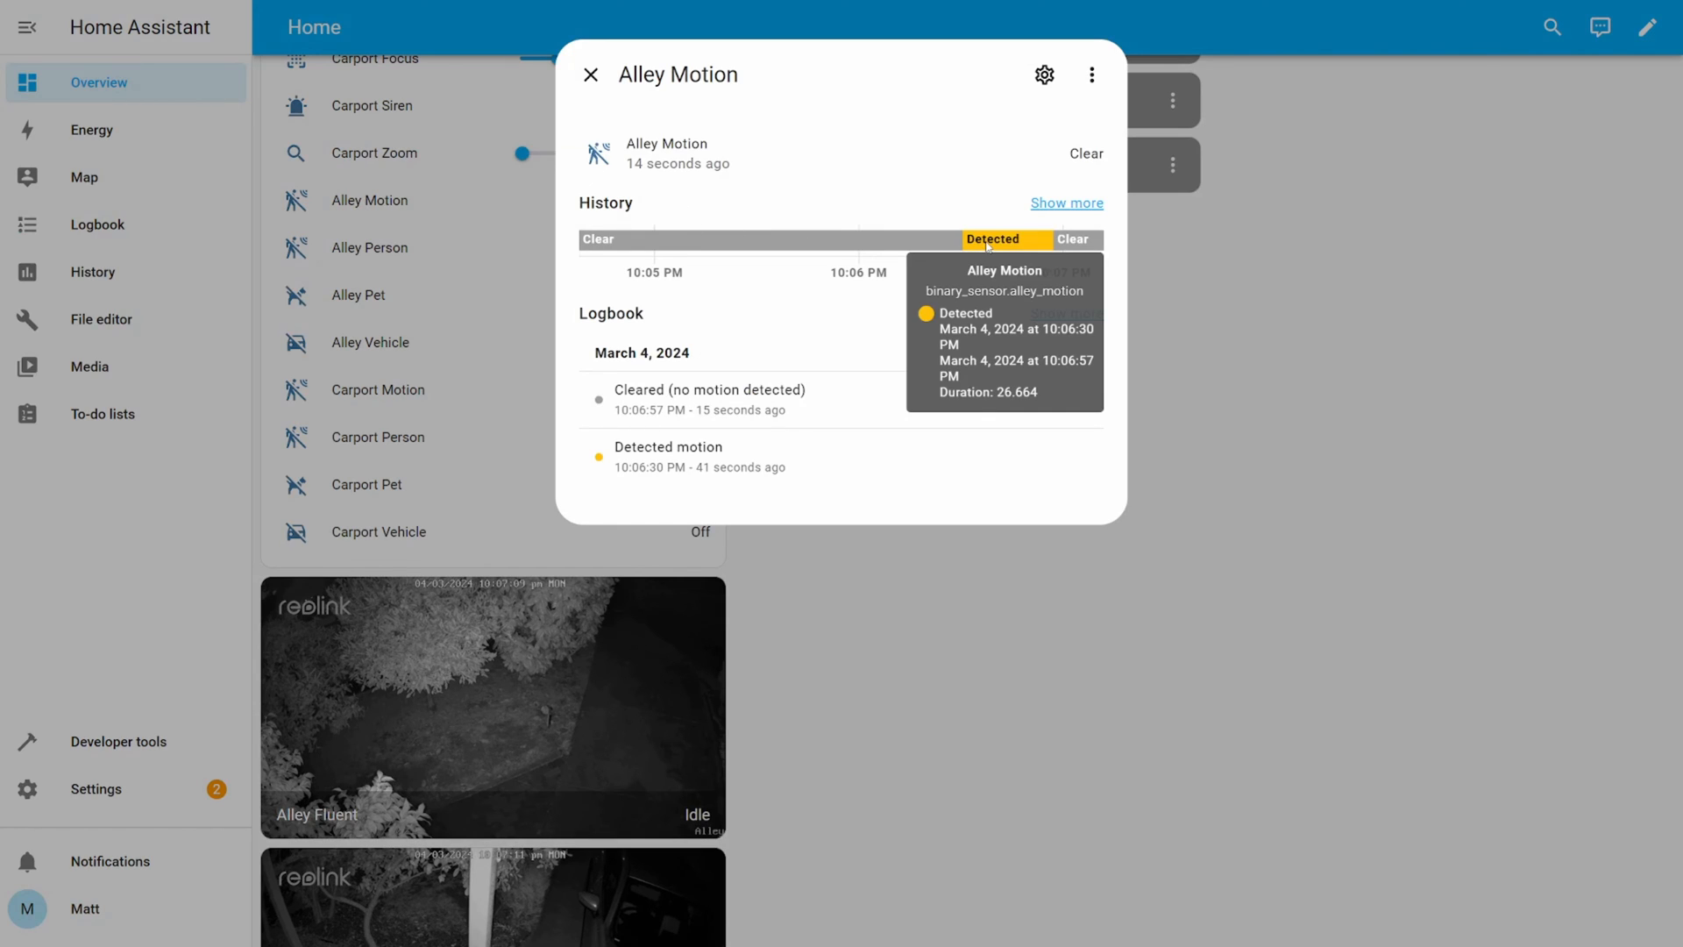
mouse_move(1086, 251)
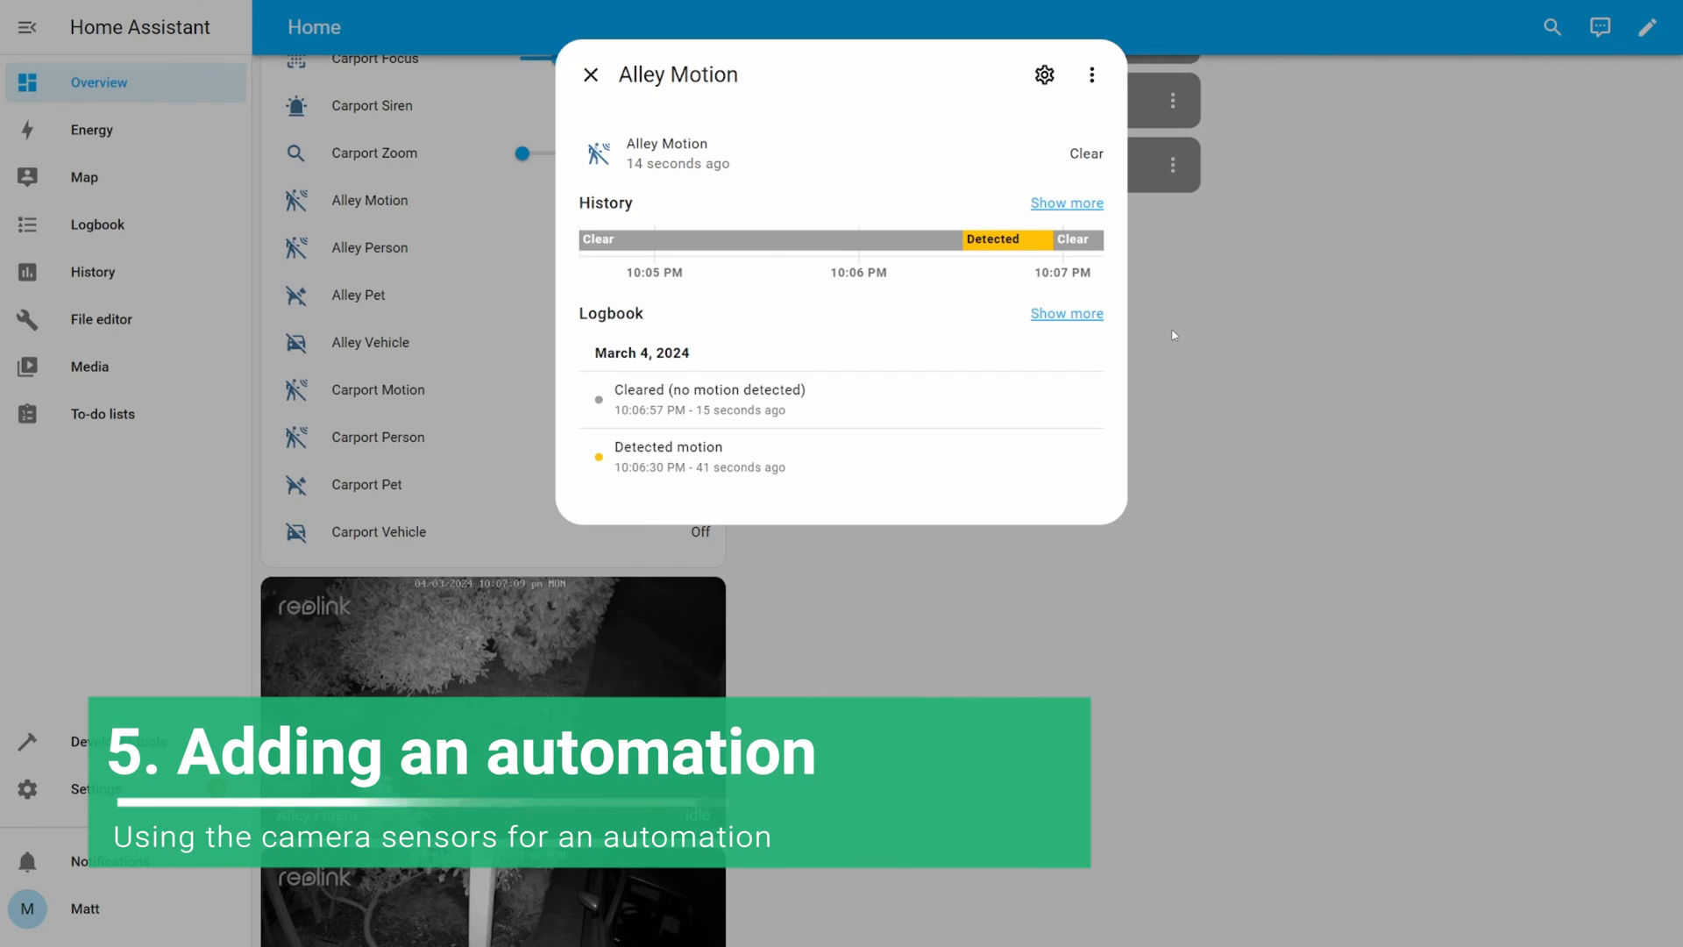
left_click(591, 73)
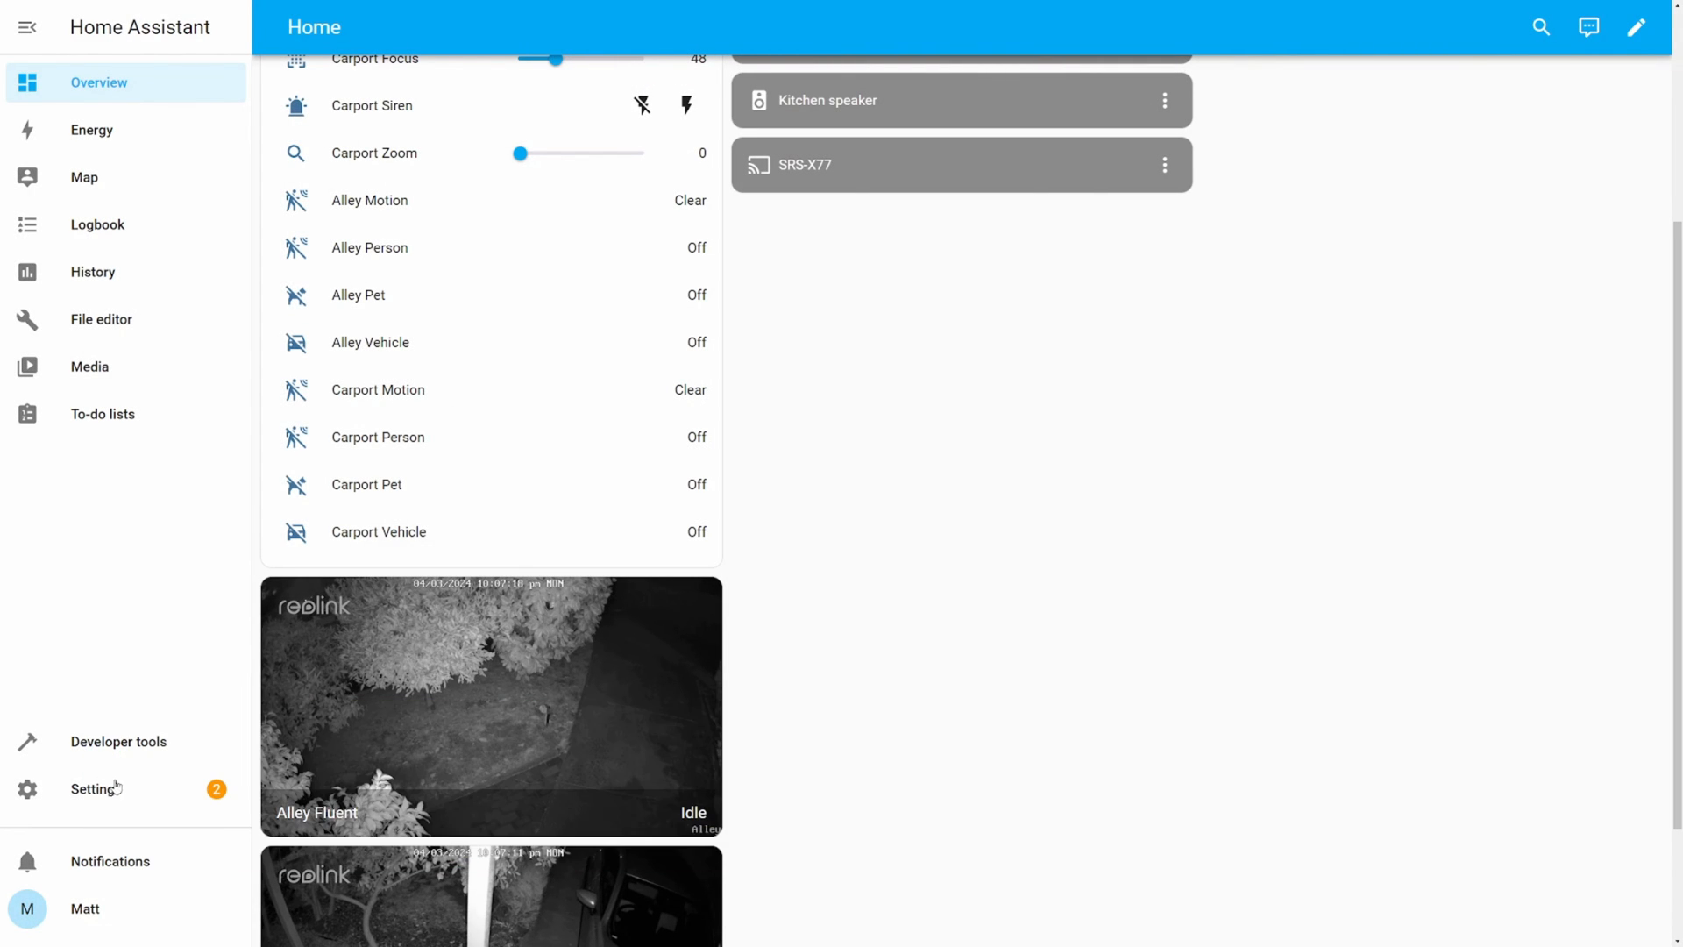
Step: Create a new automation under Automations & scenes from the Motion-activated Light blueprint
left_click(91, 789)
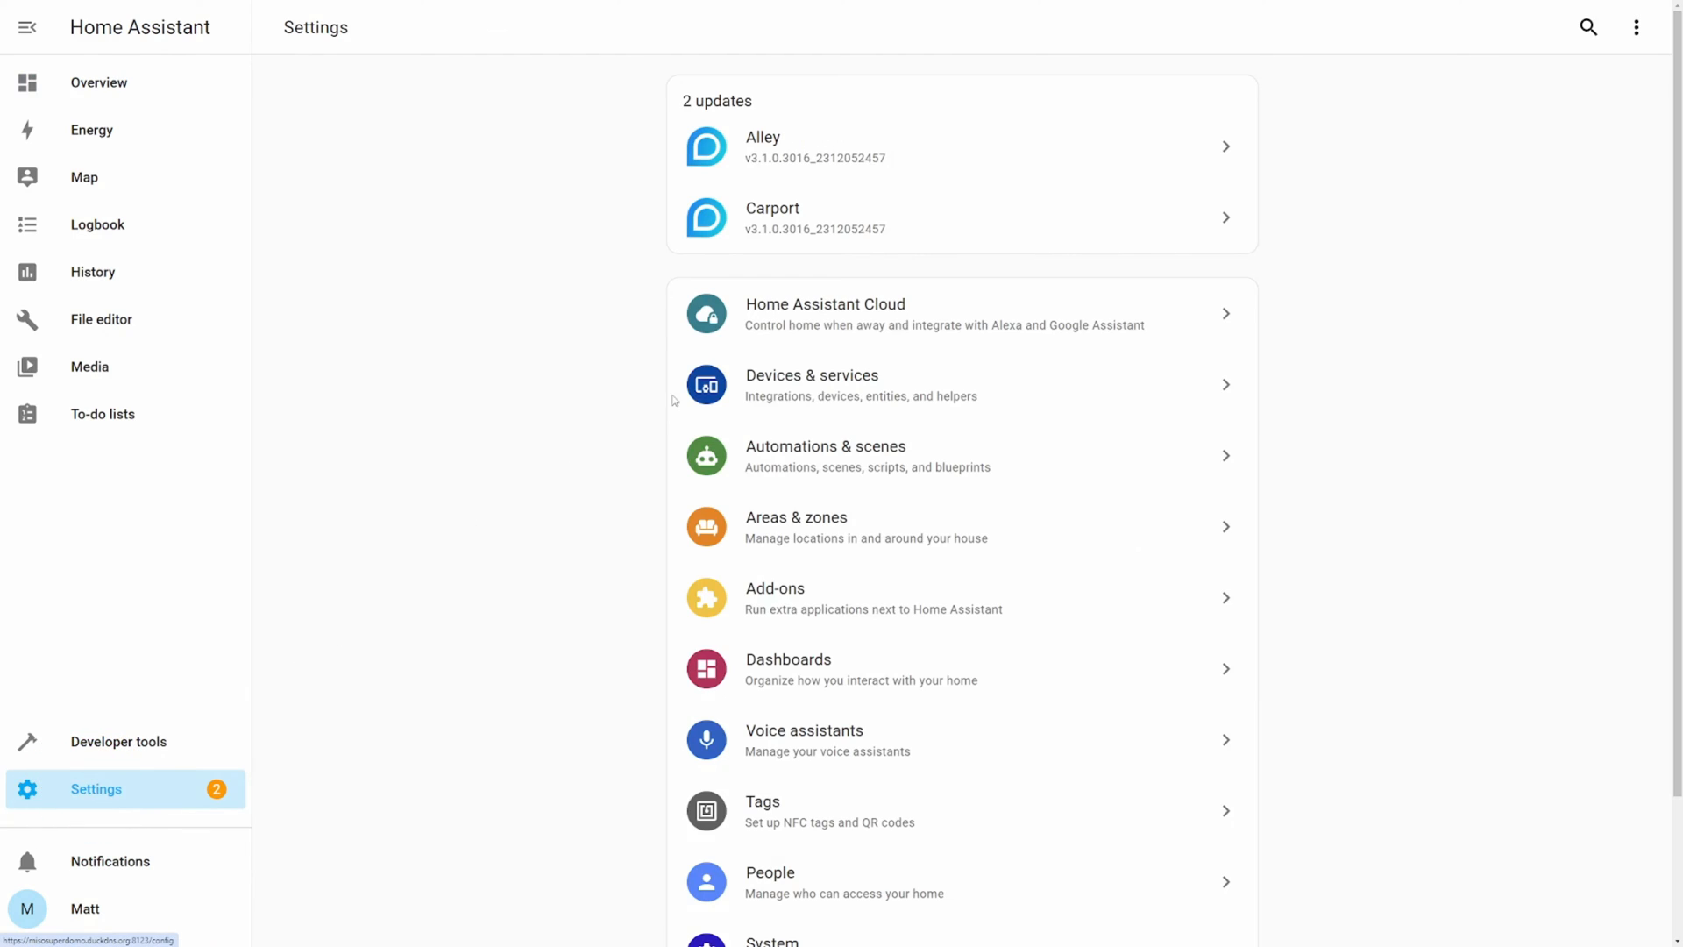
mouse_move(871, 455)
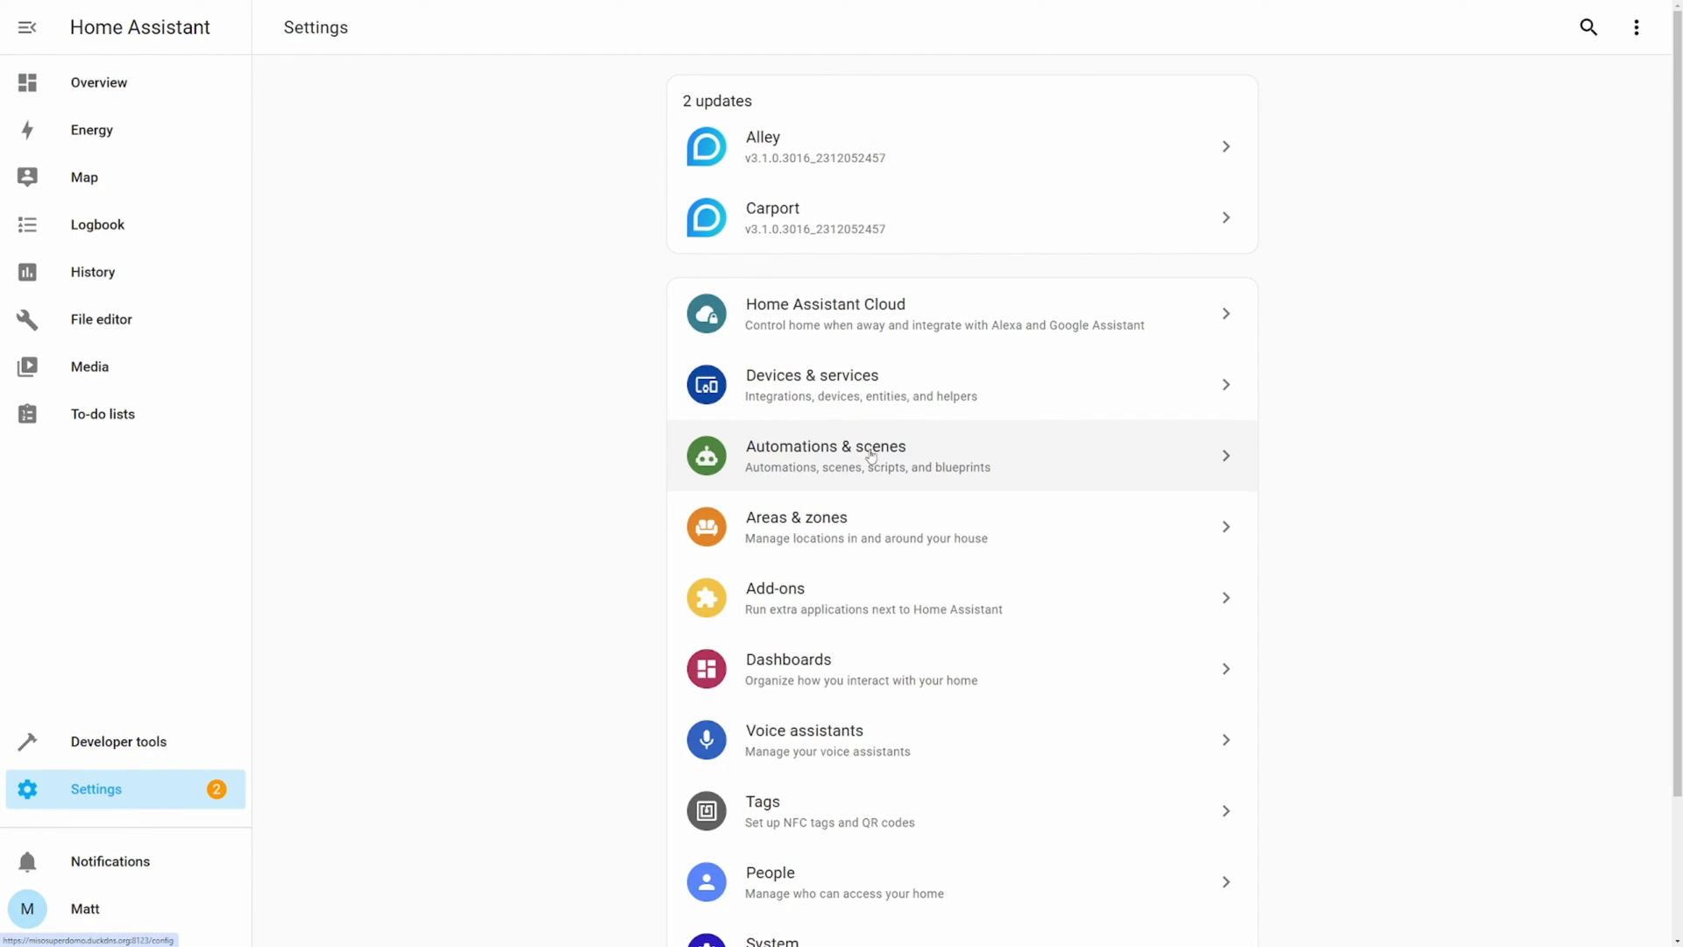
left_click(871, 455)
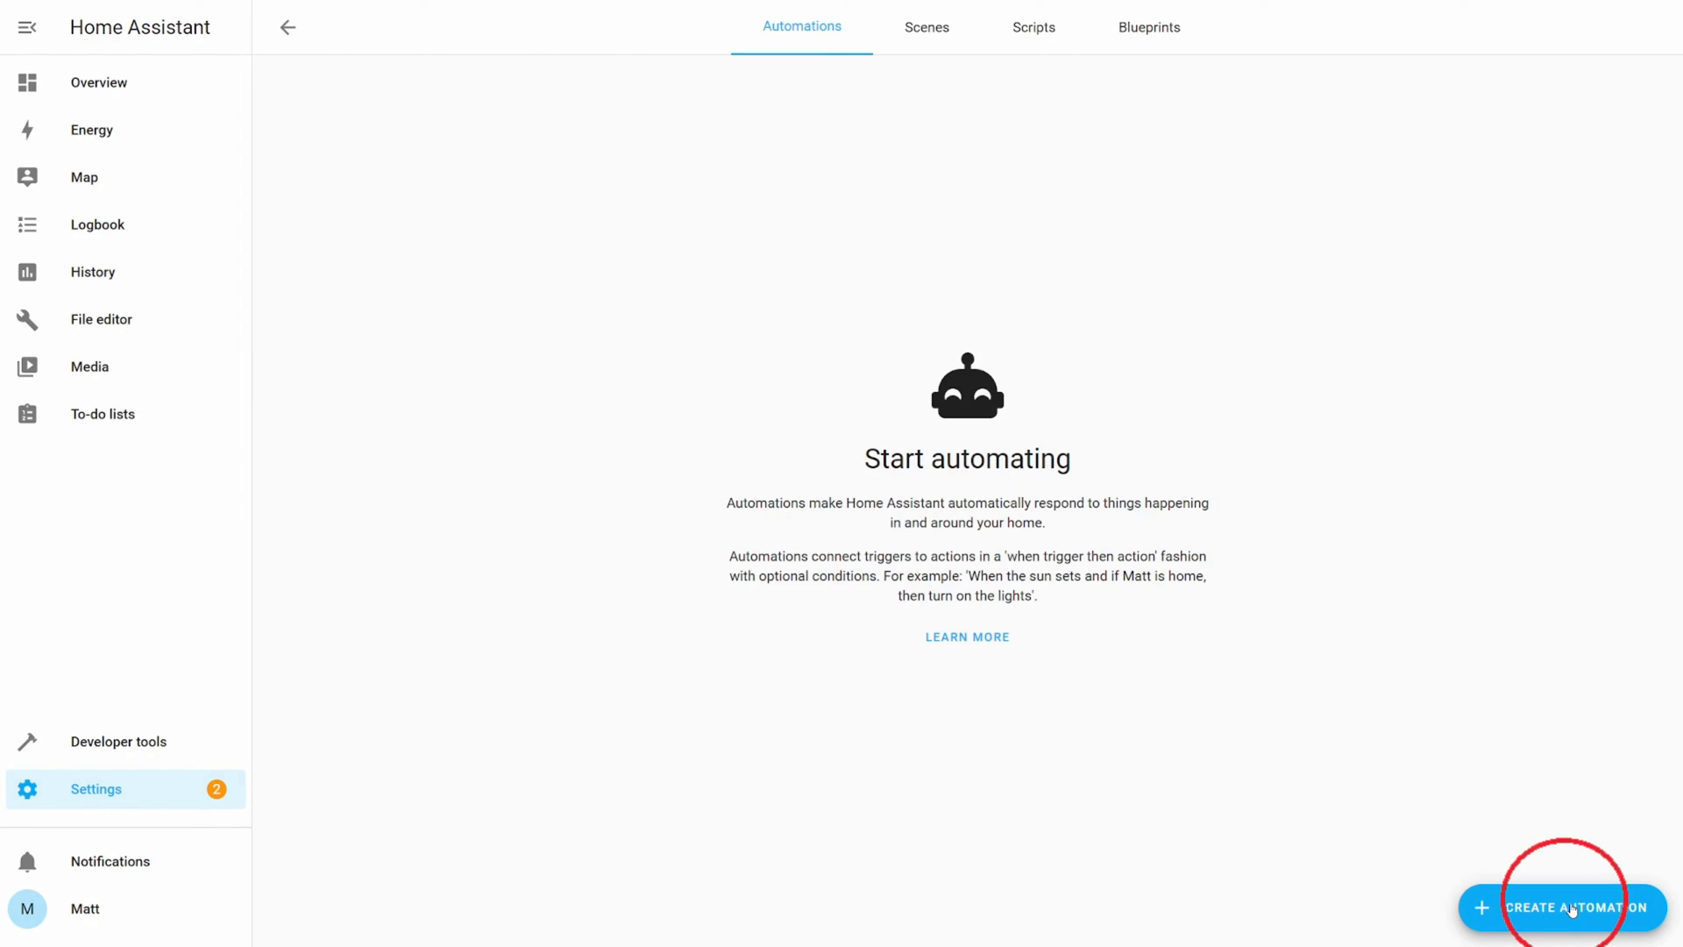
left_click(1571, 907)
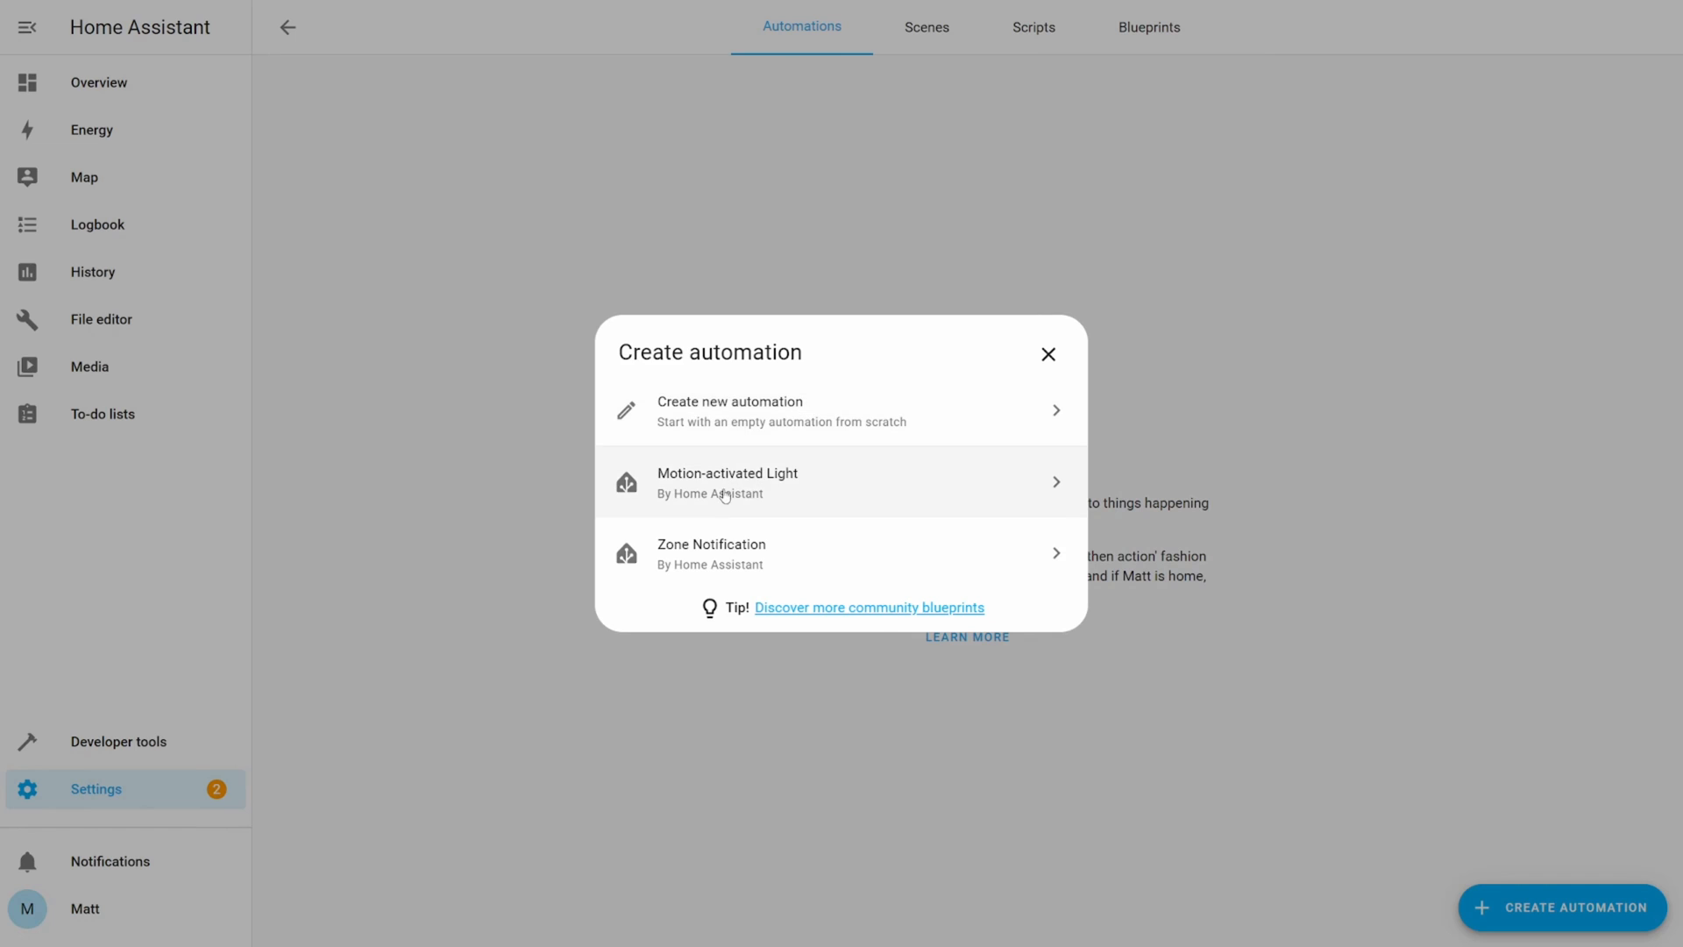
mouse_move(713, 485)
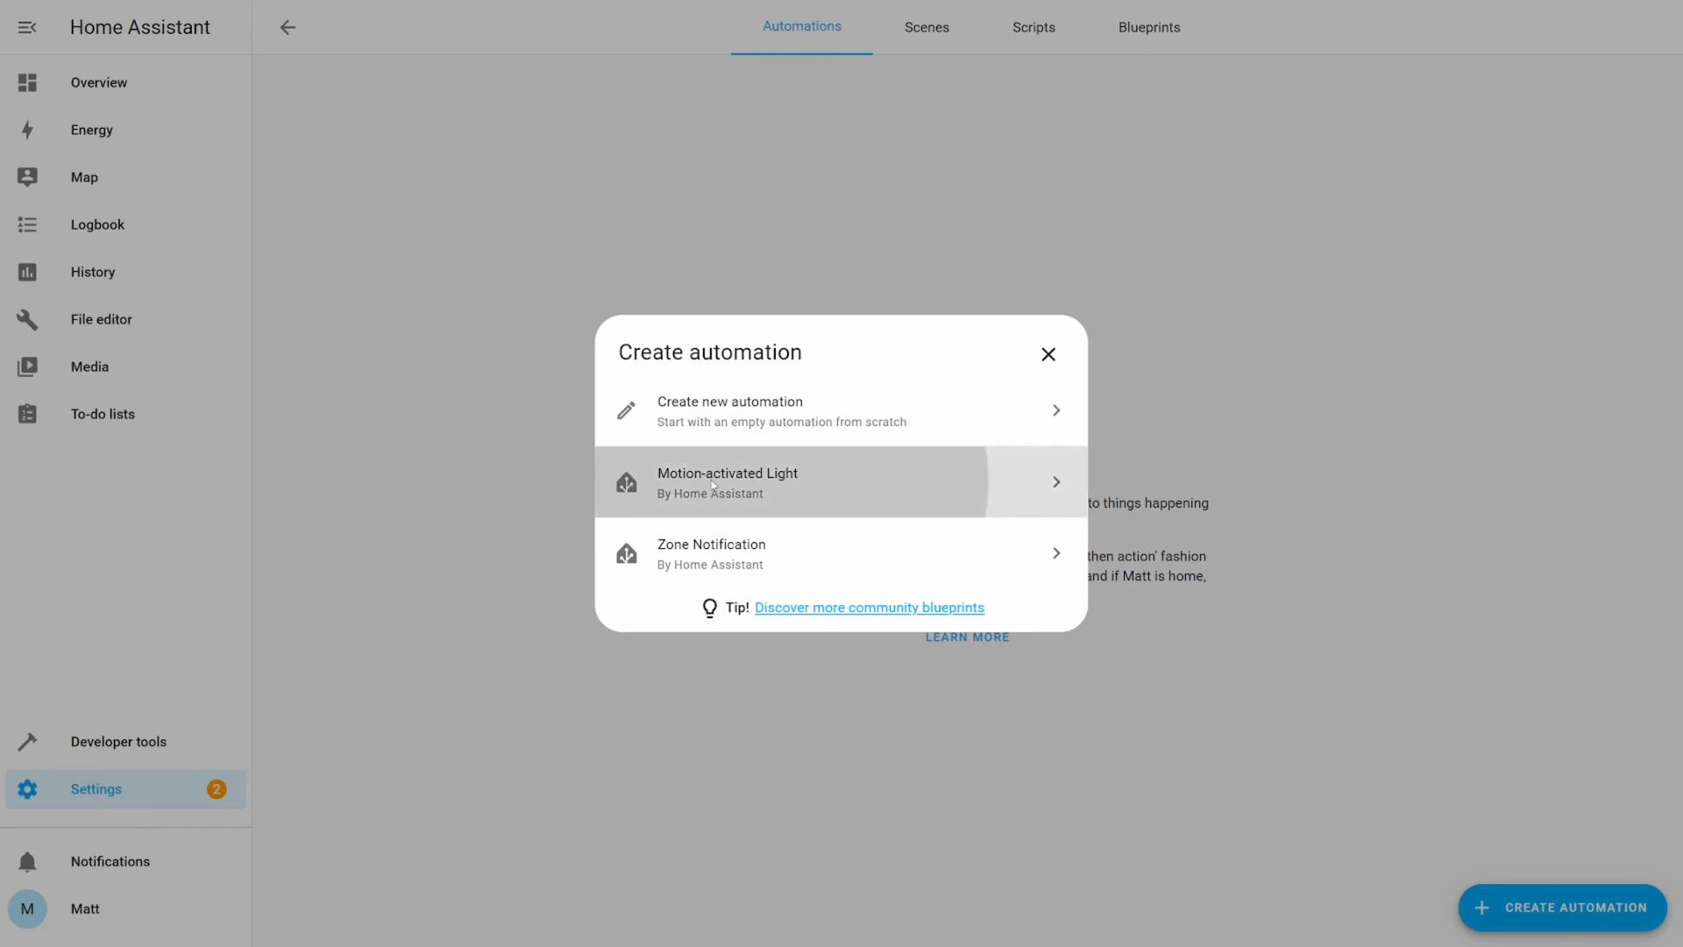
left_click(726, 482)
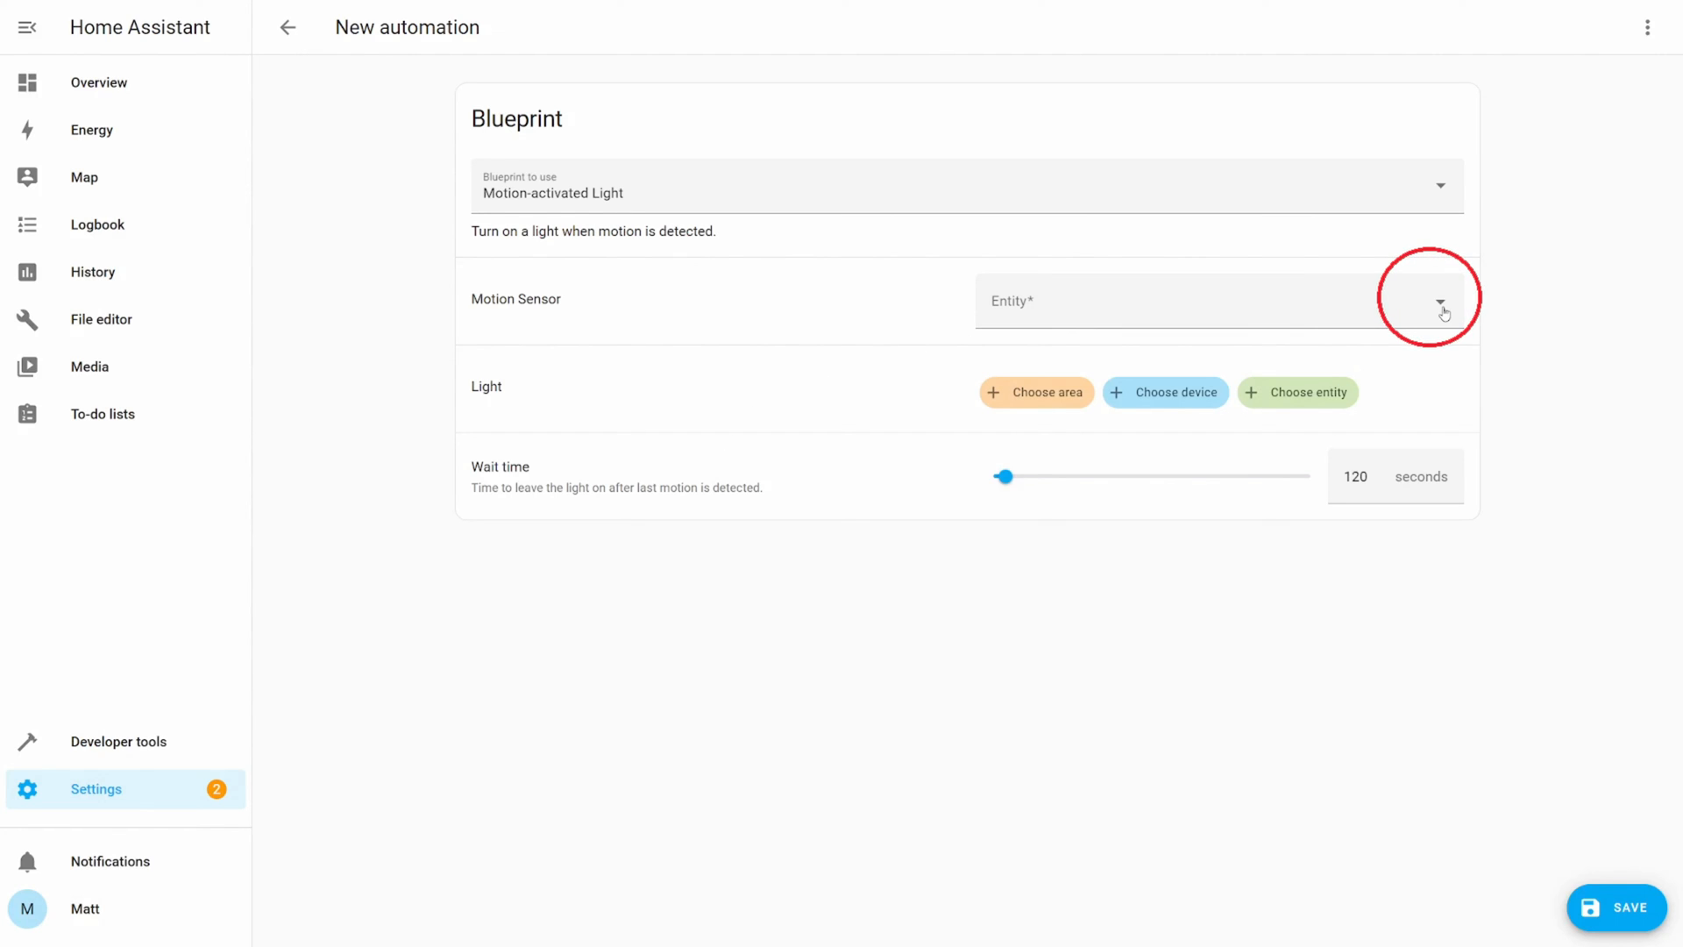
Step: Set the motion sensor to Alley Motion and add the Carport and Alley camera lights
left_click(1441, 310)
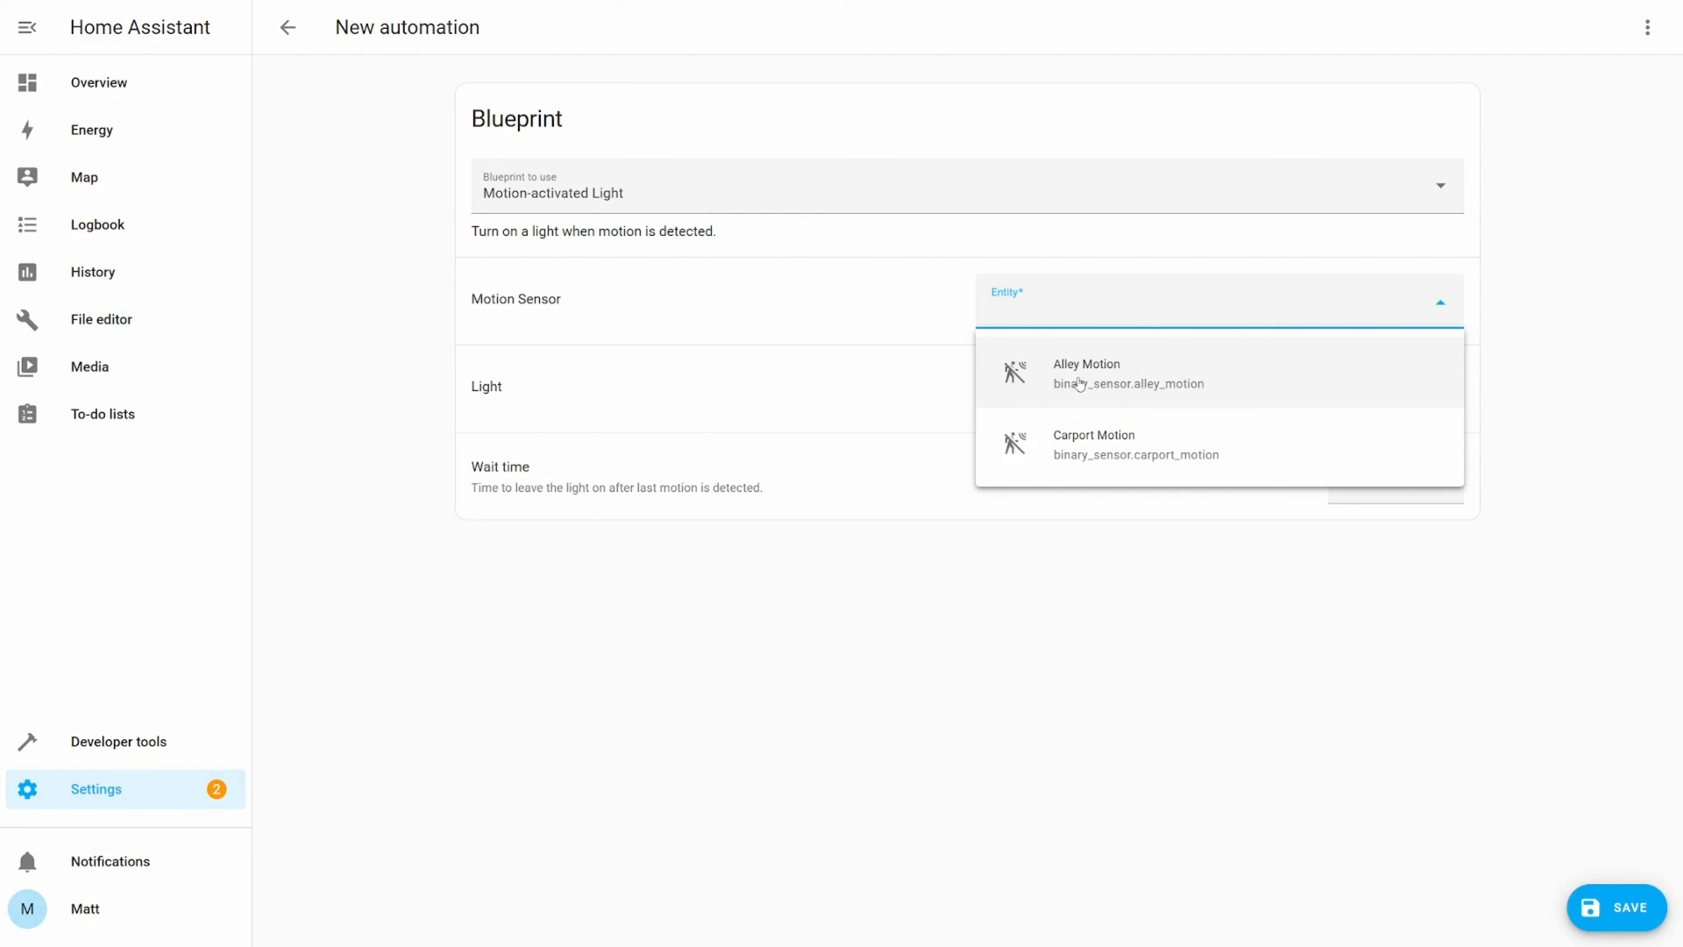
left_click(1086, 373)
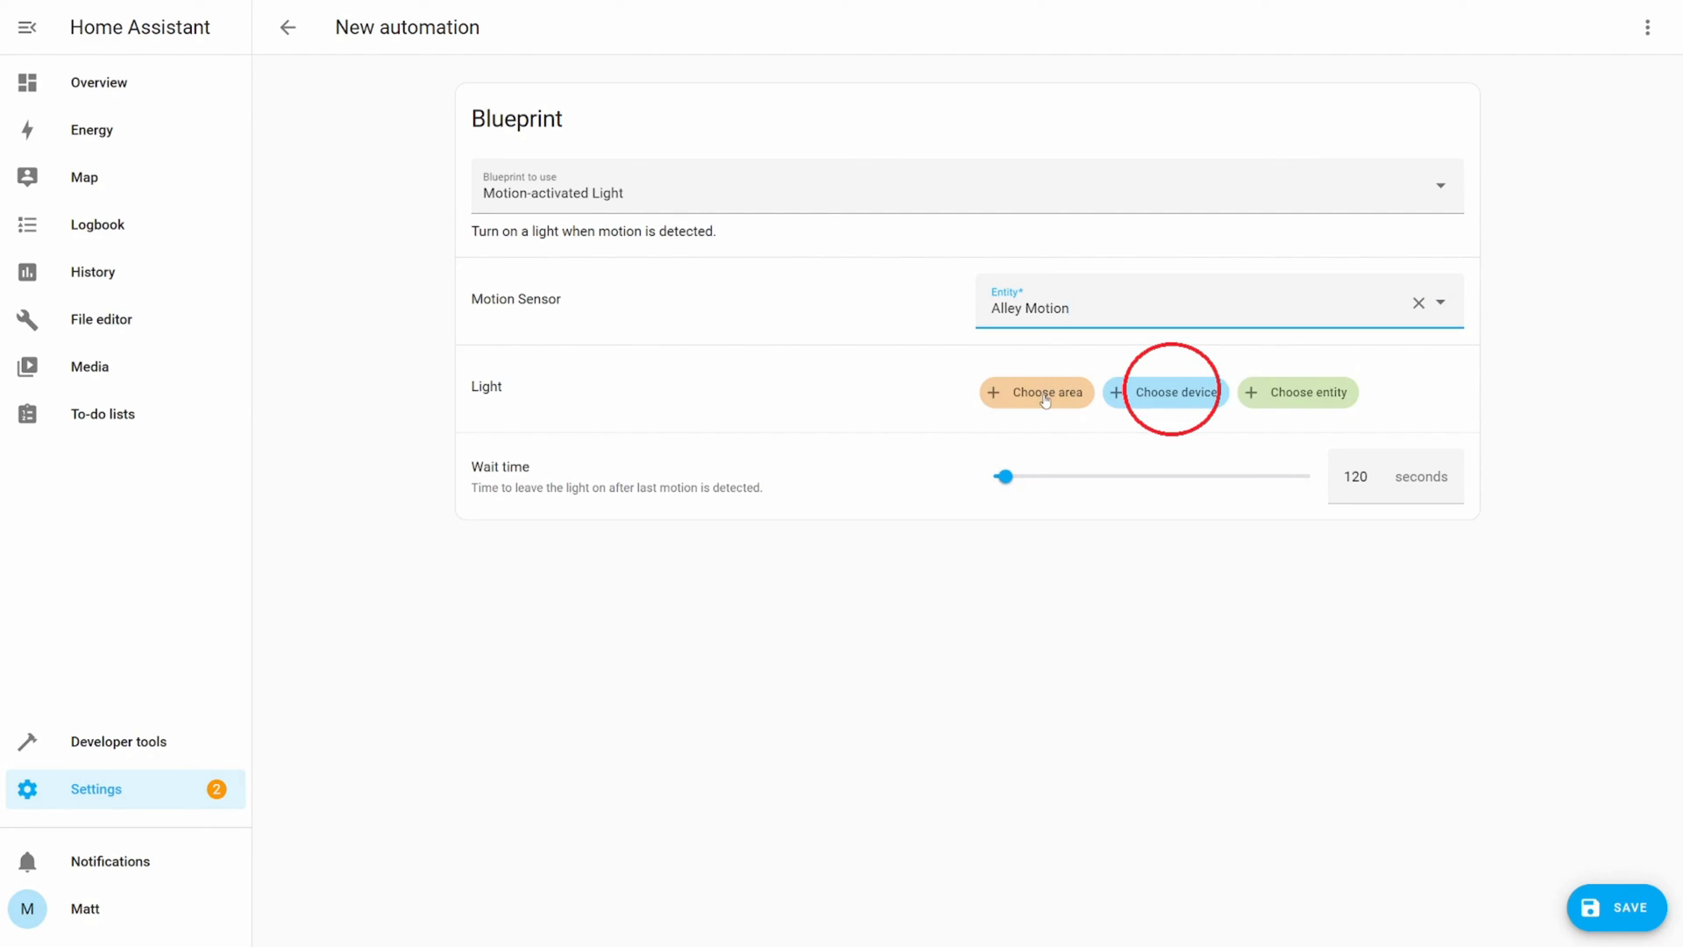
left_click(1177, 392)
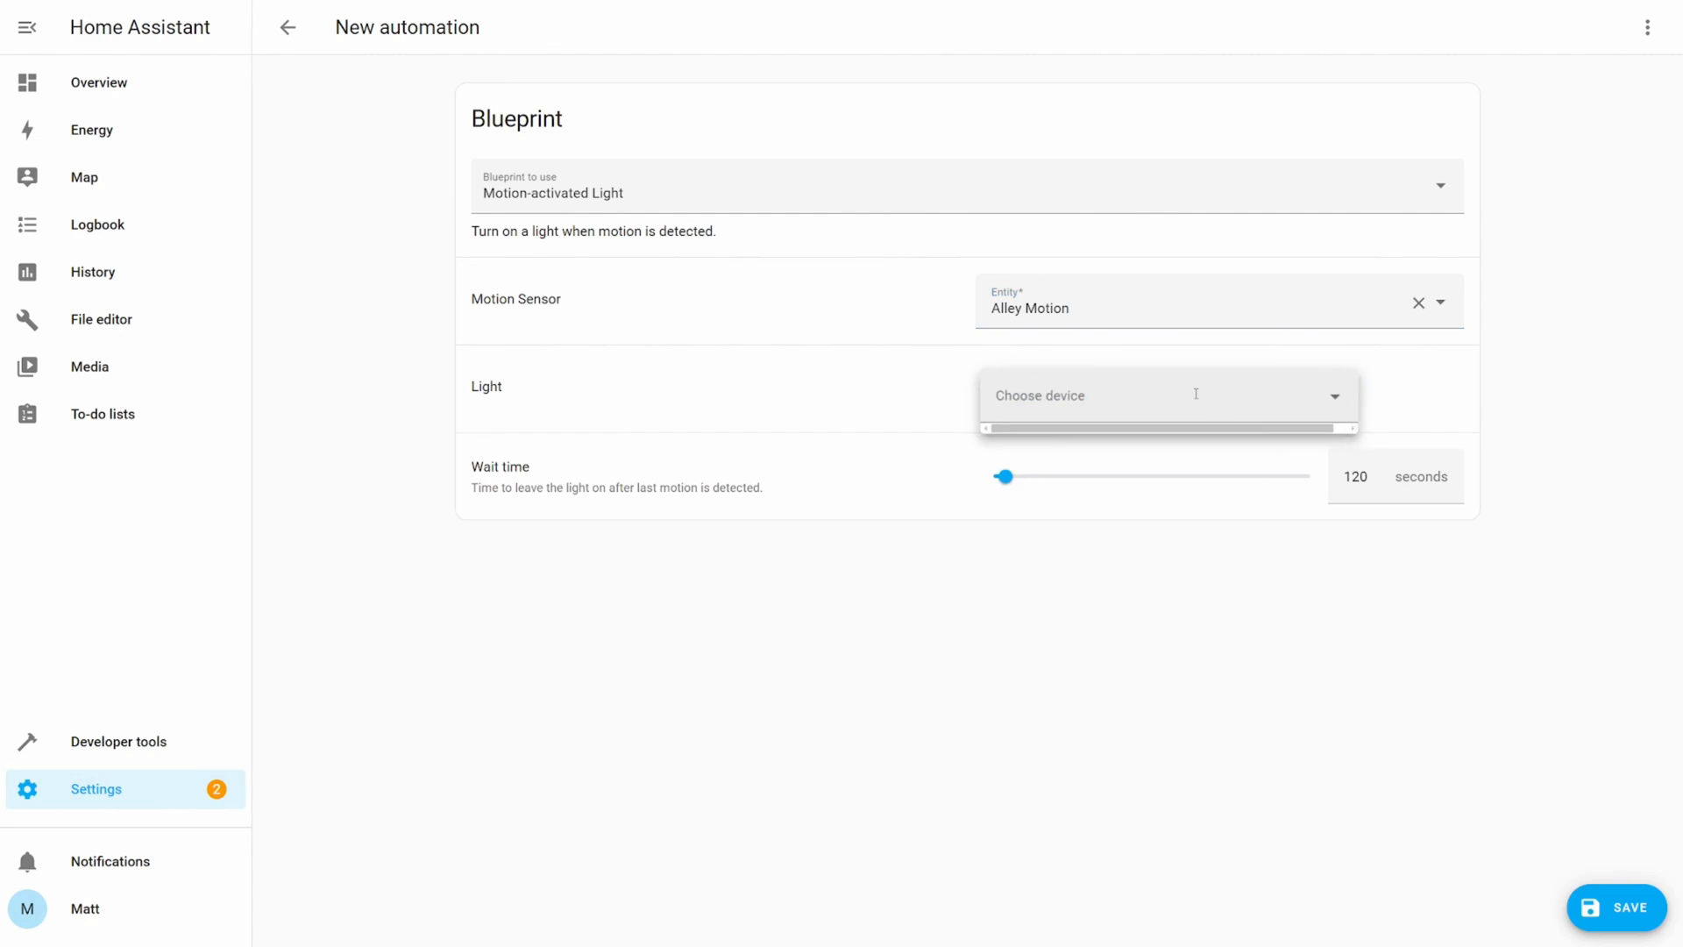
left_click(1169, 395)
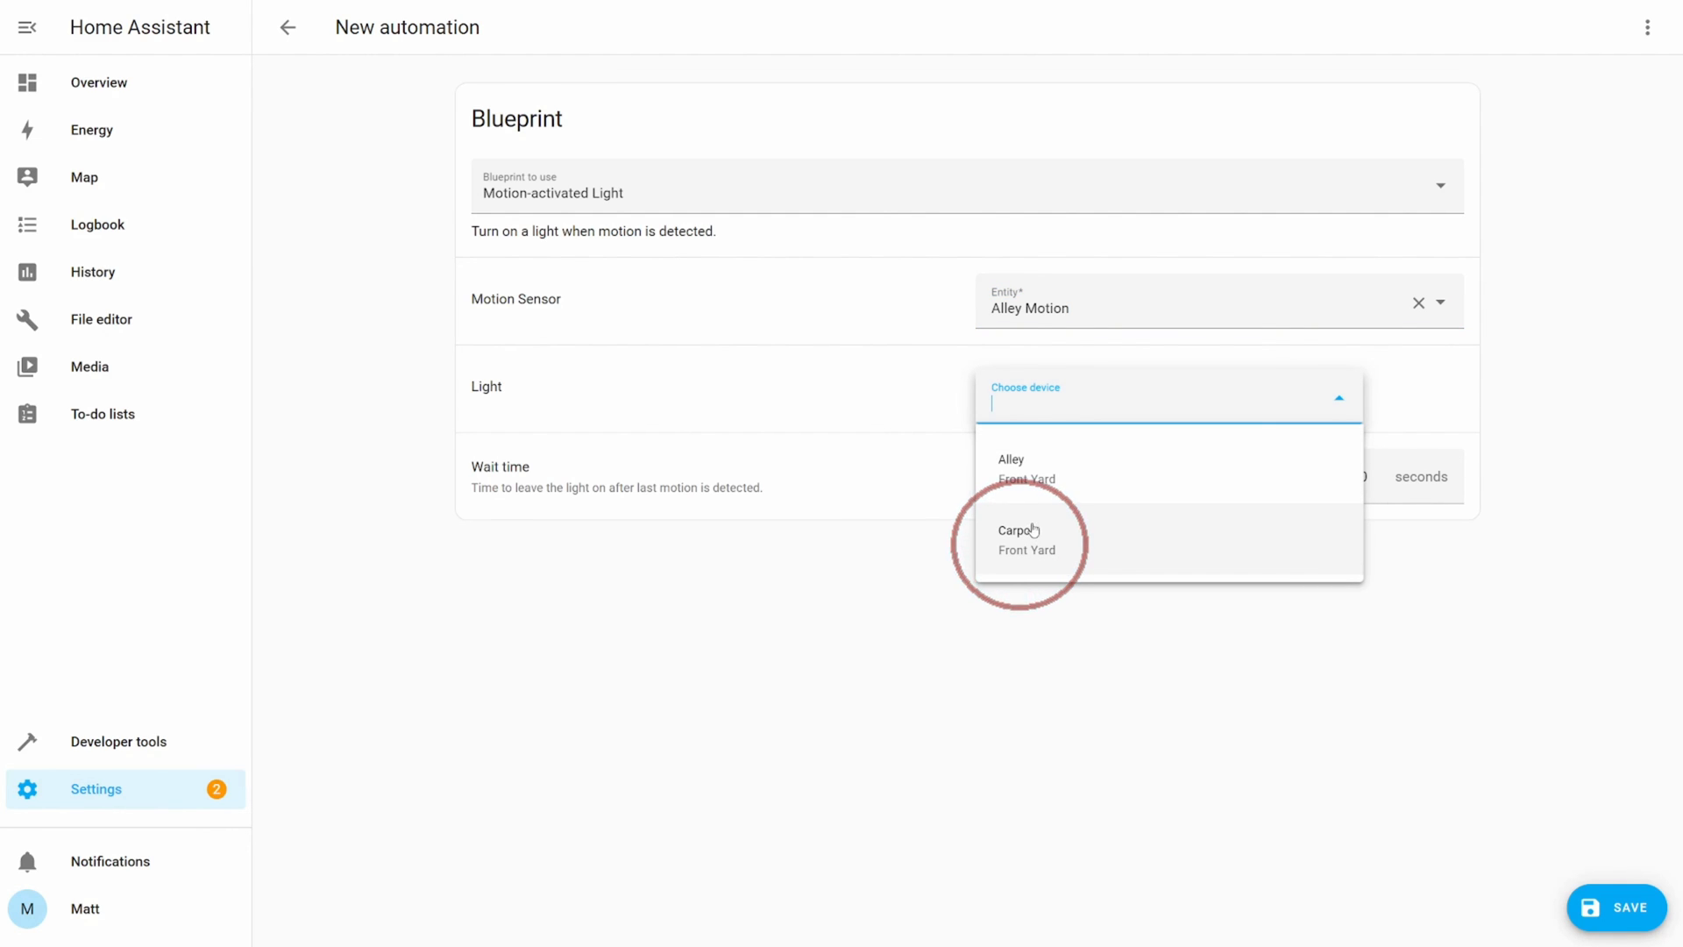
left_click(1019, 536)
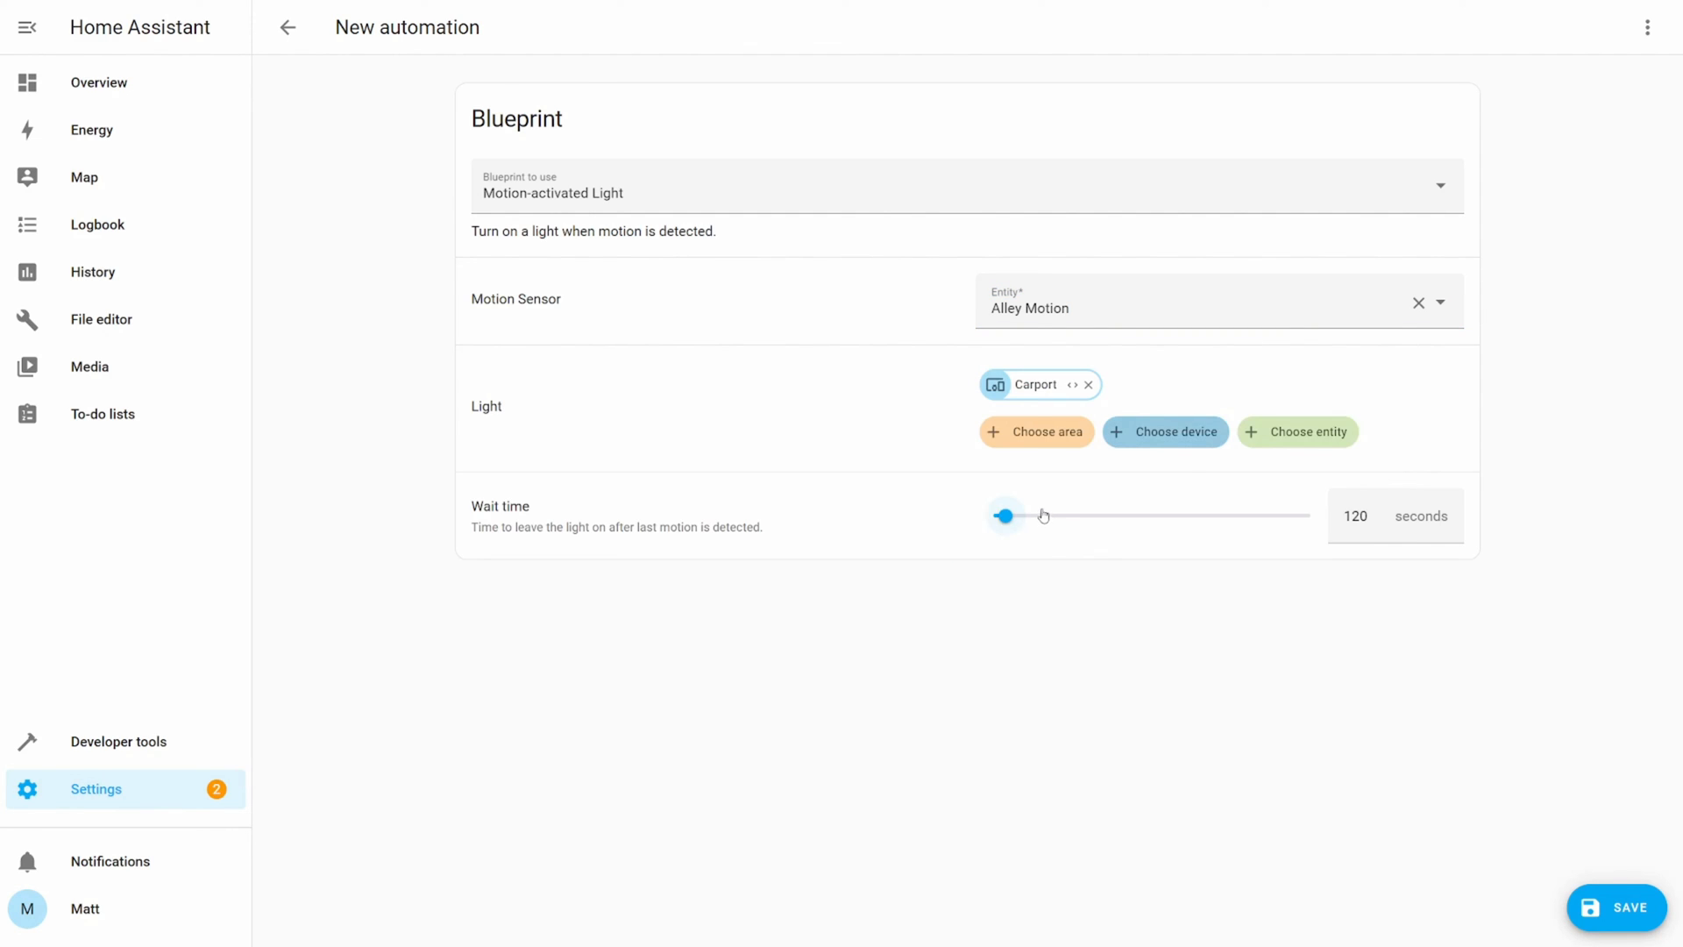
left_click(1165, 432)
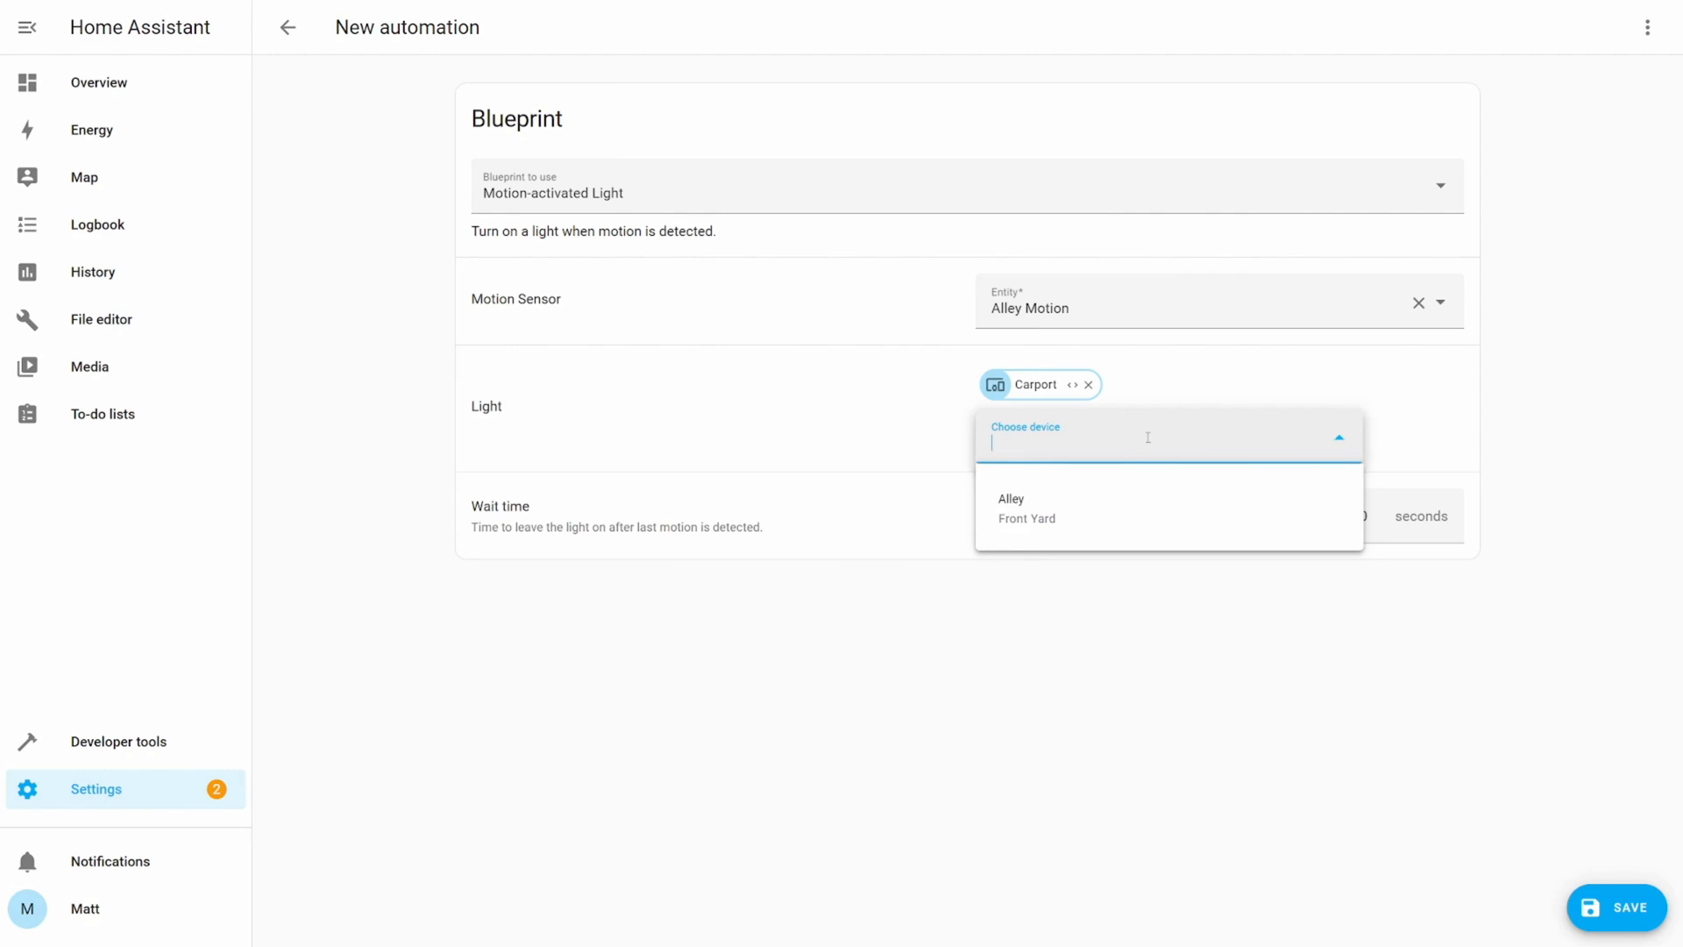
left_click(1011, 499)
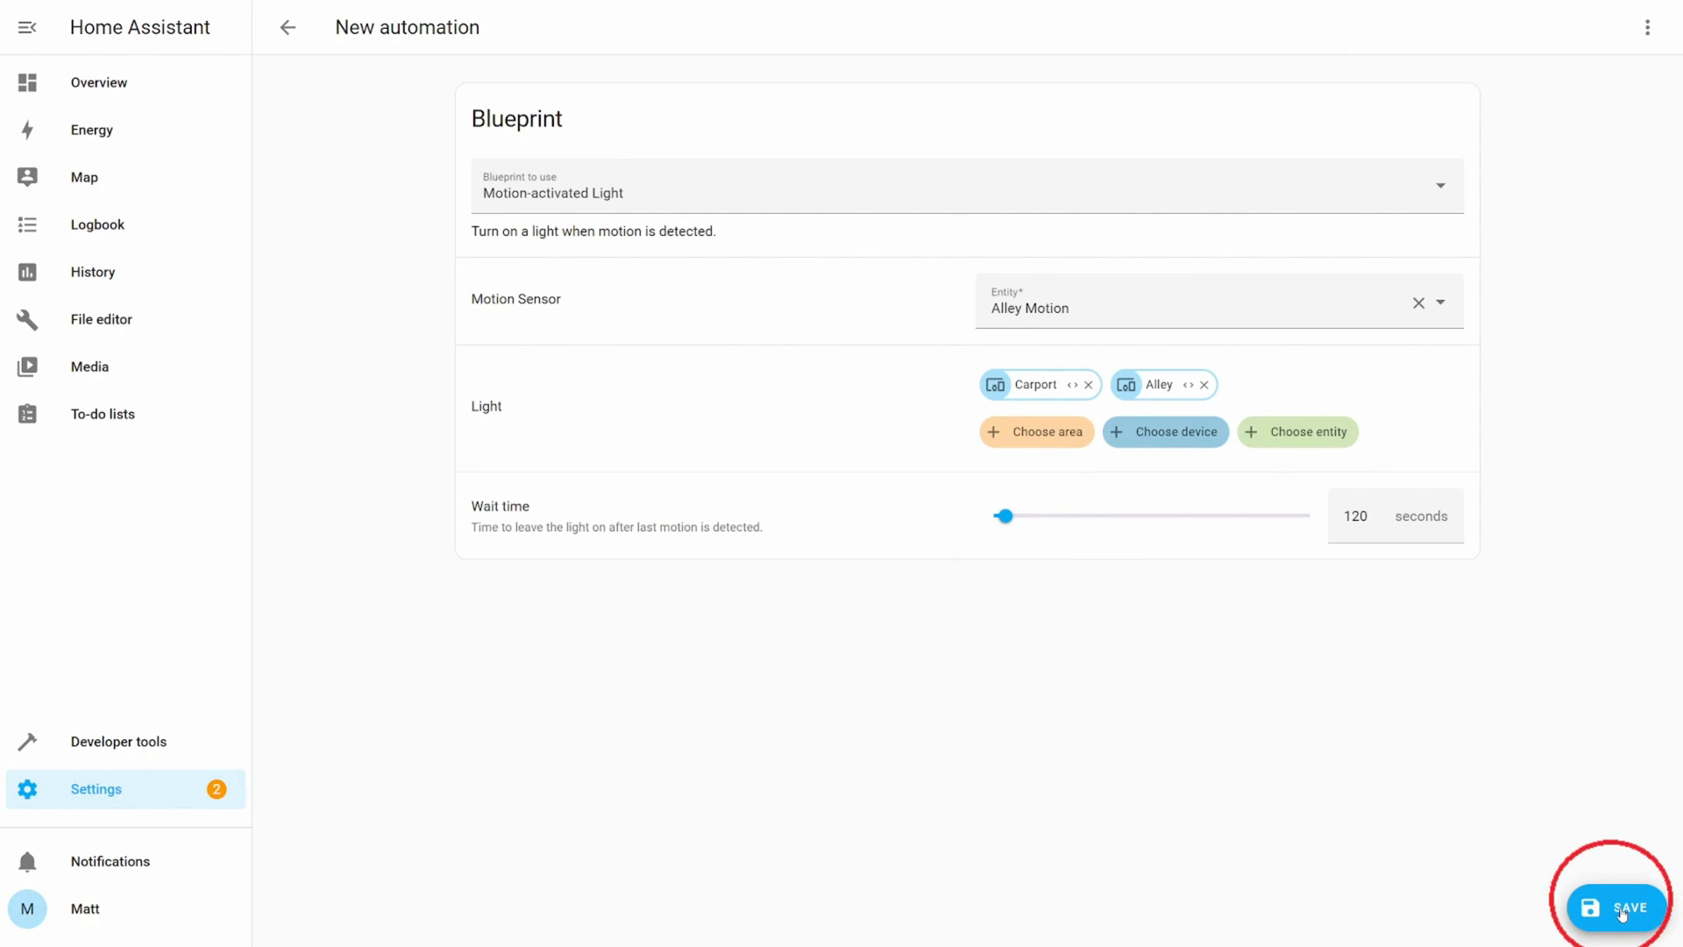
Step: Save the automation under the name 'Camera Light Motion'
left_click(1616, 907)
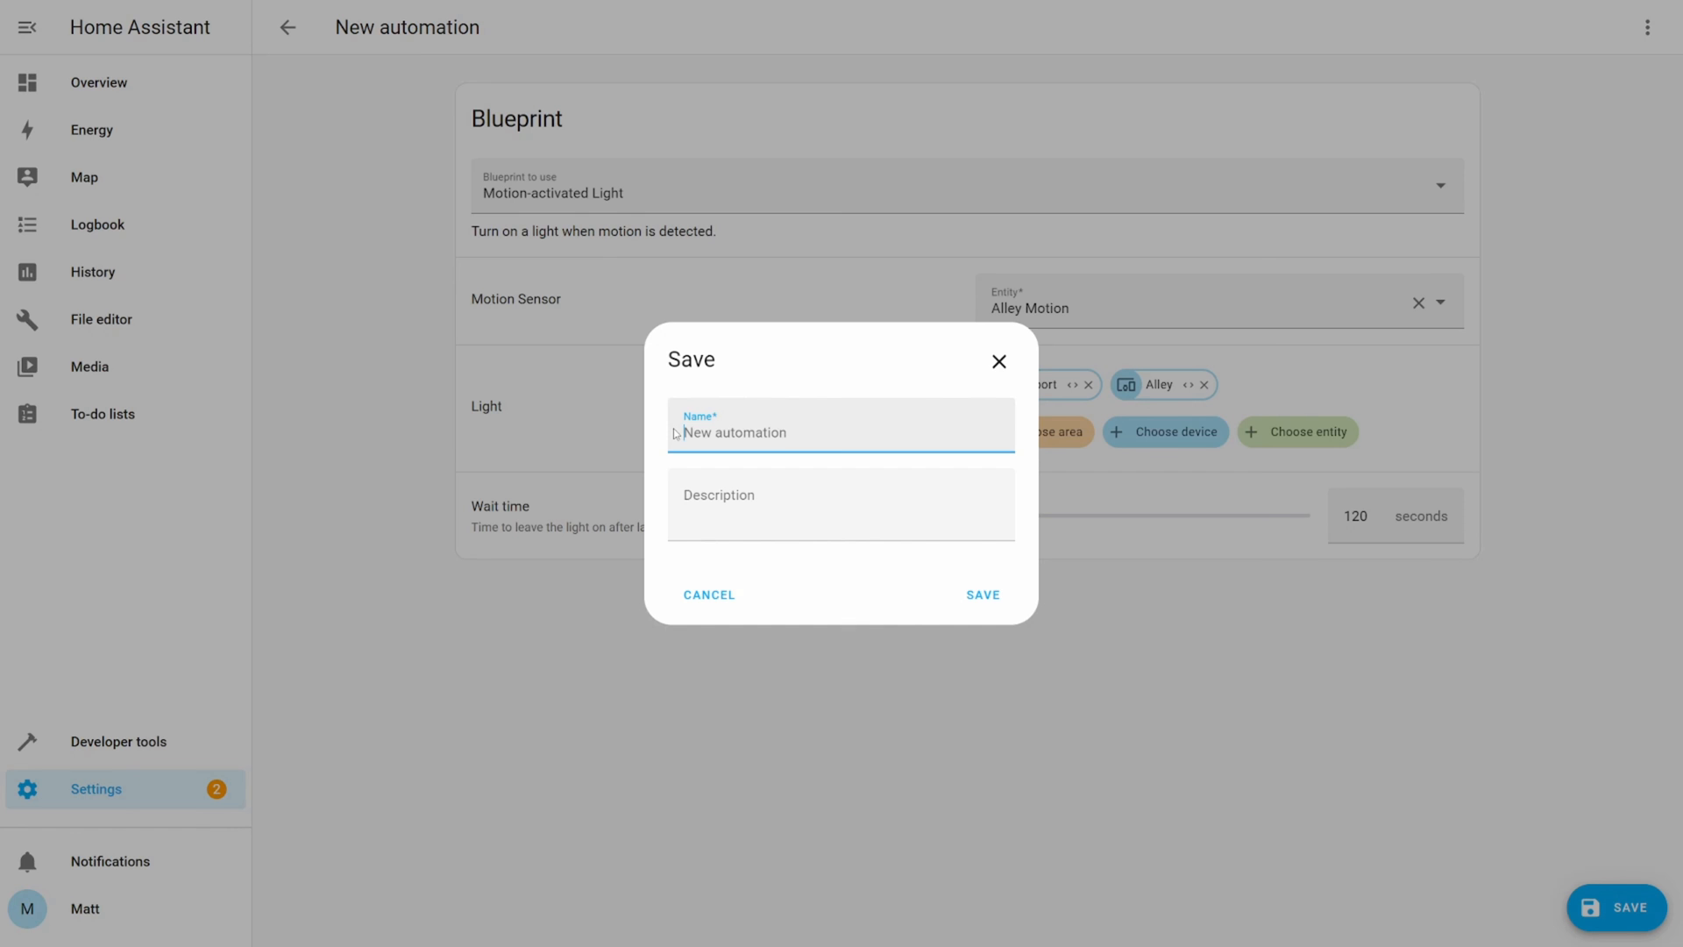
type("Camera Light Motion")
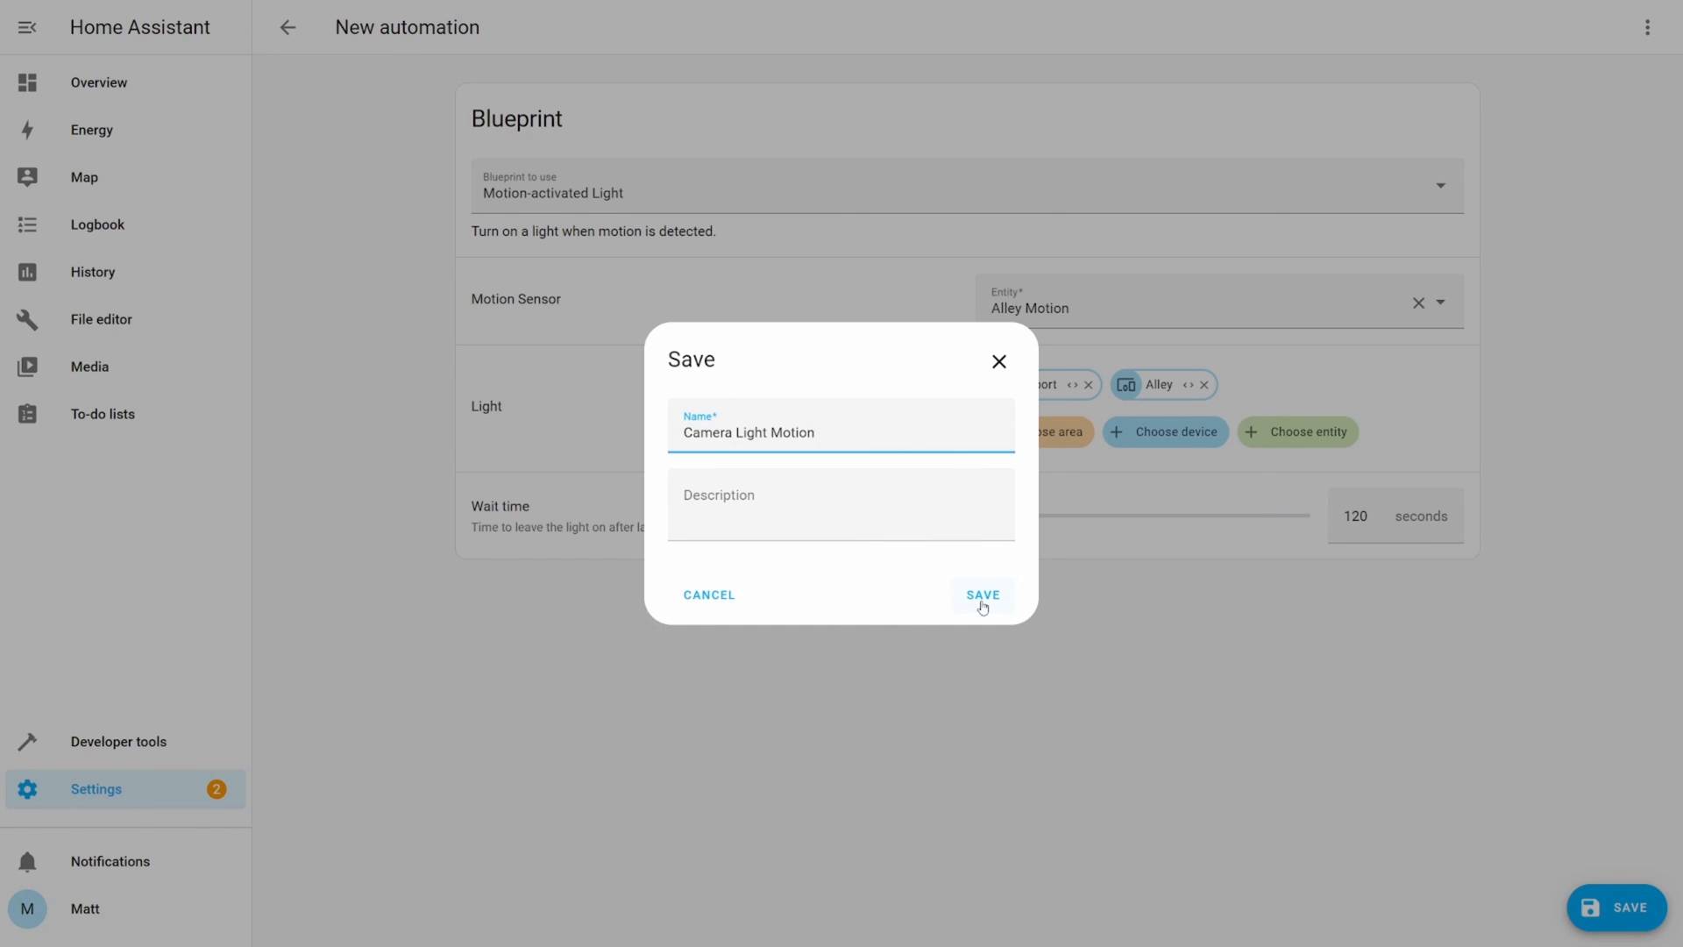
left_click(983, 595)
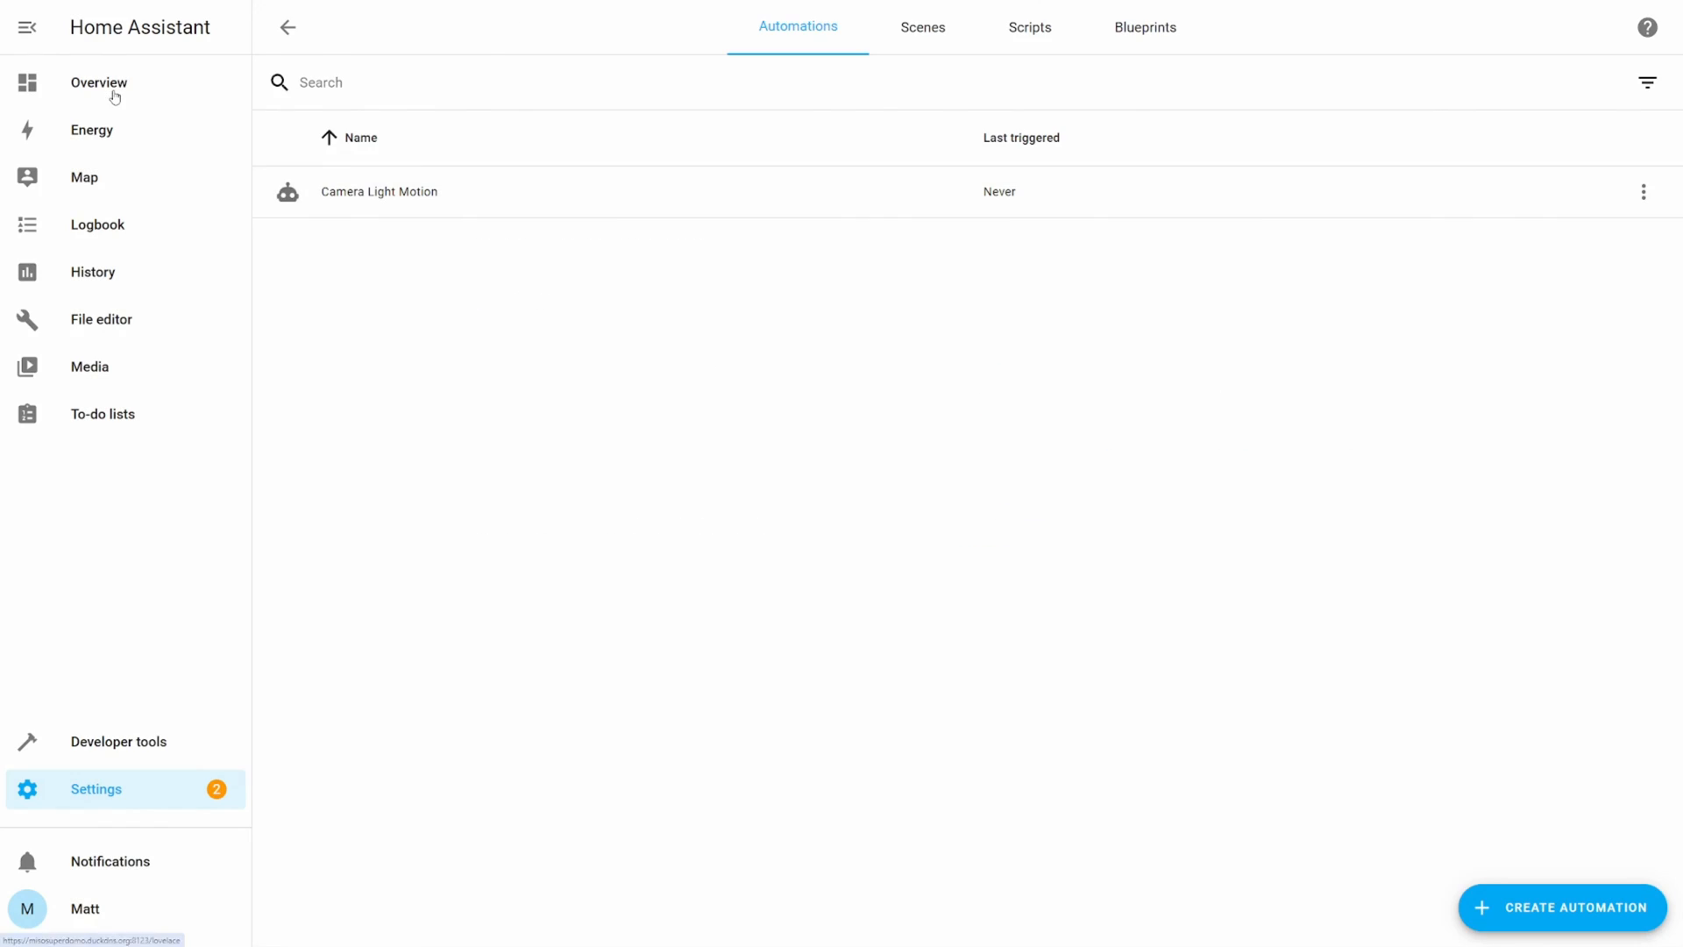
Step: On the Overview dashboard, check Front Yard motion states and that both floodlights are on
left_click(98, 82)
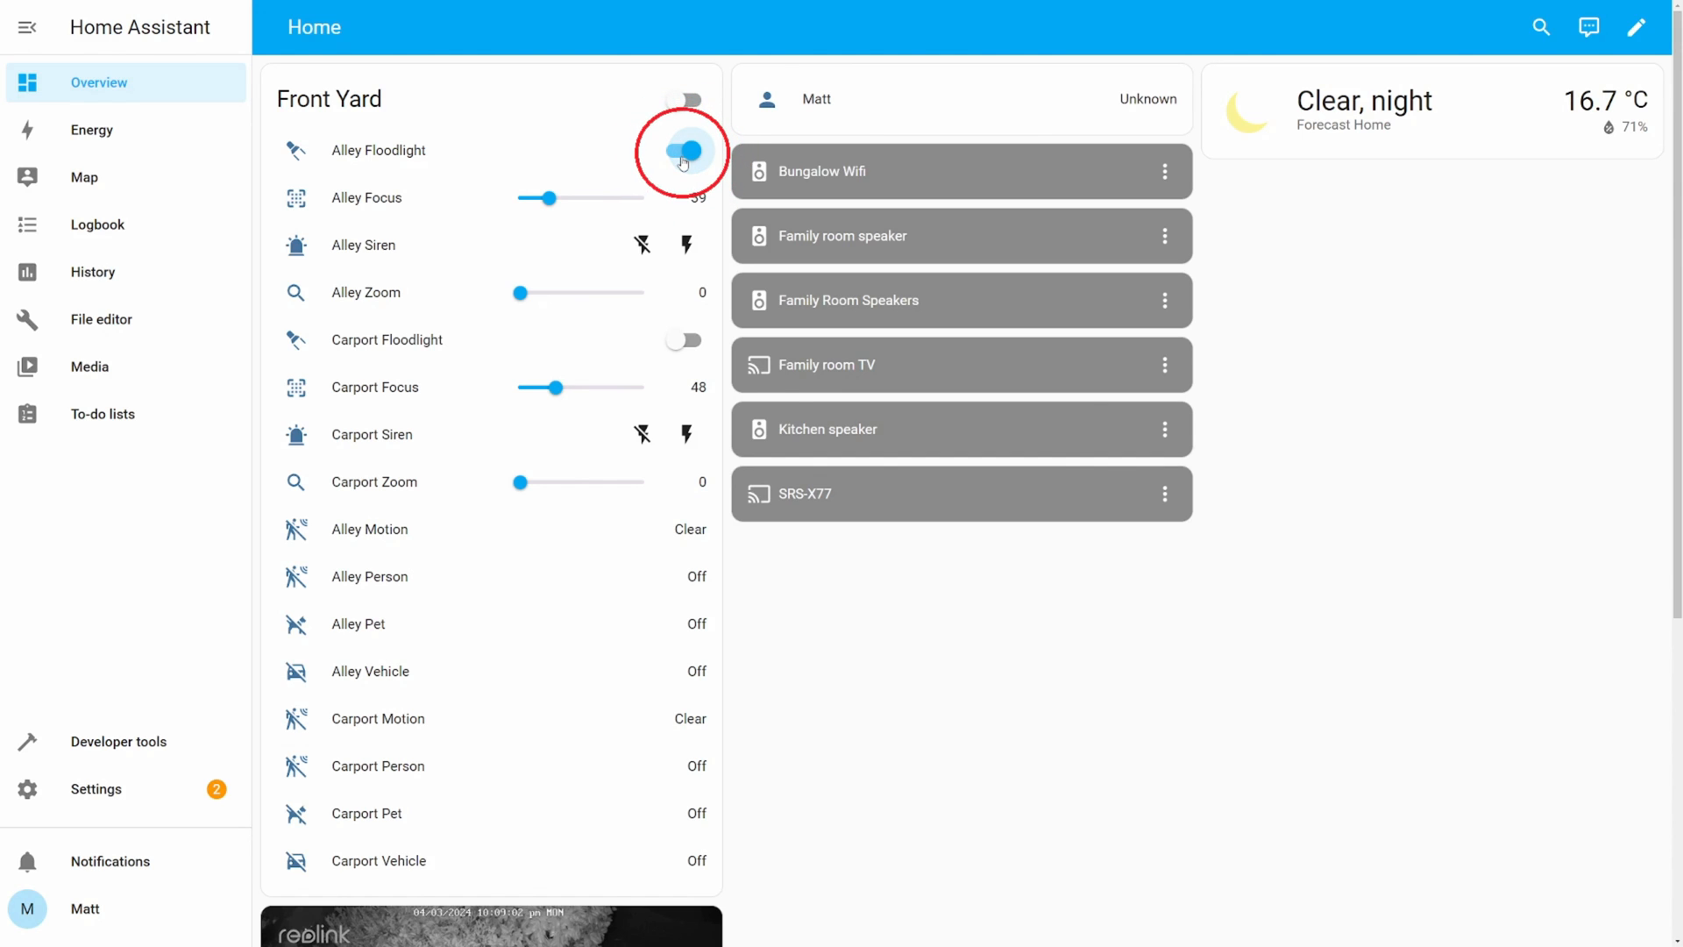
scroll("down", 3)
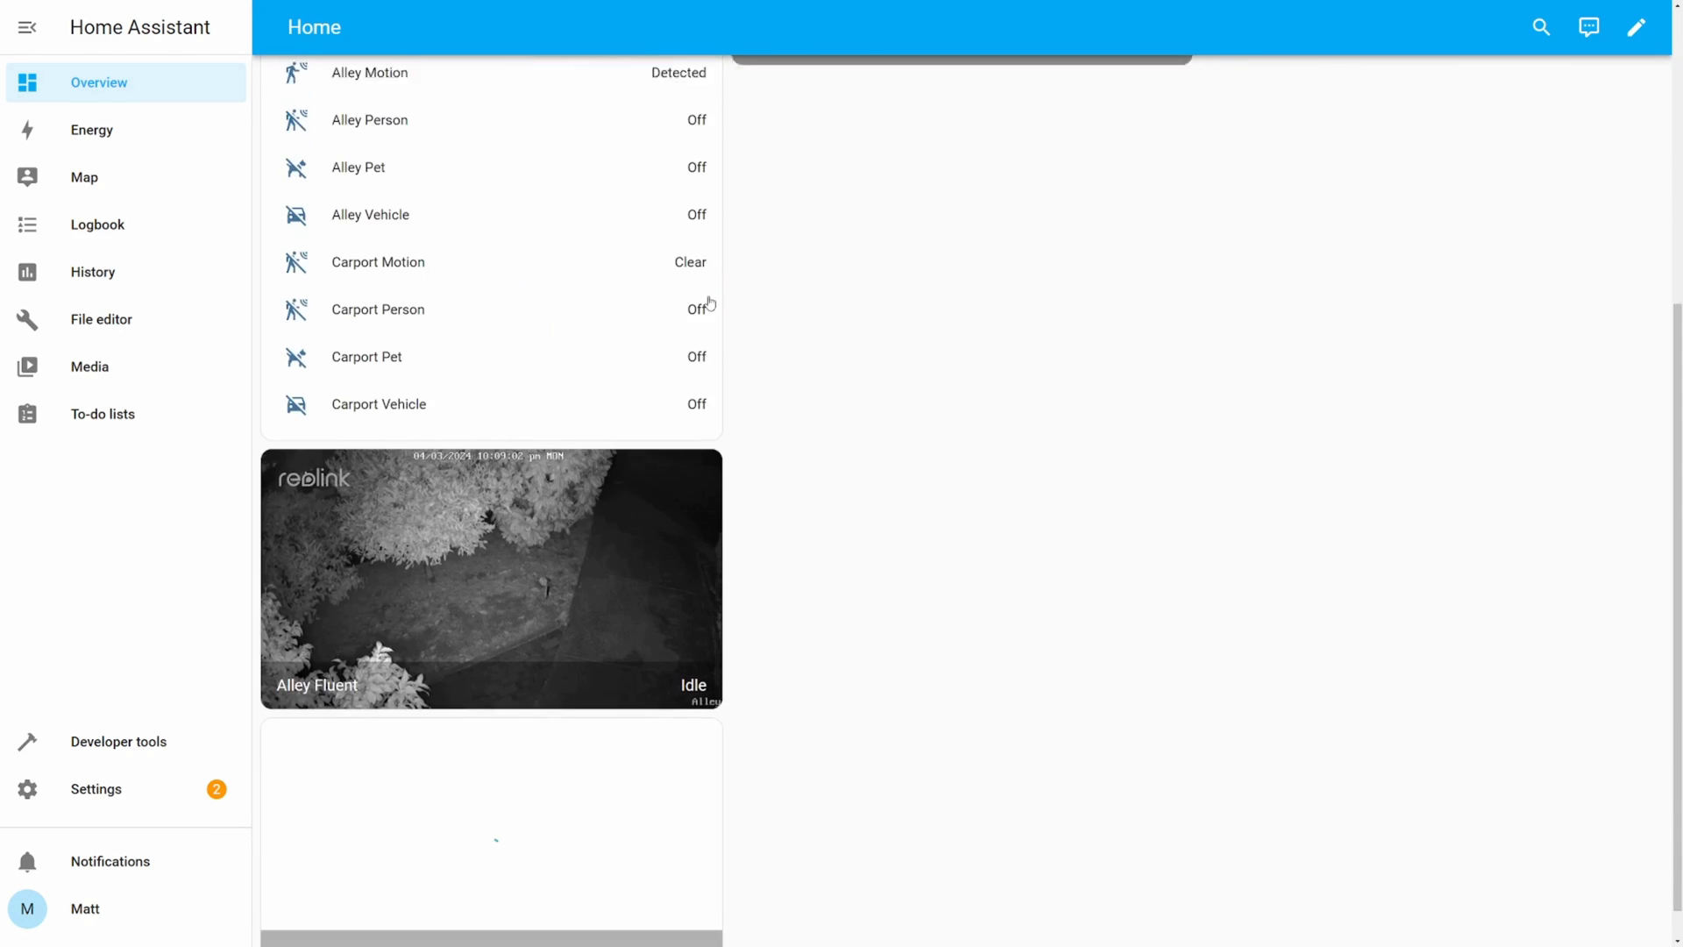
scroll("down", 3)
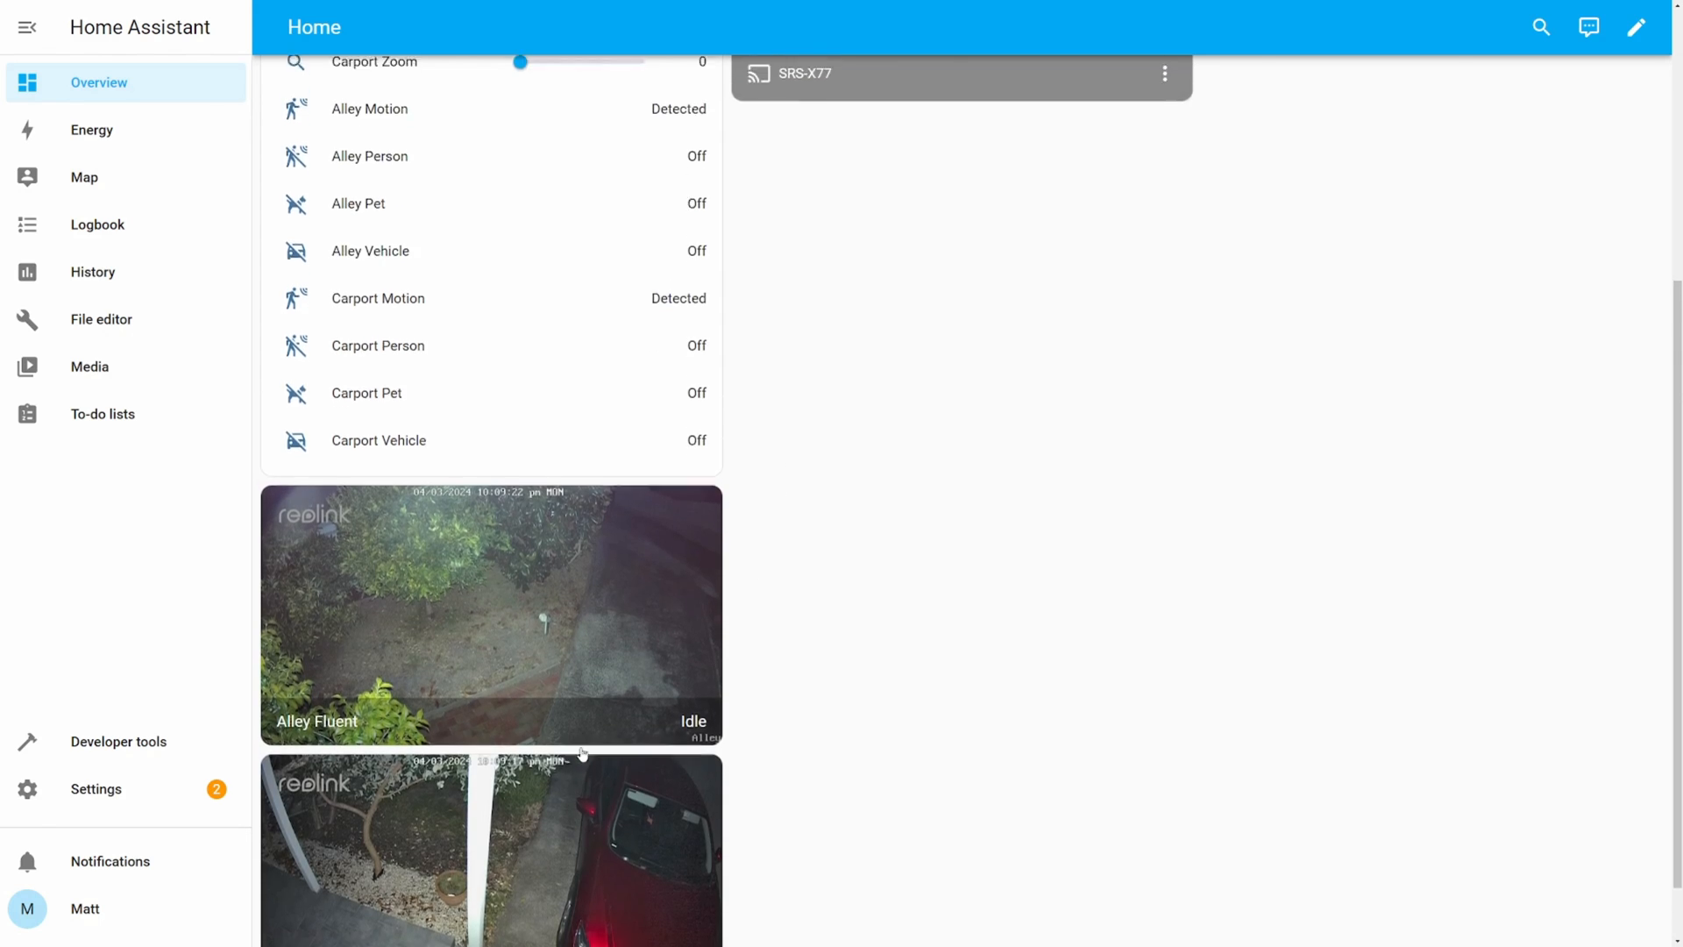
scroll("up", 3)
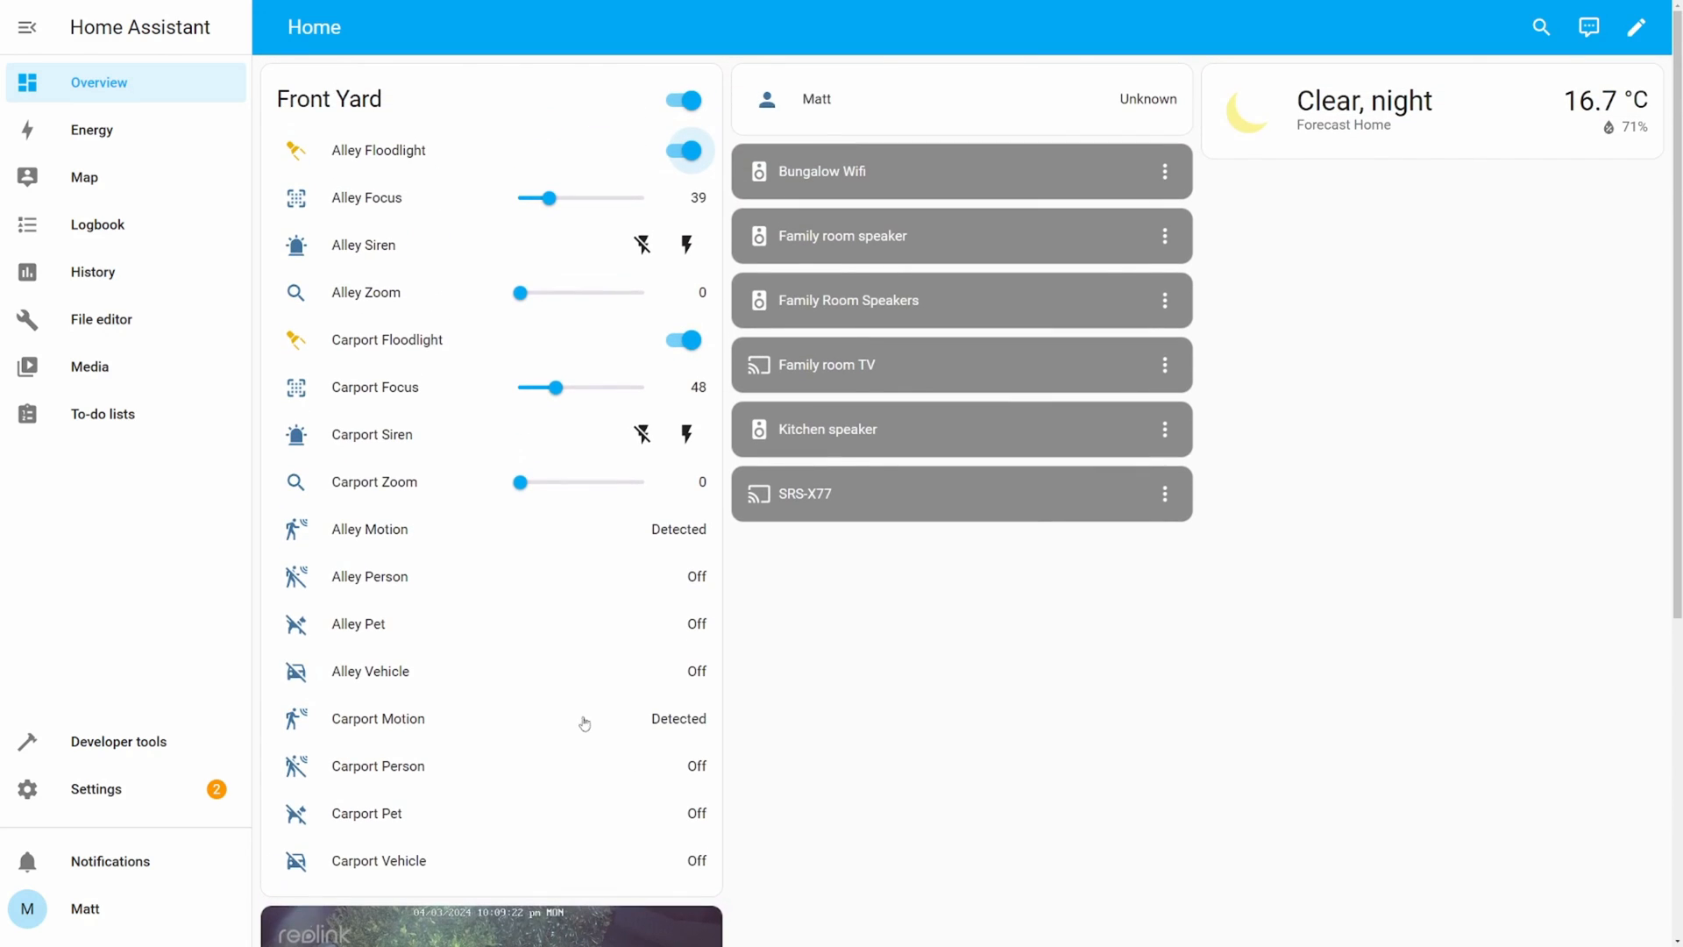
left_click(387, 339)
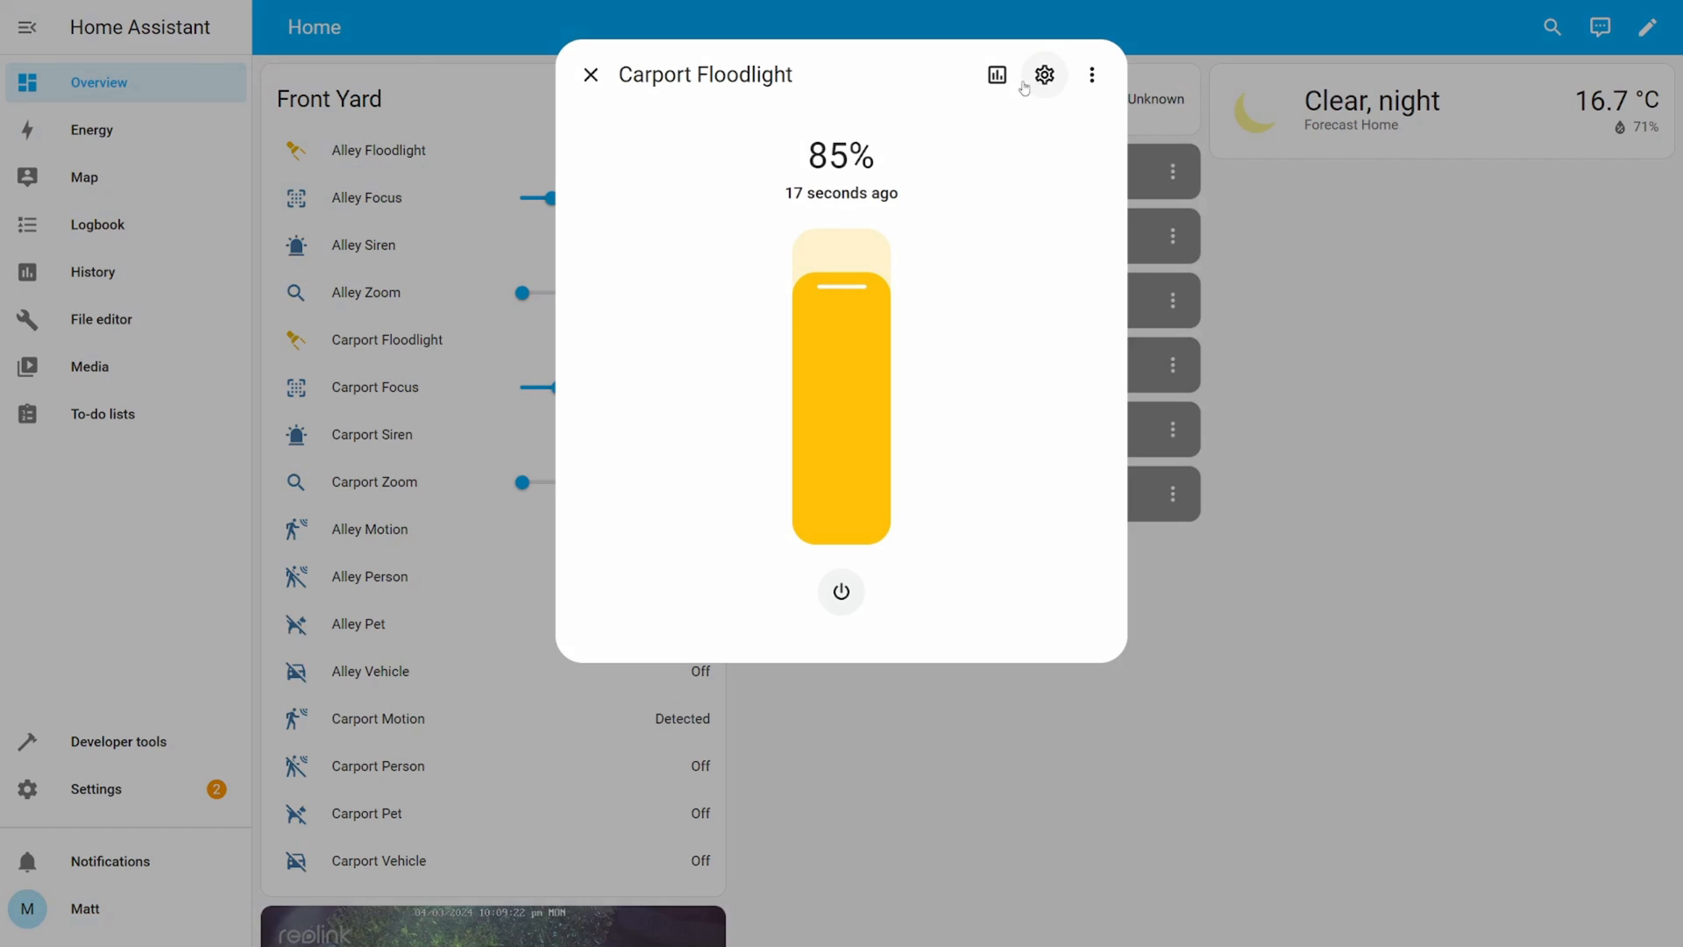
left_click(997, 75)
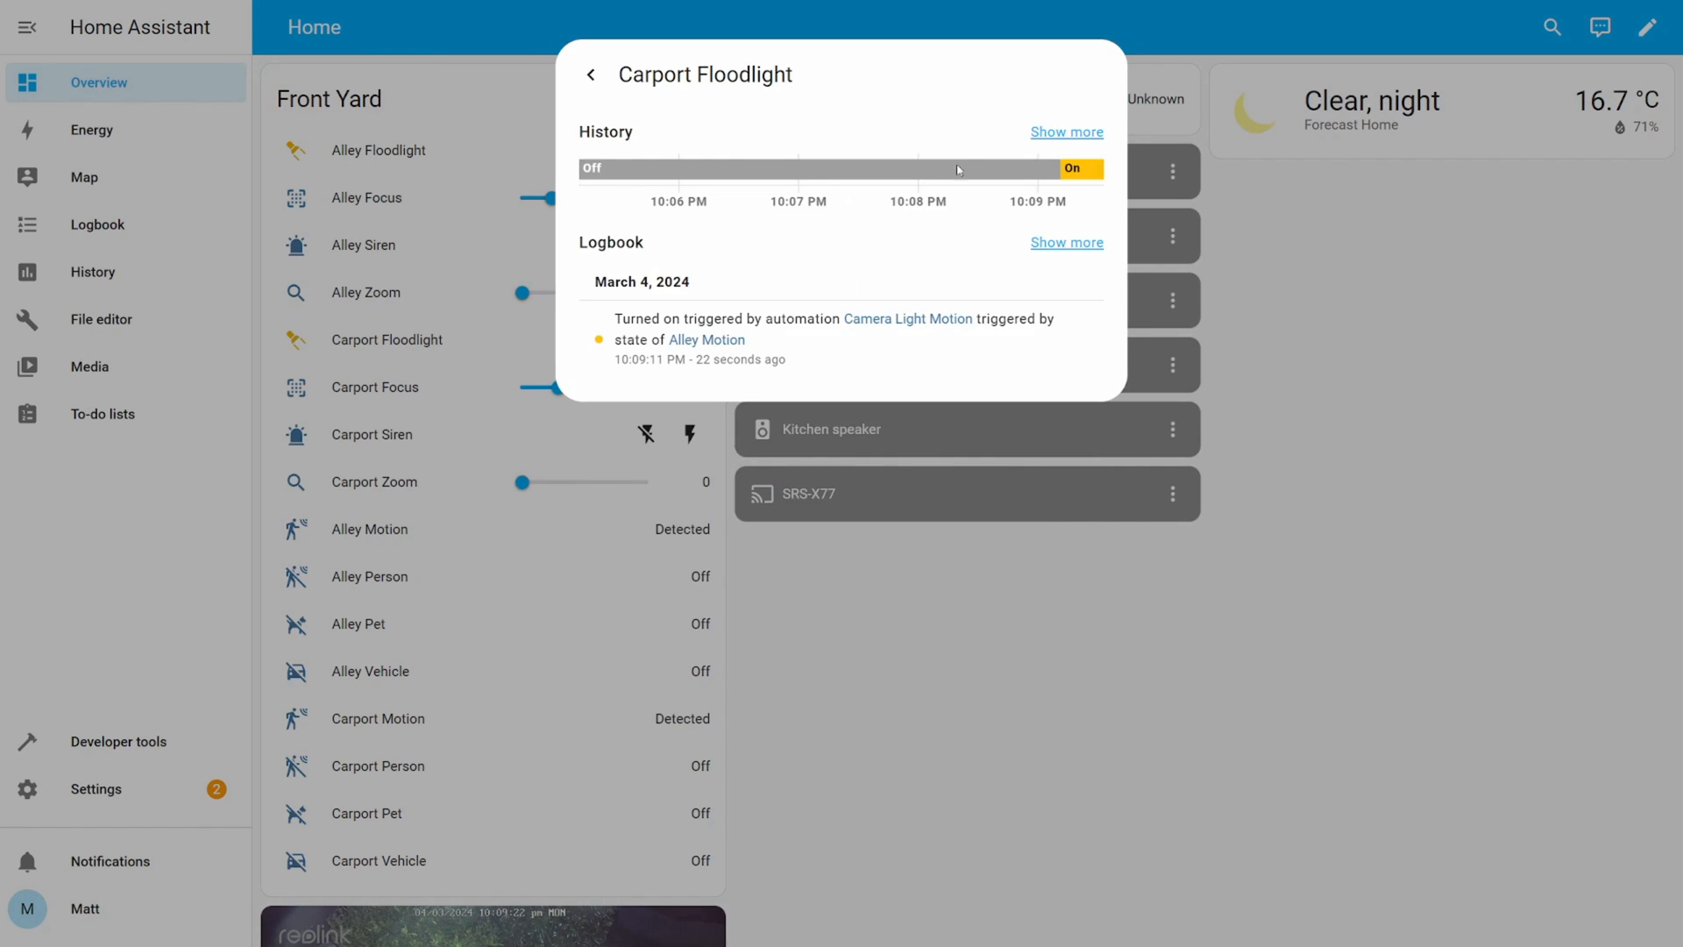
mouse_move(904, 334)
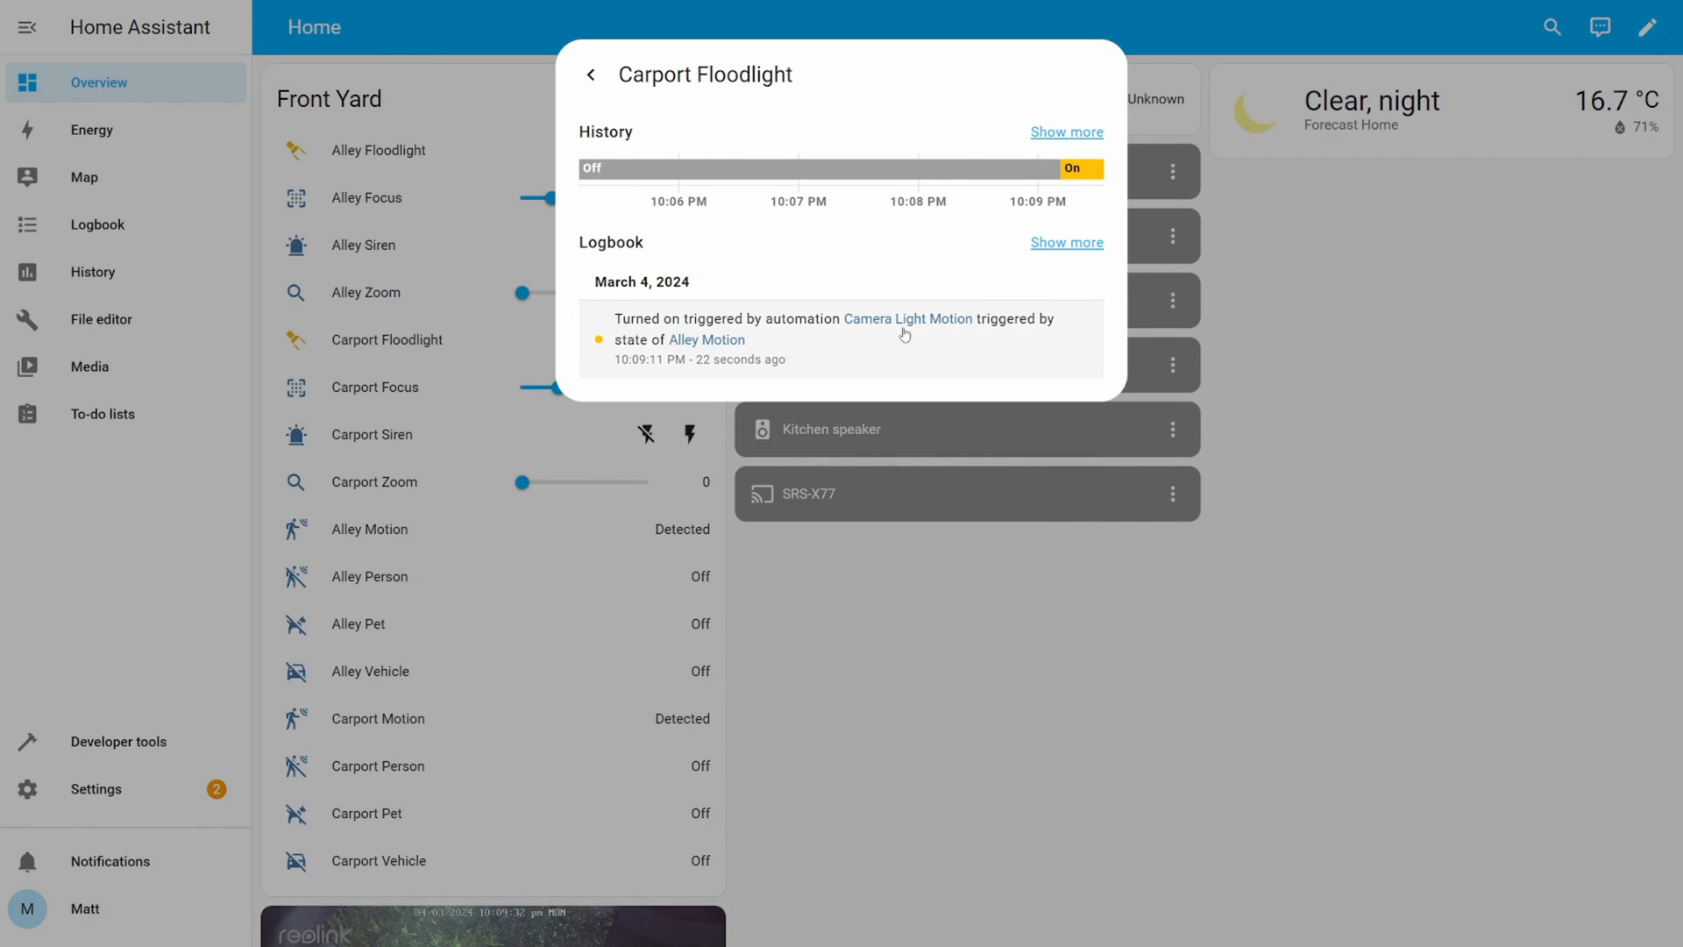
mouse_move(751, 351)
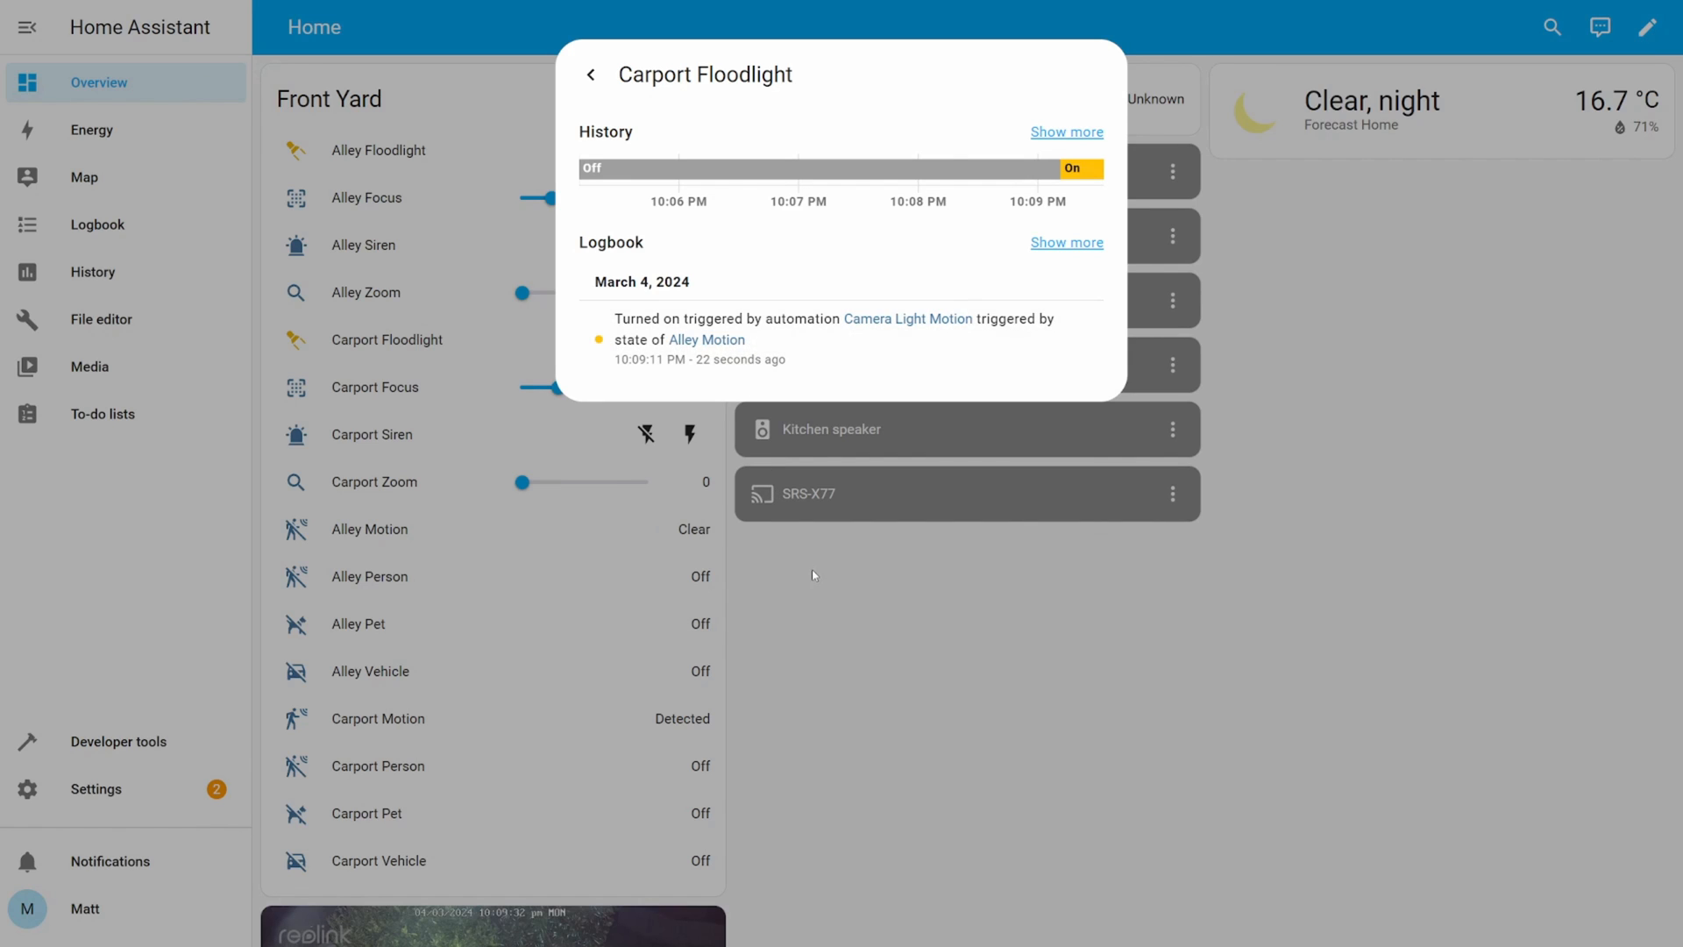
left_click(594, 74)
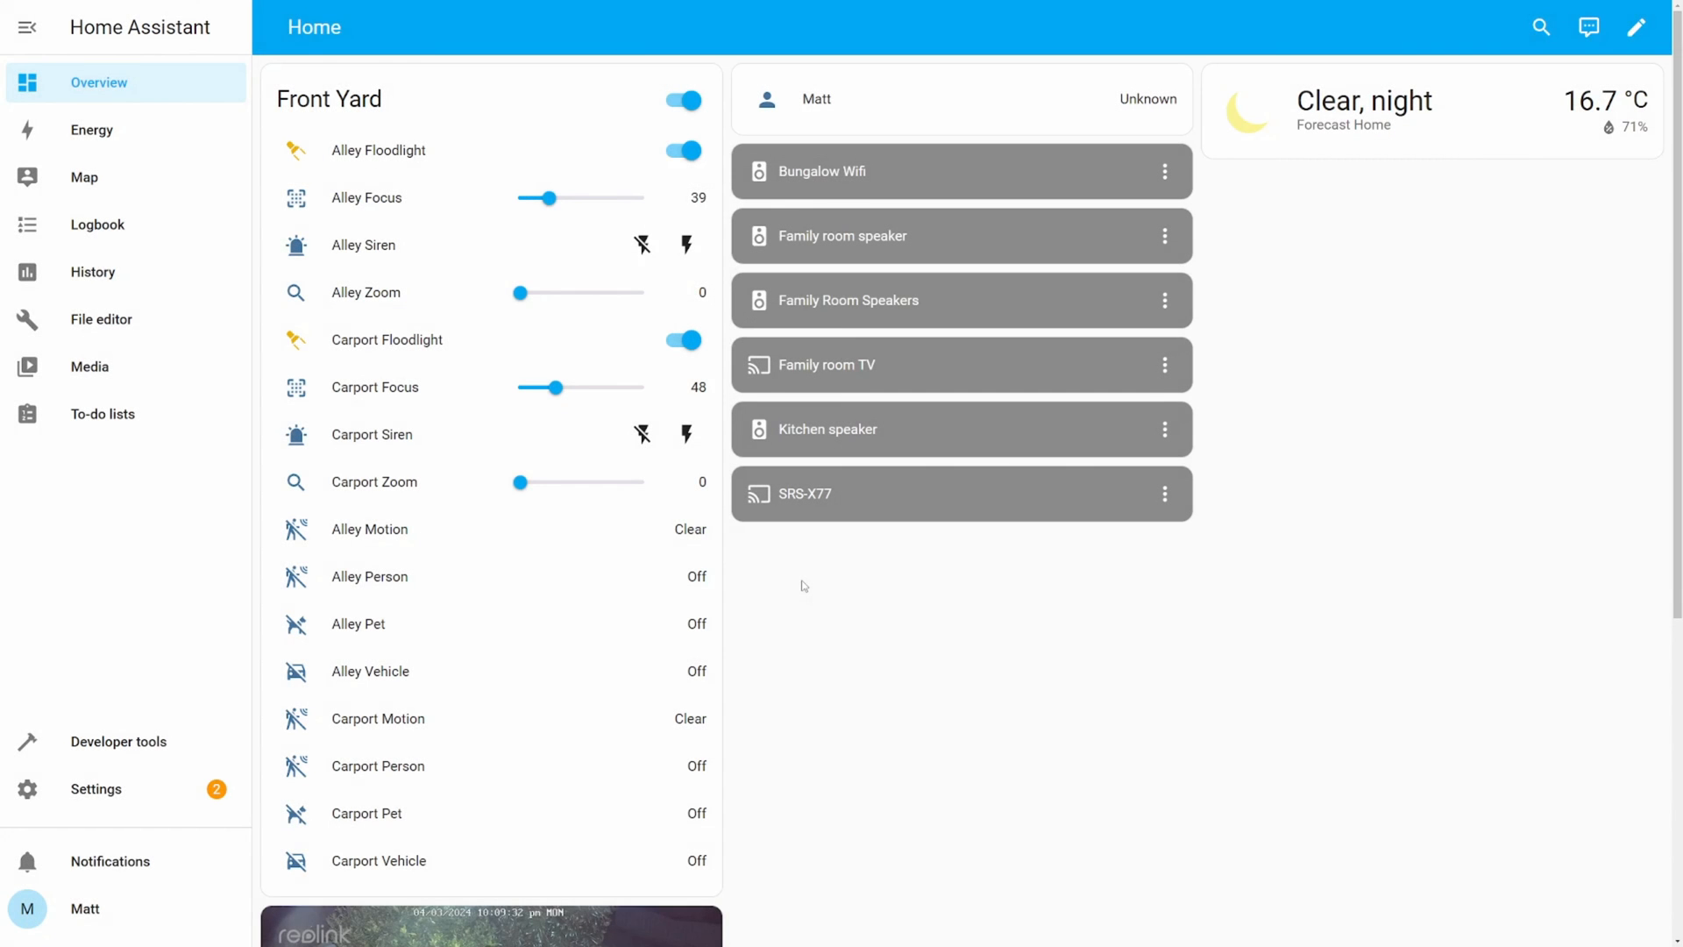
mouse_move(853, 466)
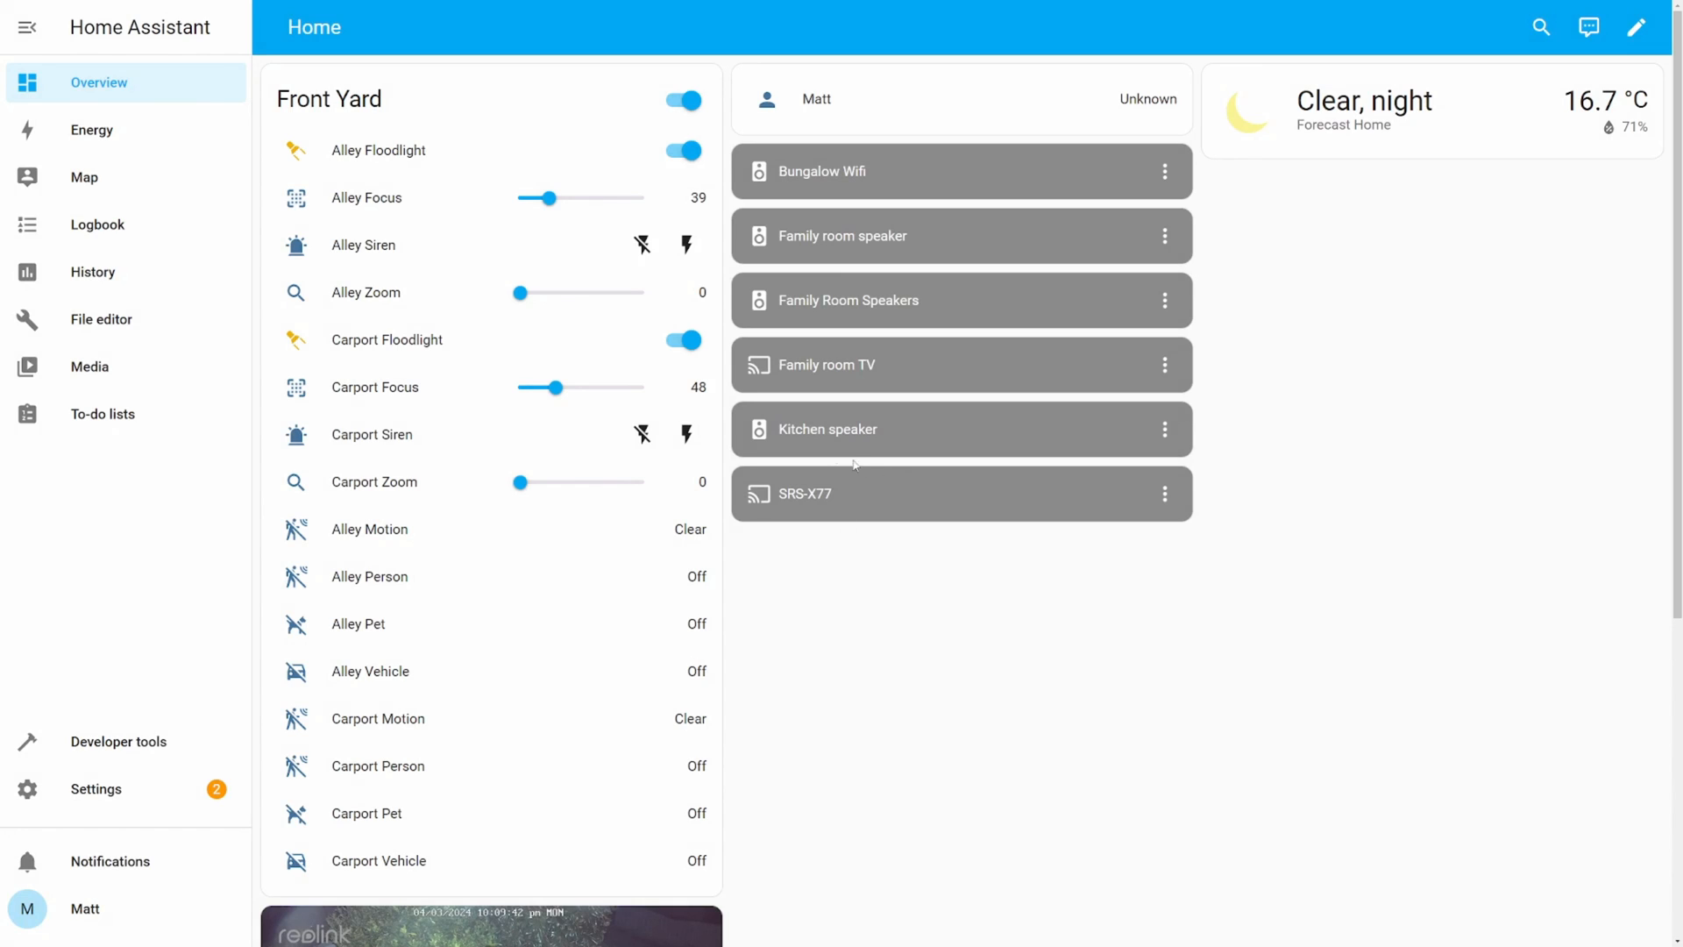